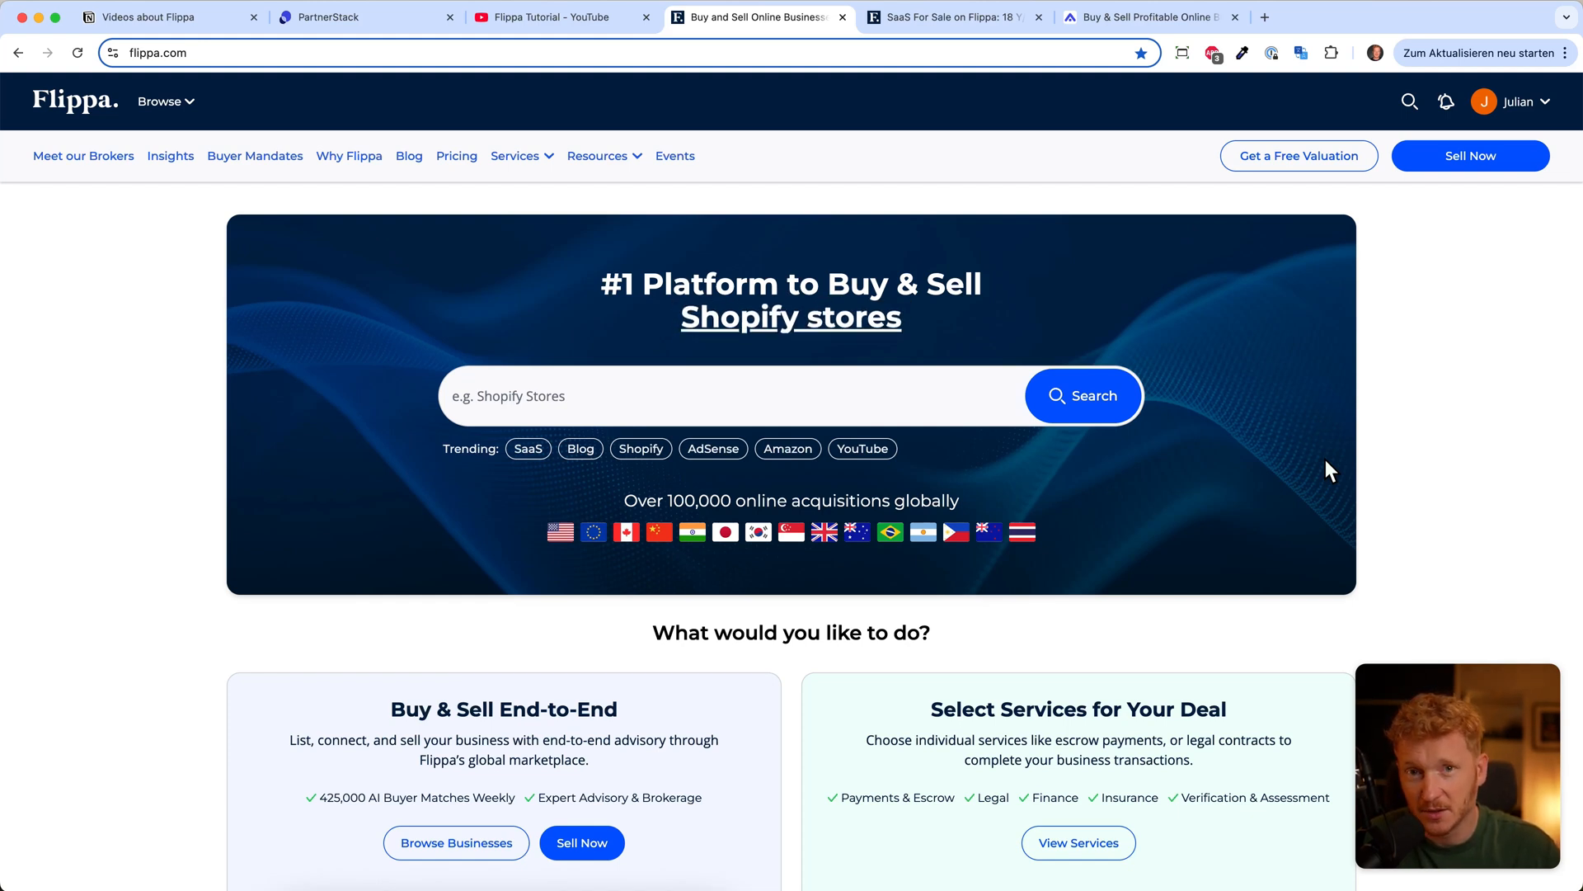
# Step: Show Flippa's listings for the trending SaaS topic from the home page
pyautogui.click(556, 16)
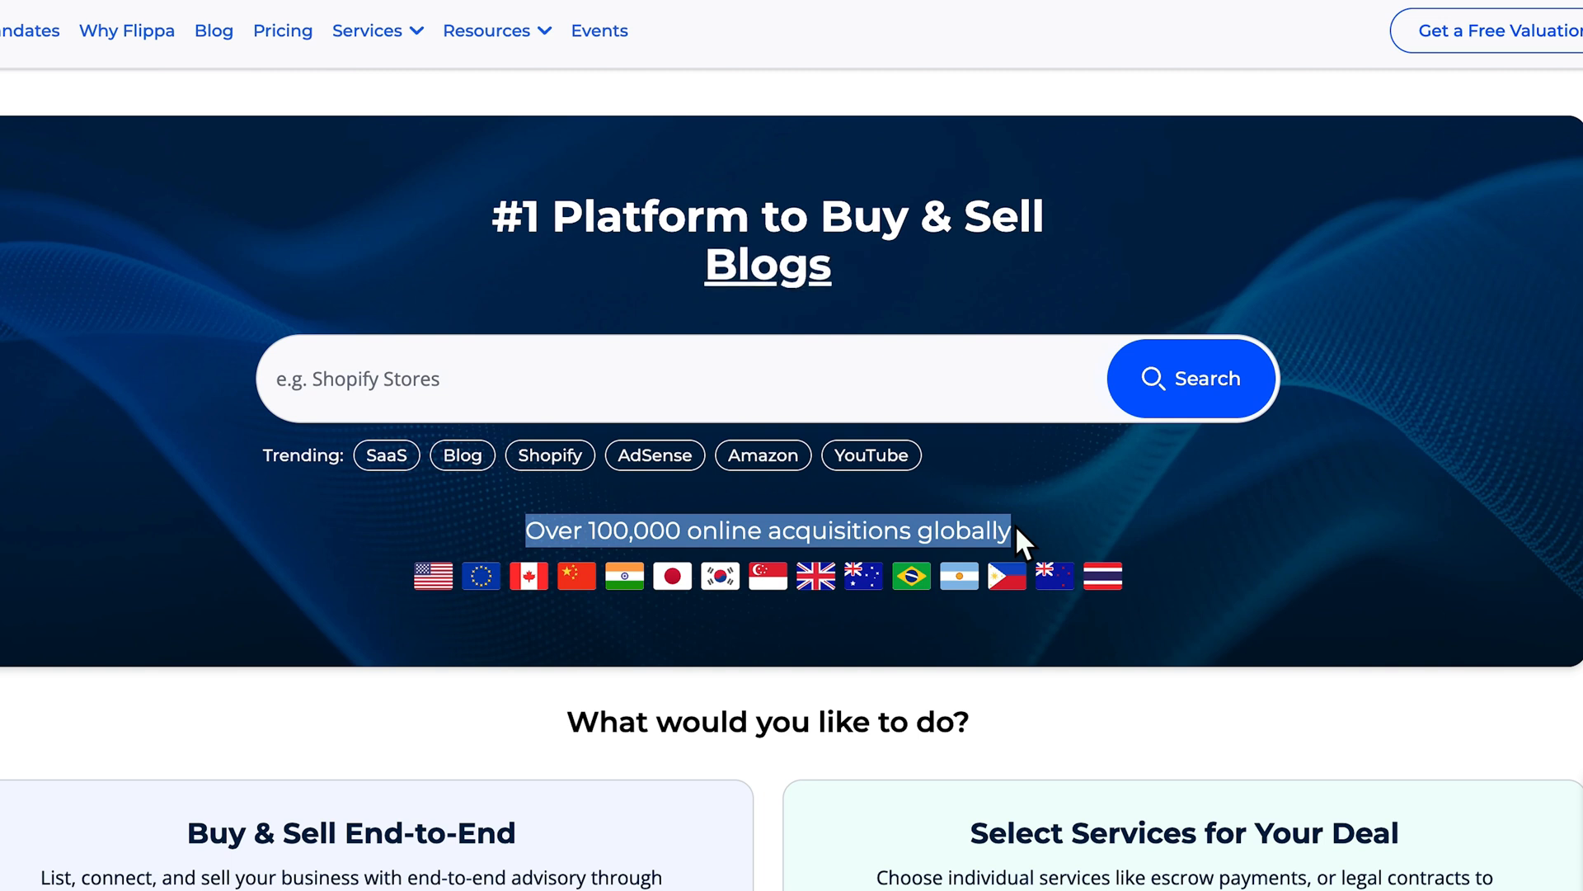
pyautogui.moveTo(427, 627)
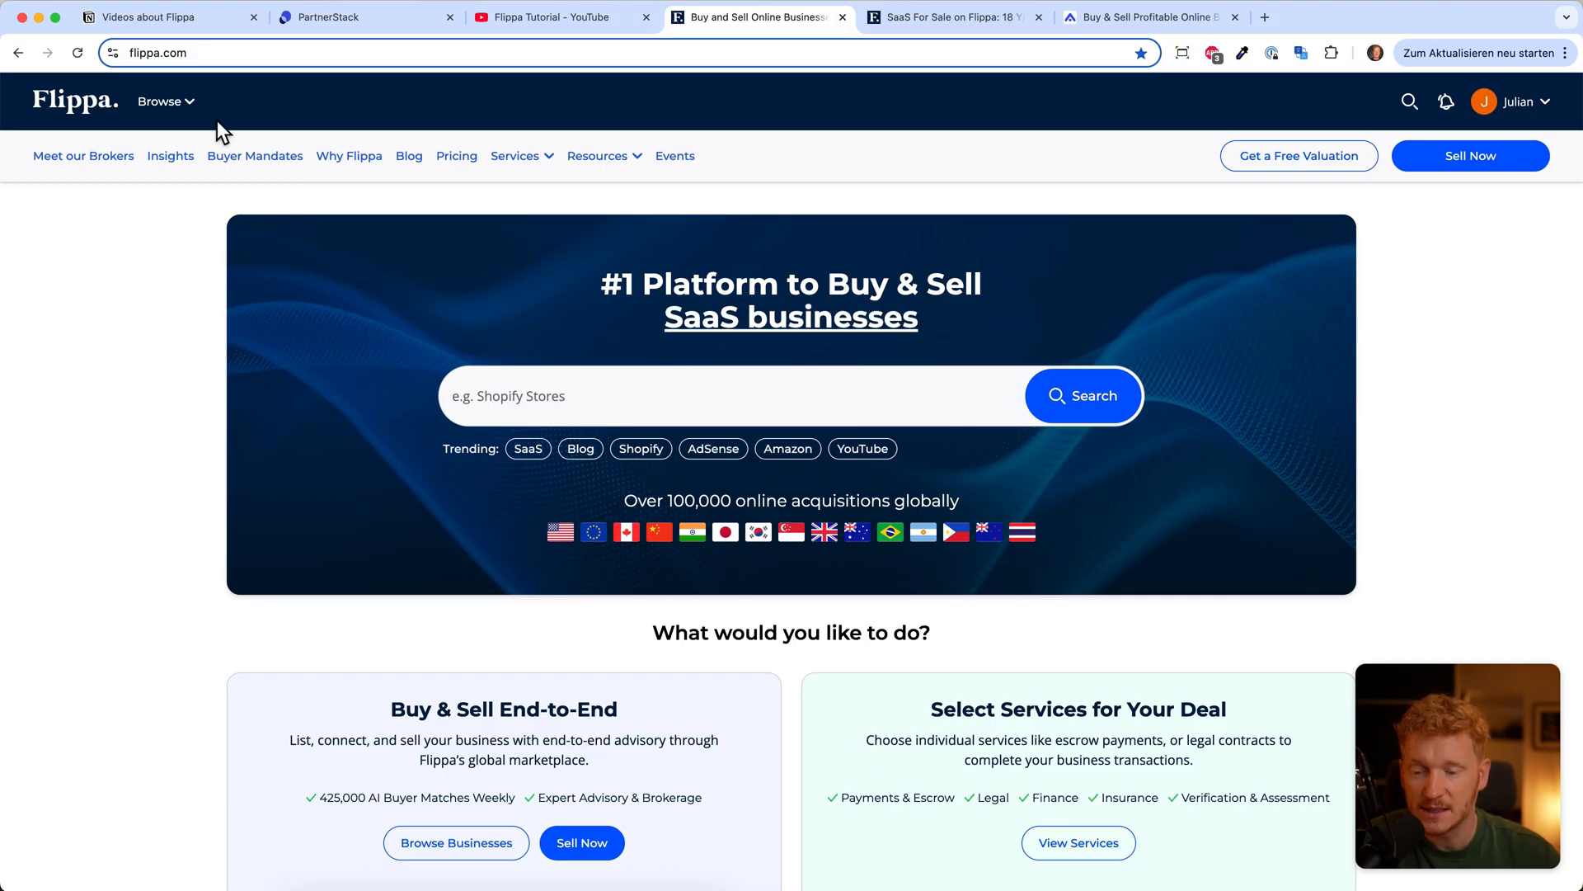
pyautogui.click(160, 101)
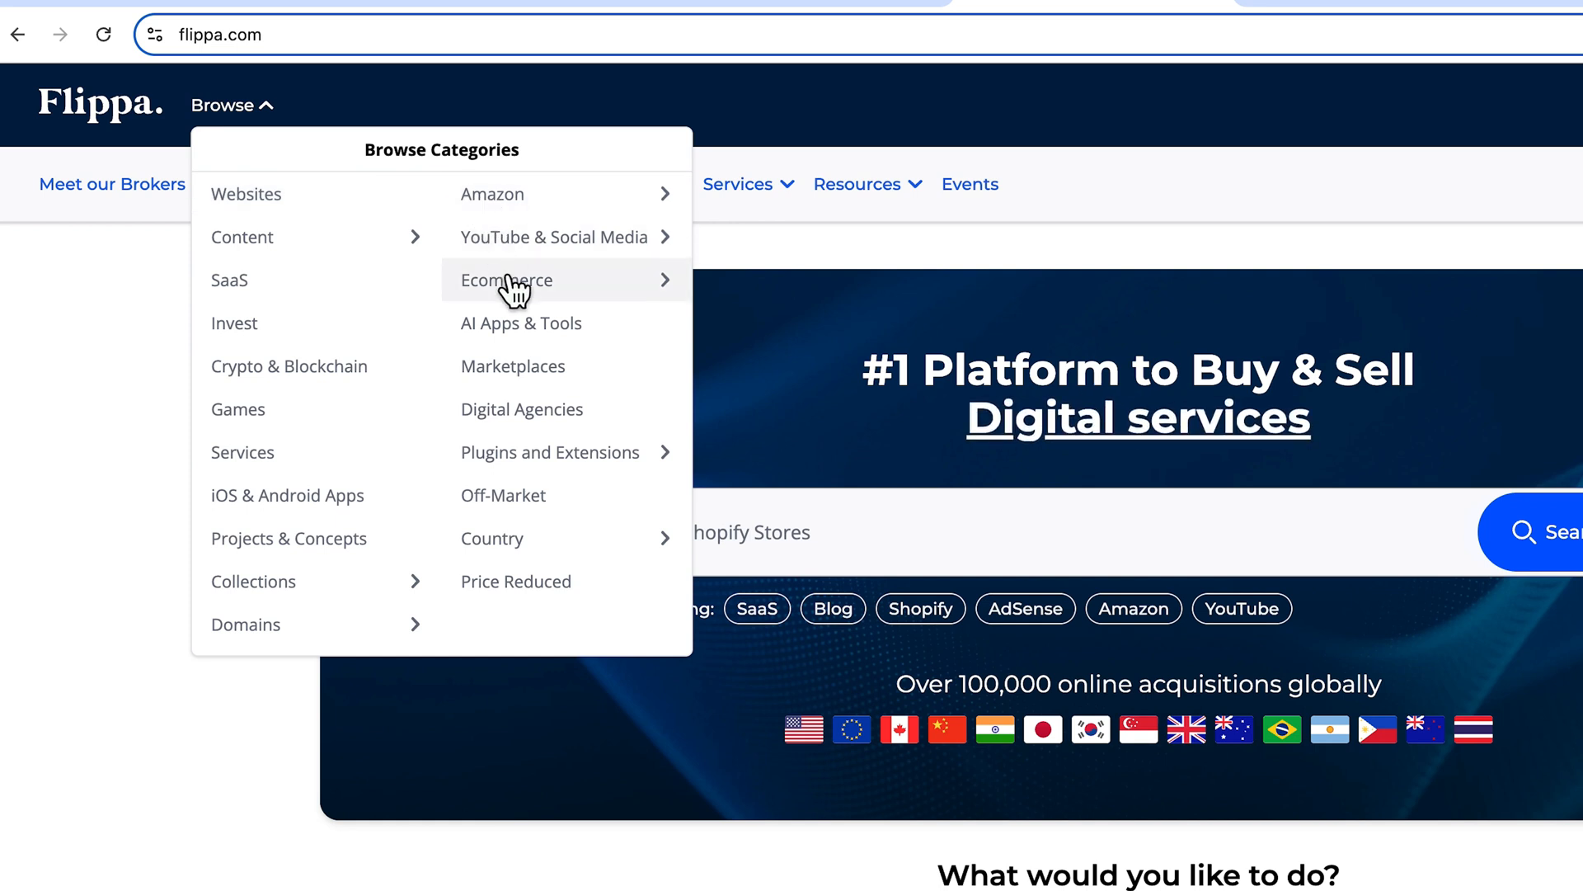
pyautogui.moveTo(333, 294)
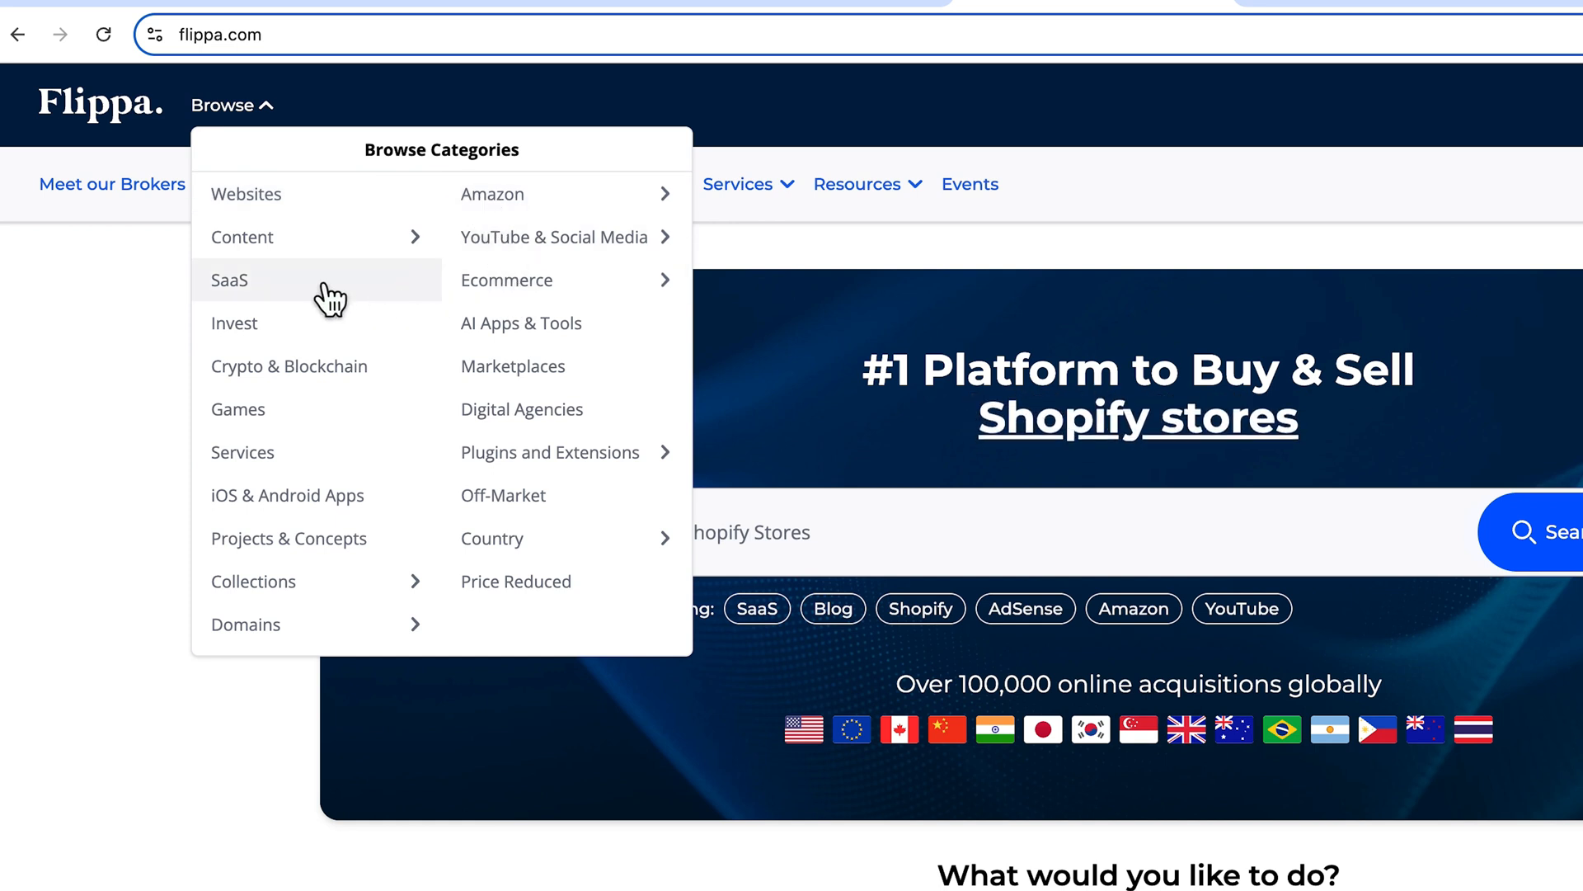
pyautogui.moveTo(340, 385)
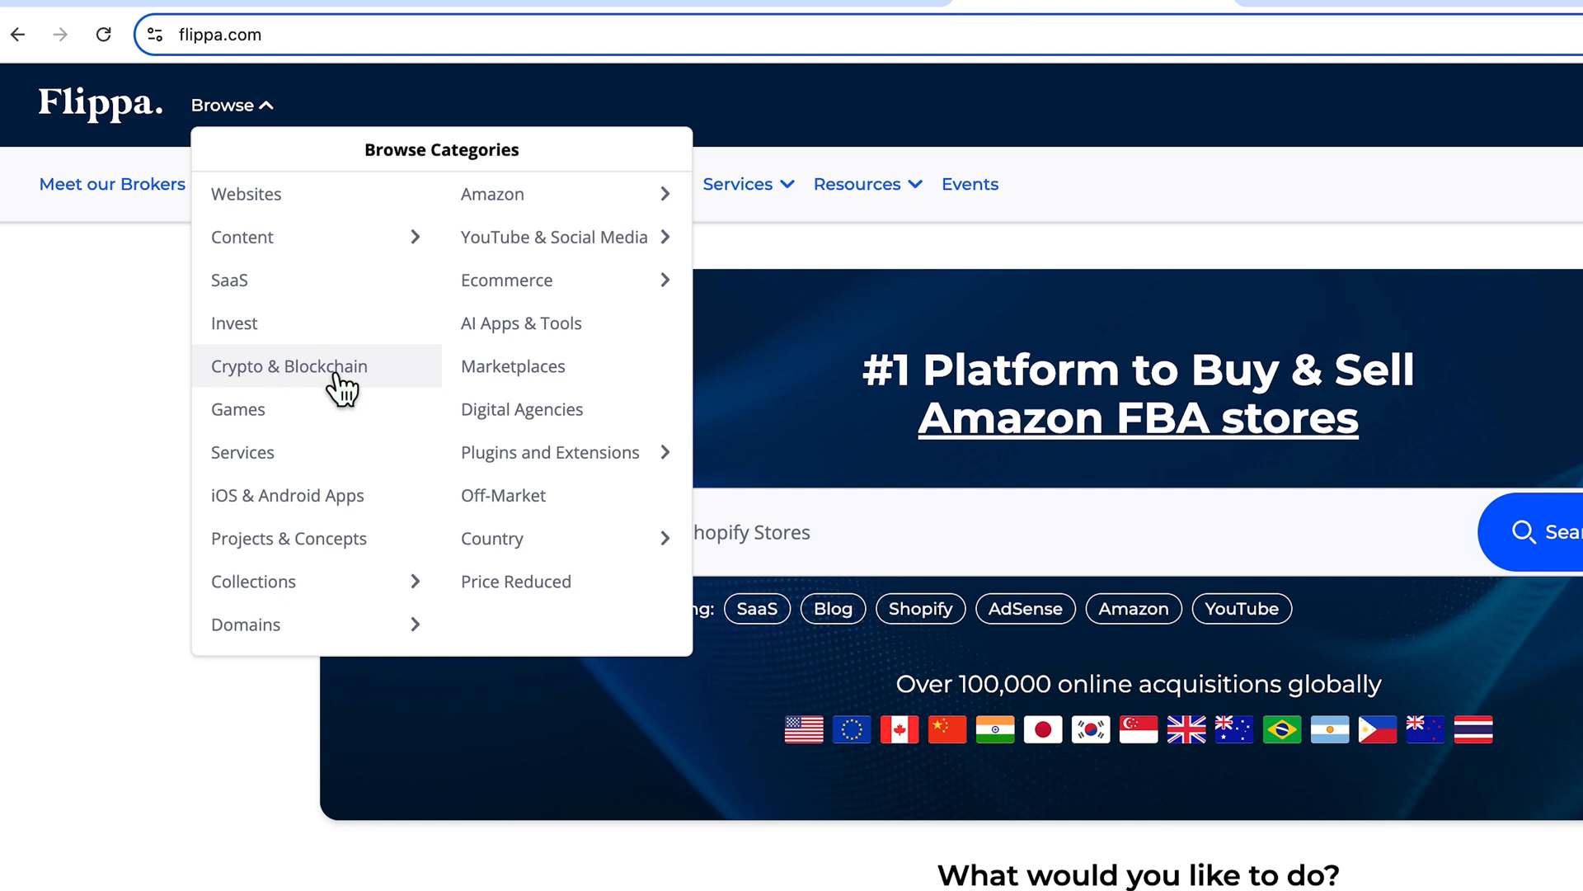
pyautogui.moveTo(491, 536)
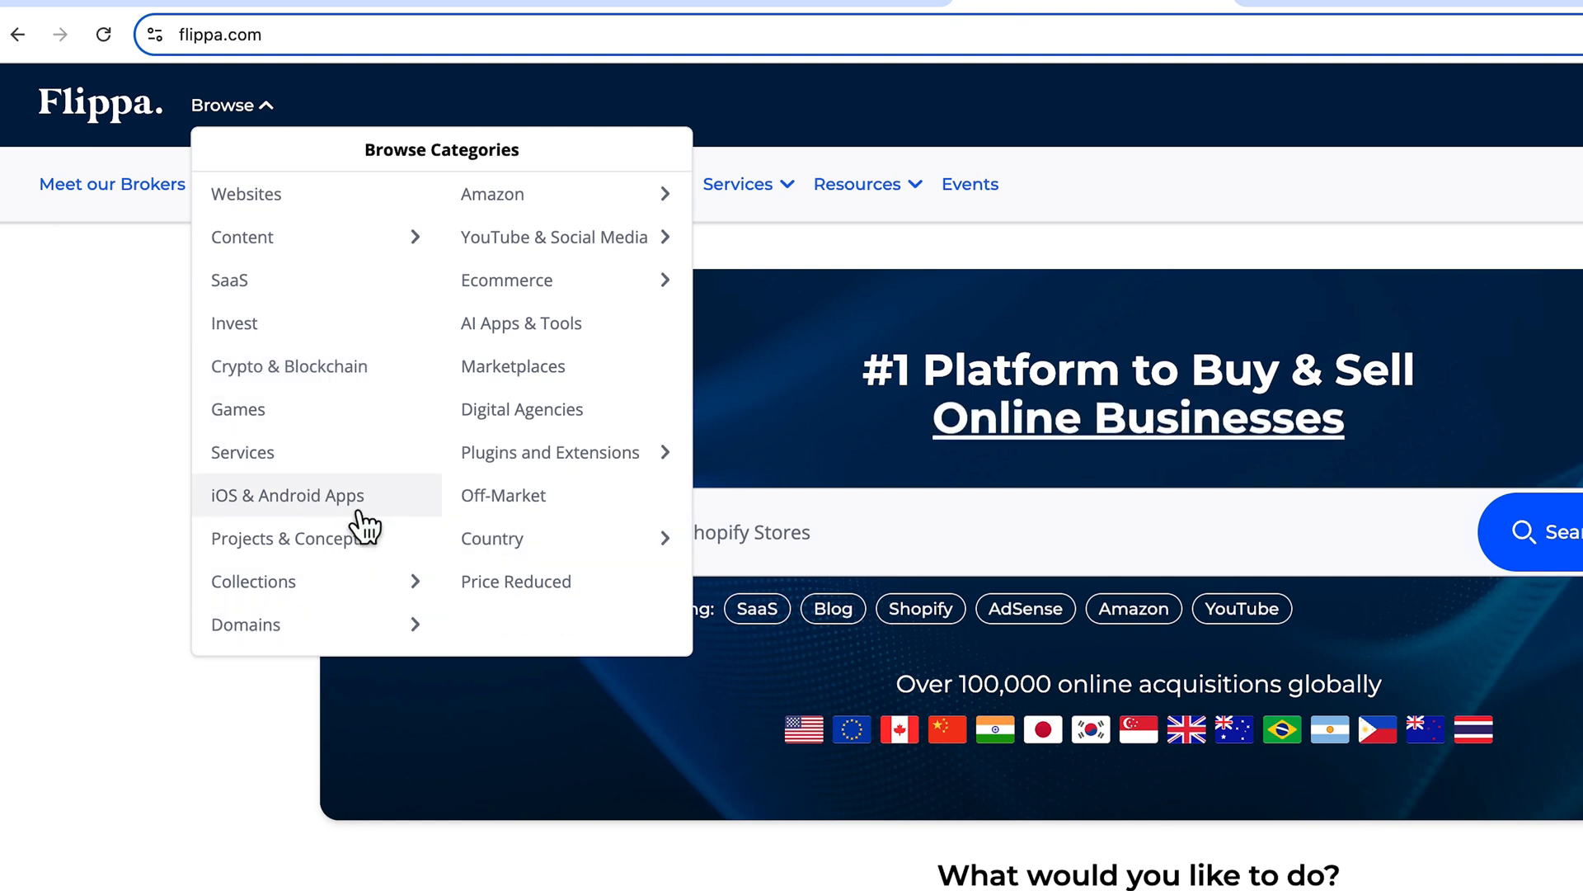
pyautogui.moveTo(510, 425)
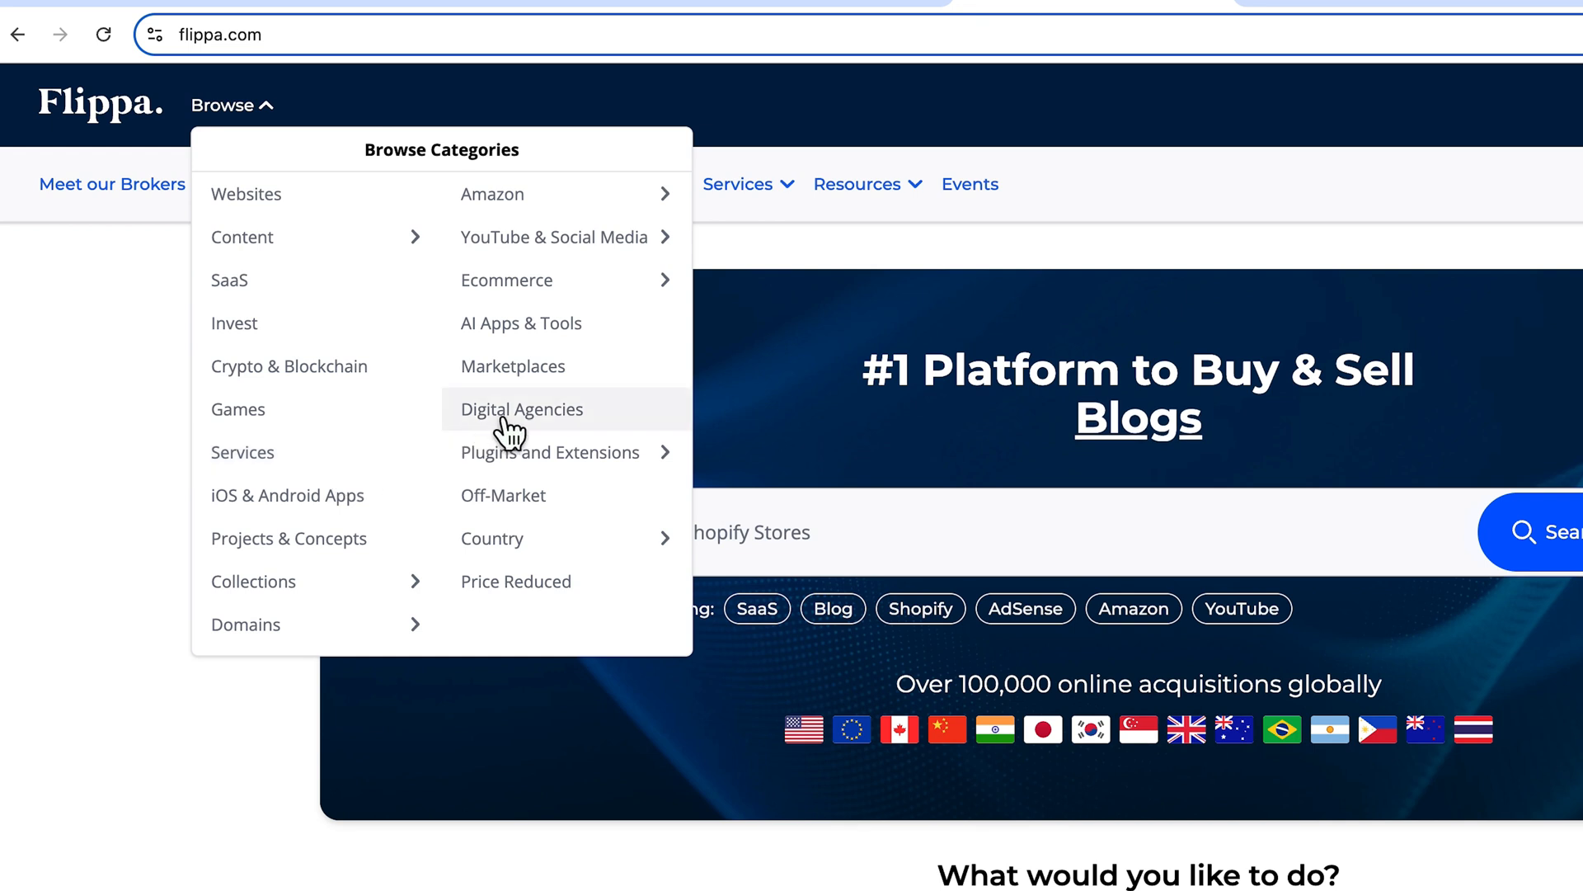
pyautogui.moveTo(546, 379)
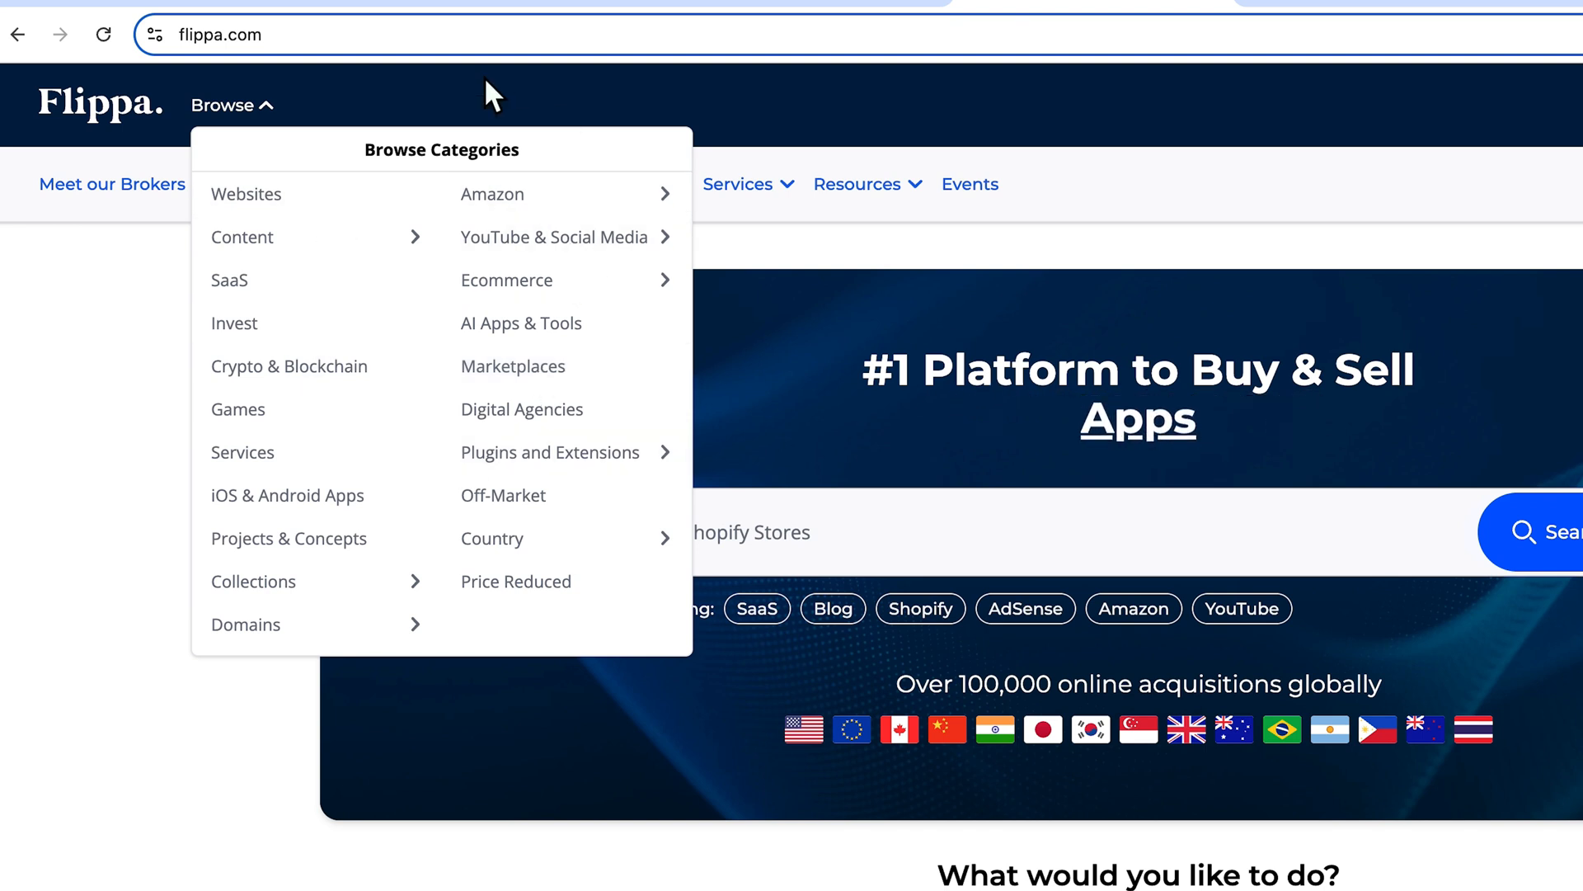
pyautogui.moveTo(811, 335)
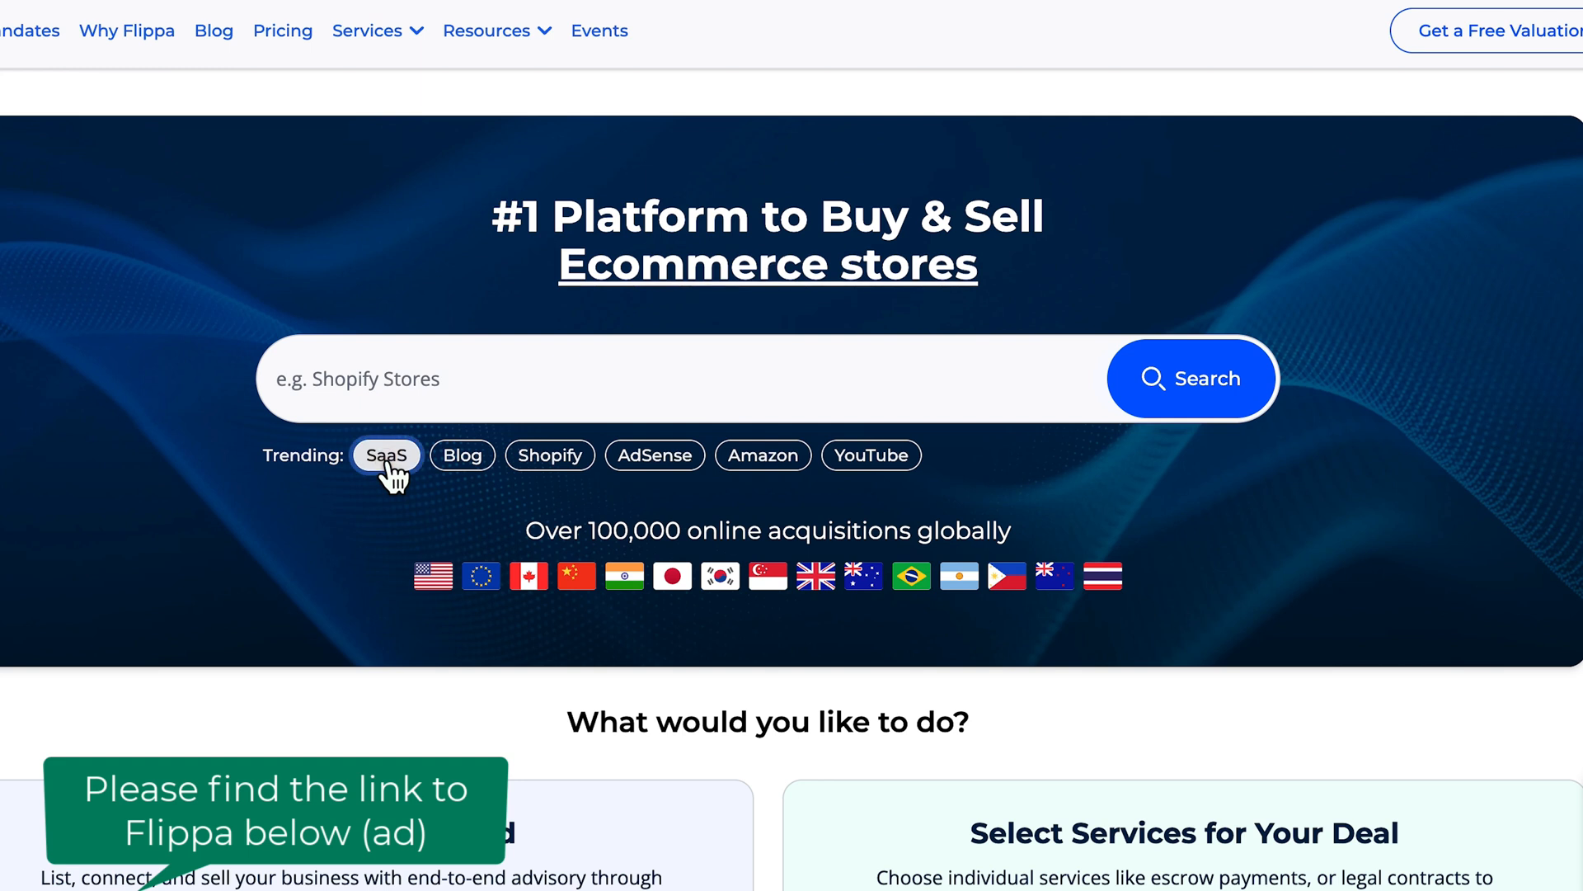
pyautogui.click(386, 455)
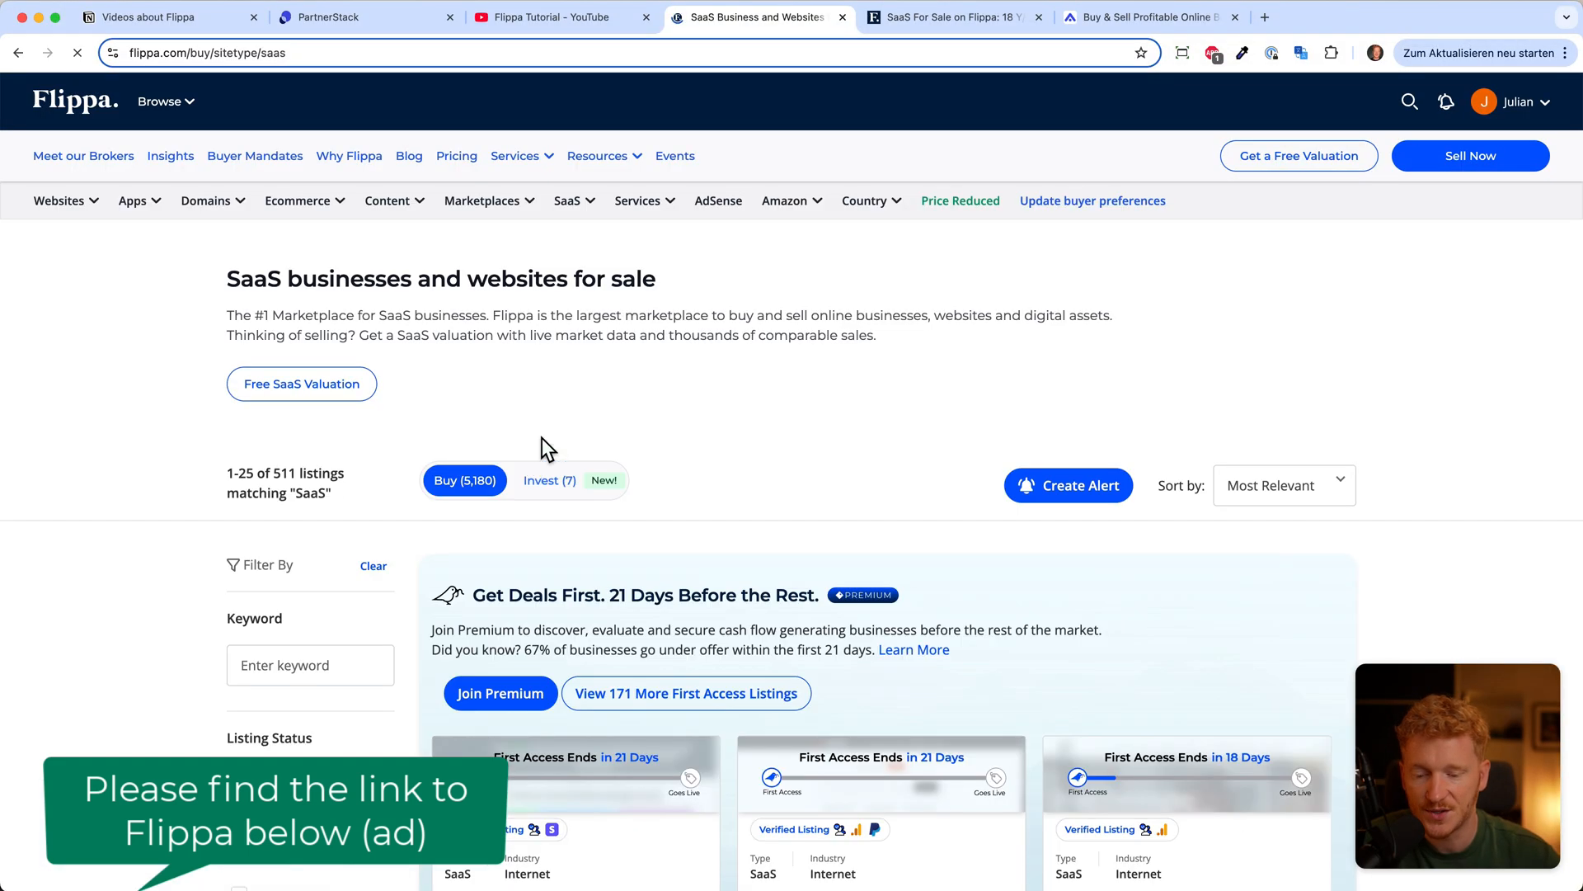
pyautogui.moveTo(840, 399)
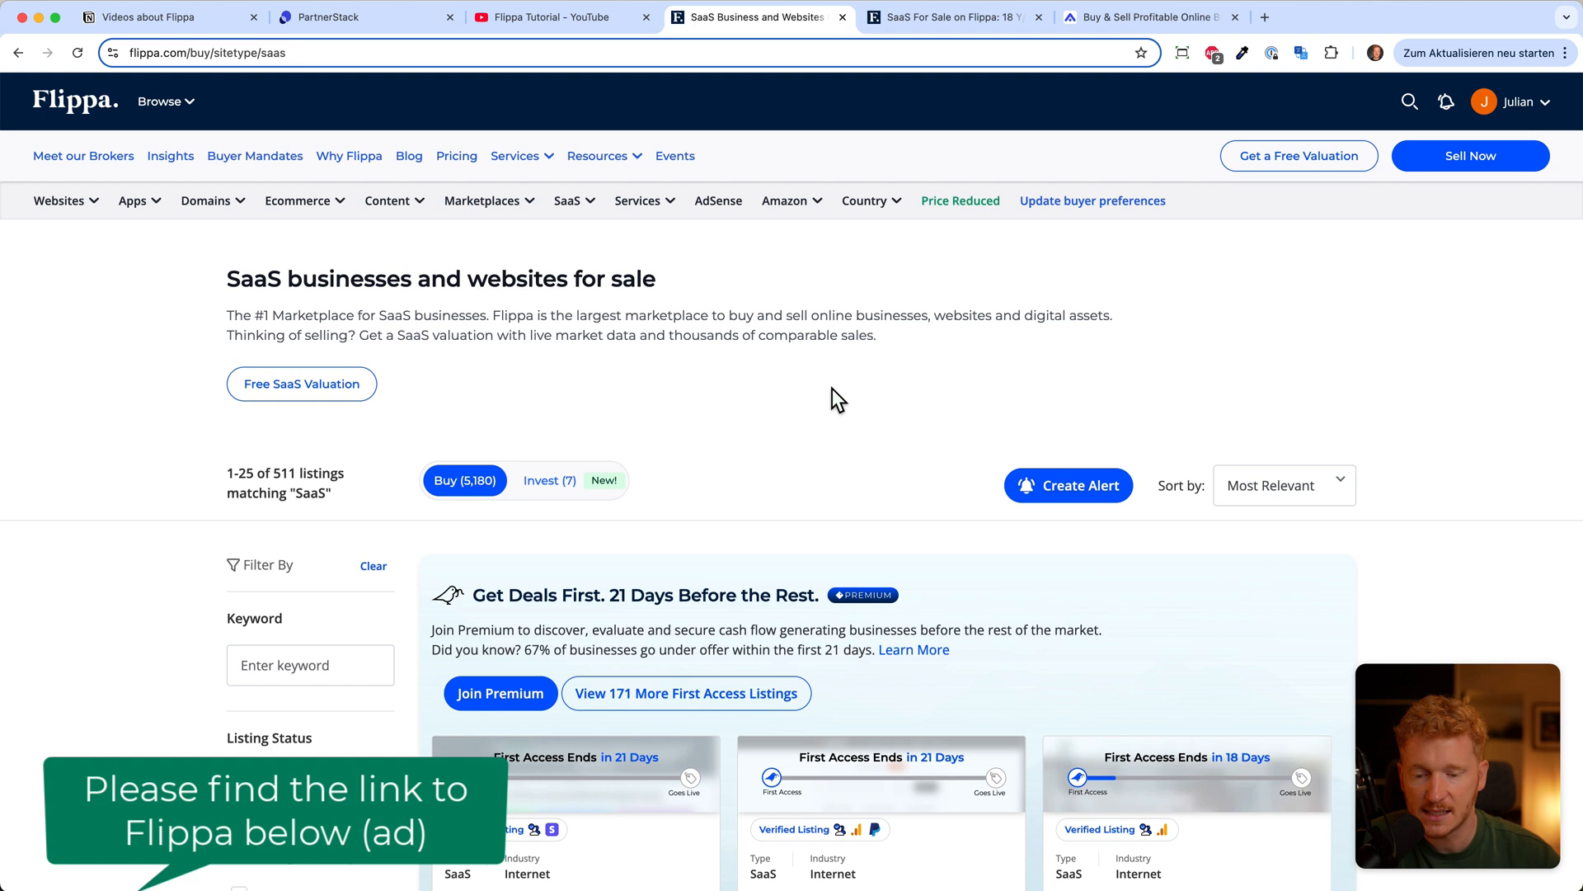
# Step: Scroll through the first SaaS listings, checking asking prices, net profit, age and industry
pyautogui.scroll(-3)
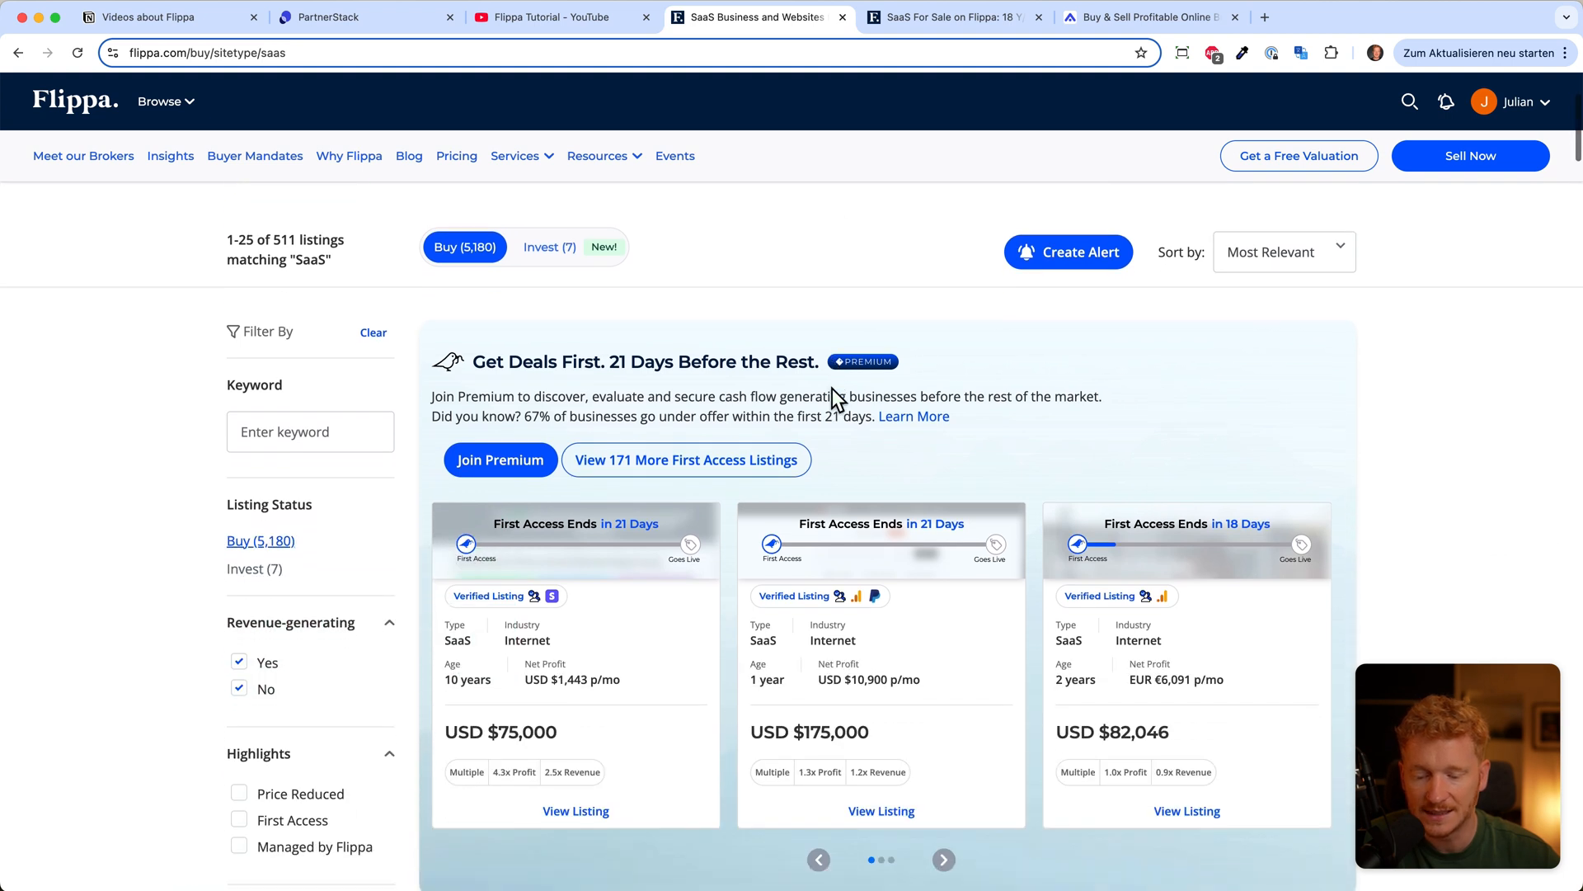
pyautogui.scroll(3)
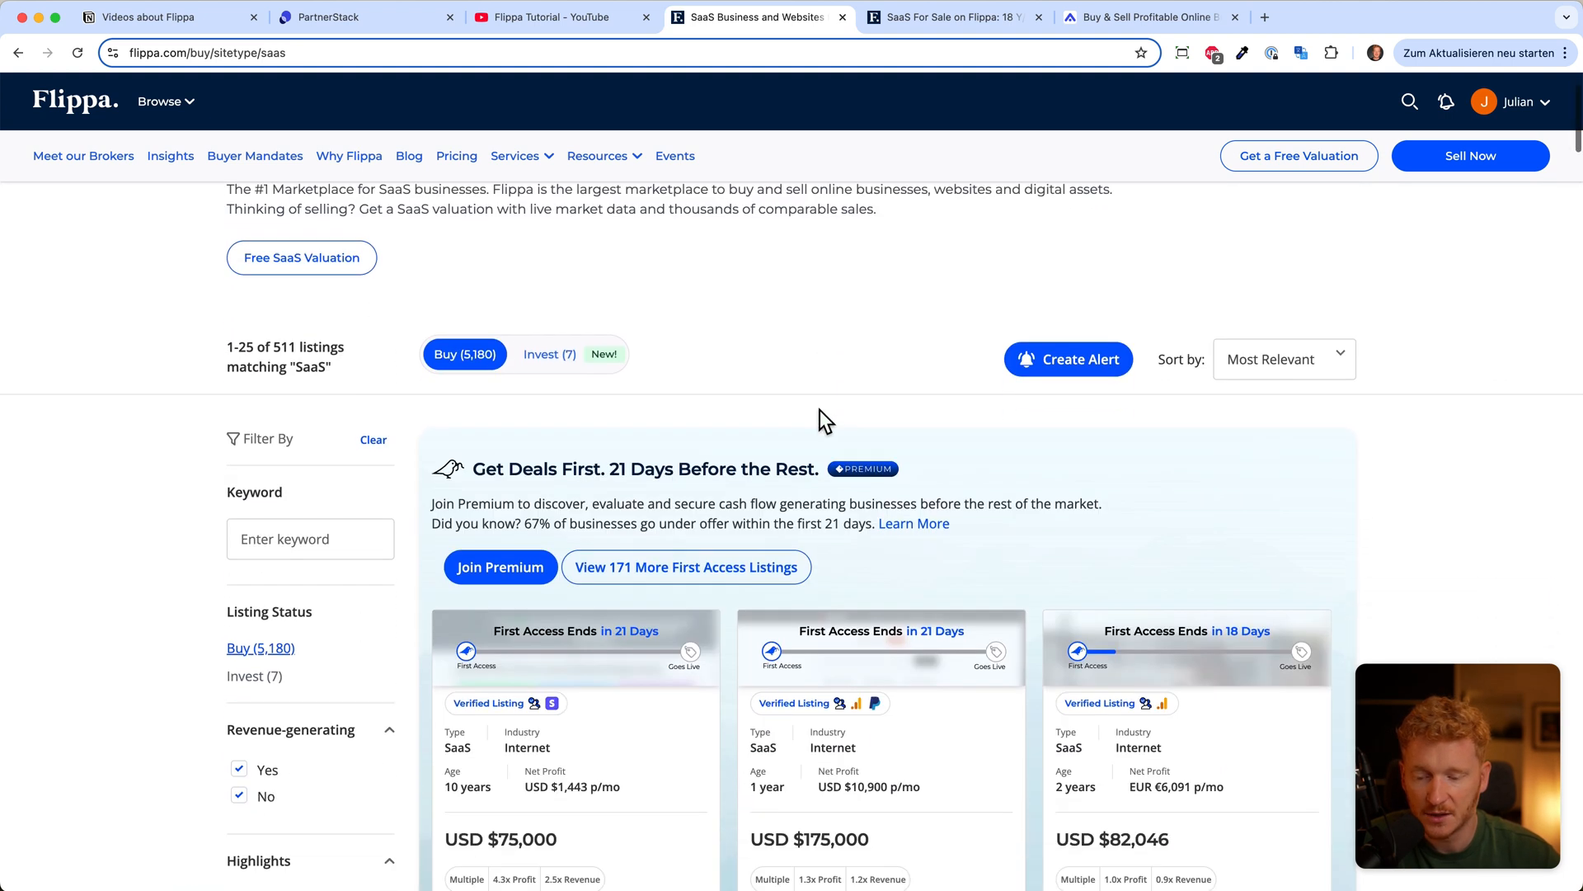
pyautogui.scroll(-3)
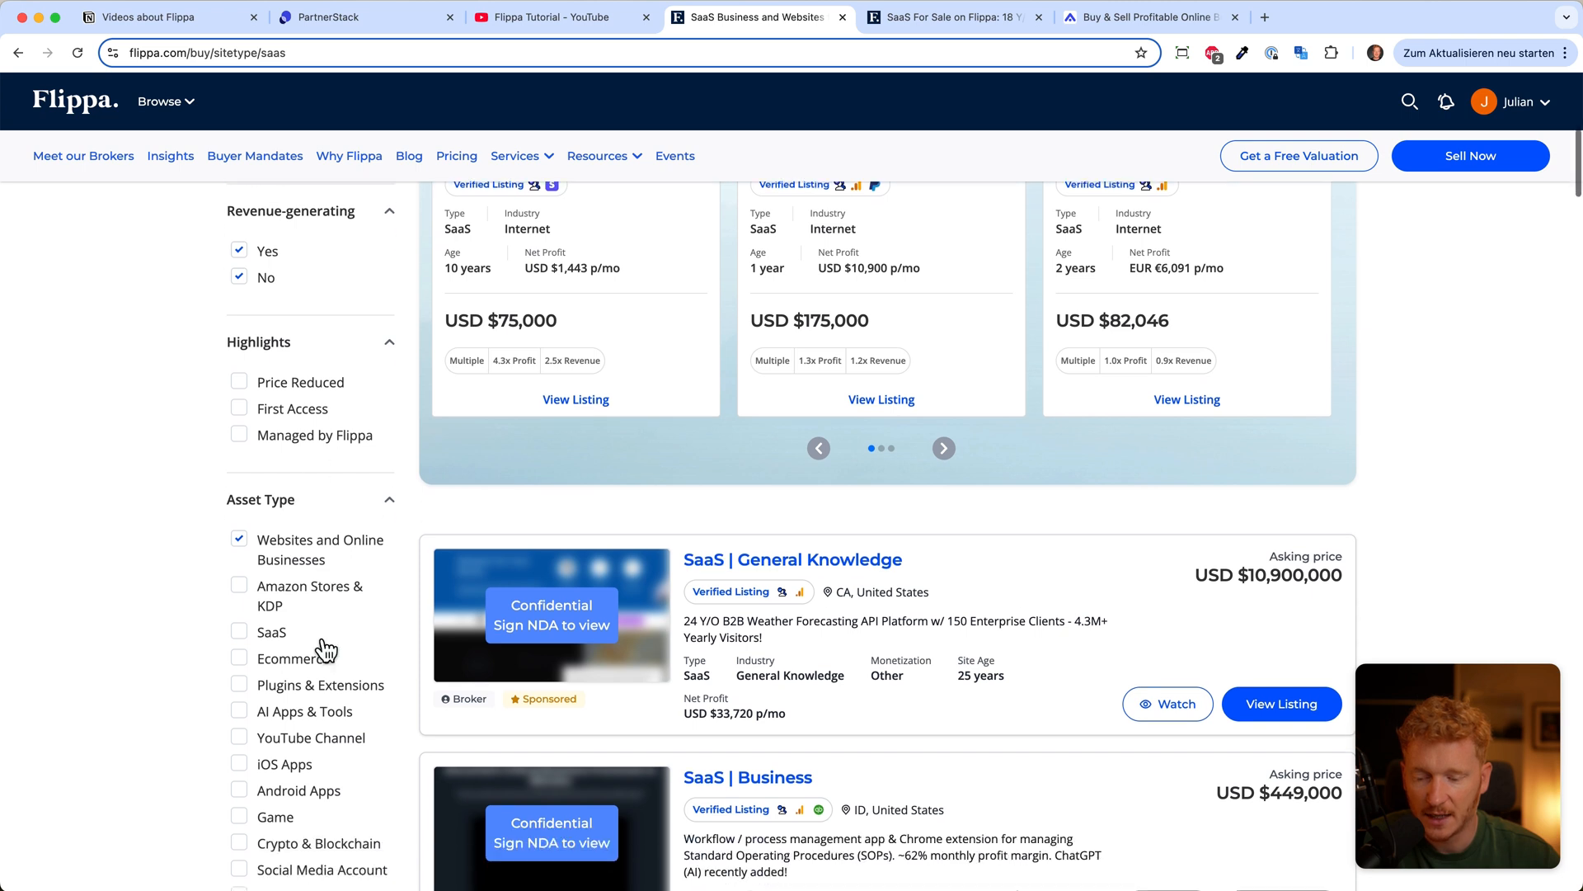
pyautogui.scroll(-3)
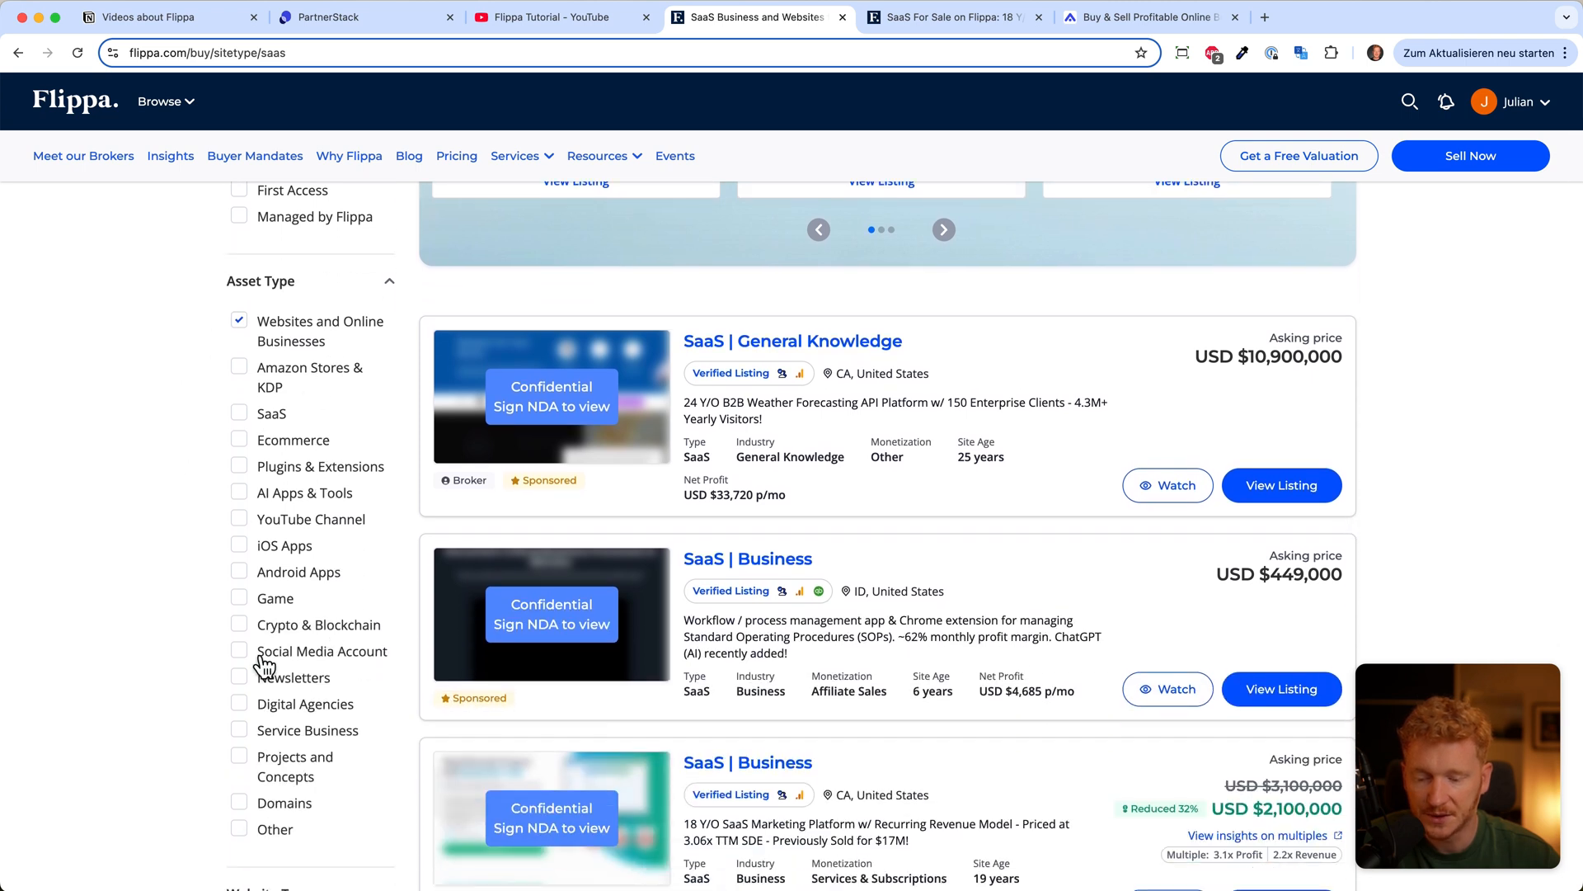
pyautogui.scroll(3)
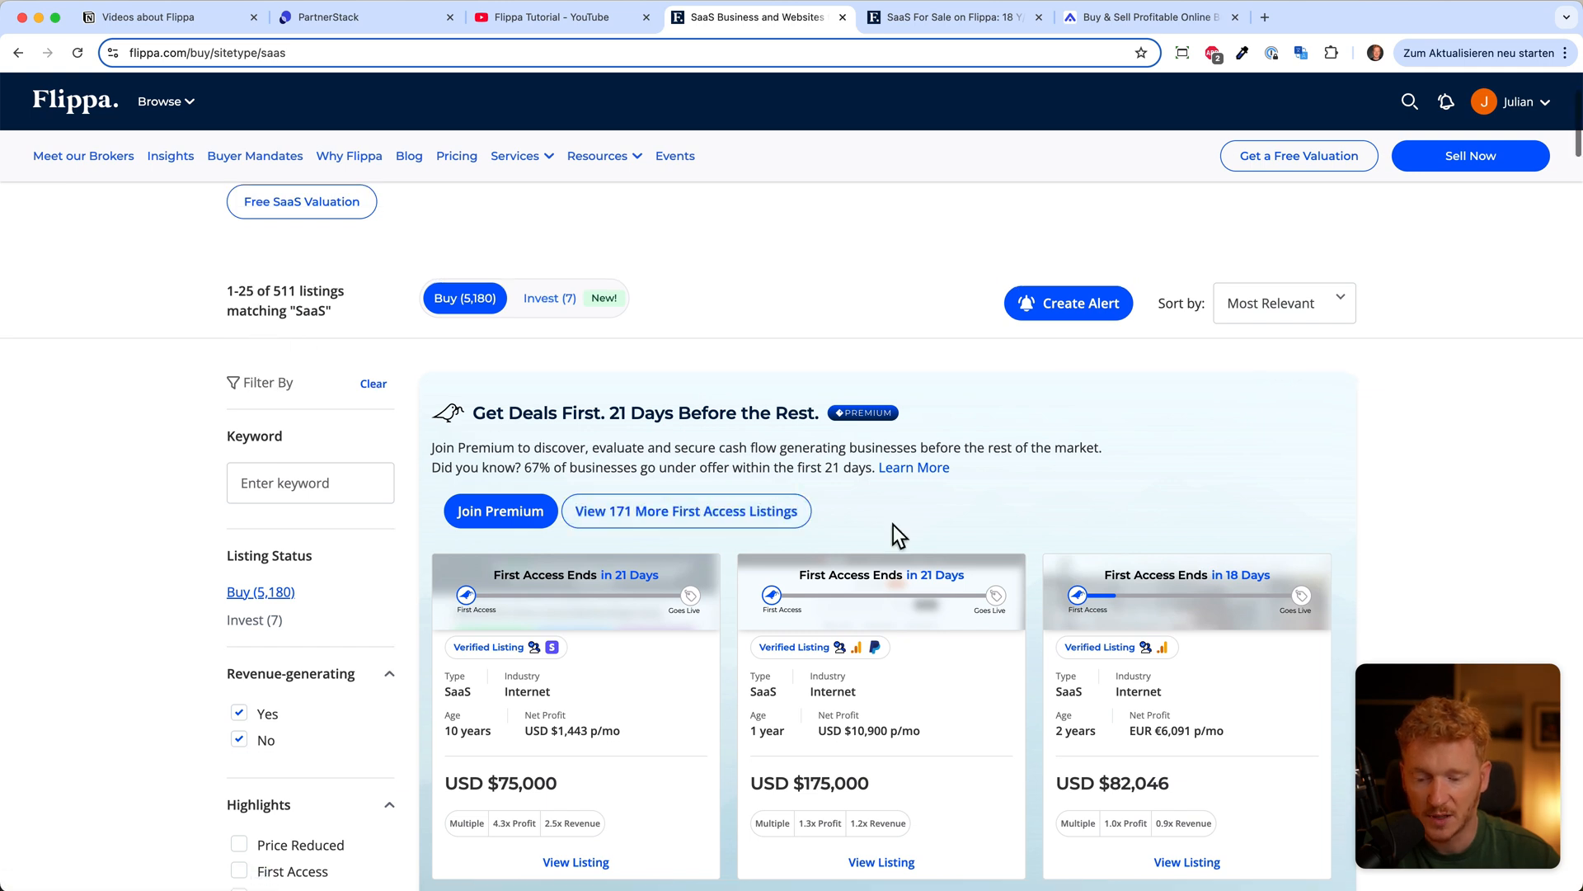
pyautogui.scroll(-3)
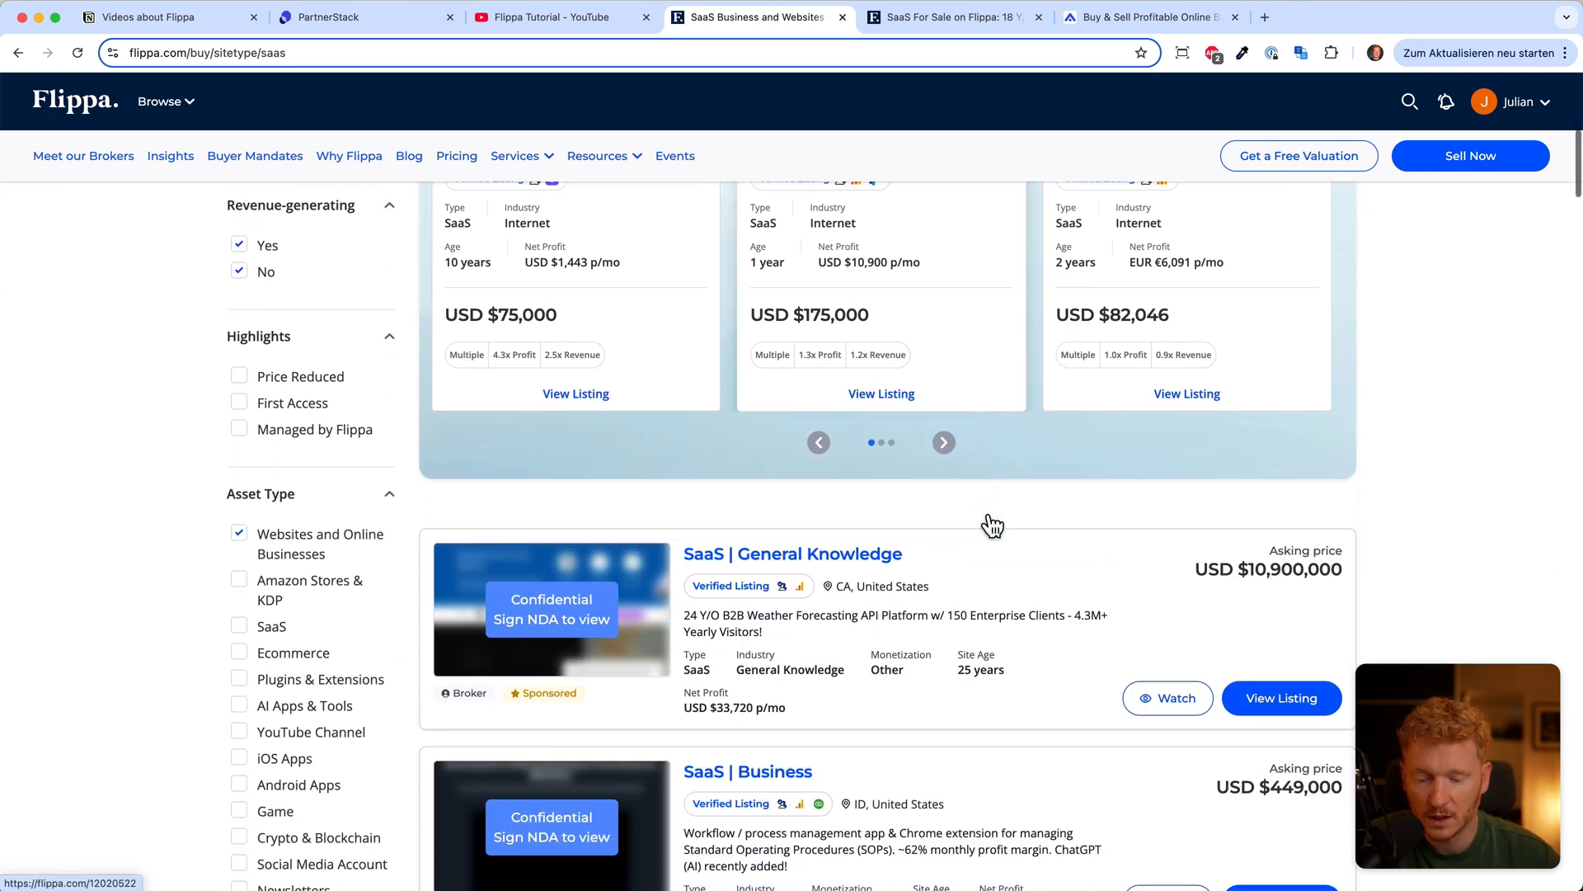
pyautogui.scroll(-3)
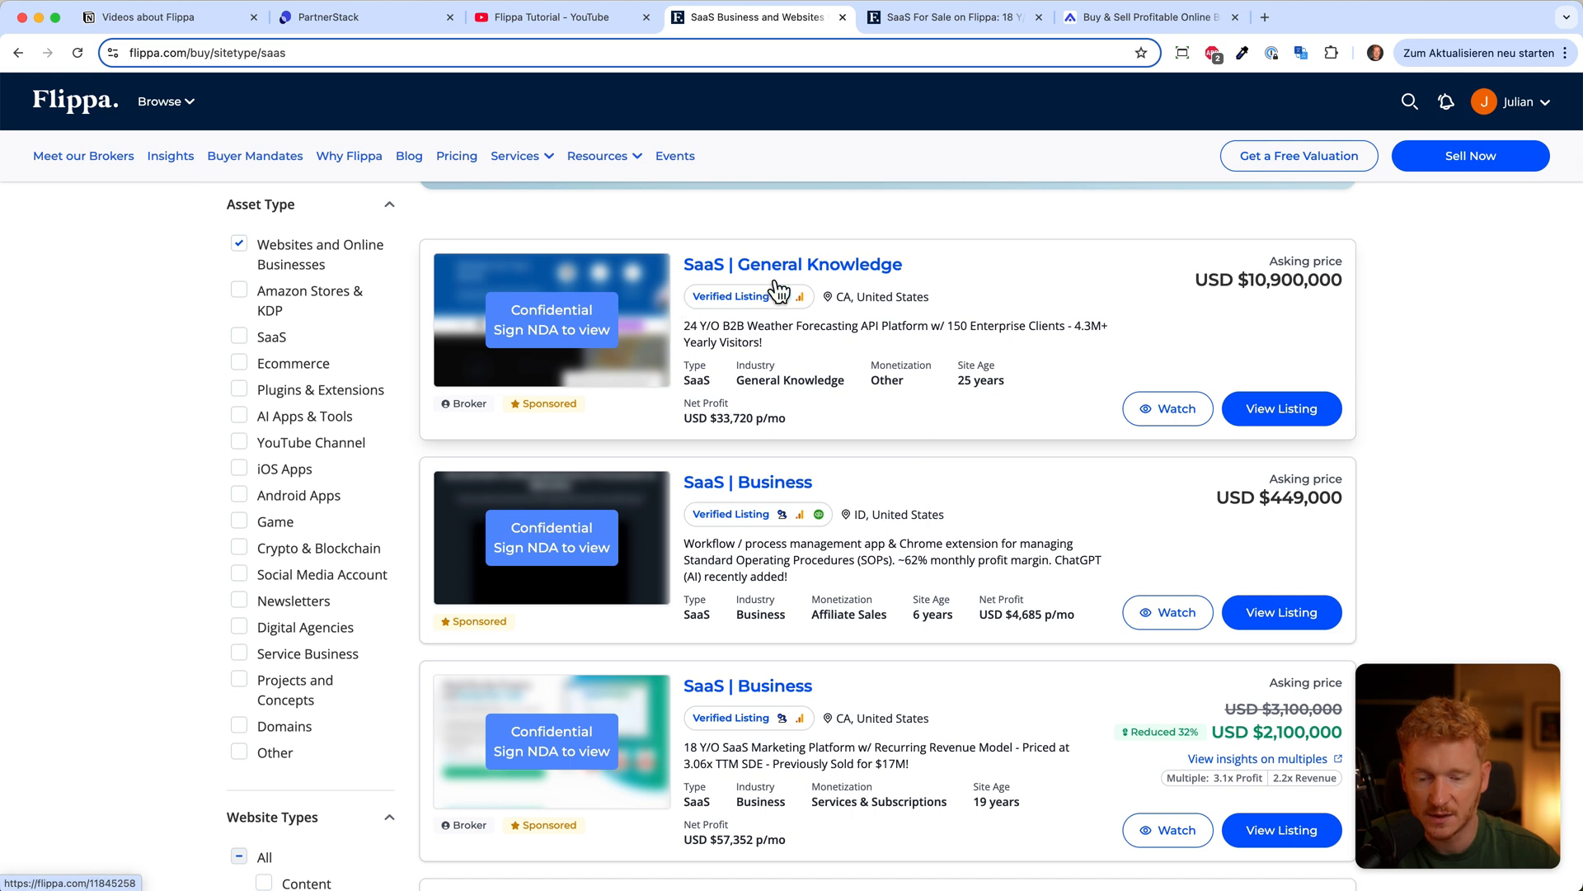
pyautogui.moveTo(1270, 318)
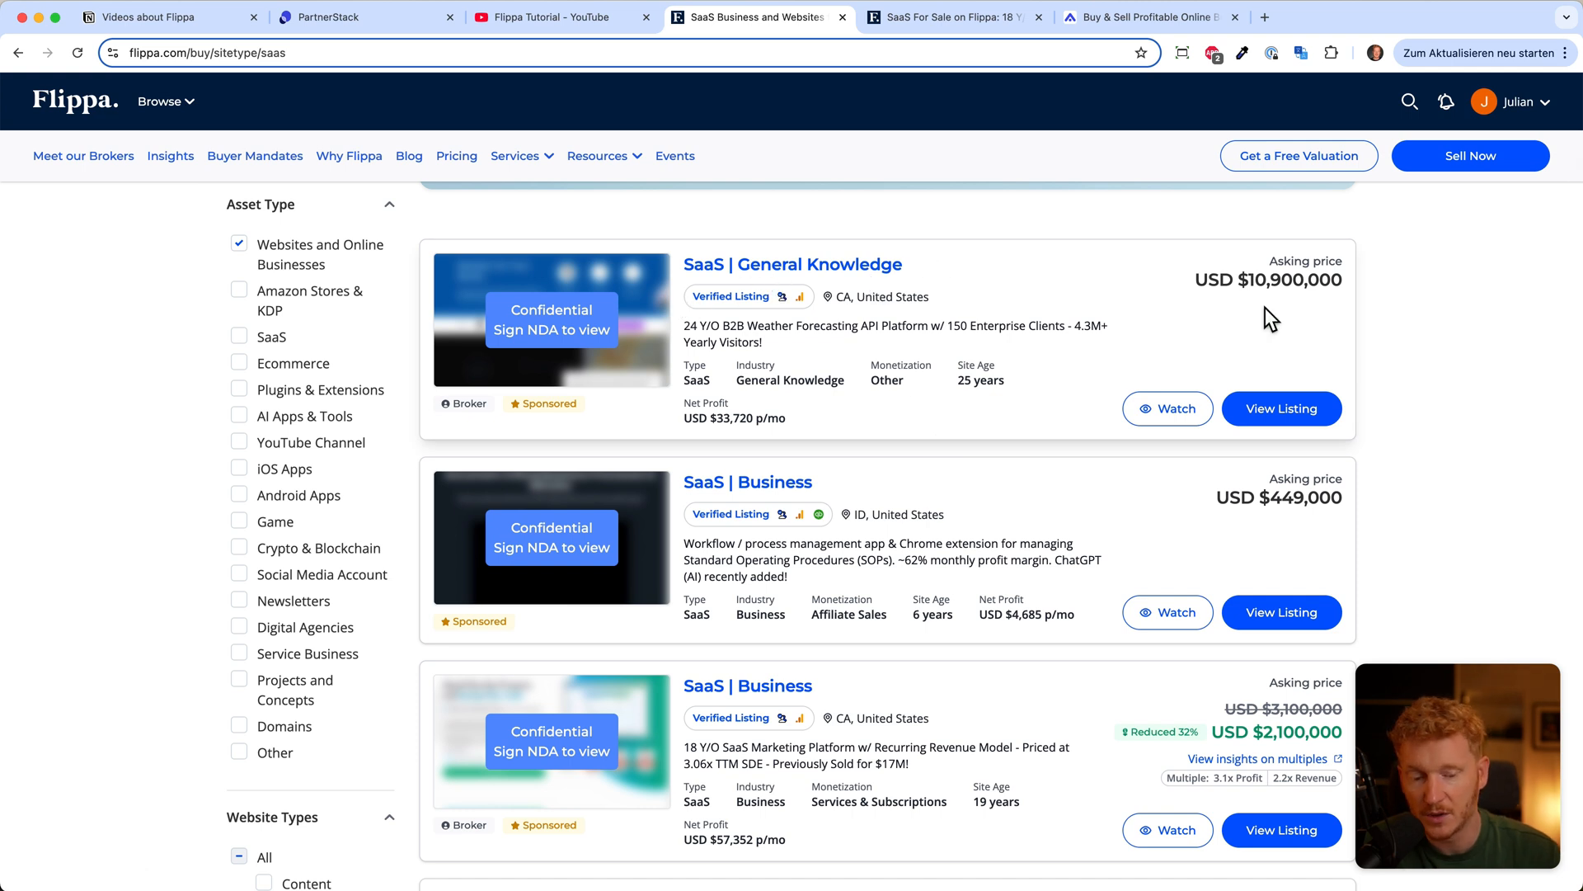
pyautogui.moveTo(1296, 252)
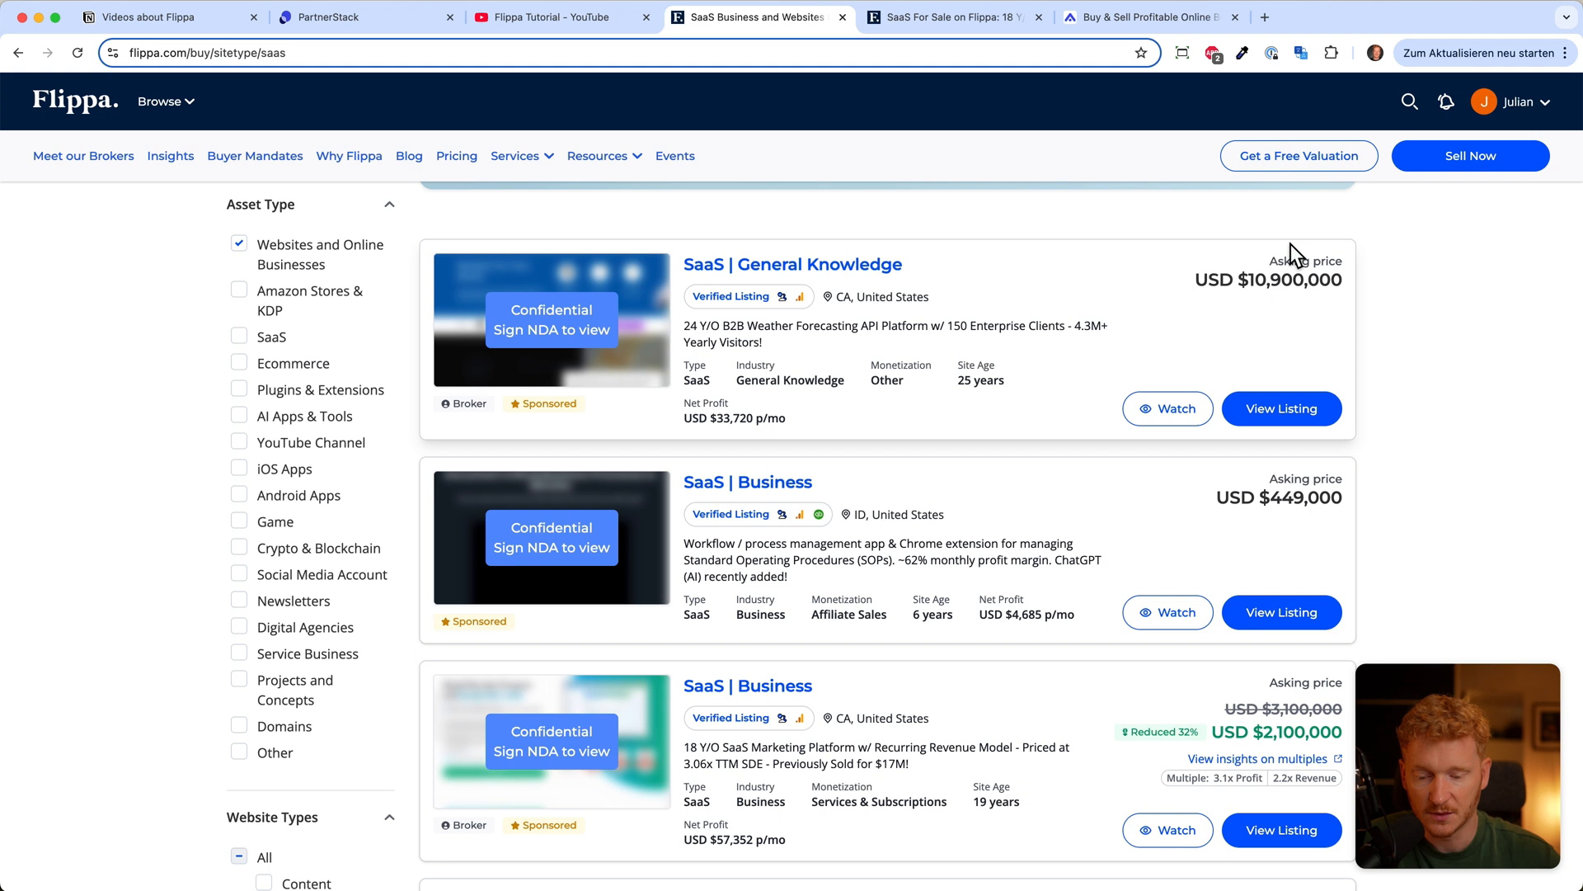
pyautogui.moveTo(1074, 530)
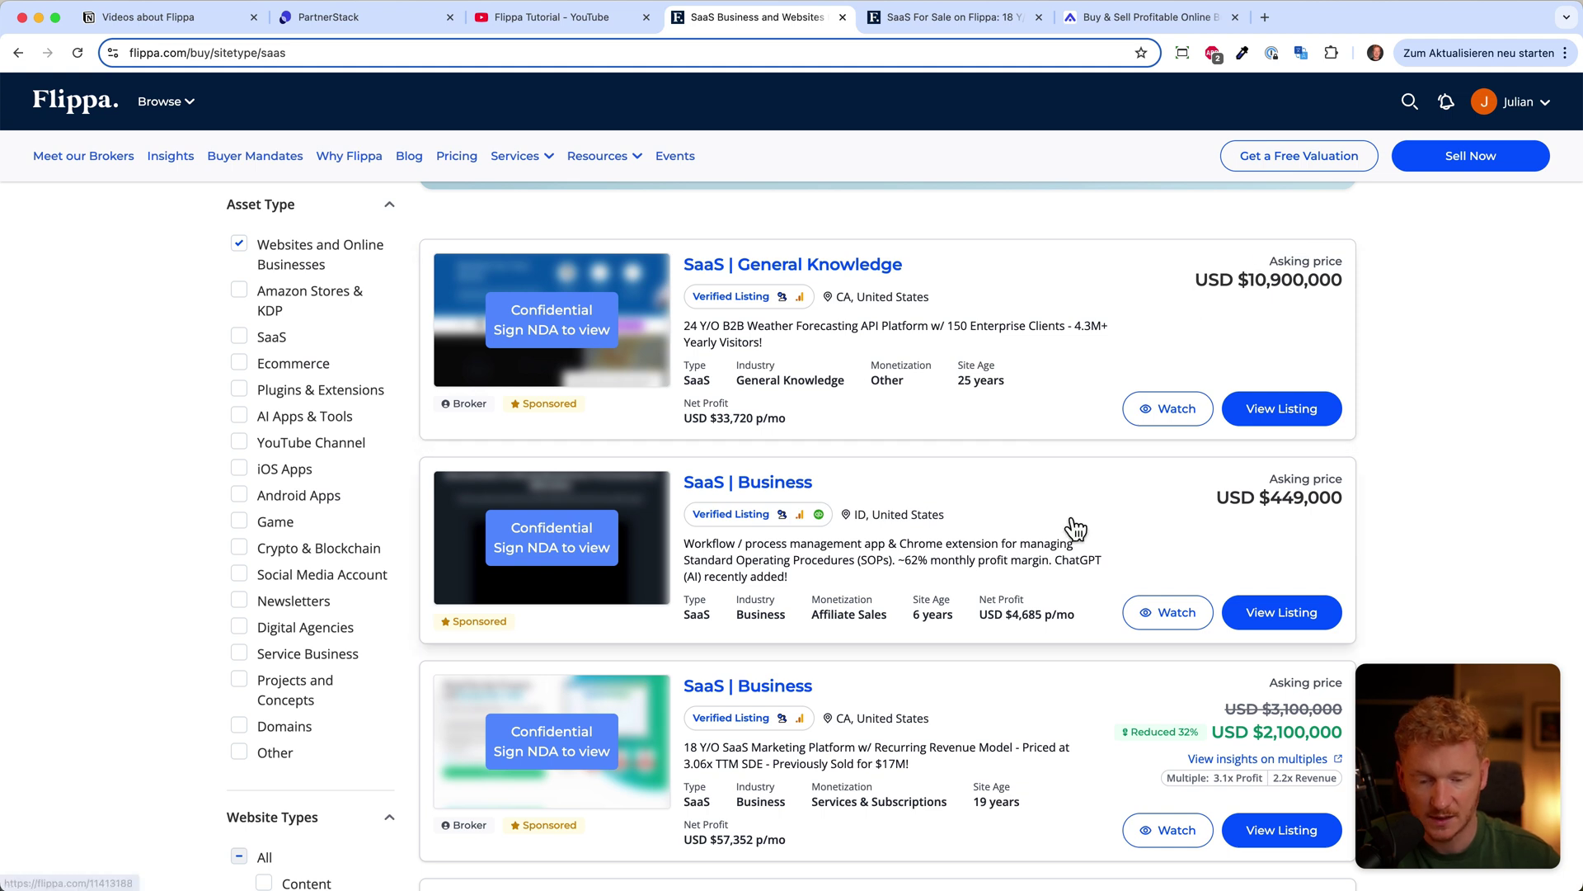
pyautogui.moveTo(885, 318)
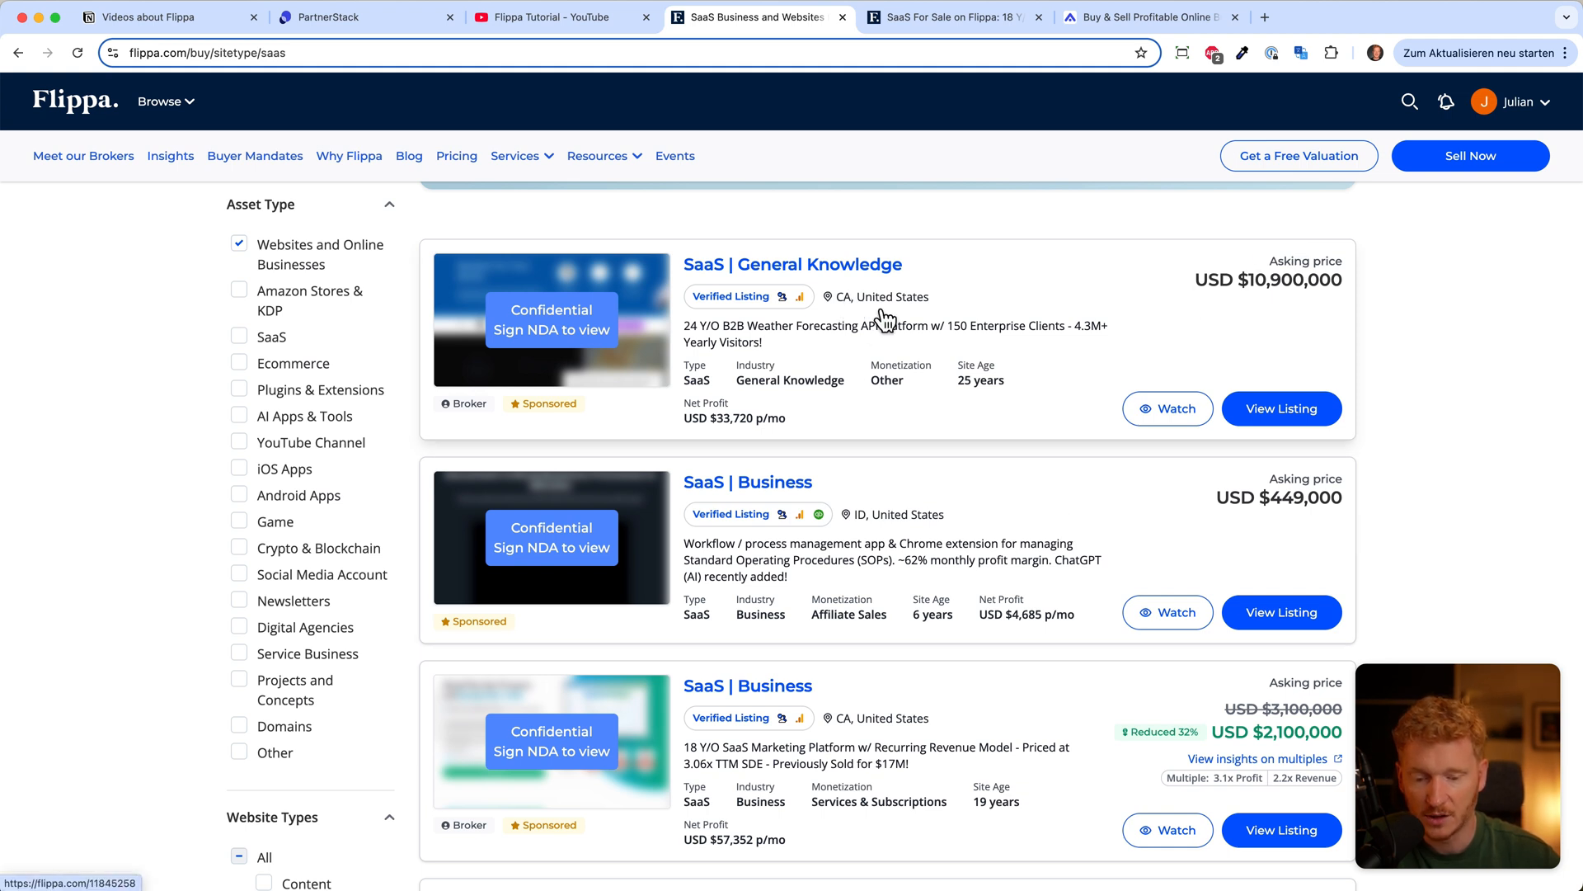
pyautogui.moveTo(820, 381)
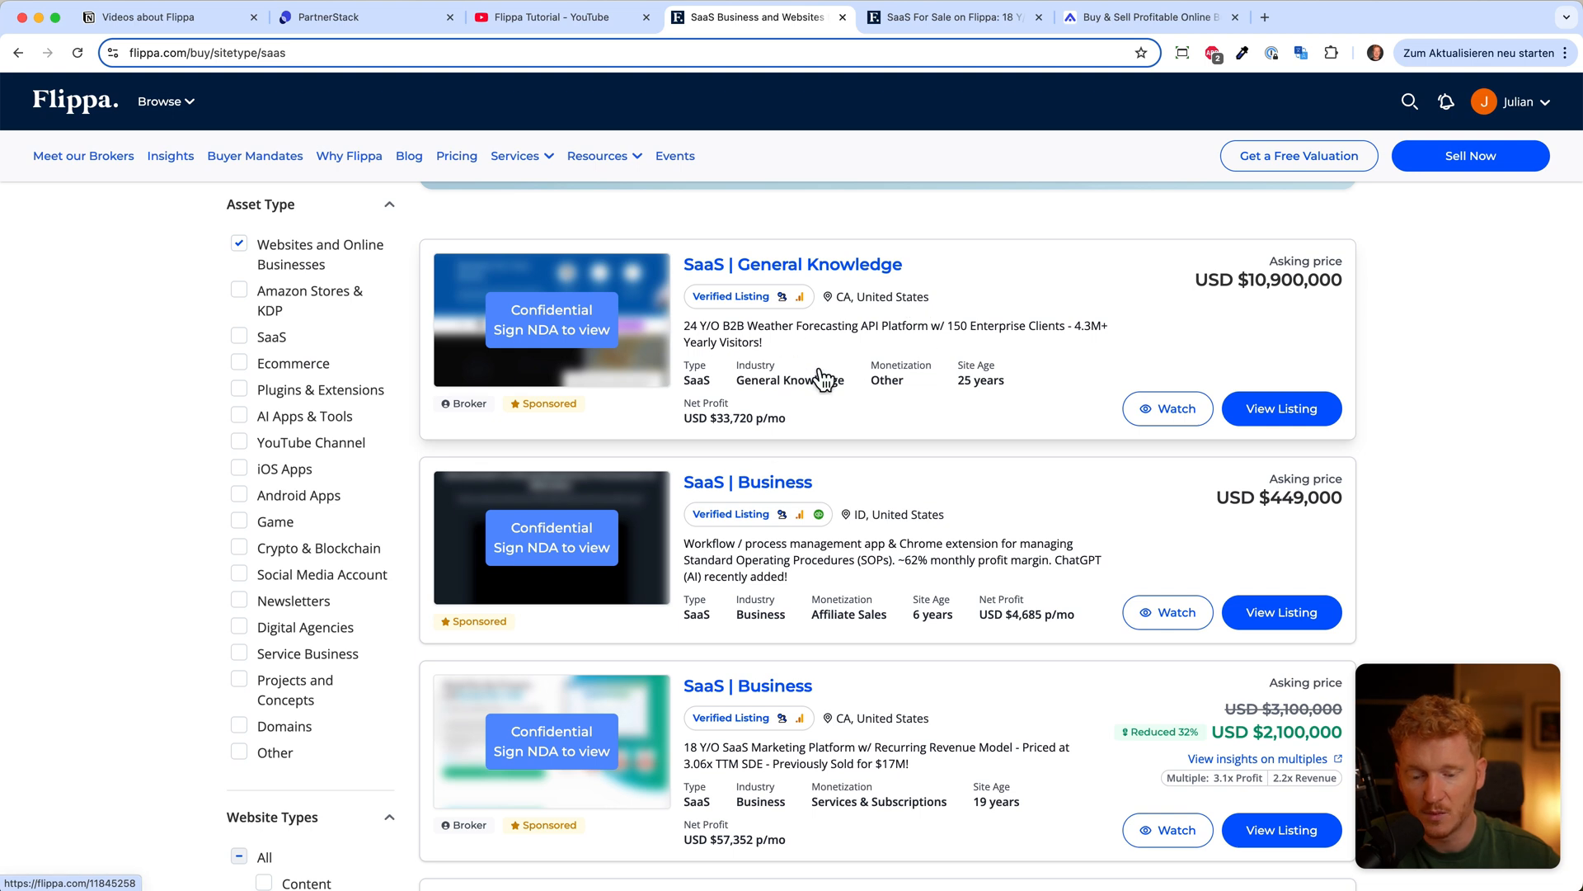
pyautogui.scroll(-3)
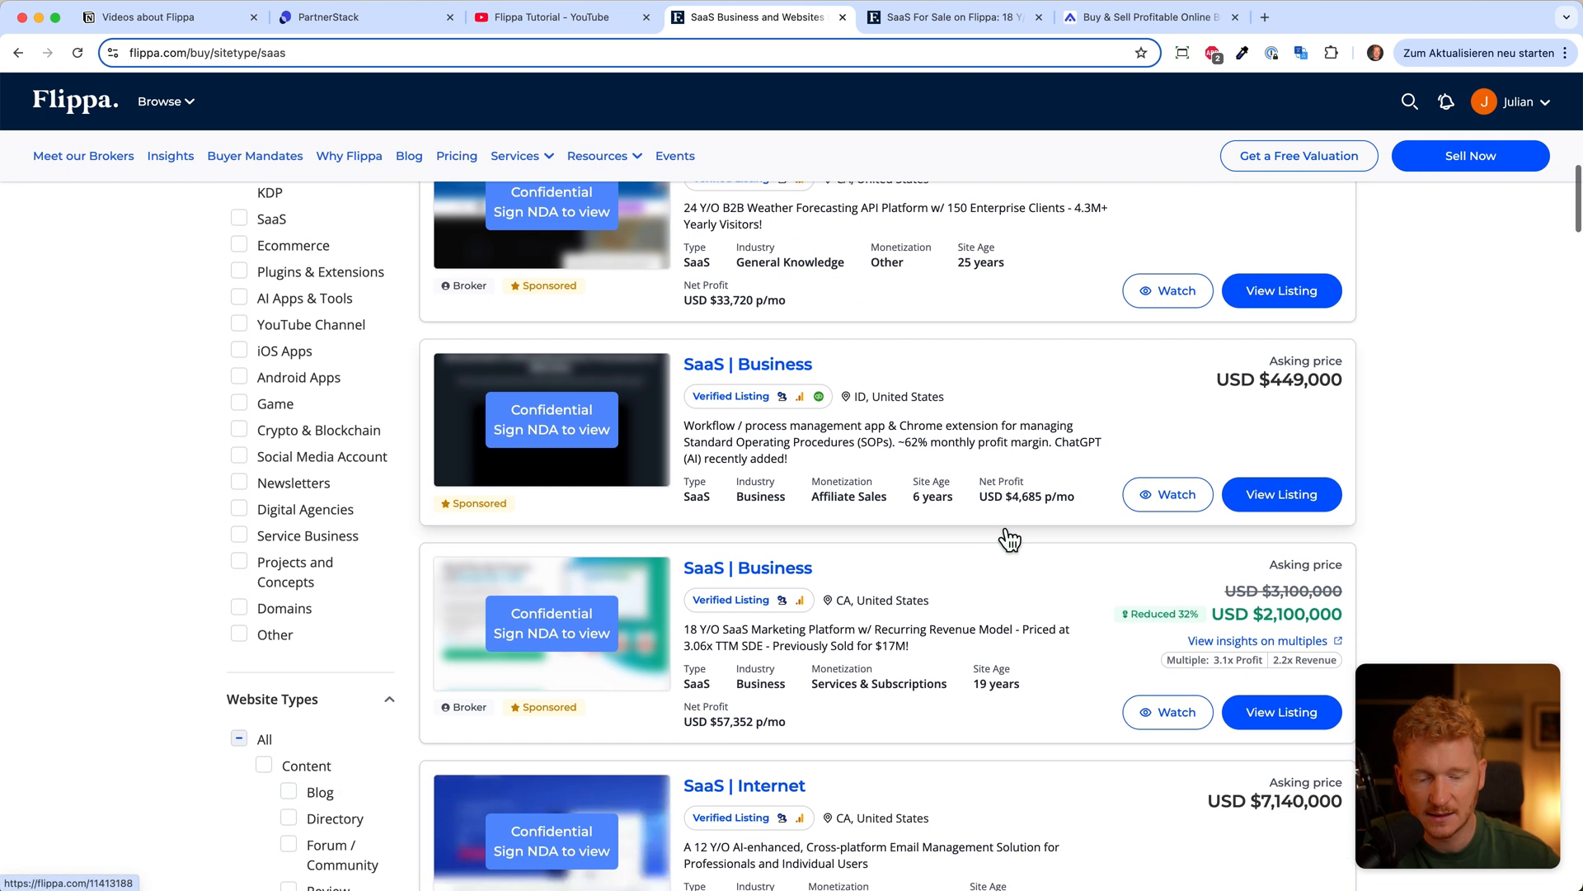
pyautogui.scroll(-3)
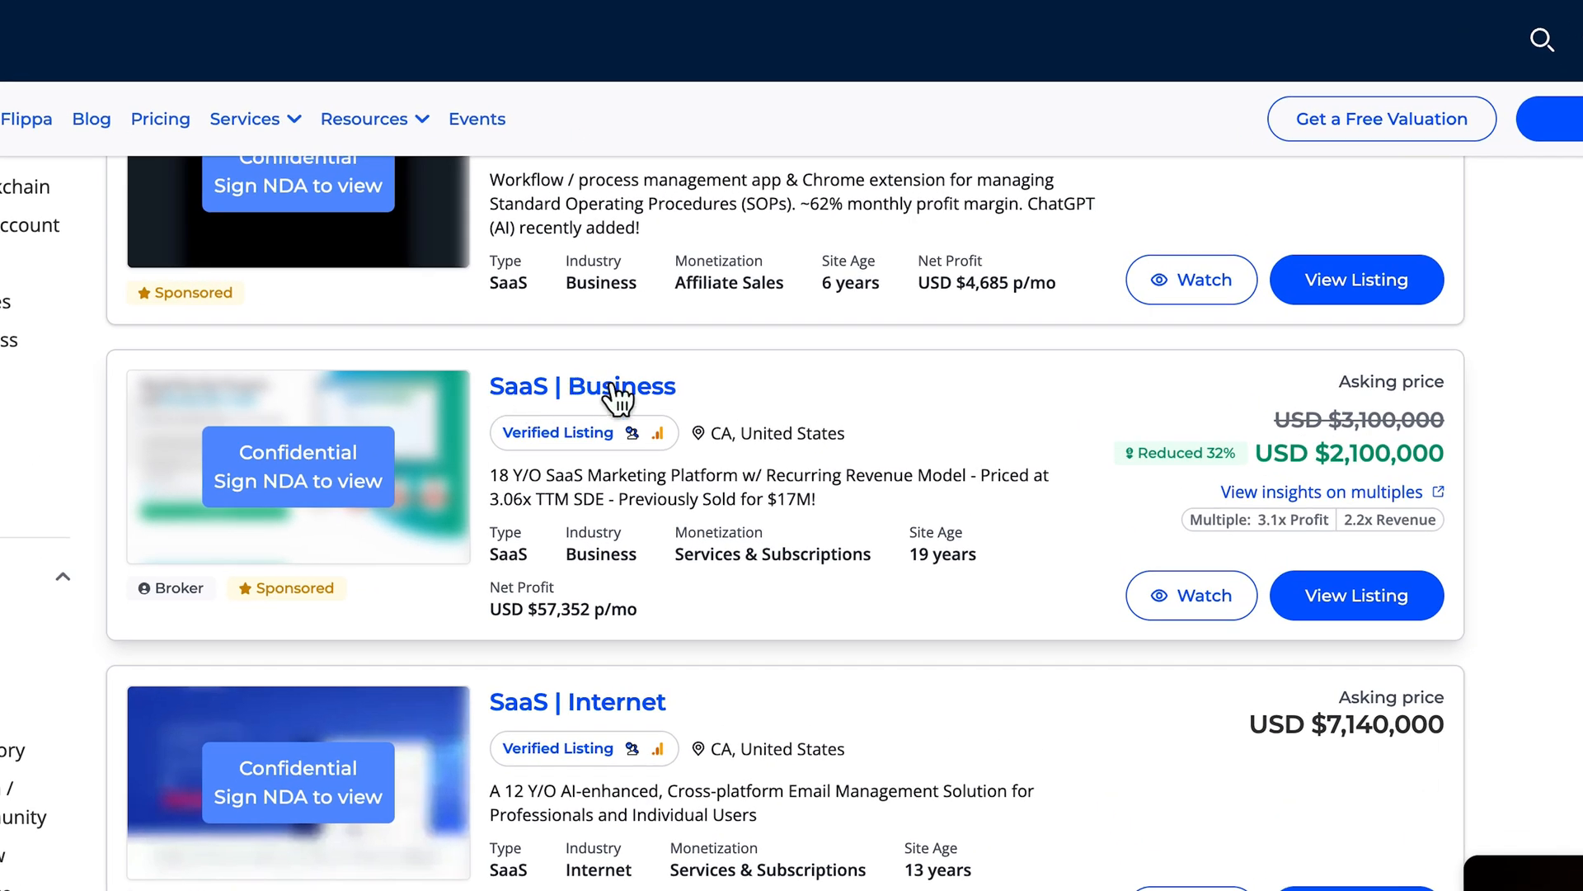
pyautogui.moveTo(799, 455)
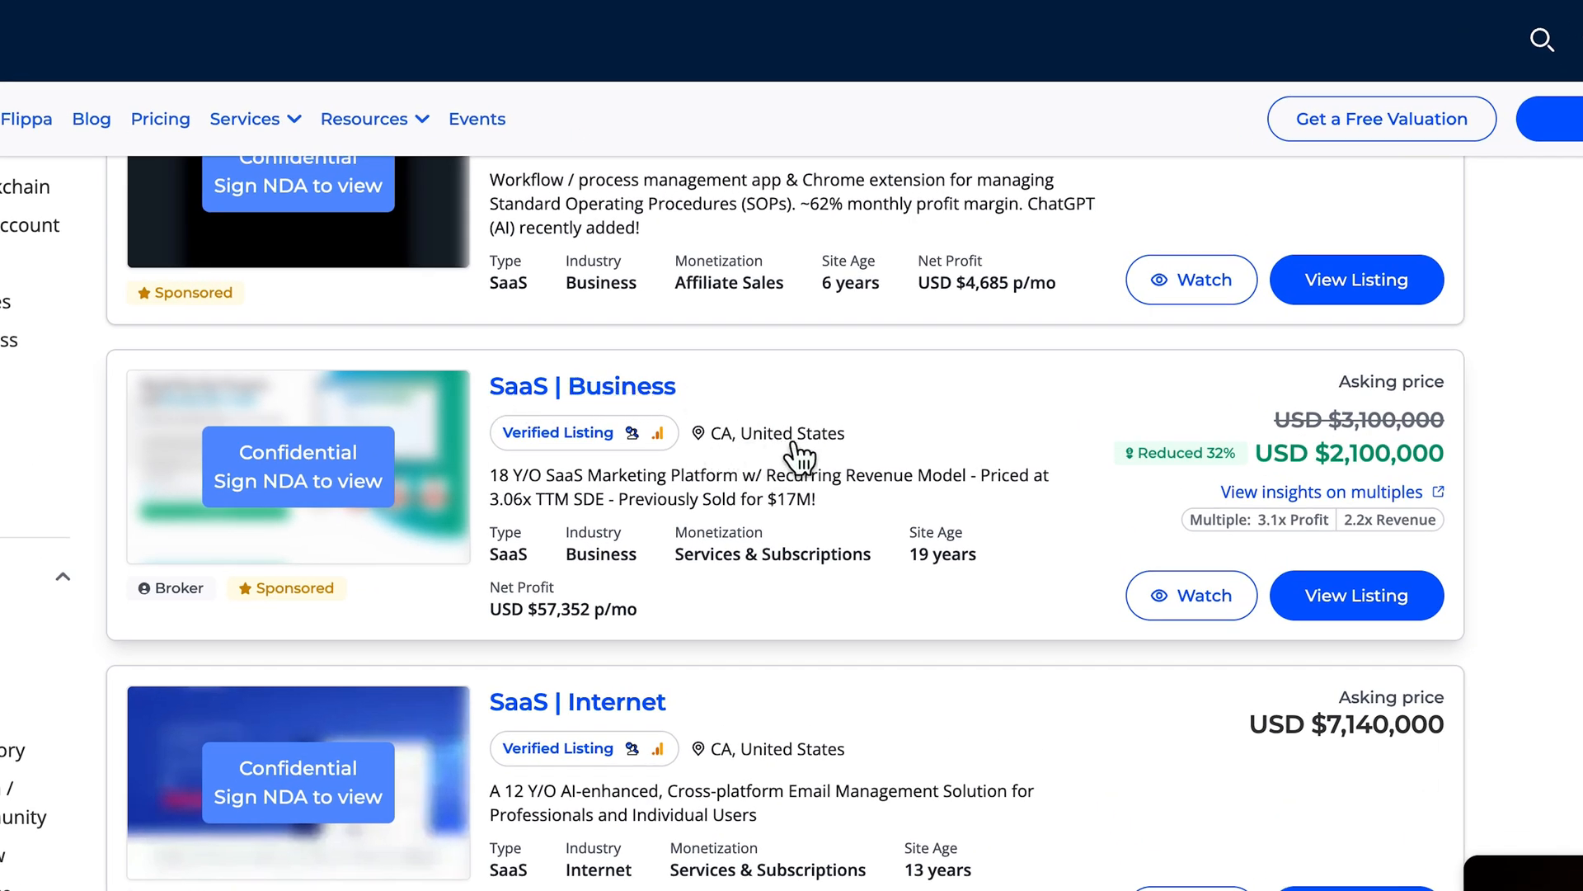
pyautogui.moveTo(556, 633)
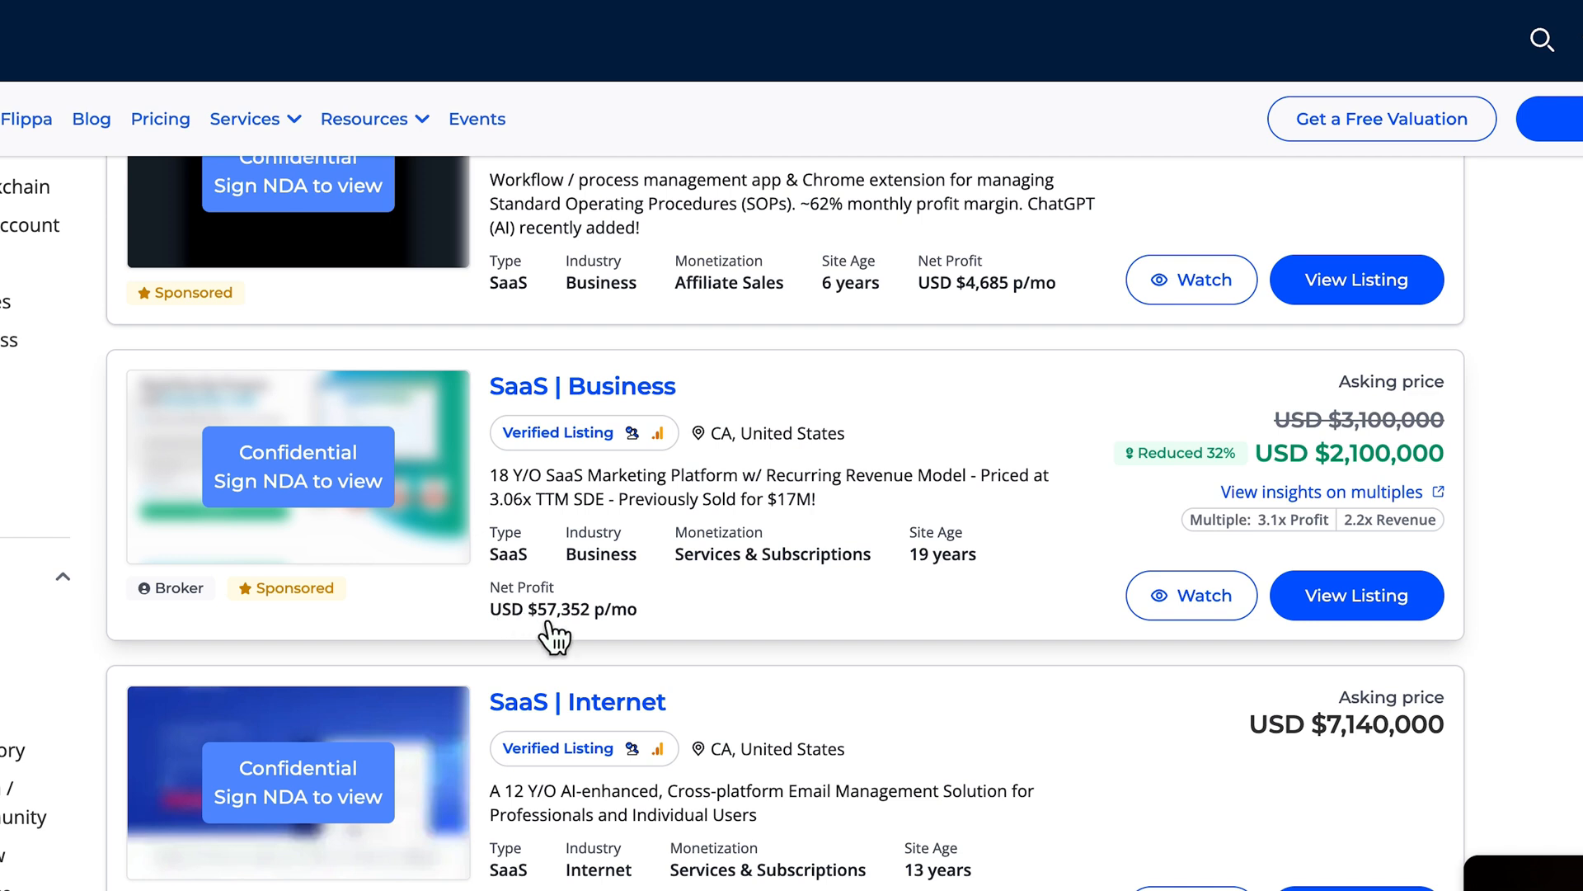
pyautogui.moveTo(630, 633)
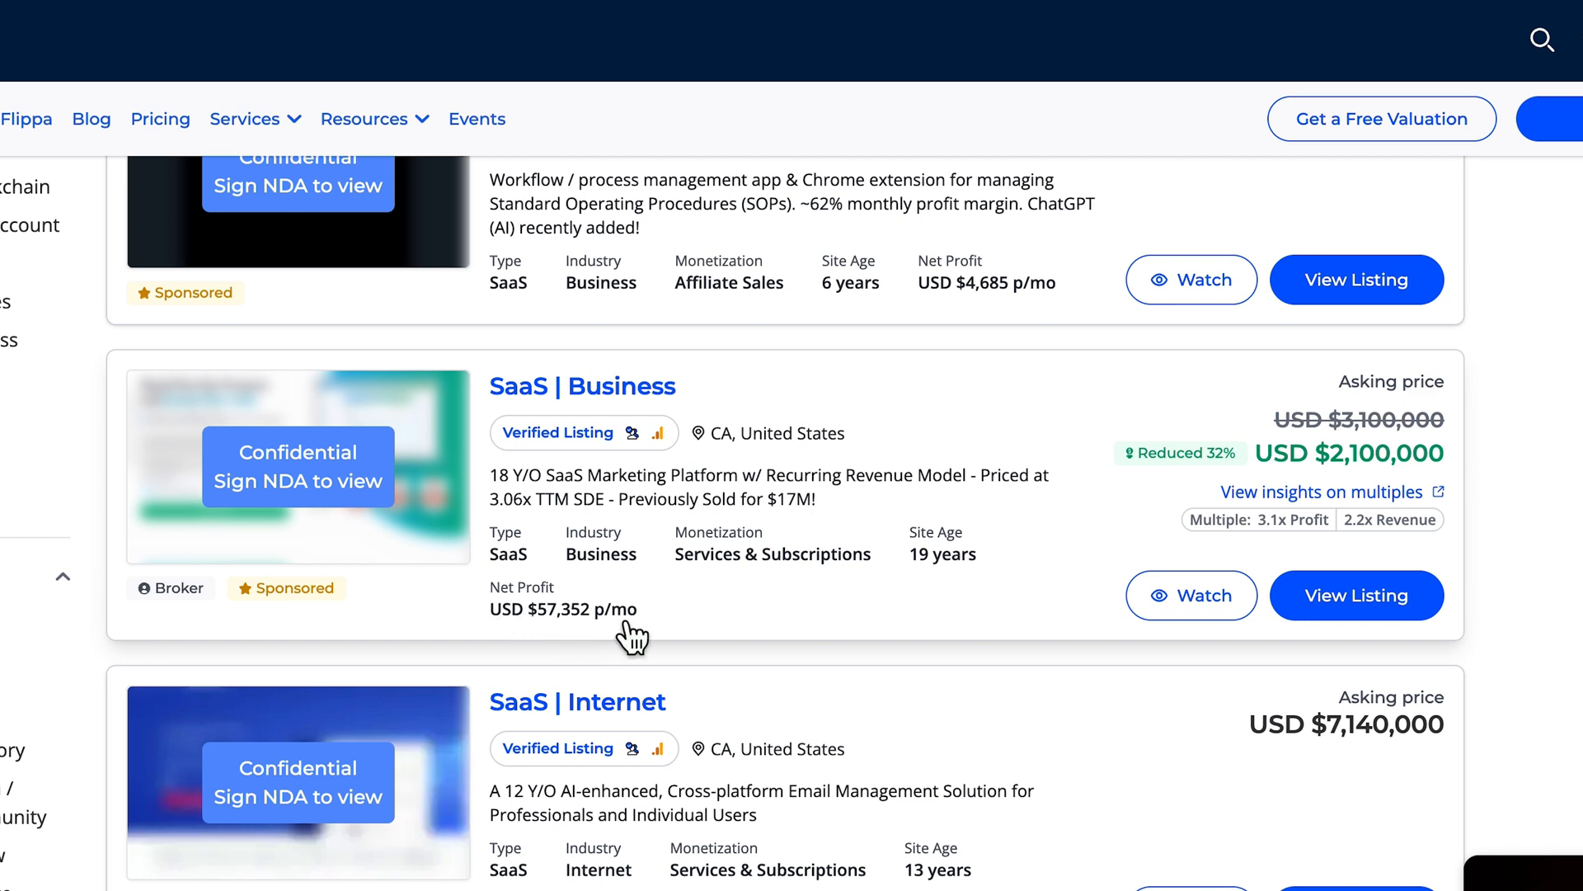
pyautogui.moveTo(1338, 490)
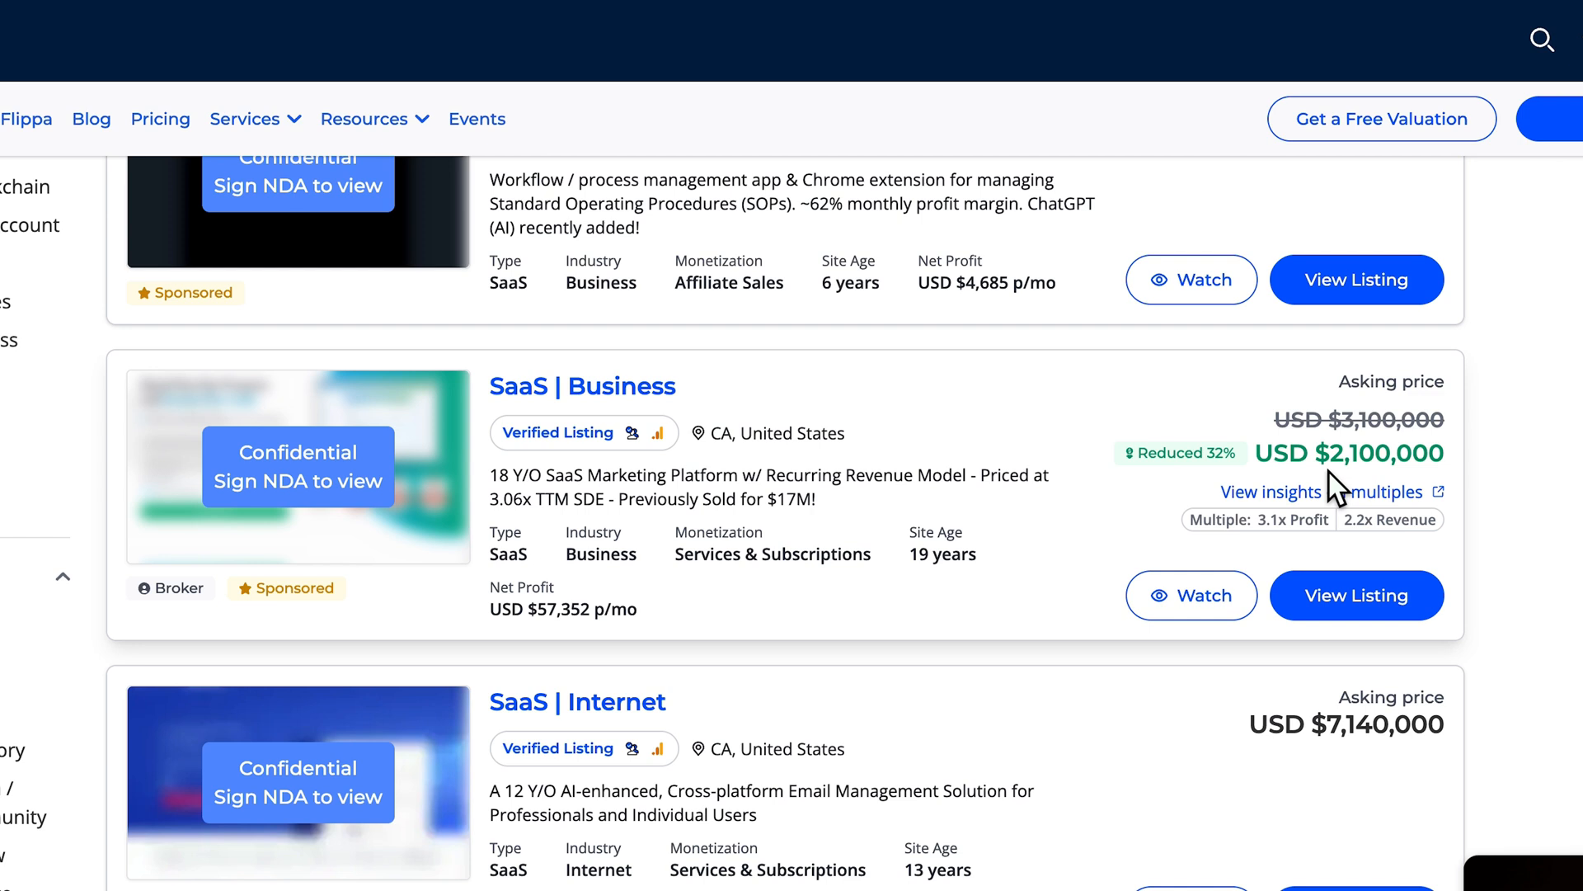
pyautogui.moveTo(1361, 470)
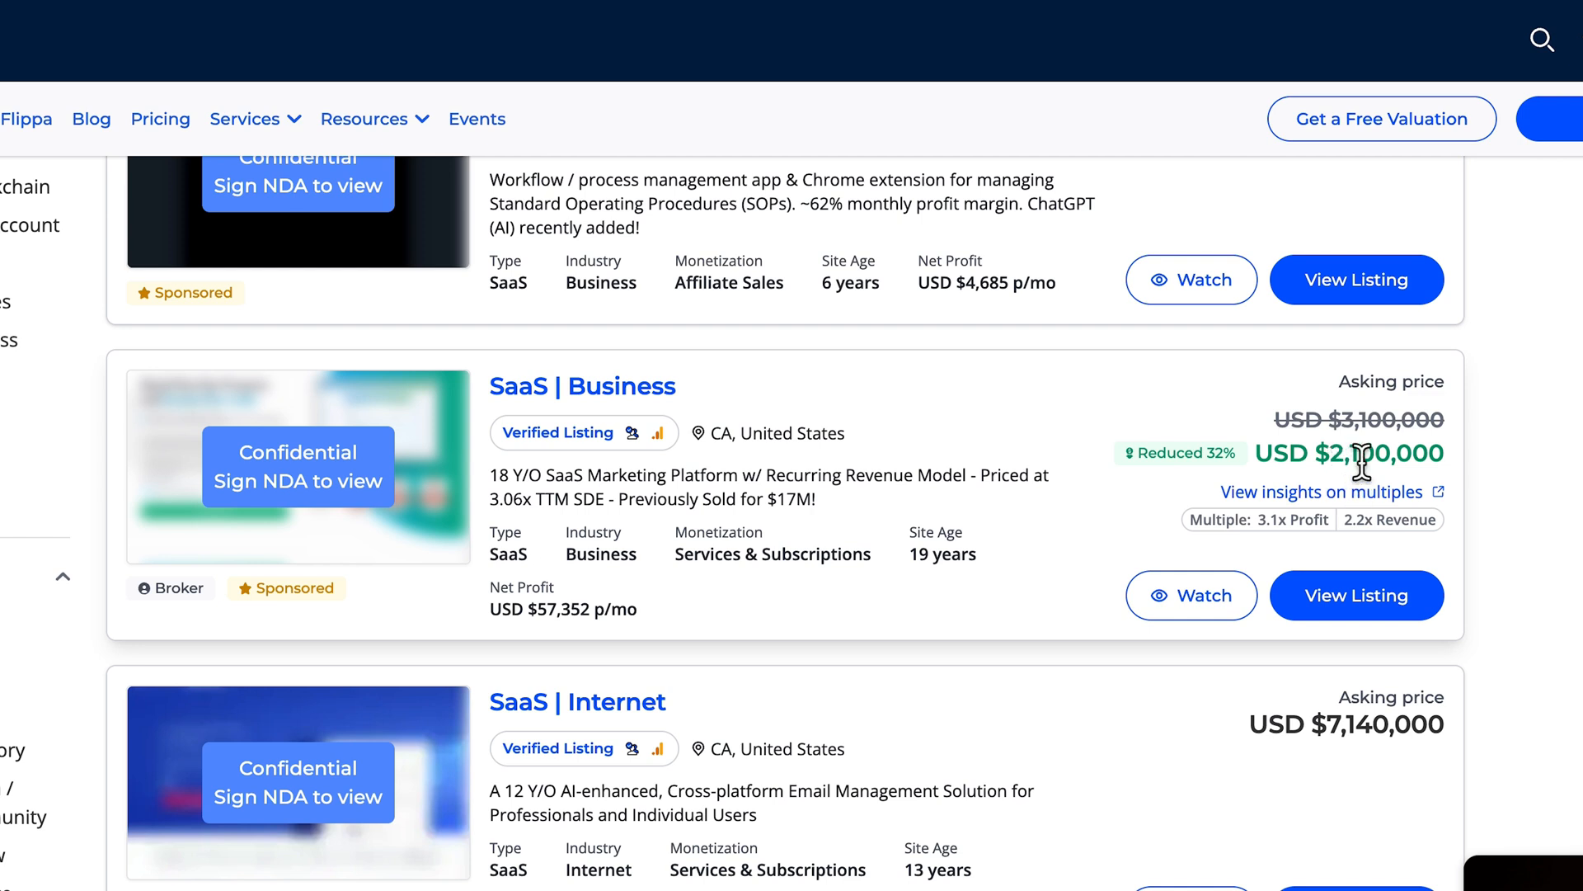
pyautogui.moveTo(1275, 421)
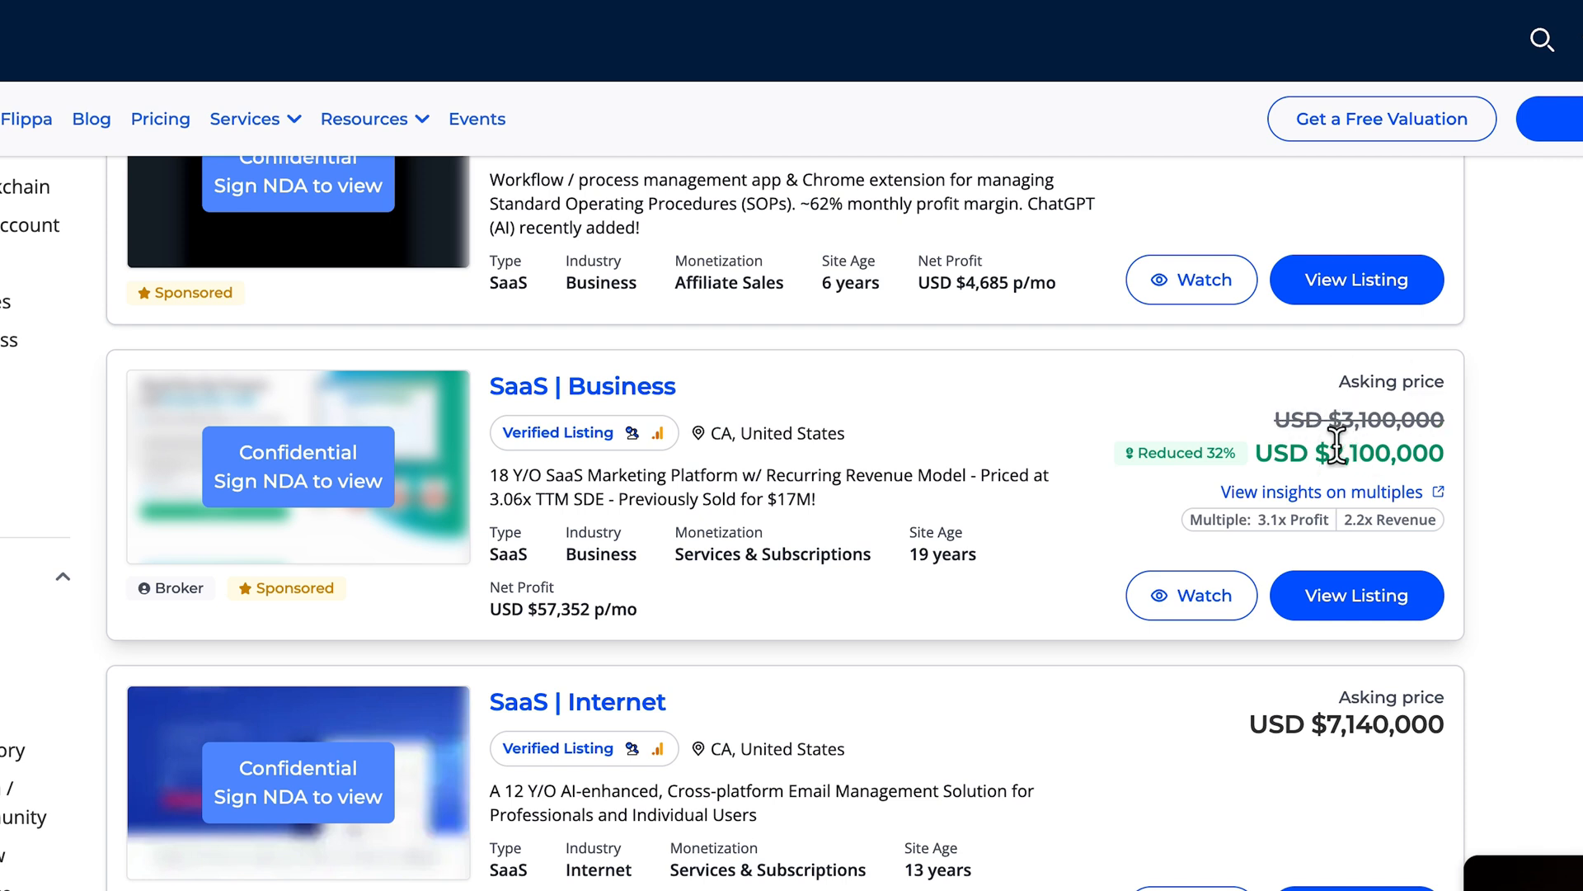
pyautogui.moveTo(1357, 454)
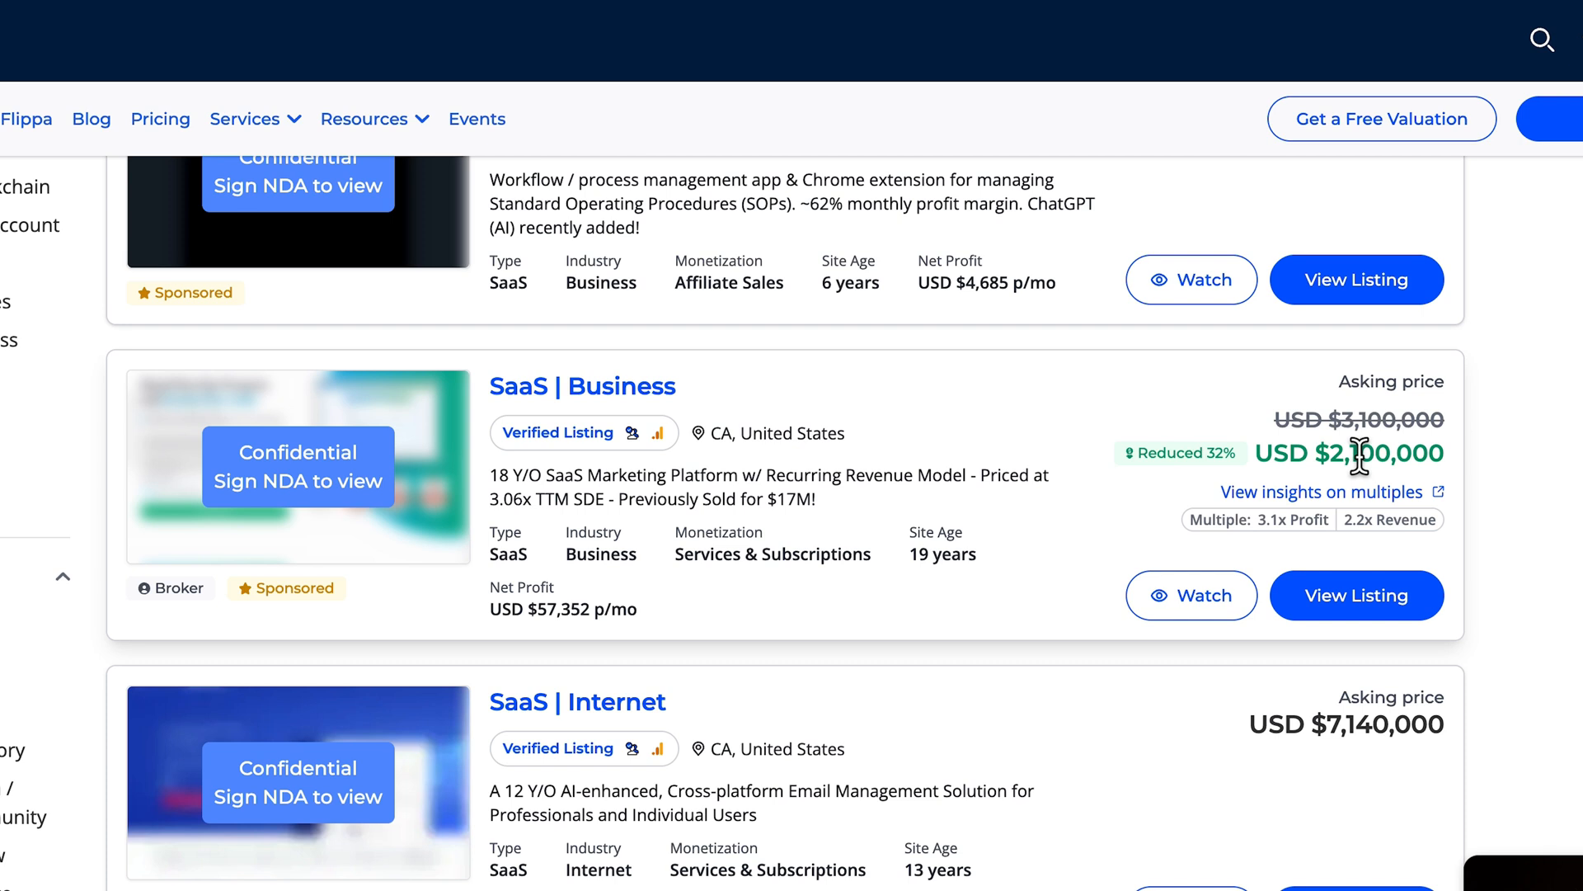
pyautogui.moveTo(1258, 452)
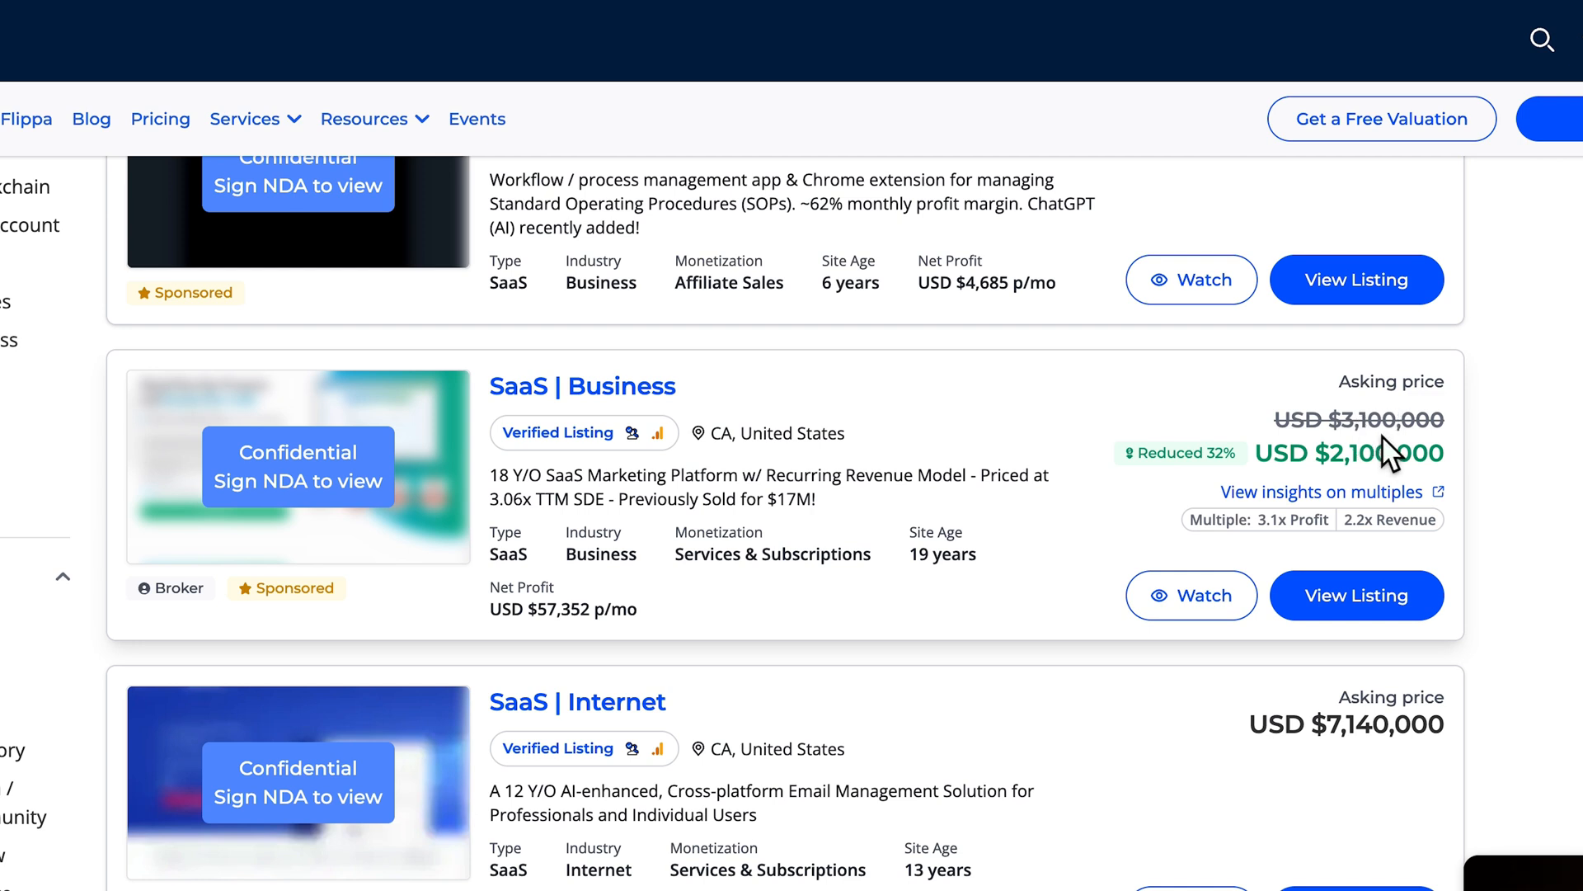
pyautogui.moveTo(1204, 516)
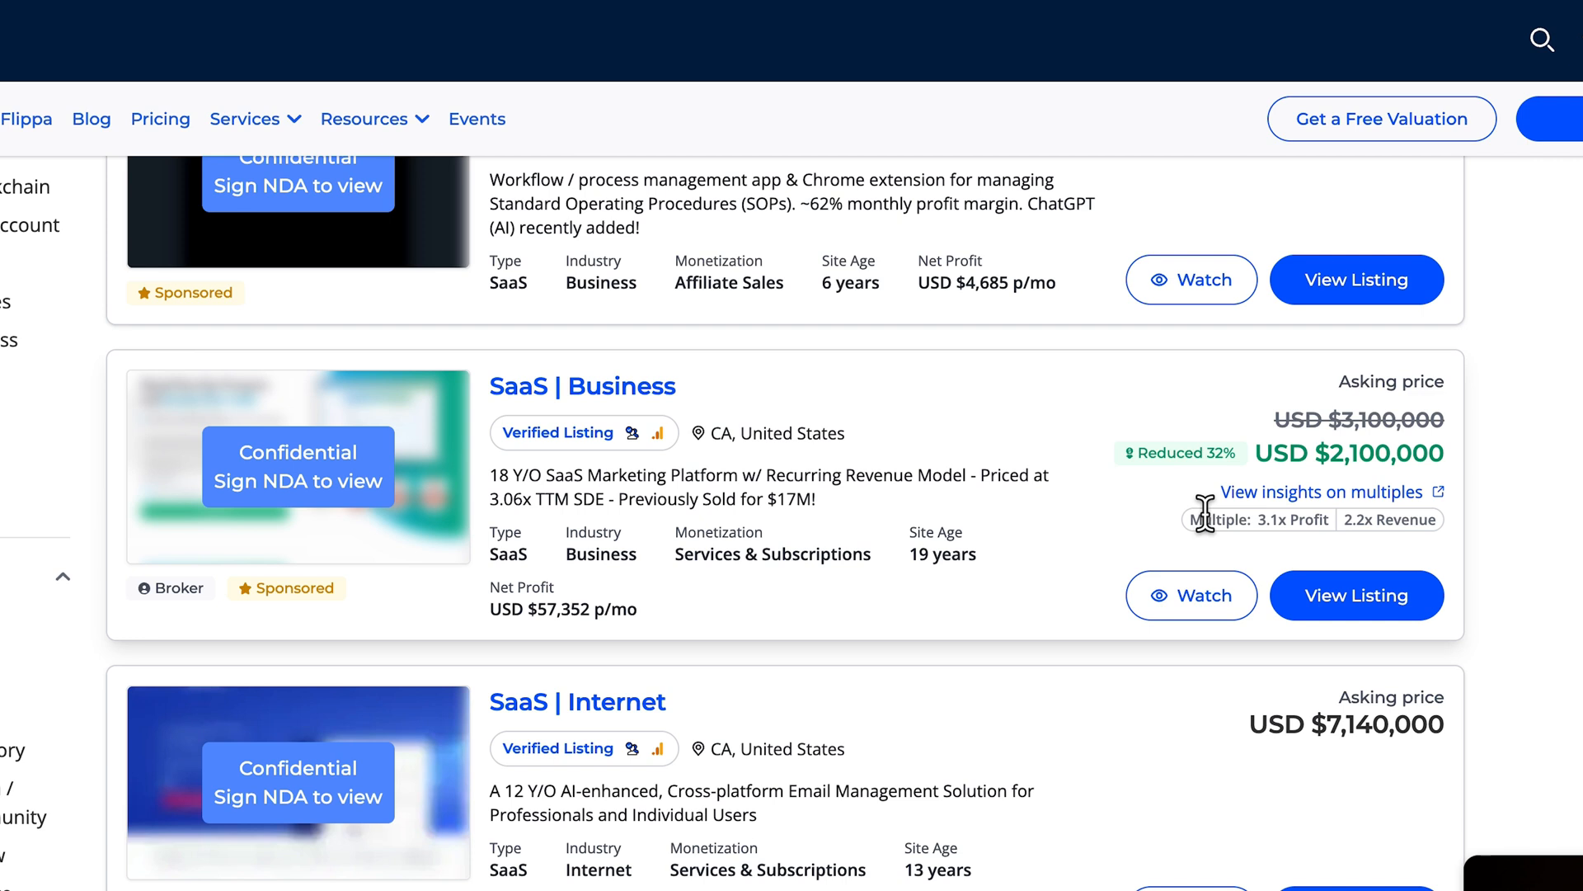
pyautogui.moveTo(1240, 520)
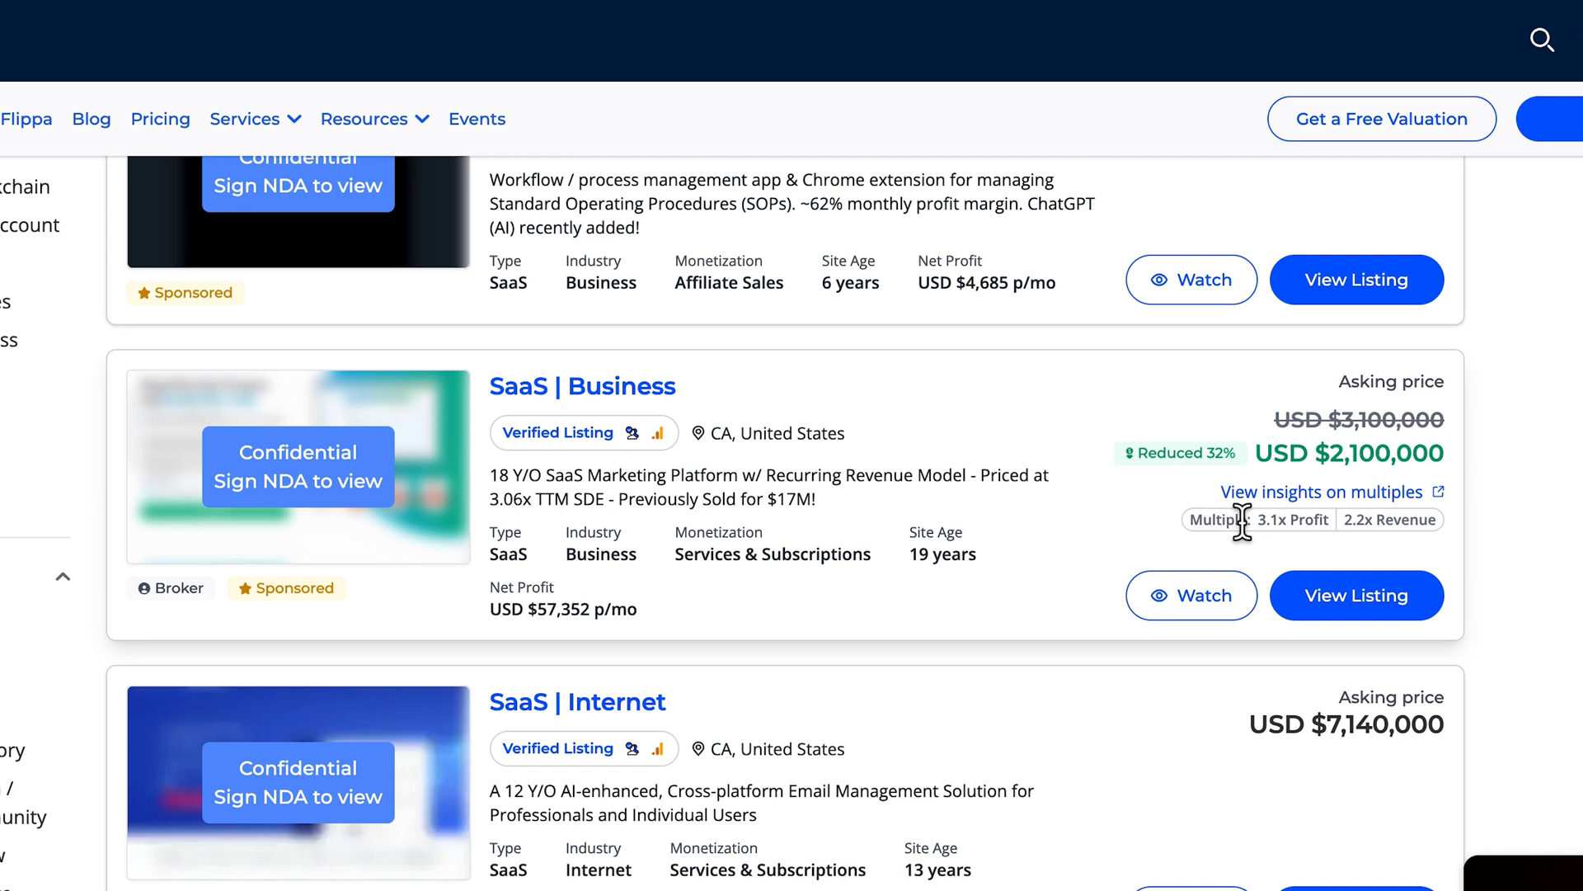
pyautogui.moveTo(1276, 526)
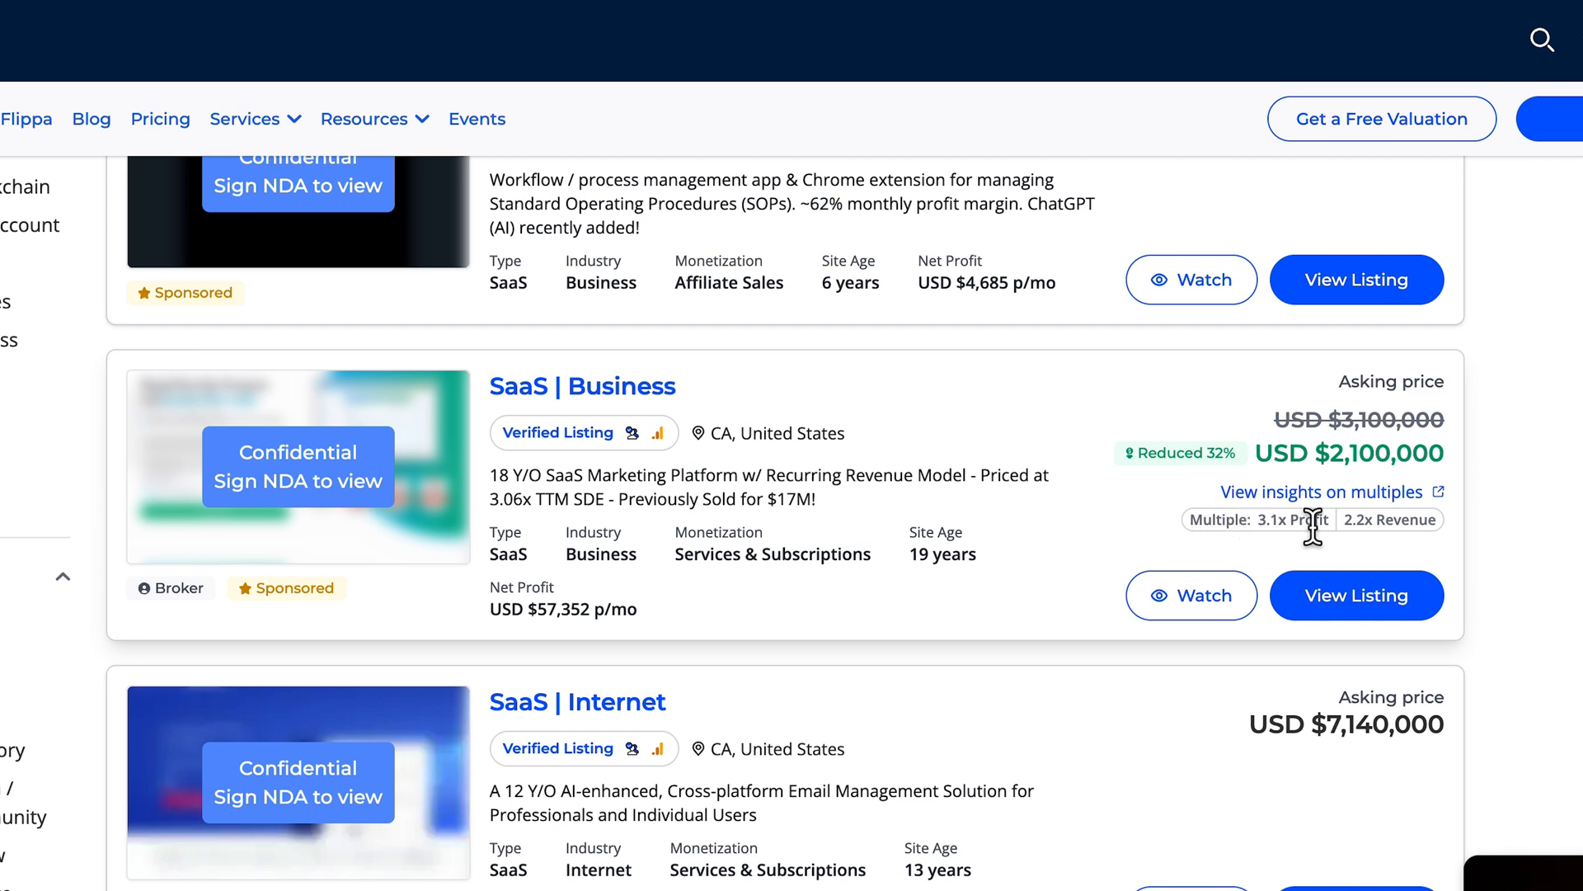
pyautogui.moveTo(1386, 522)
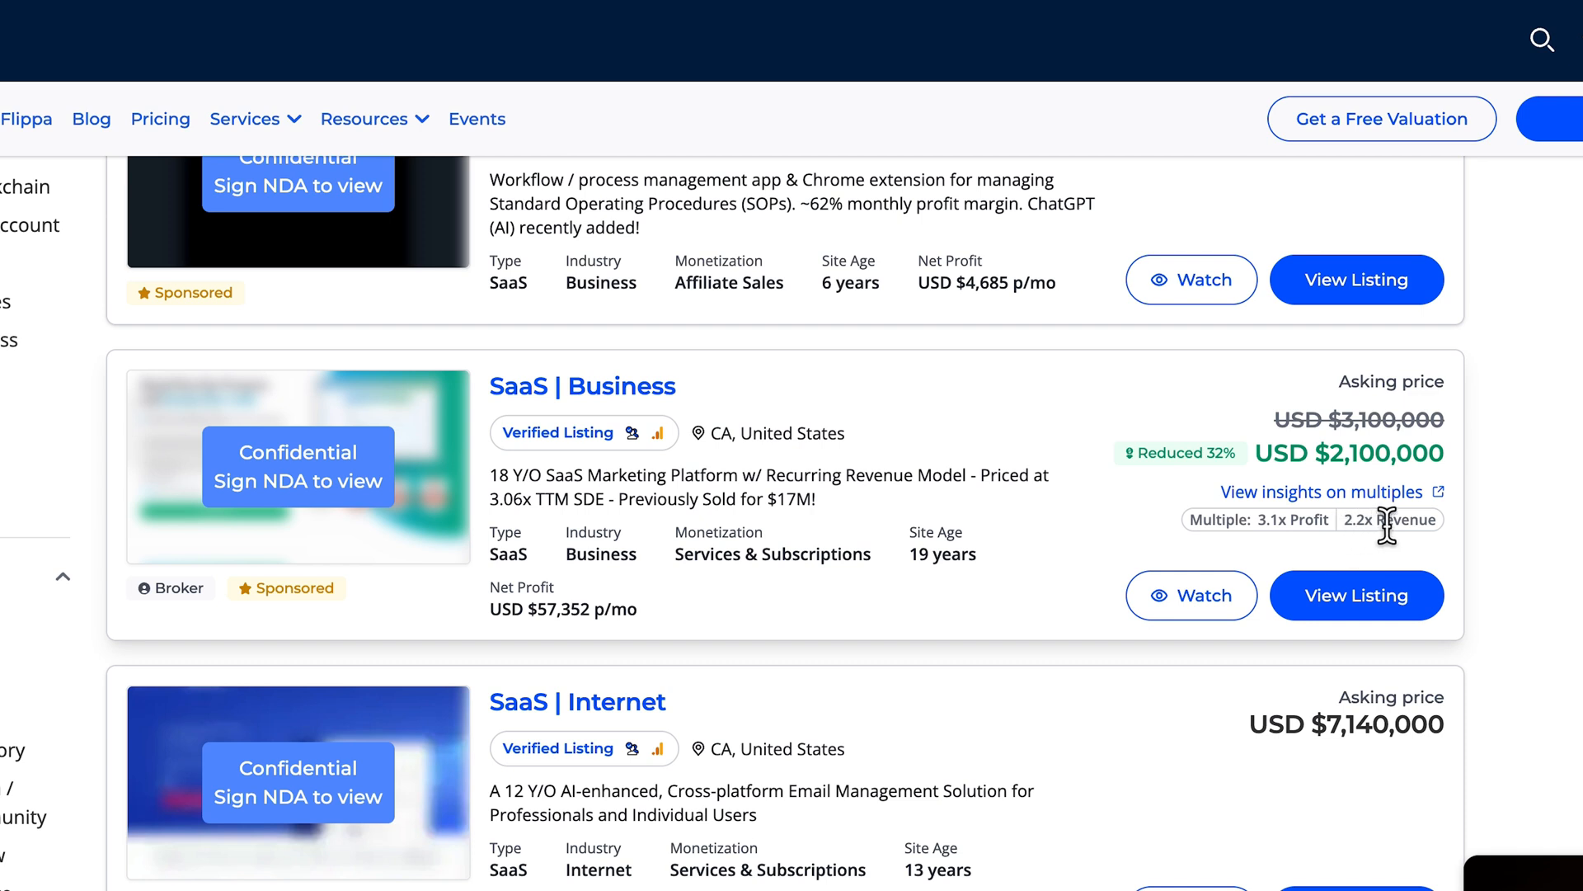
pyautogui.moveTo(547, 632)
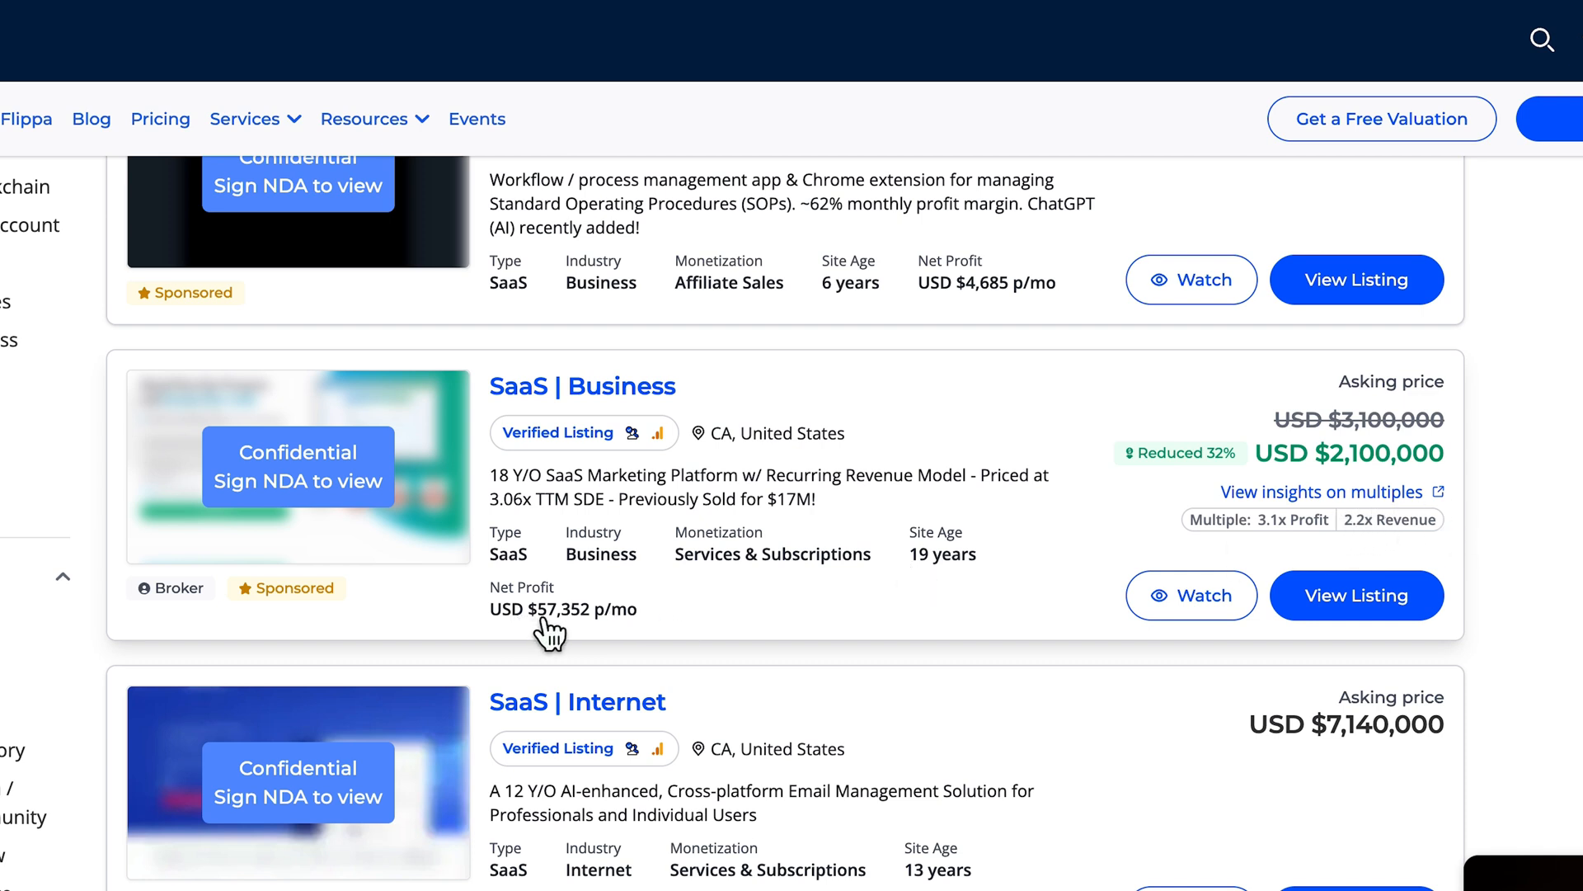
pyautogui.moveTo(572, 633)
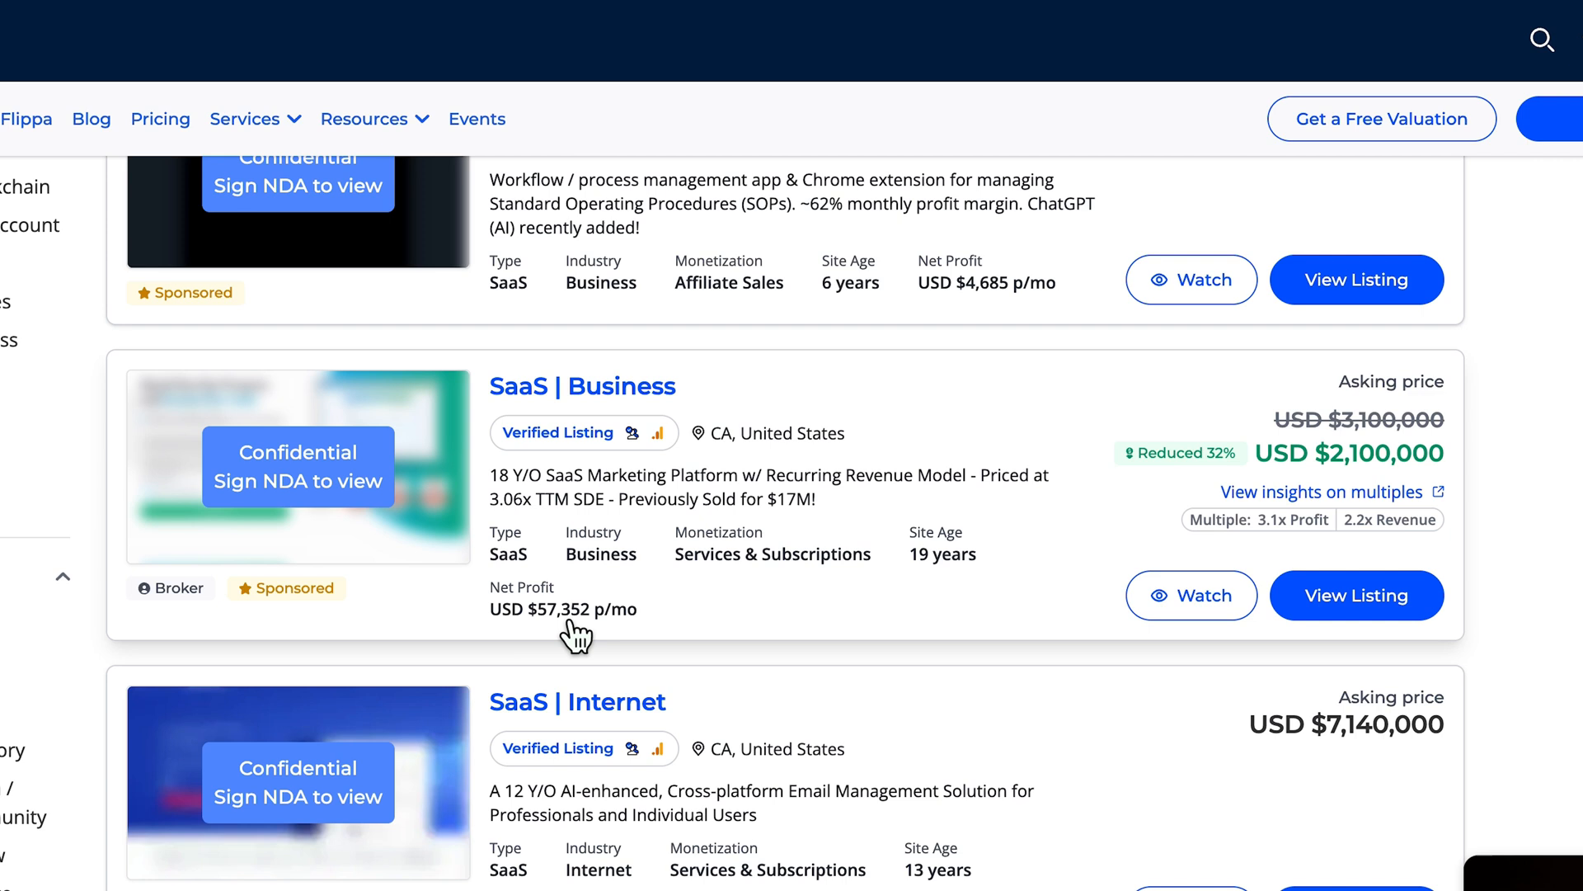
pyautogui.moveTo(1268, 554)
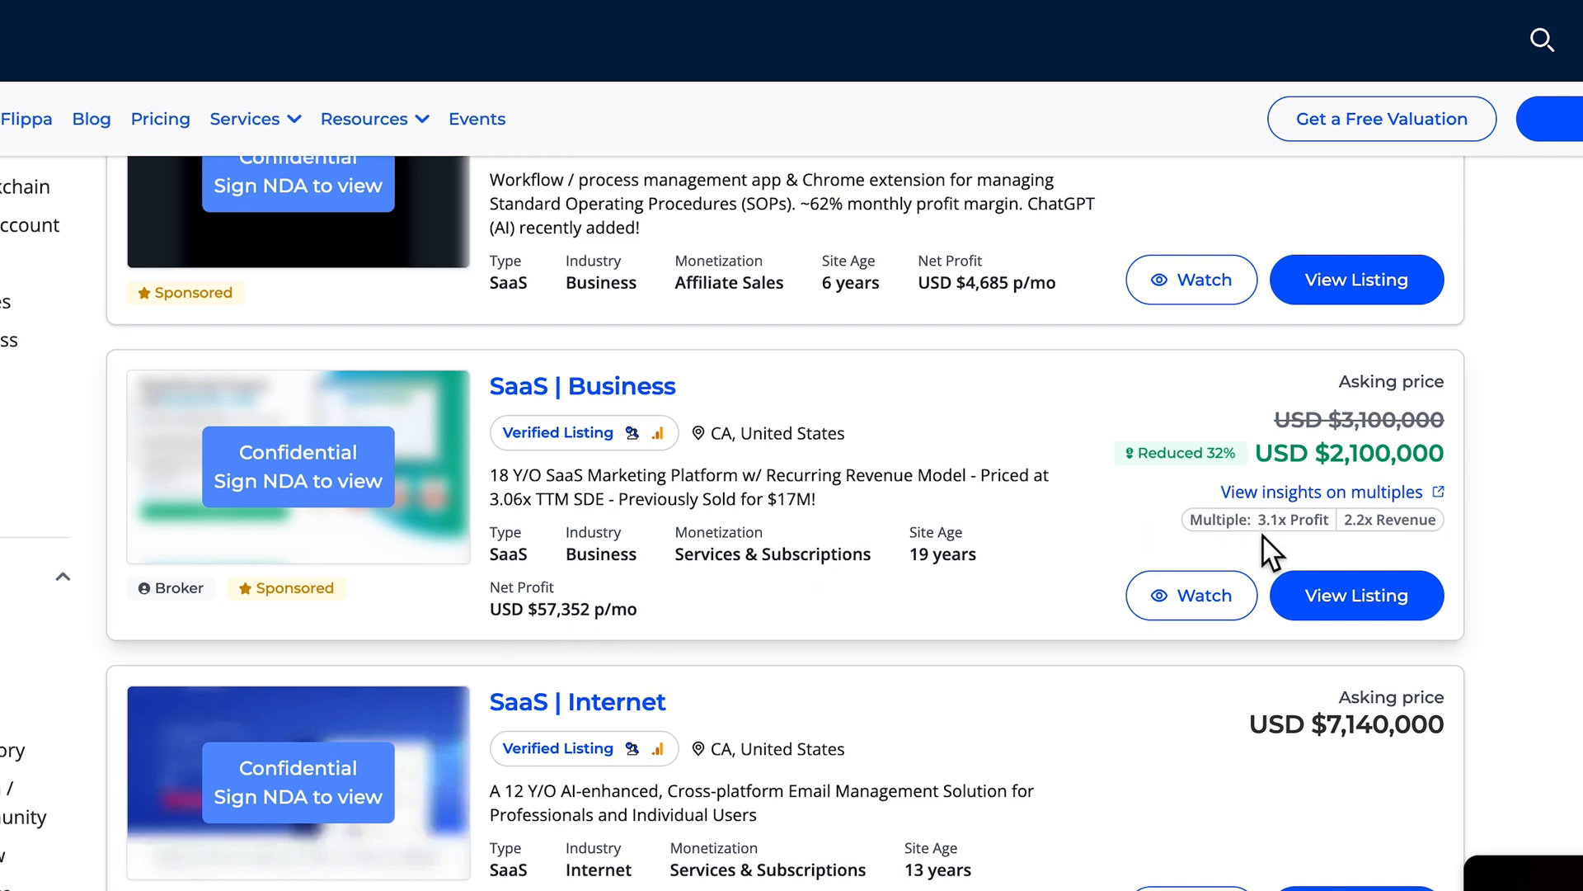
pyautogui.moveTo(1380, 462)
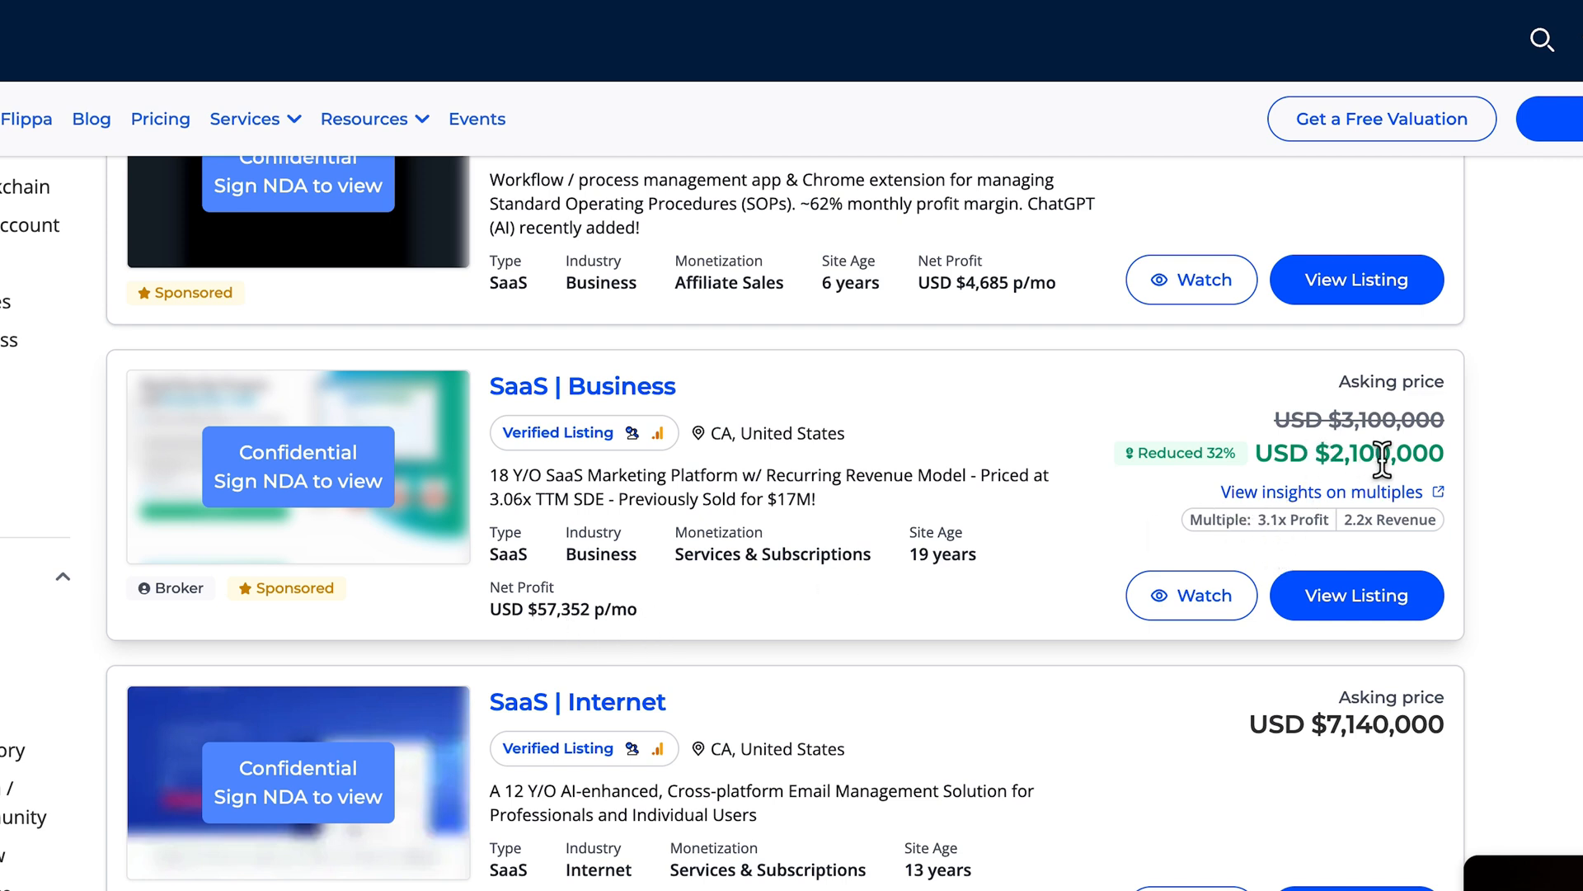
pyautogui.moveTo(1422, 454)
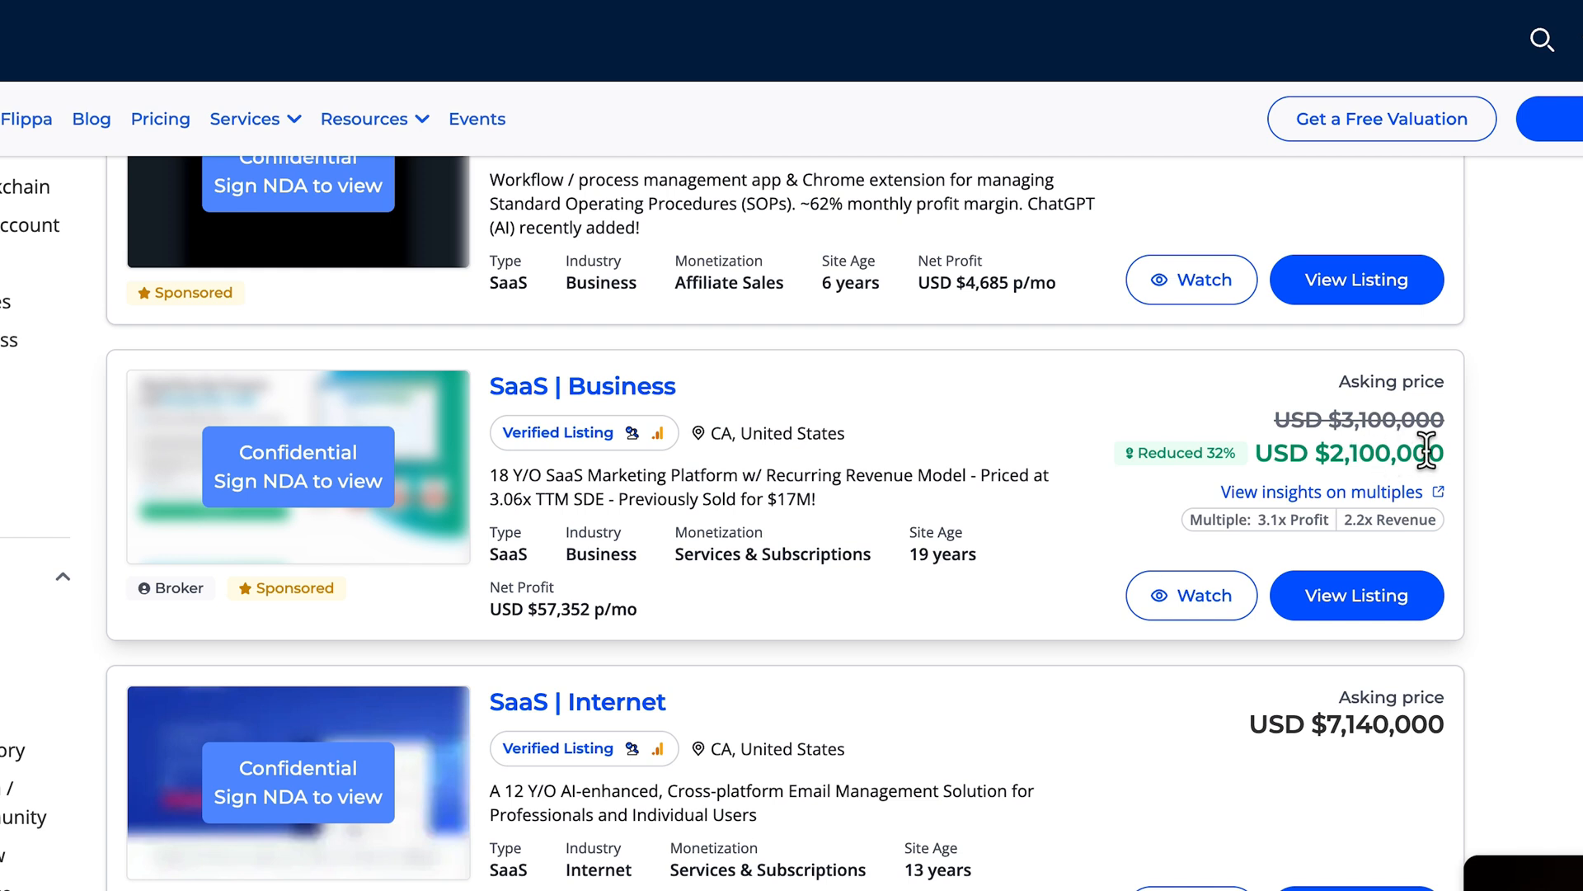
pyautogui.moveTo(969, 592)
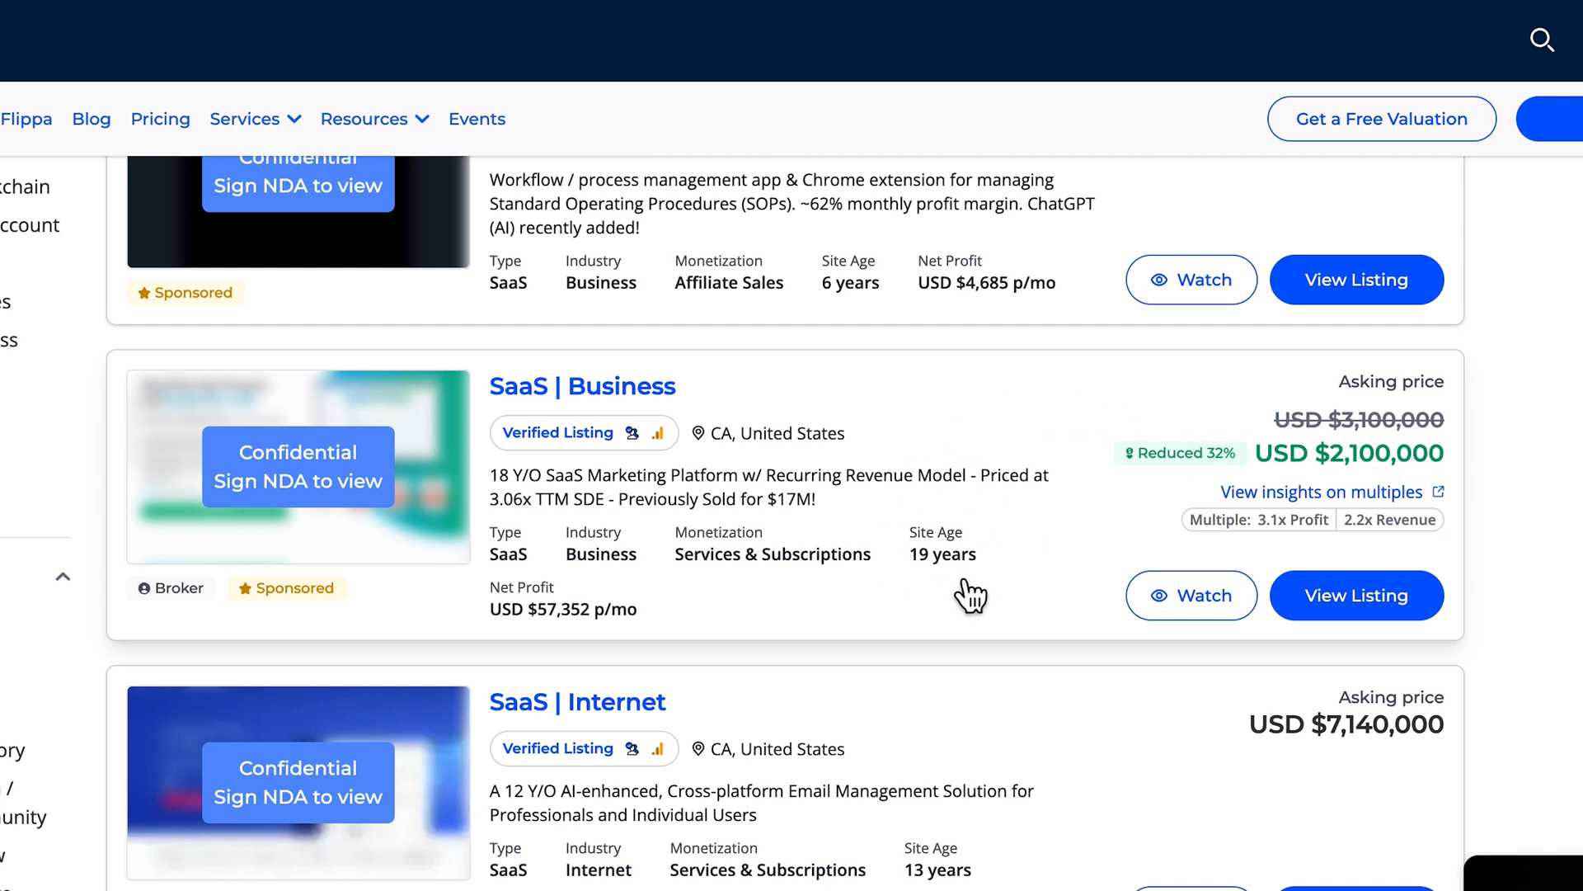
pyautogui.moveTo(533, 505)
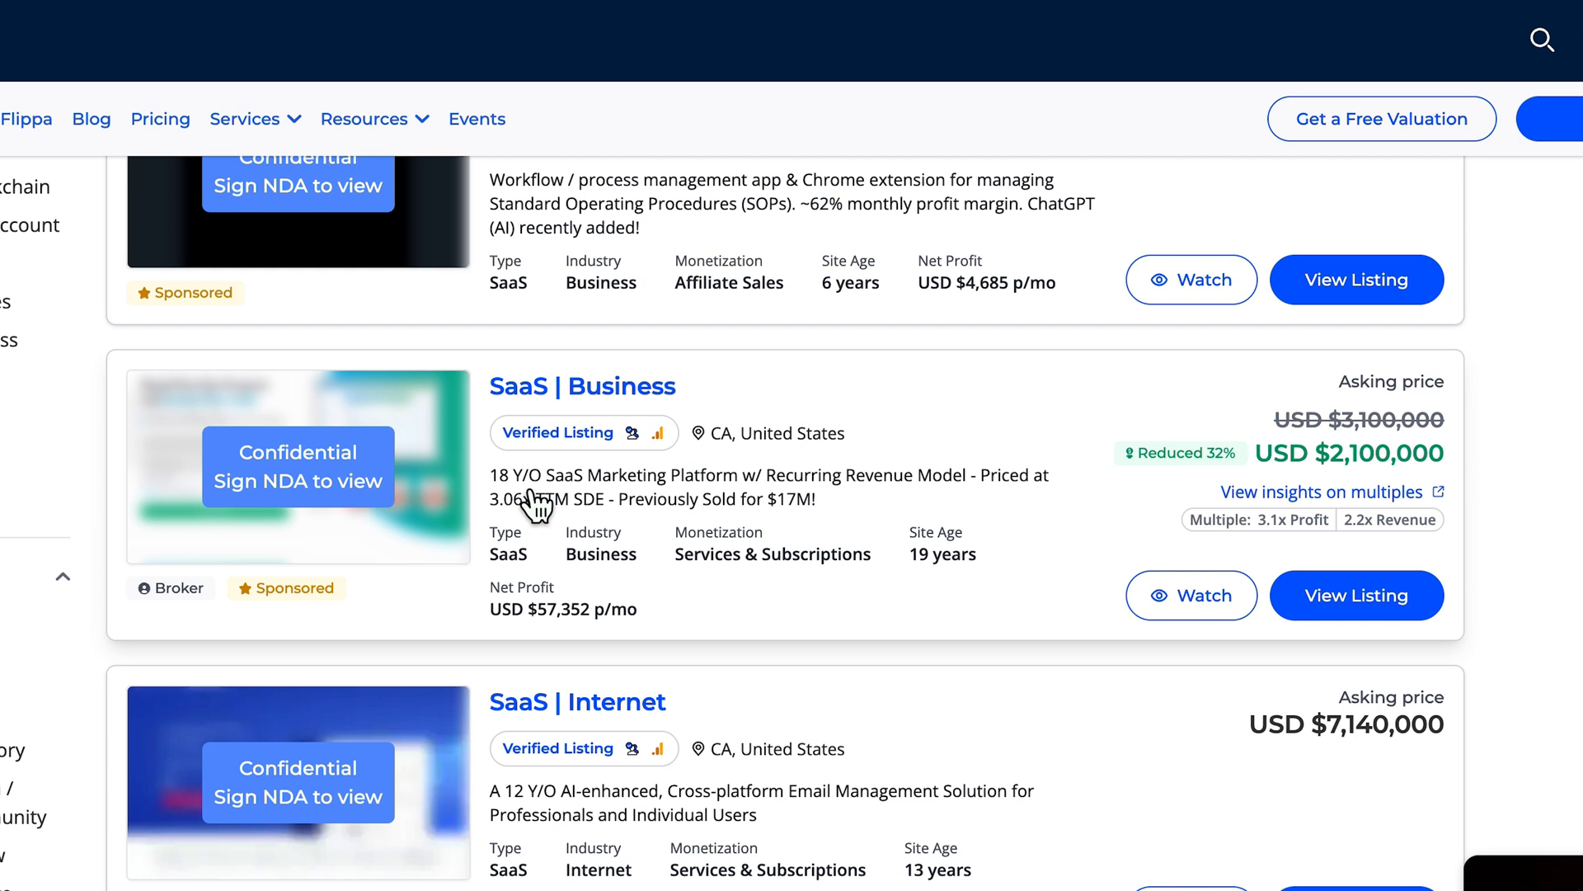
pyautogui.moveTo(774, 566)
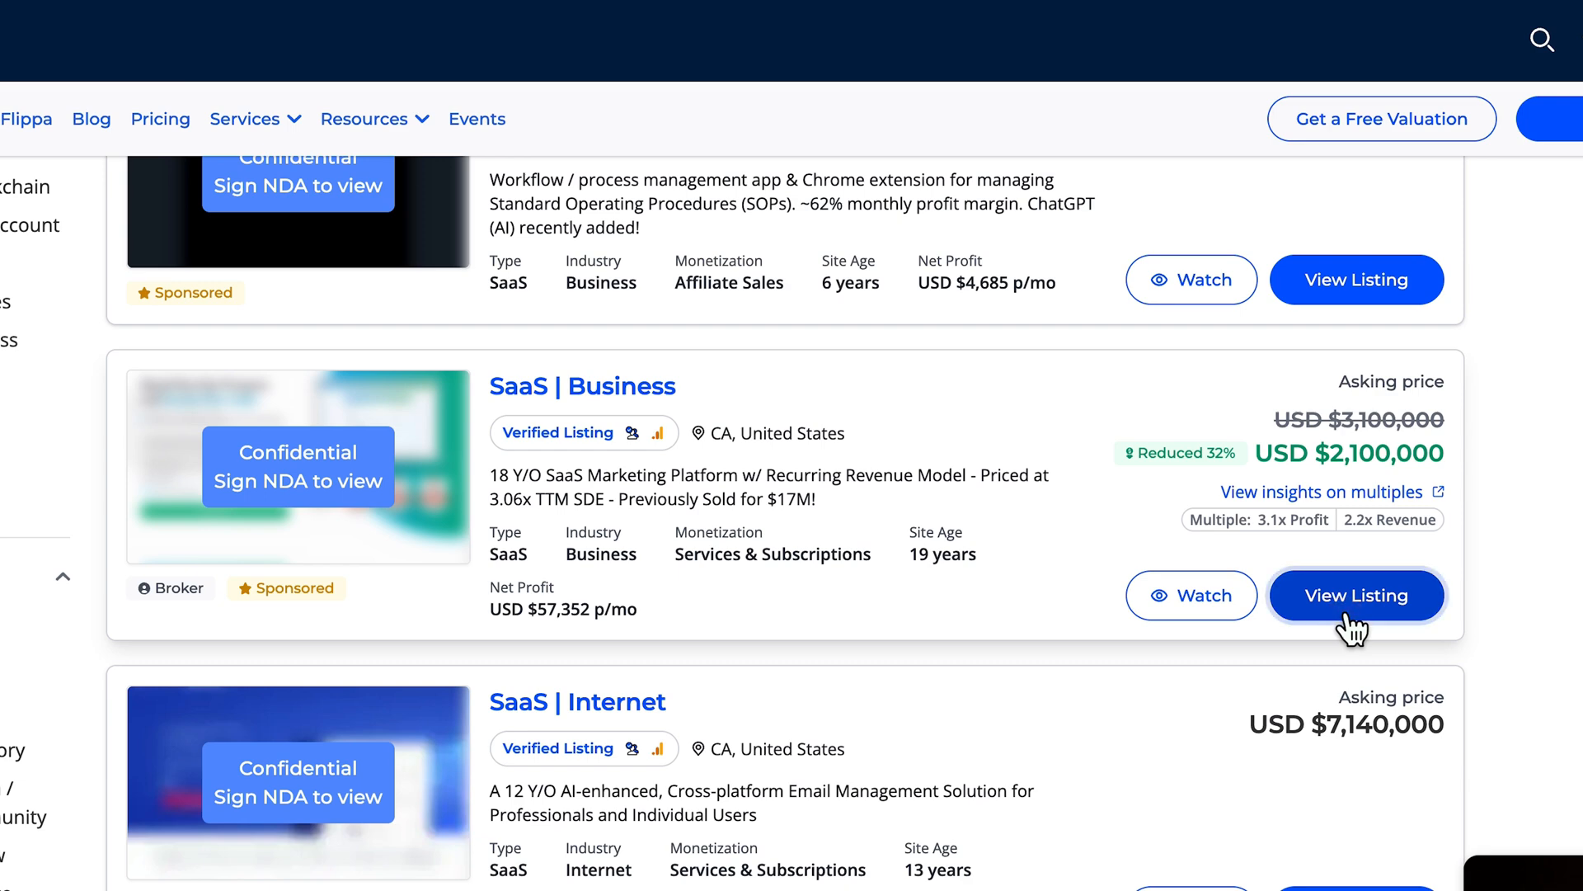
# Step: View the reduced-price SaaS marketing platform listing, reading its NDA section and About the Business
pyautogui.click(1356, 595)
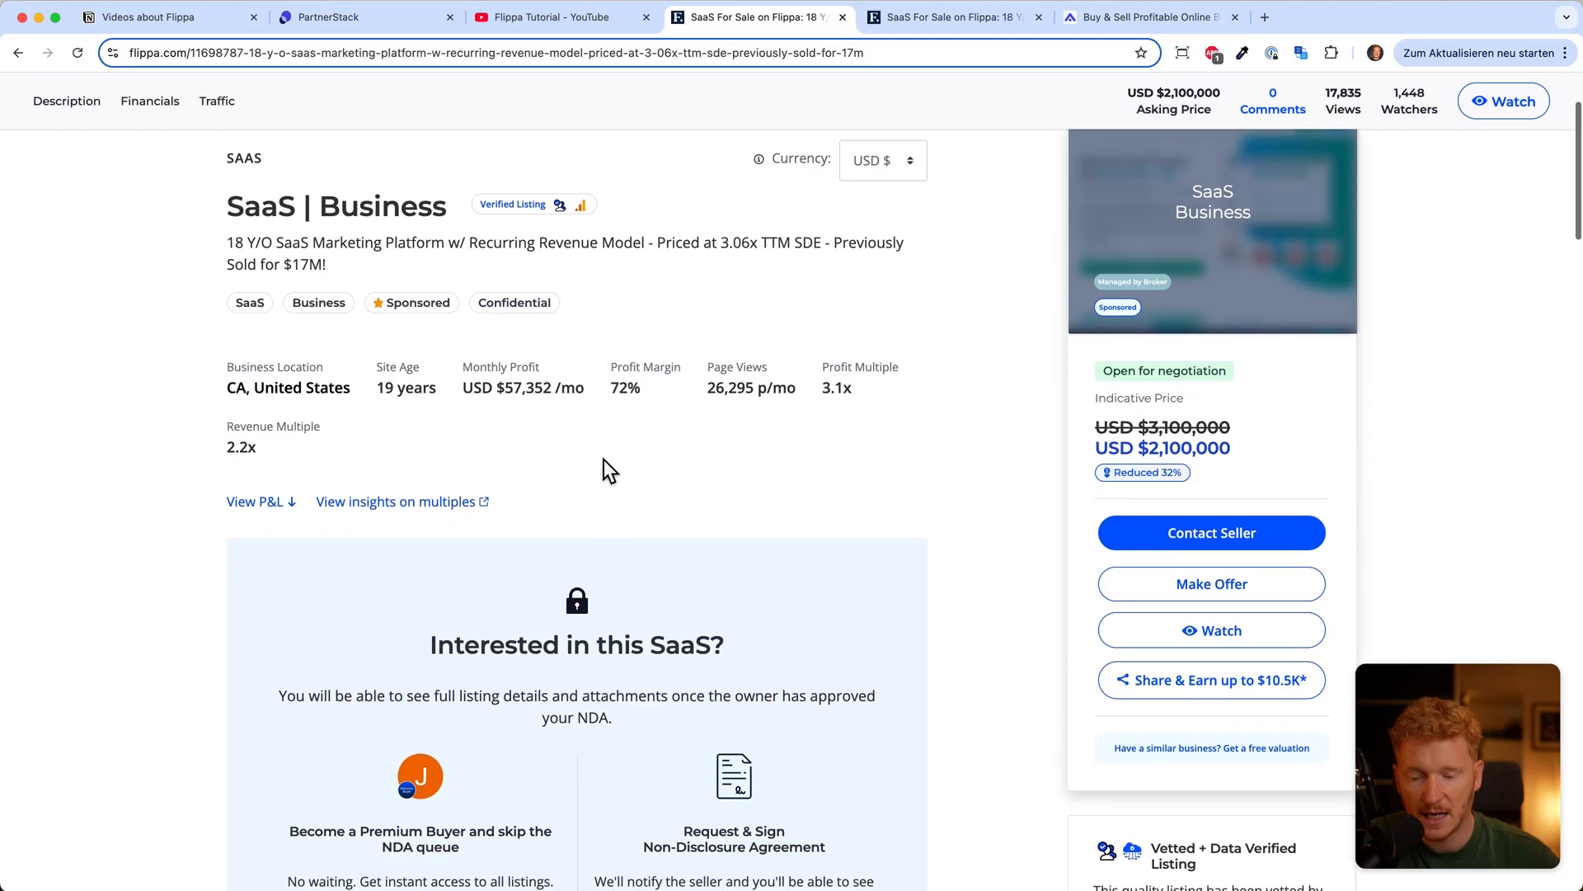
pyautogui.scroll(-3)
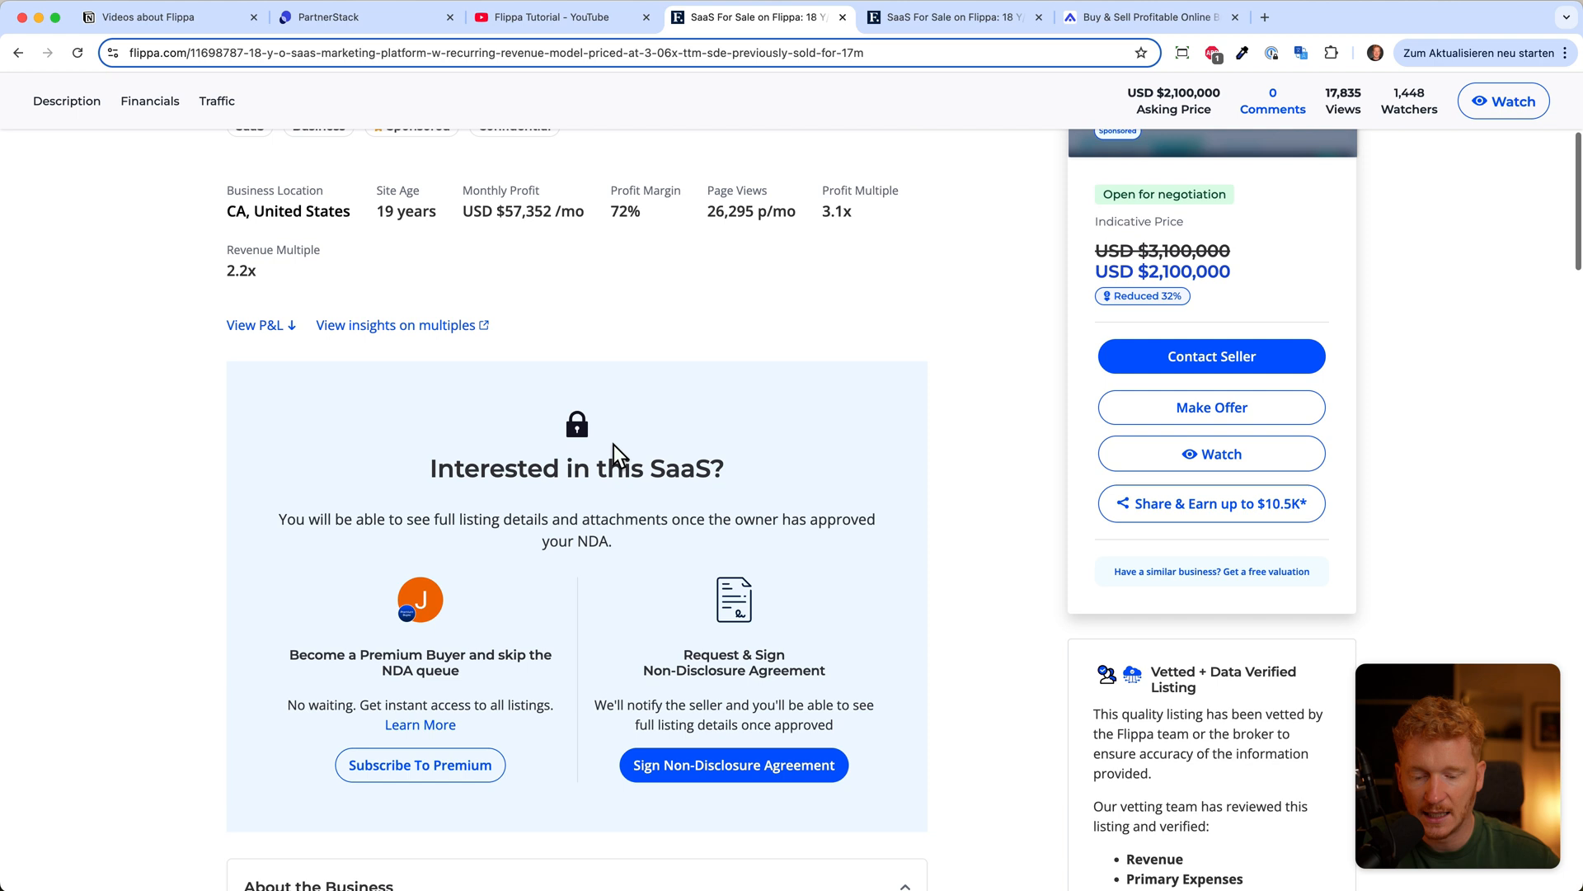
pyautogui.scroll(-3)
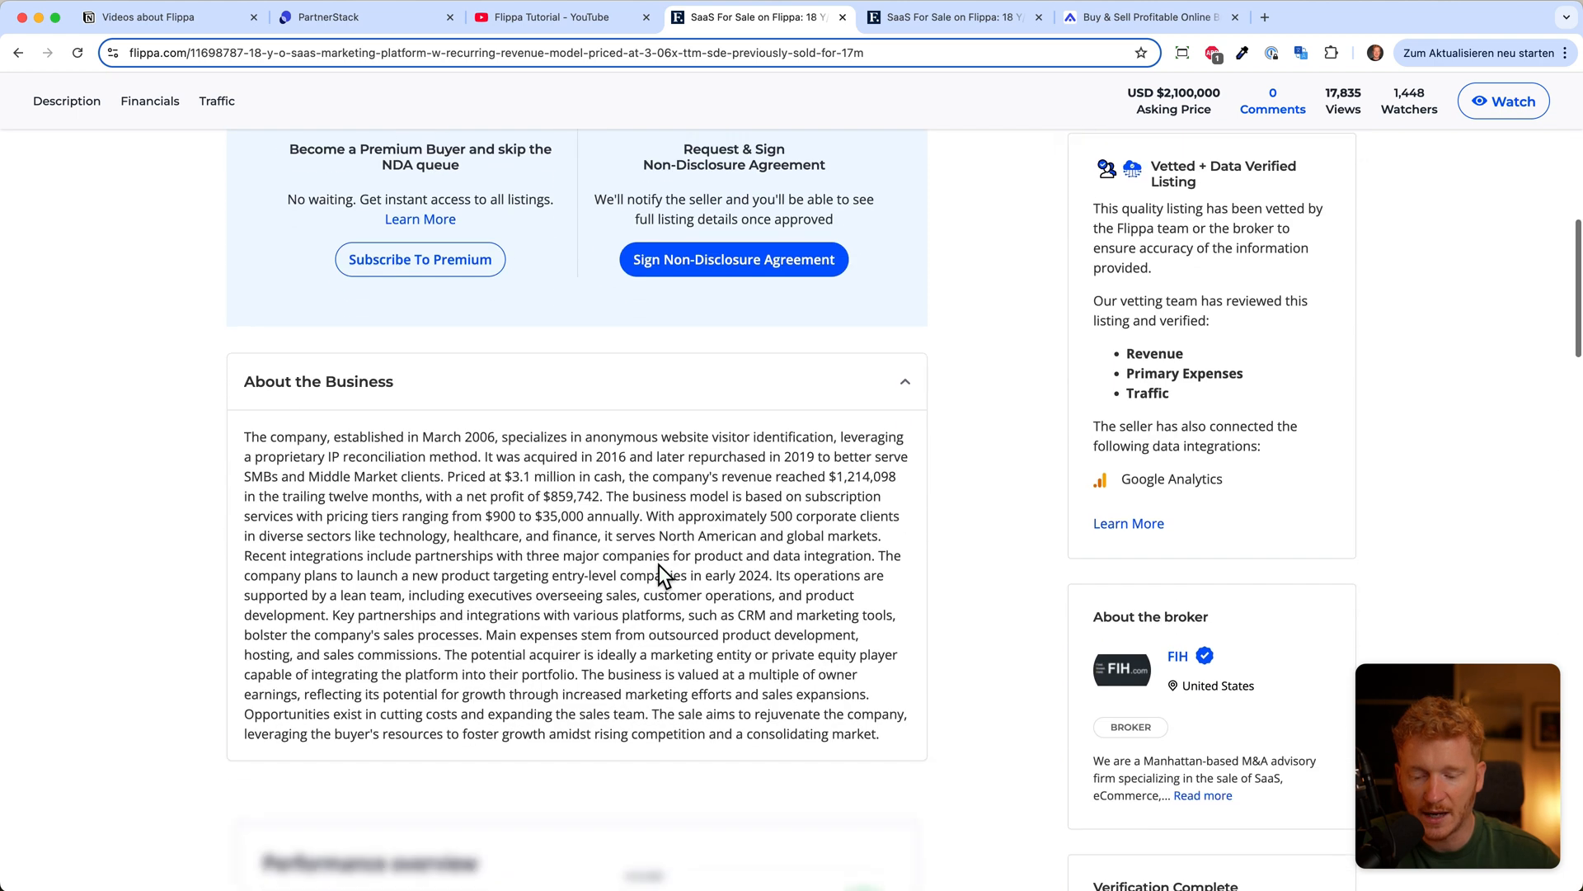
pyautogui.scroll(-3)
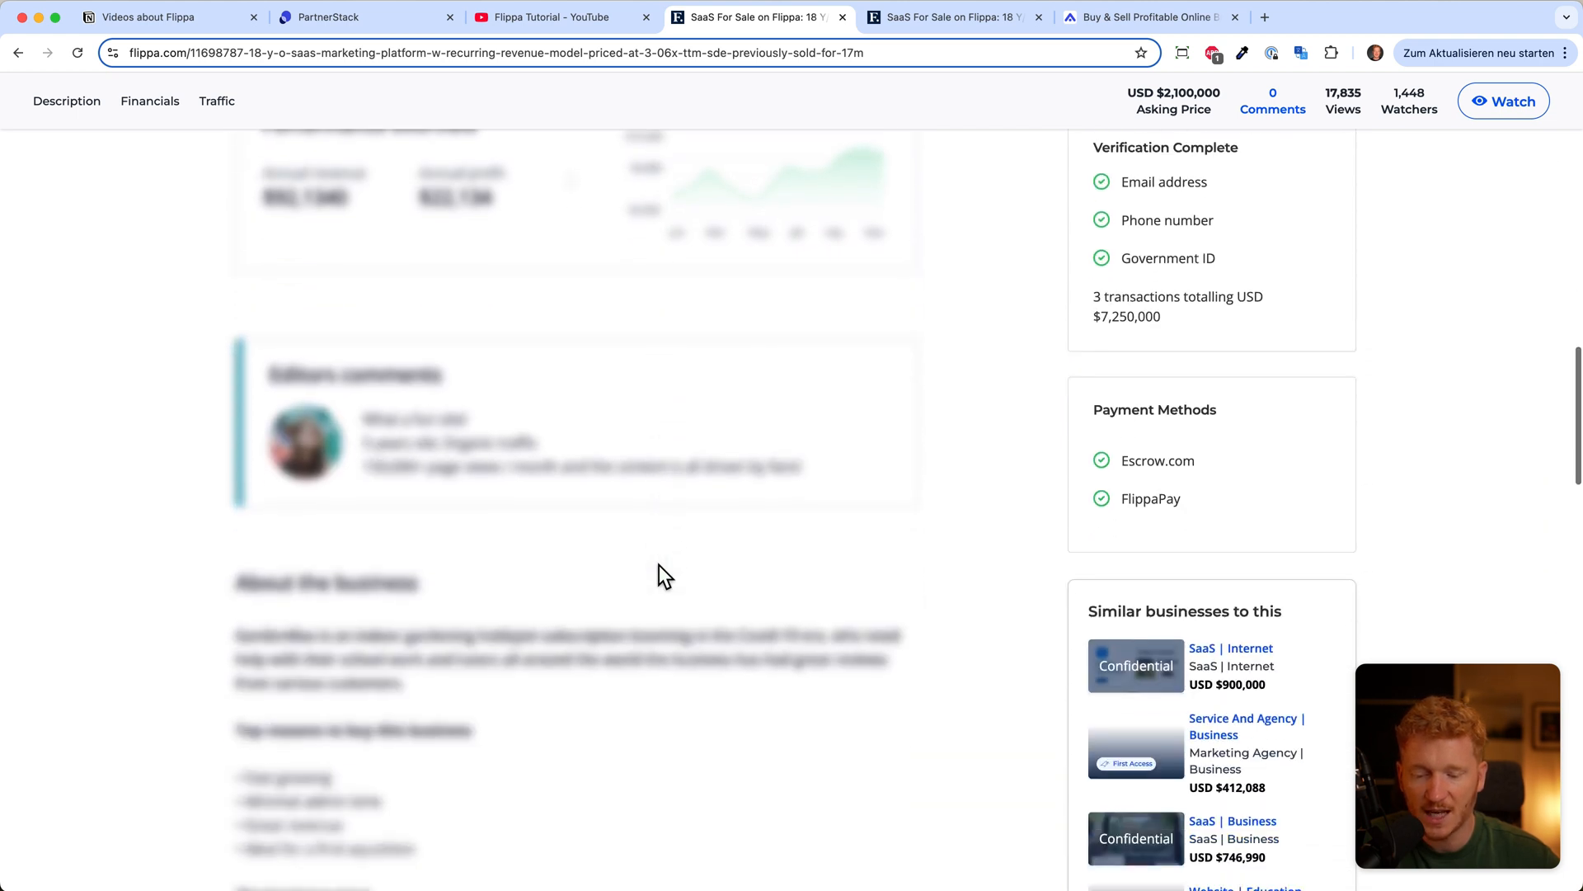
pyautogui.scroll(-3)
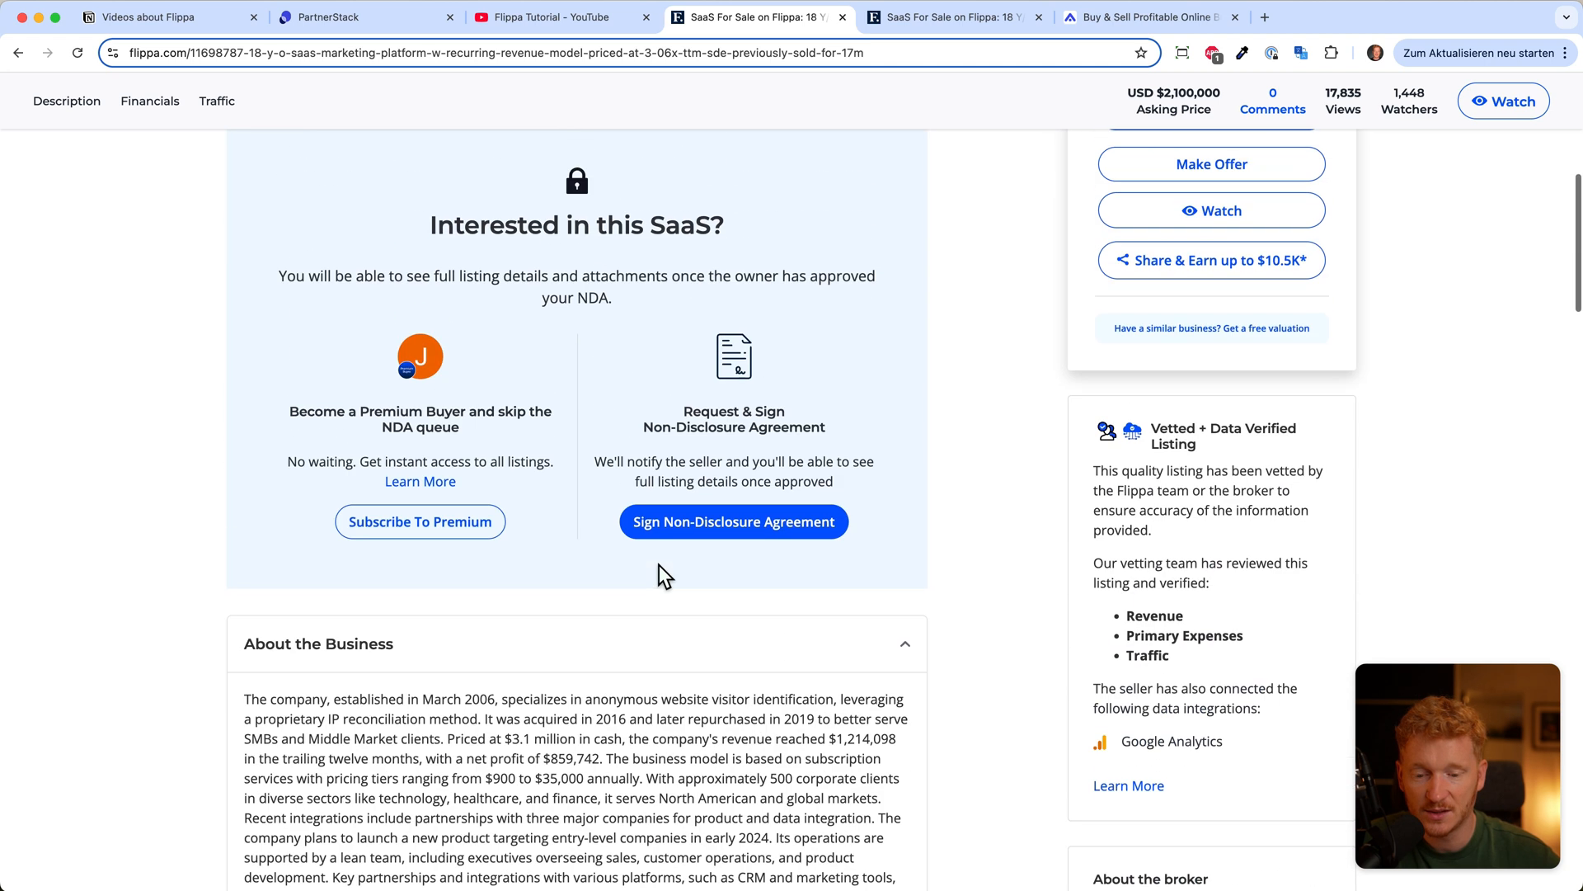
pyautogui.scroll(3)
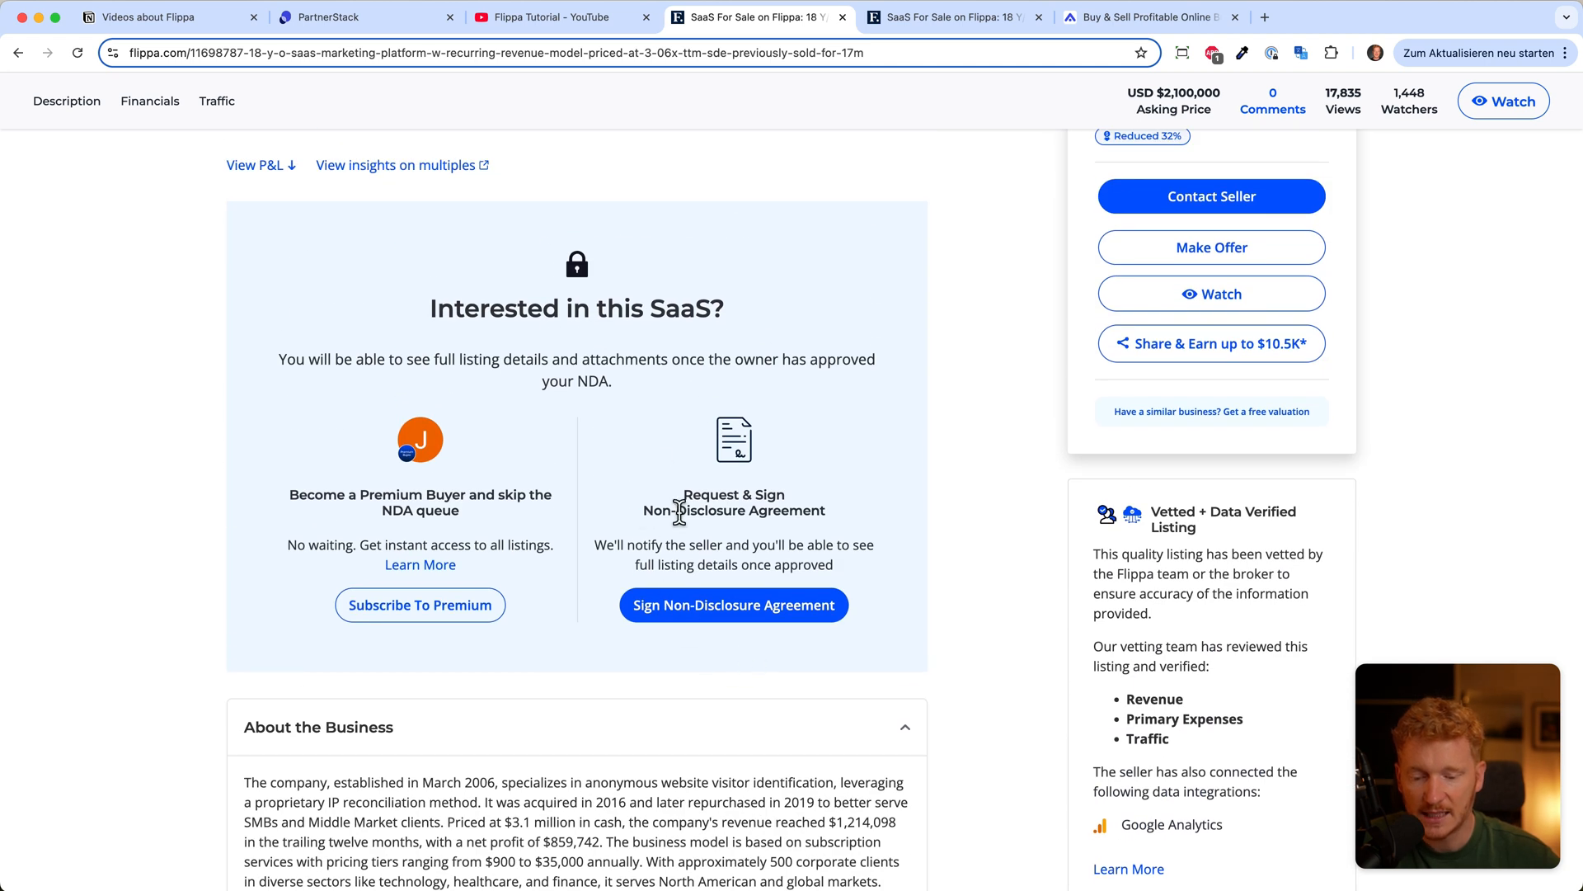
pyautogui.moveTo(420, 603)
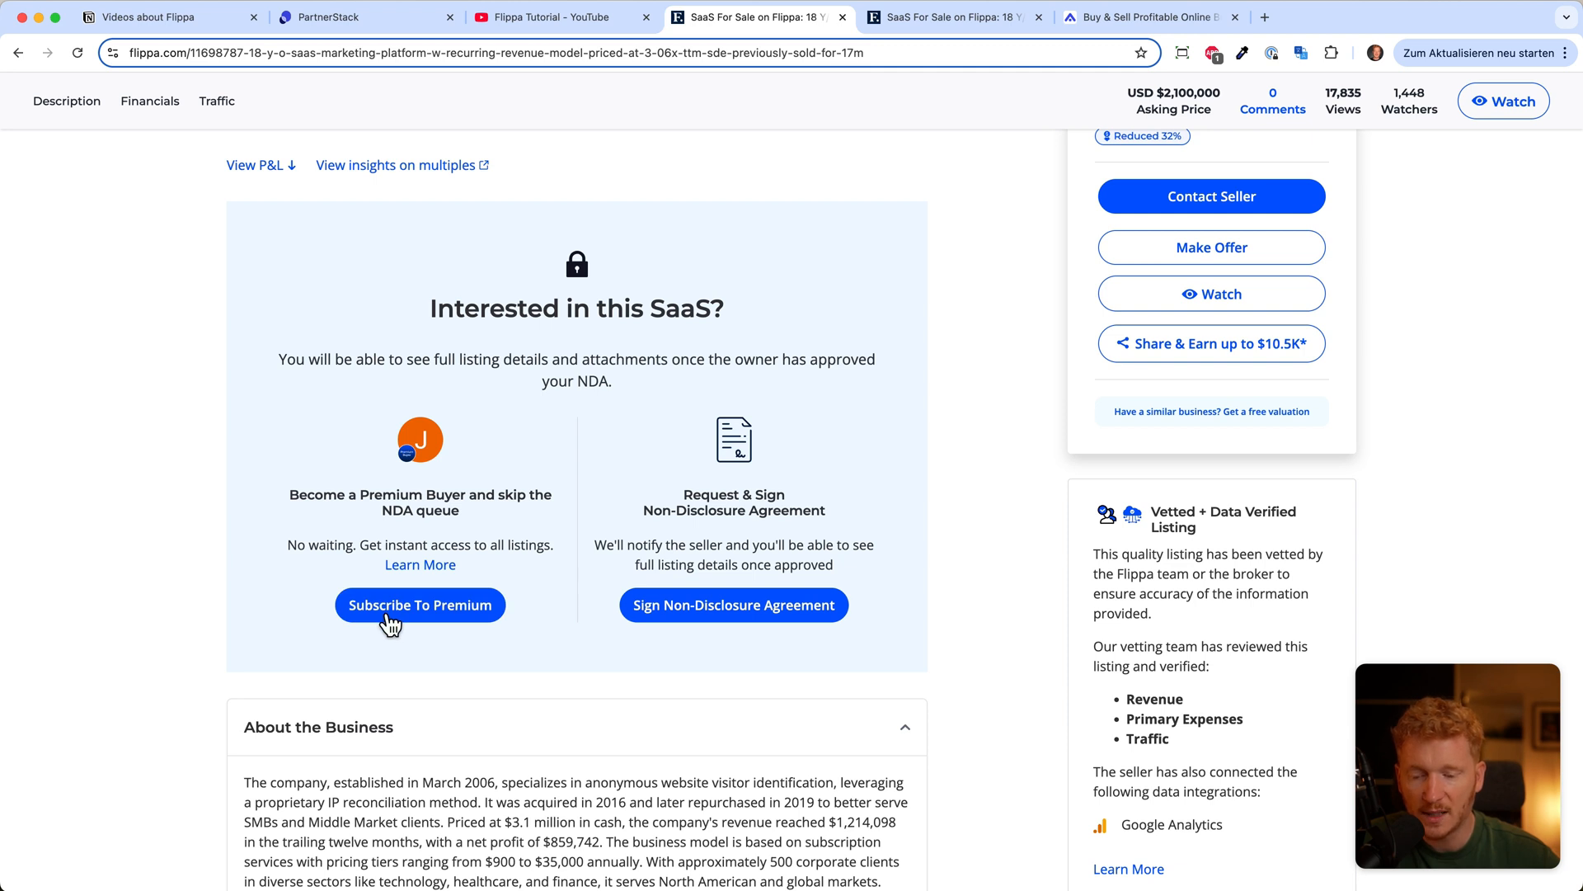
pyautogui.moveTo(421, 564)
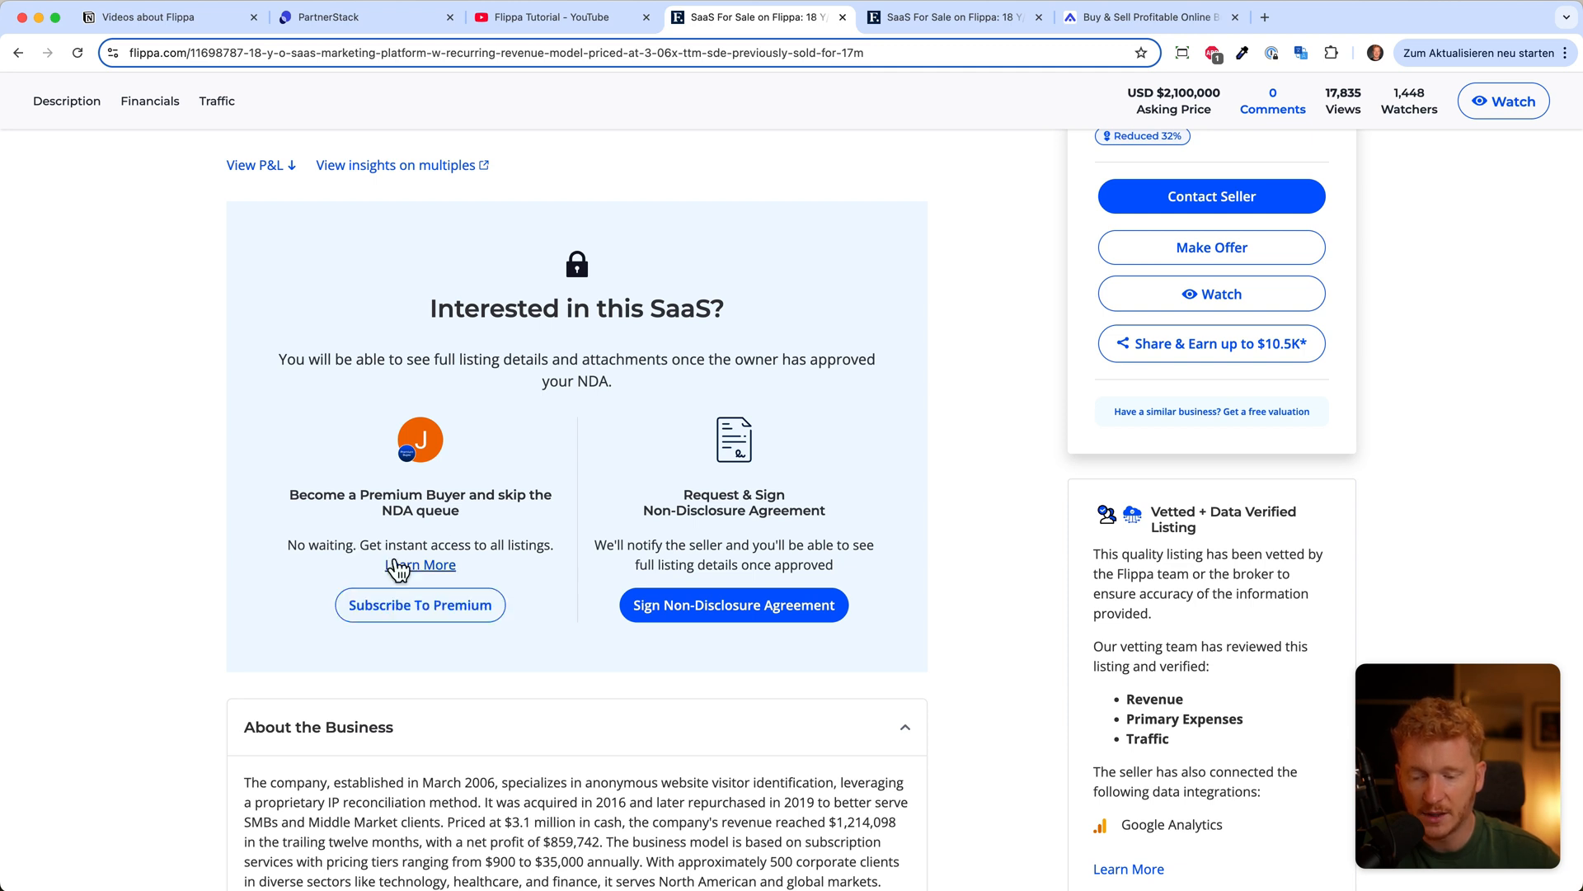
pyautogui.moveTo(439, 532)
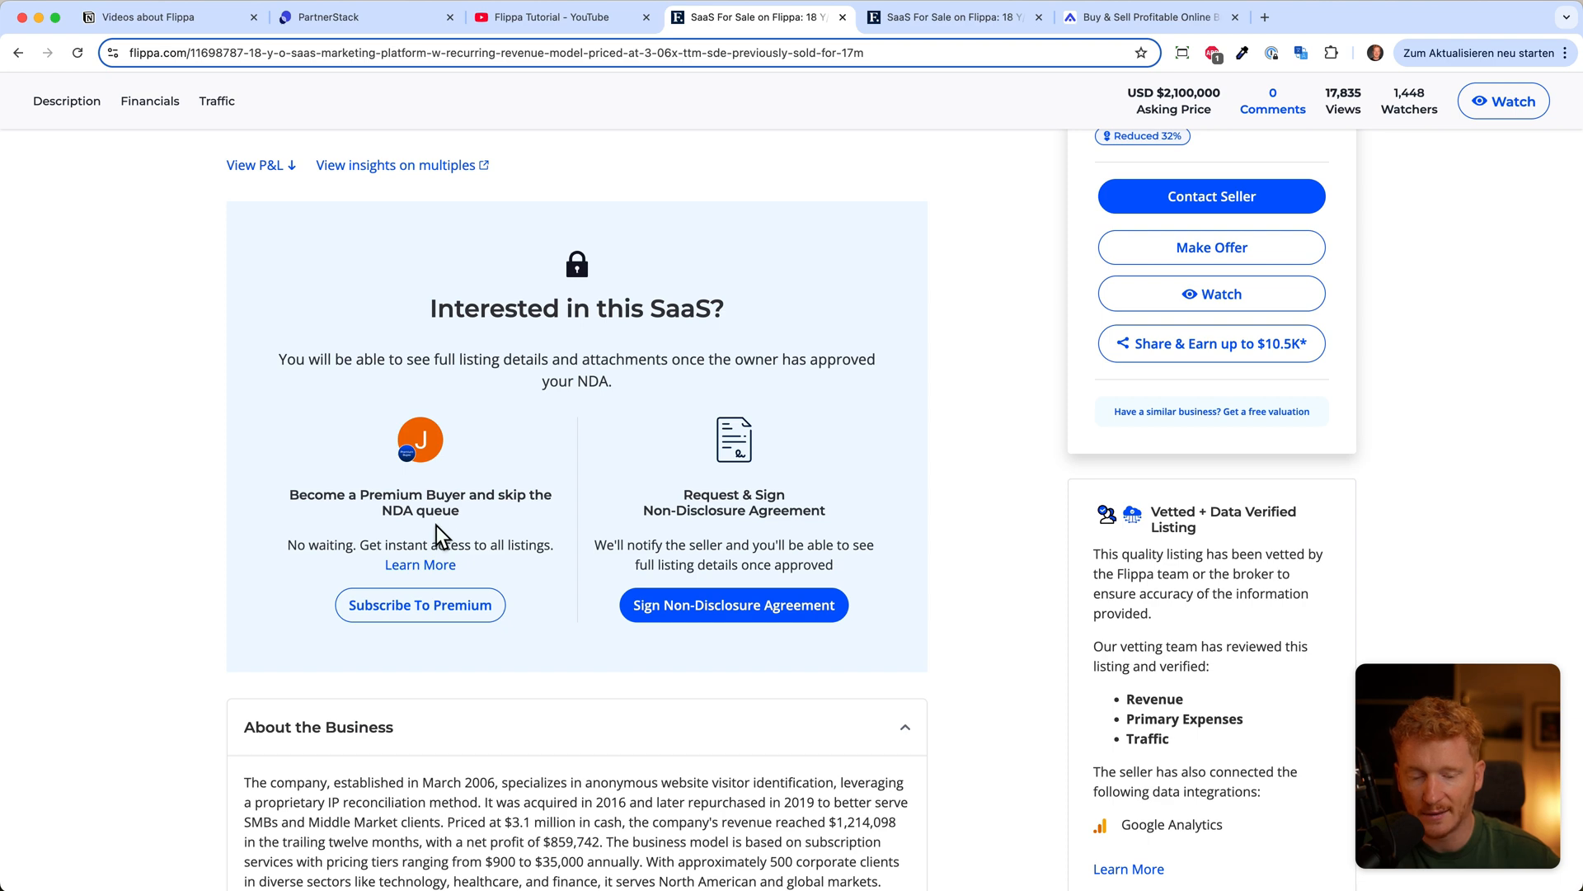
pyautogui.scroll(-3)
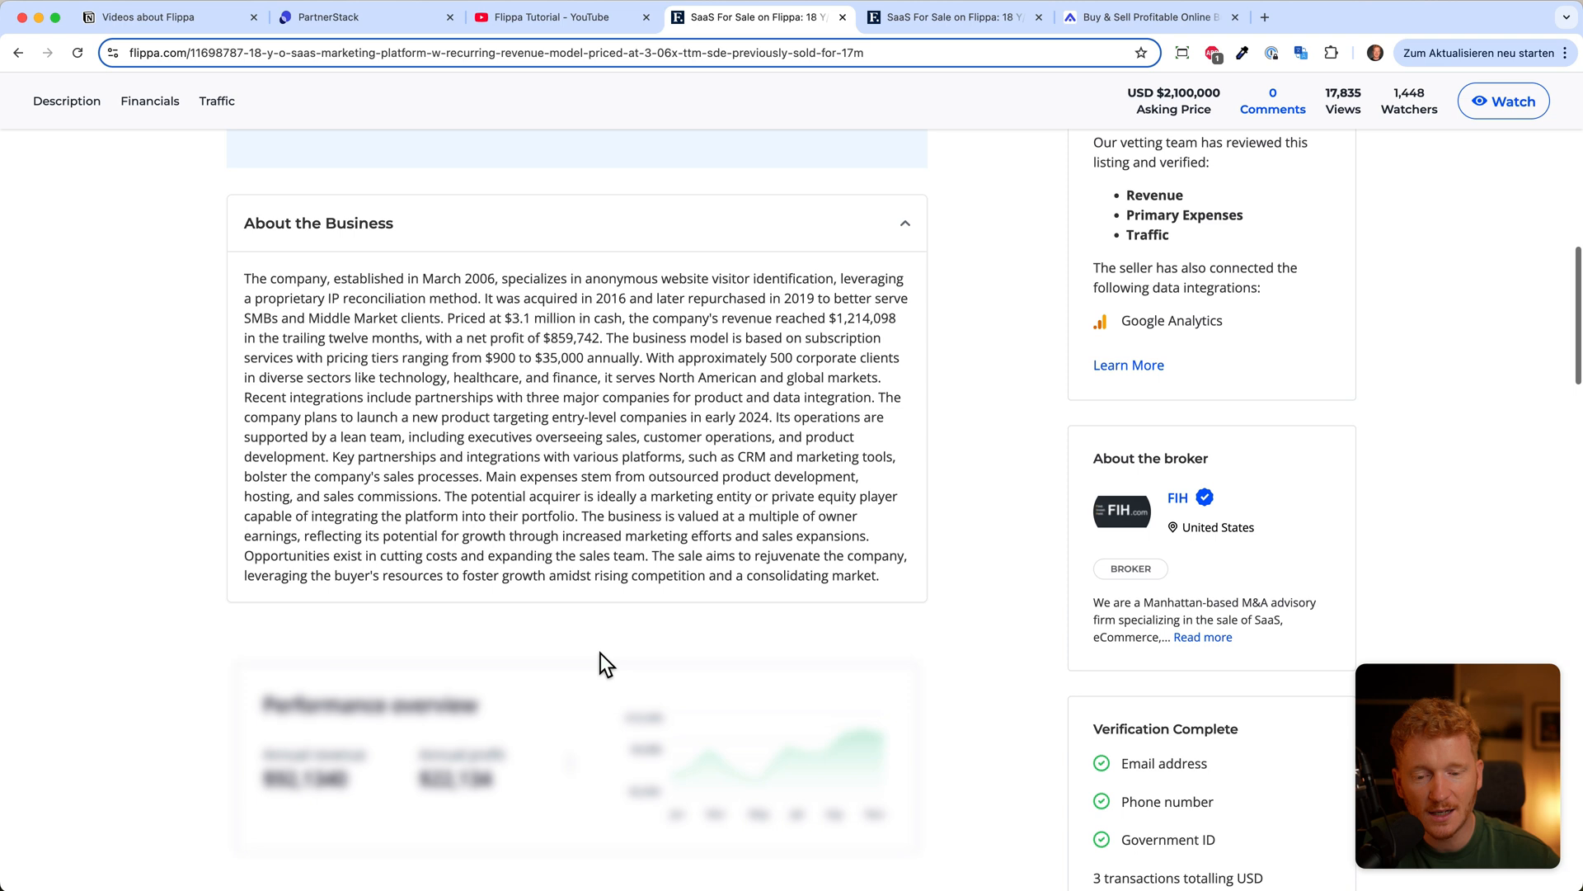
pyautogui.scroll(3)
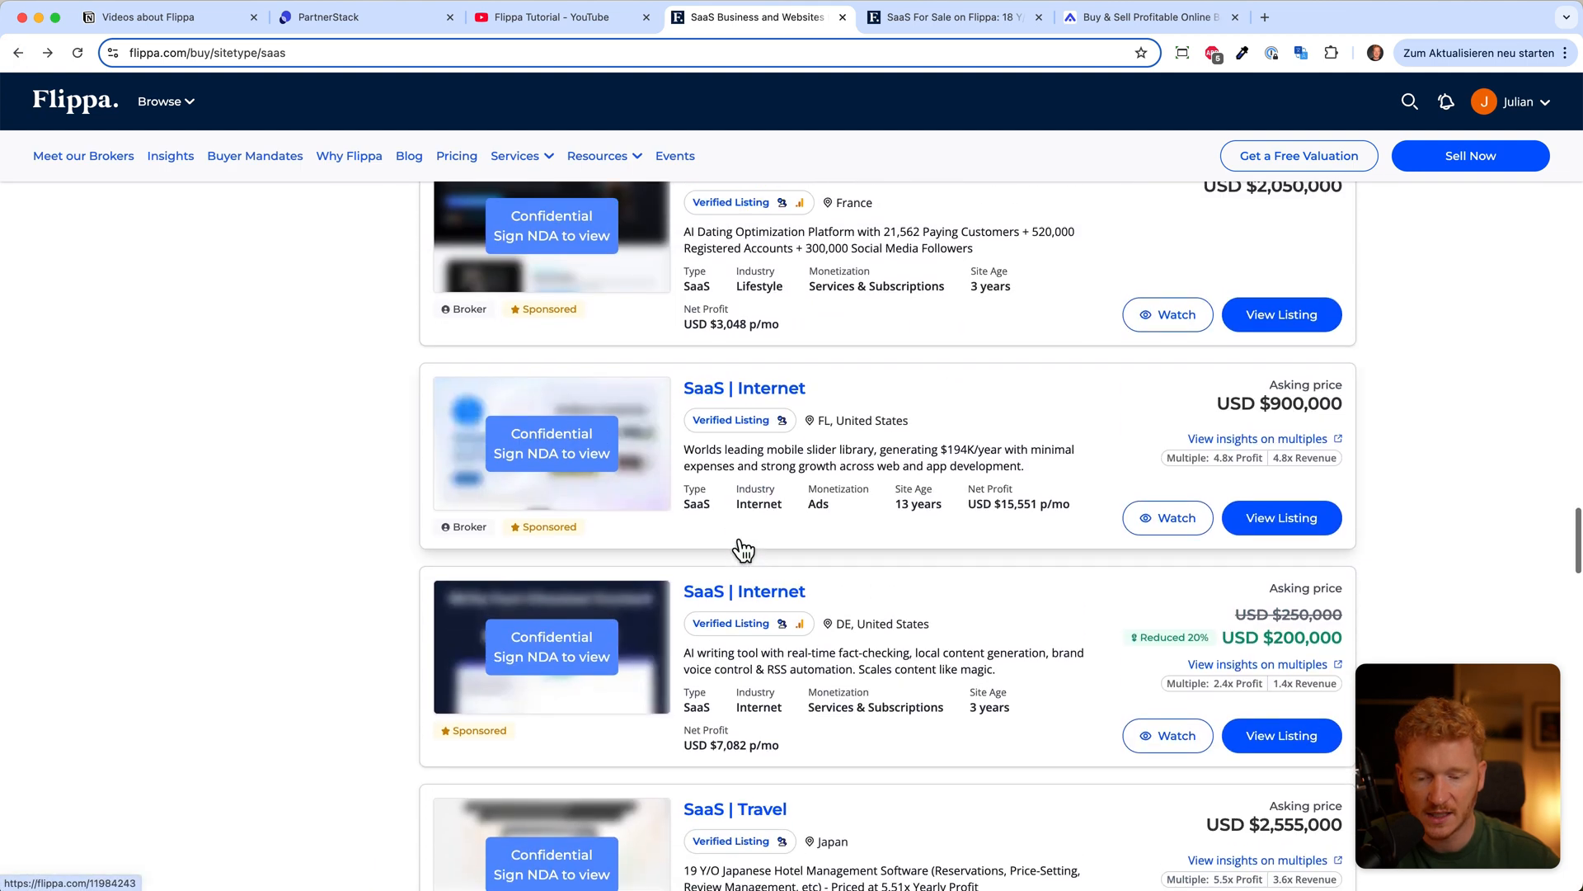
pyautogui.scroll(3)
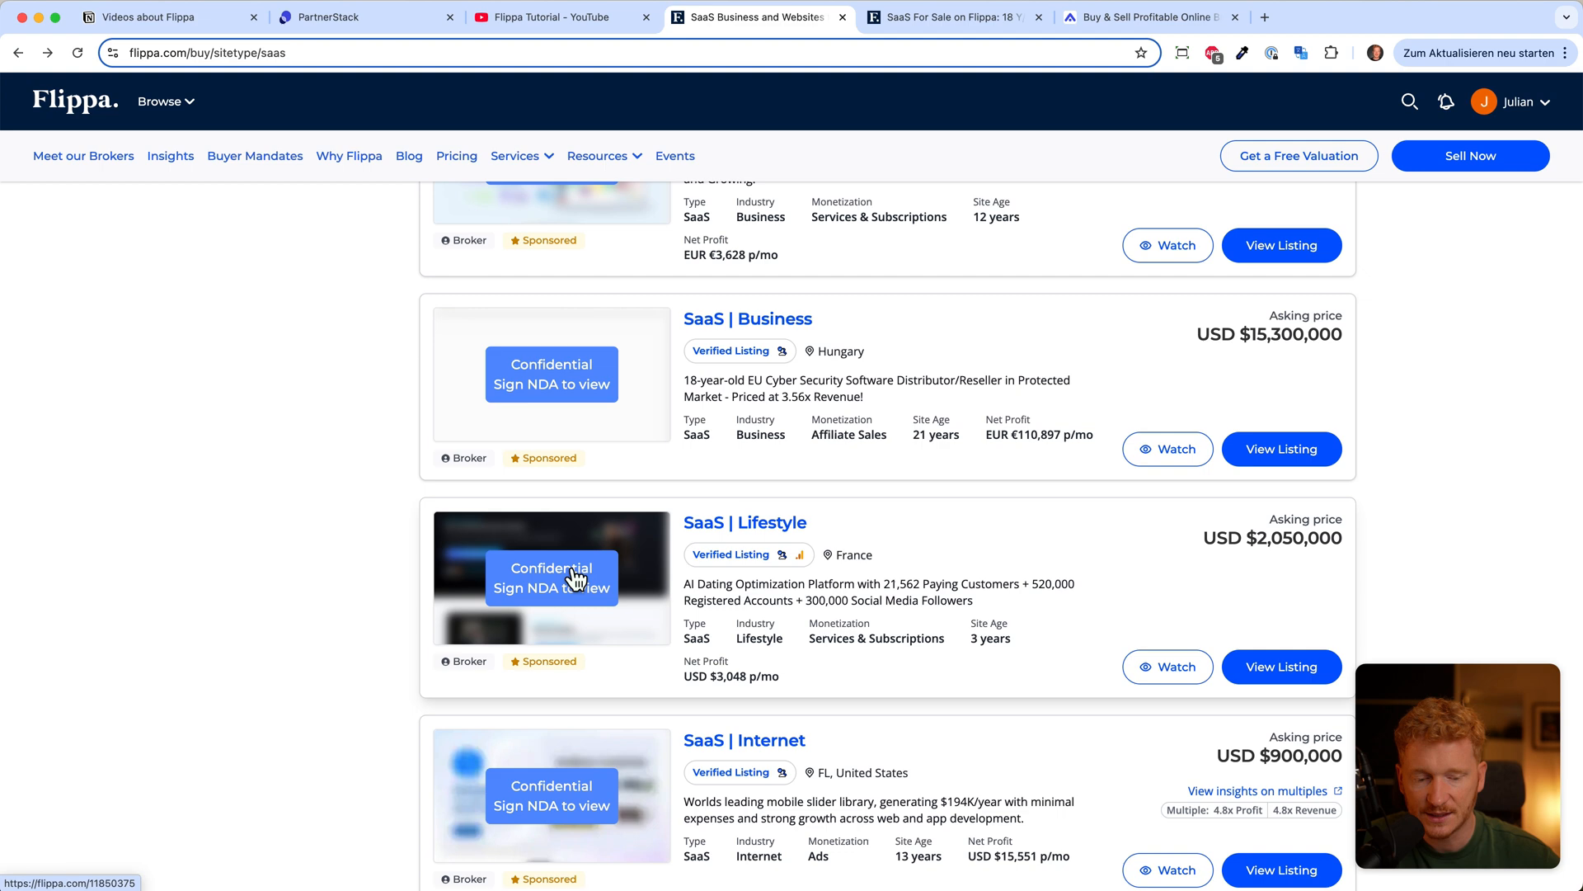
pyautogui.scroll(-3)
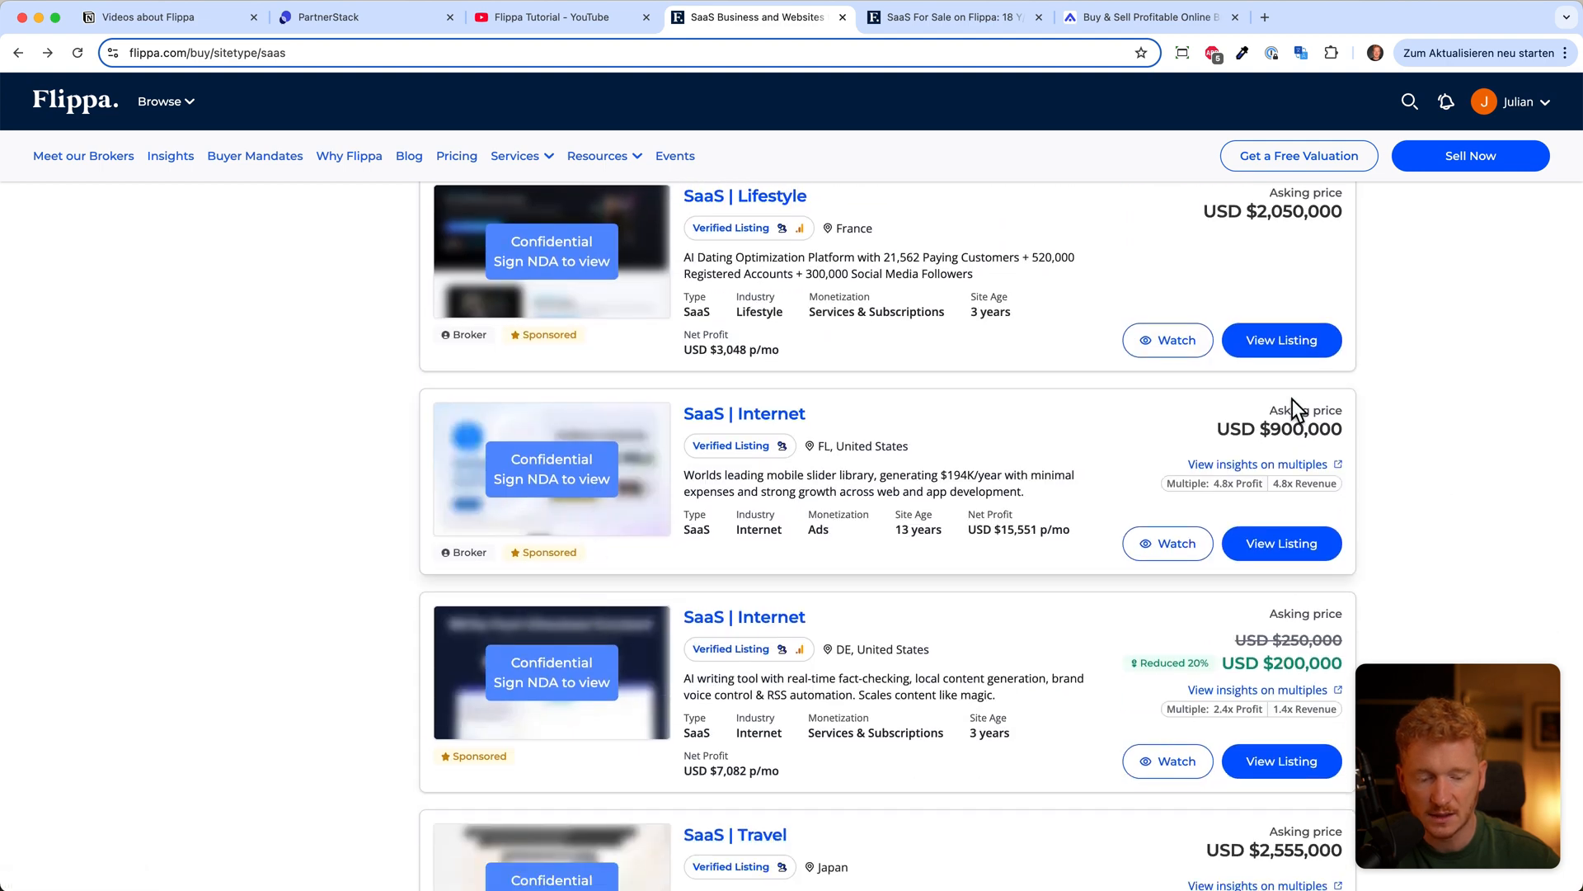
pyautogui.scroll(3)
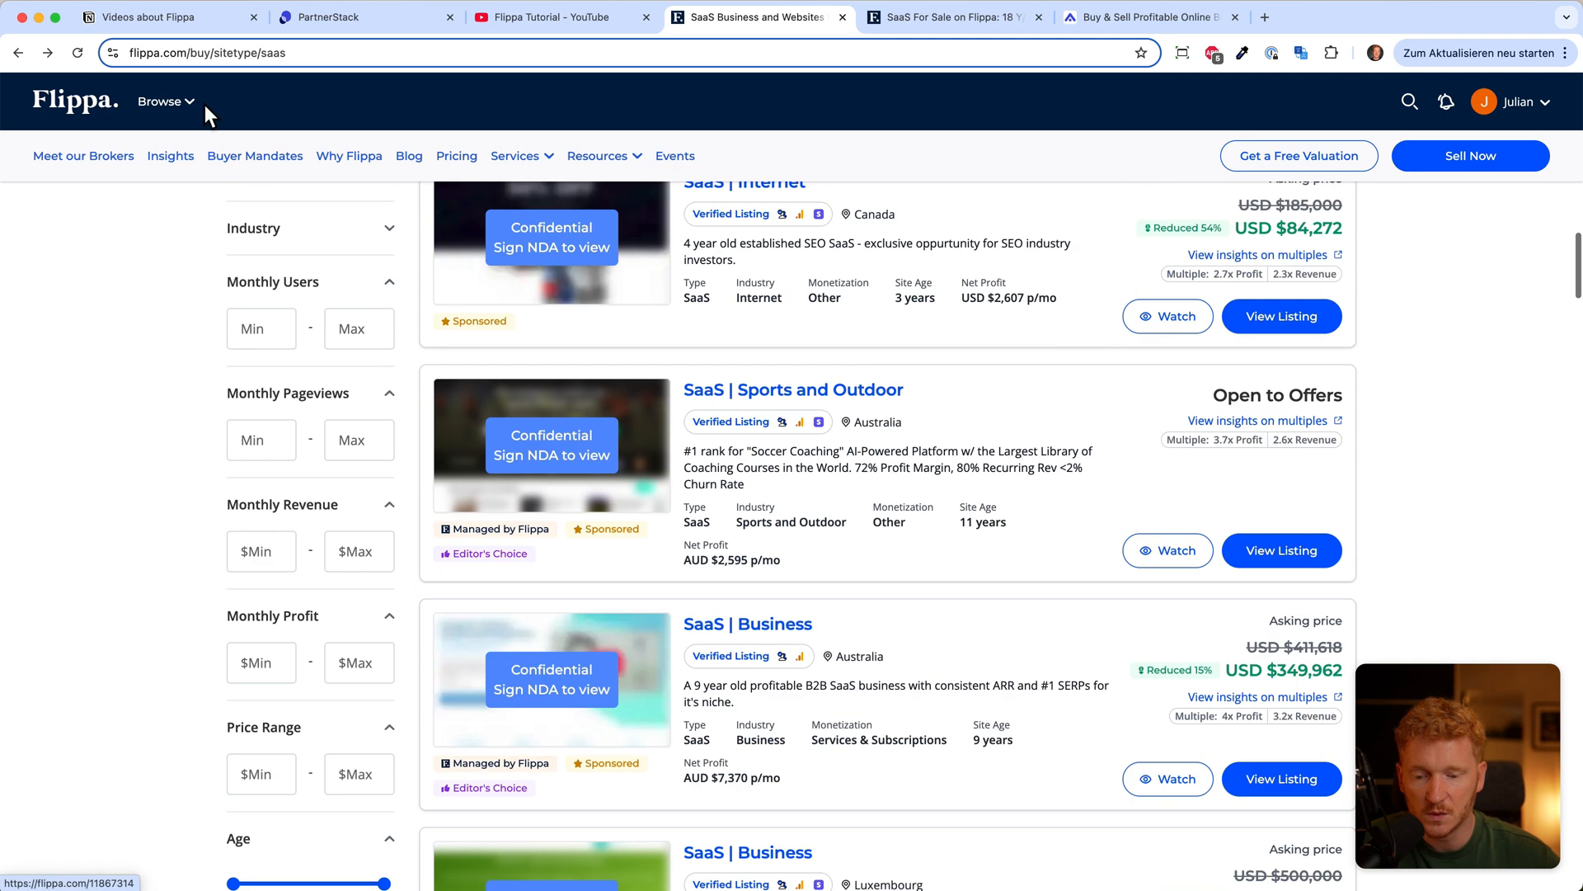
# Step: Return home and show the trending Shopify businesses for sale
pyautogui.click(74, 101)
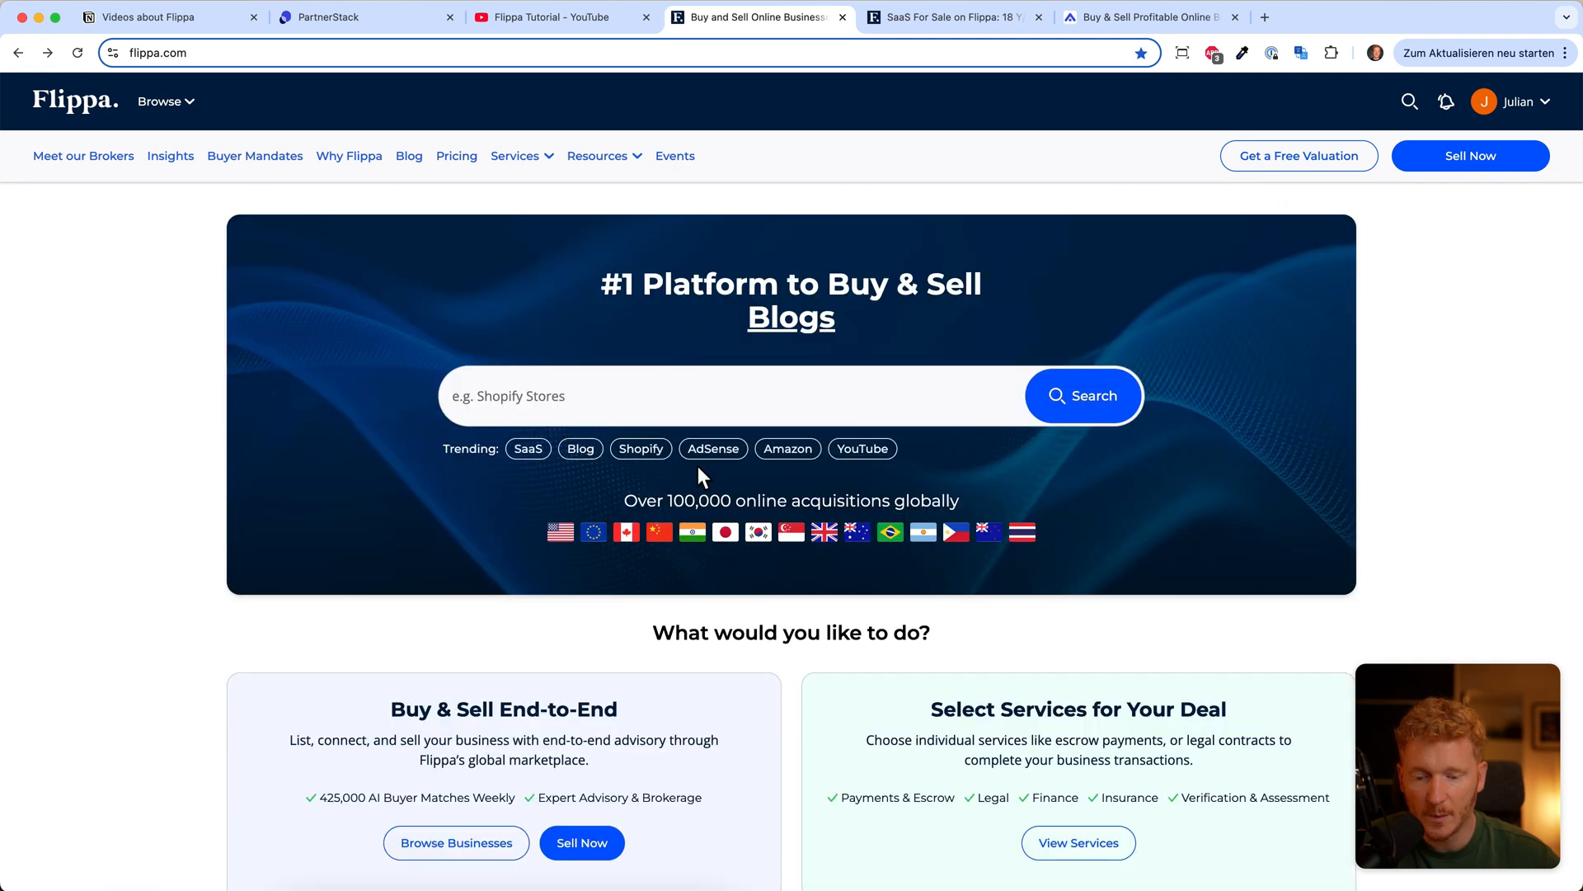
pyautogui.click(640, 449)
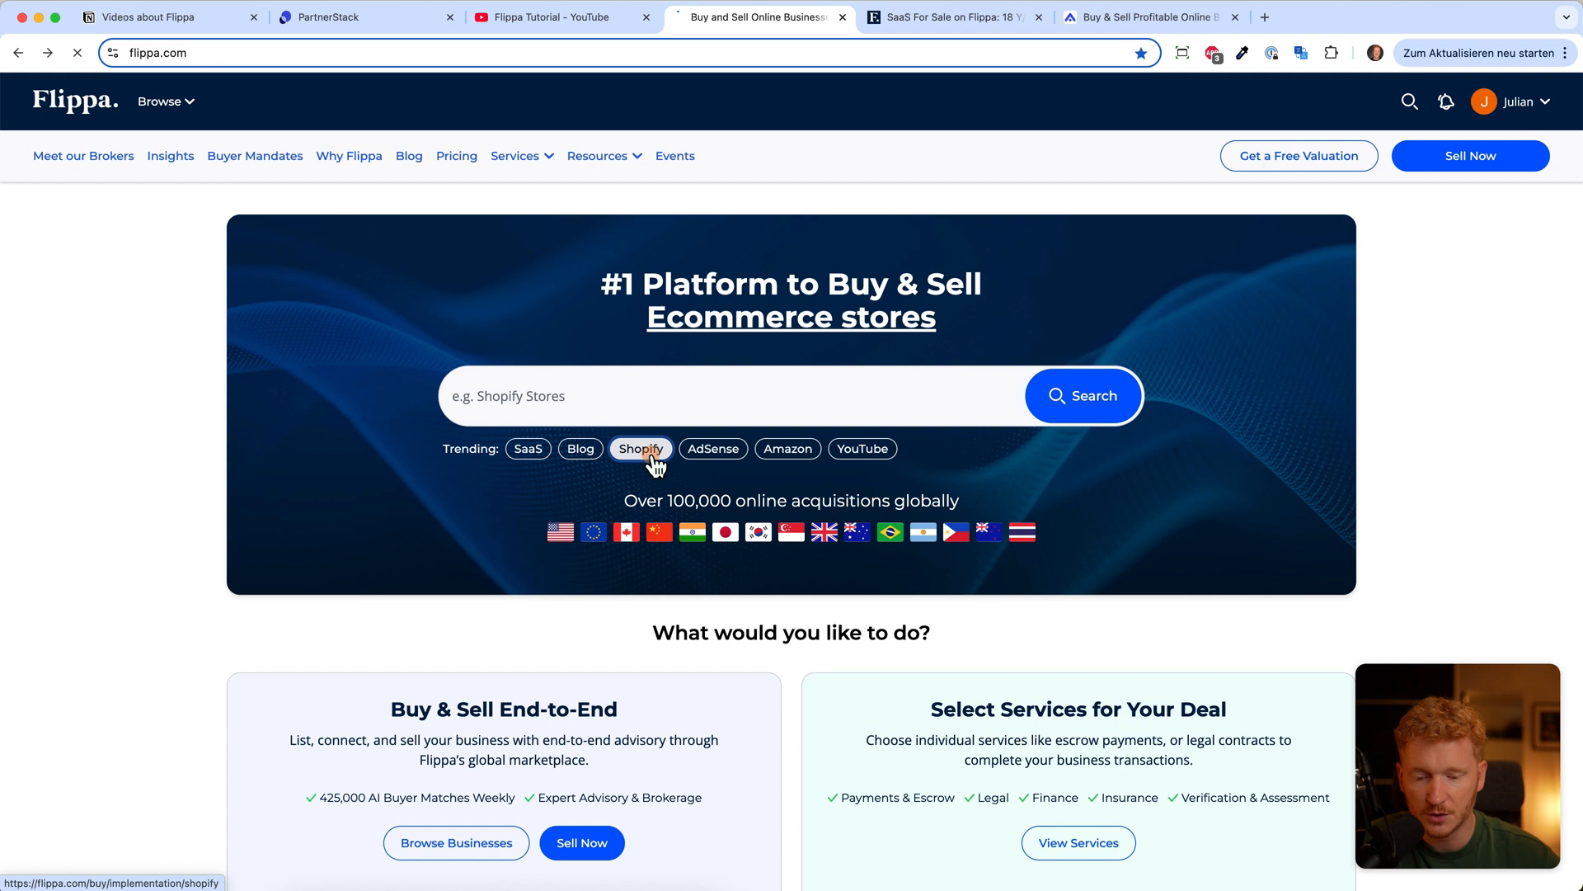
pyautogui.click(640, 448)
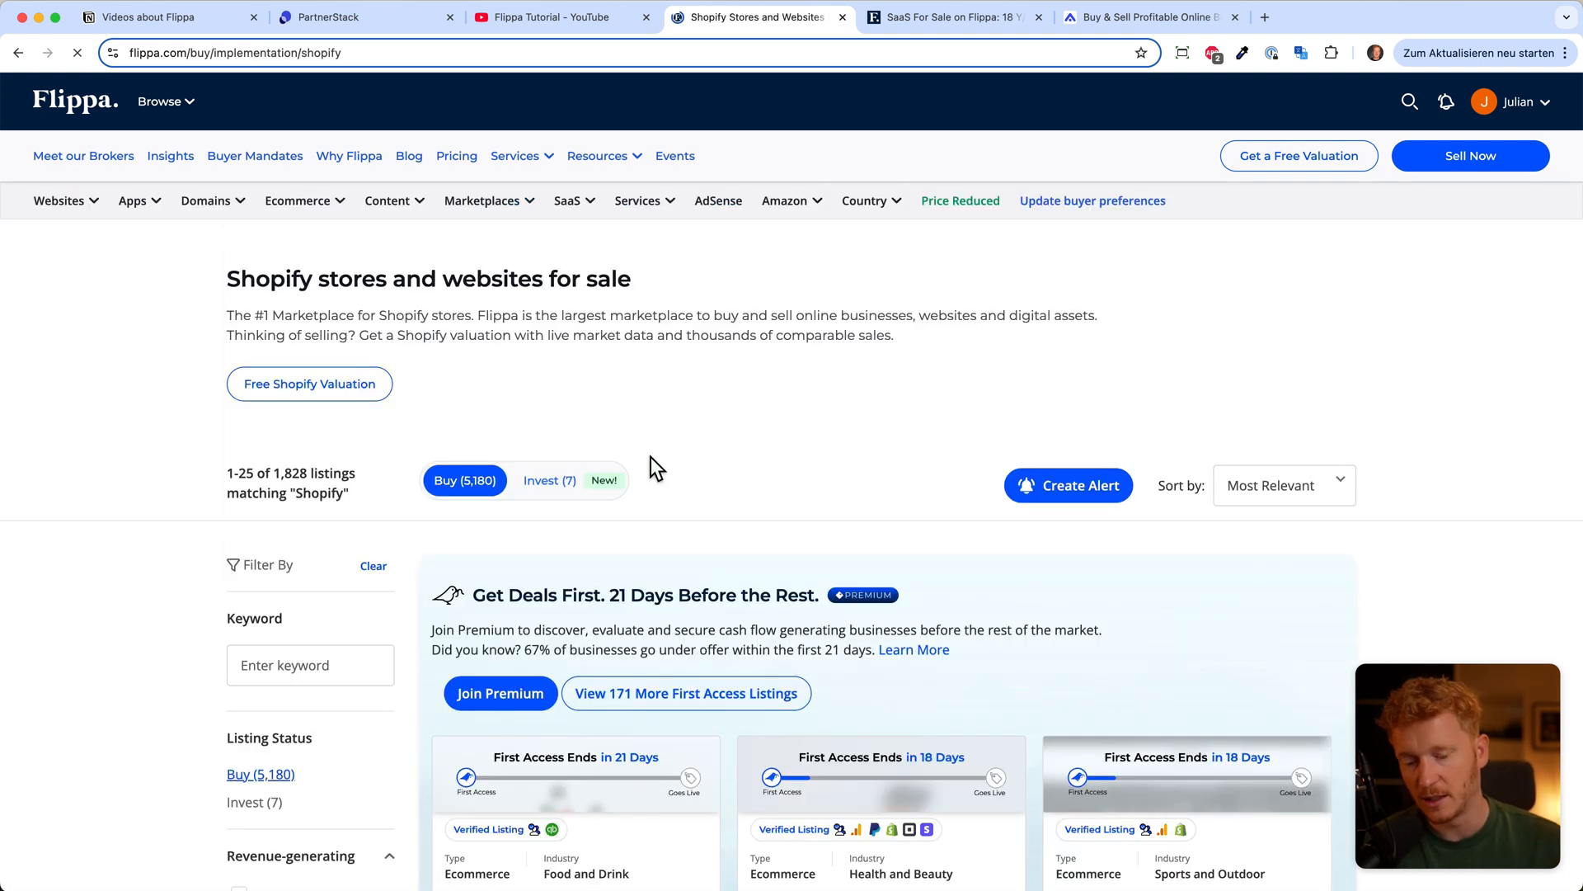
# Step: Scroll through the Shopify store listings down to yumibio.com at USD 218,866
pyautogui.scroll(-3)
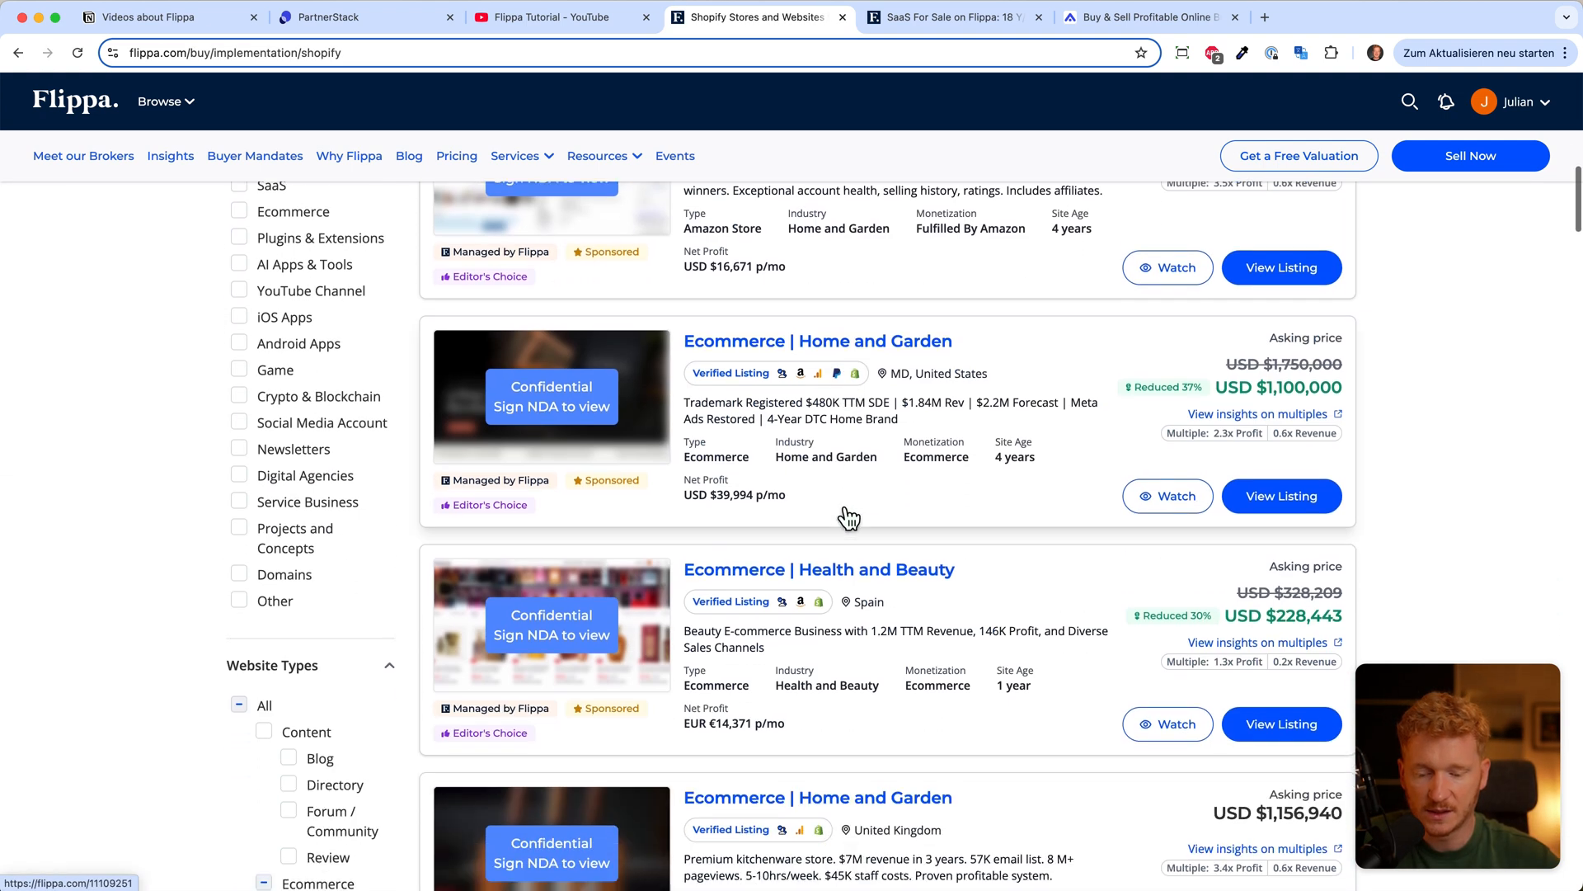
pyautogui.scroll(-3)
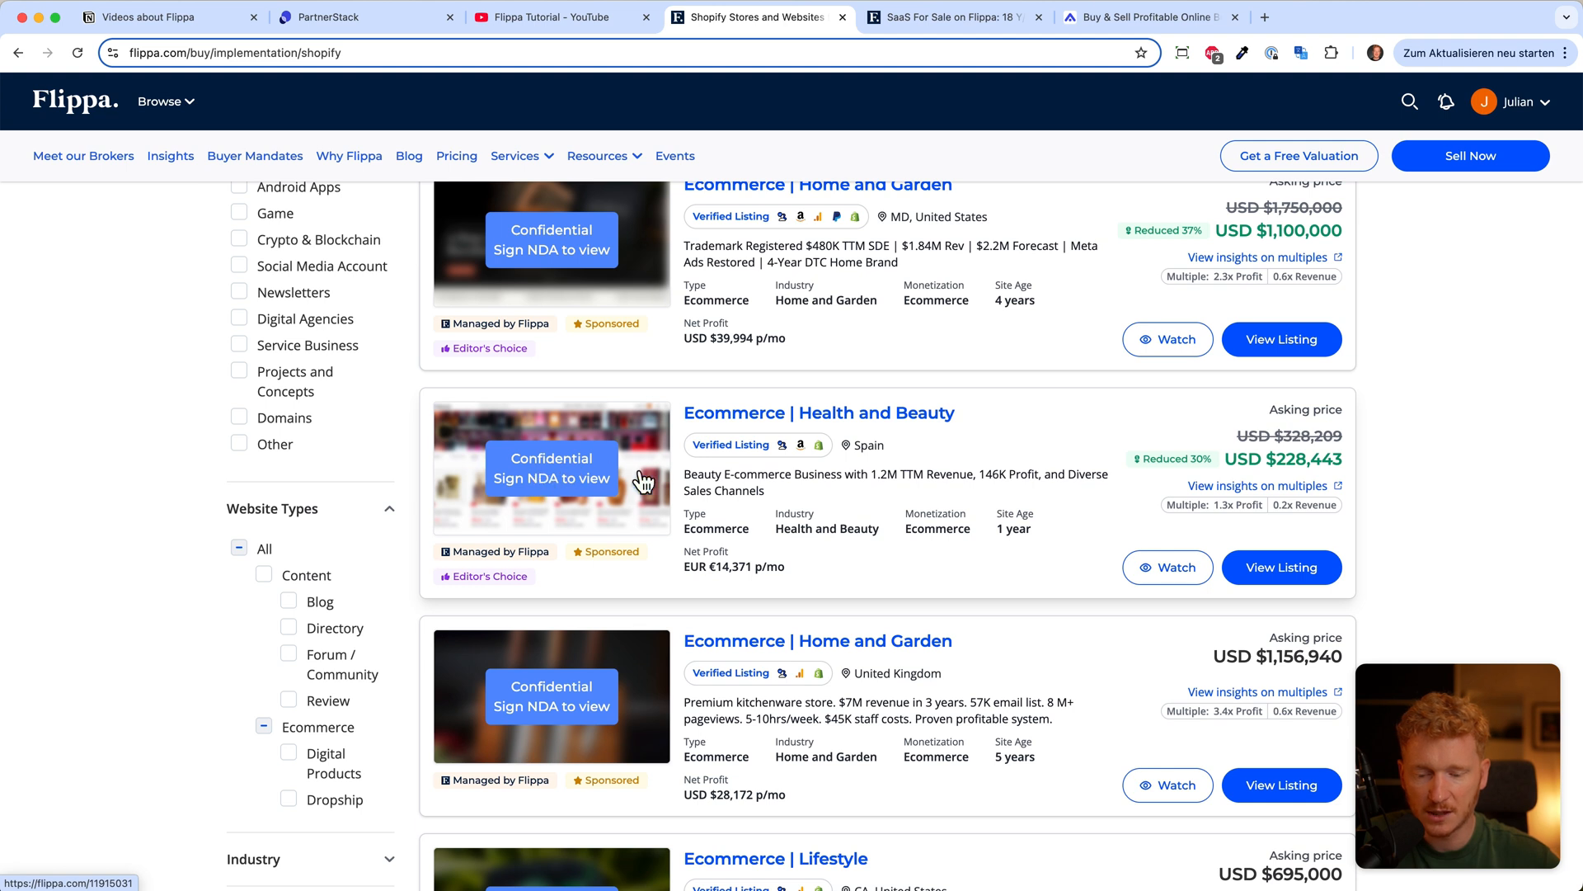
pyautogui.scroll(-3)
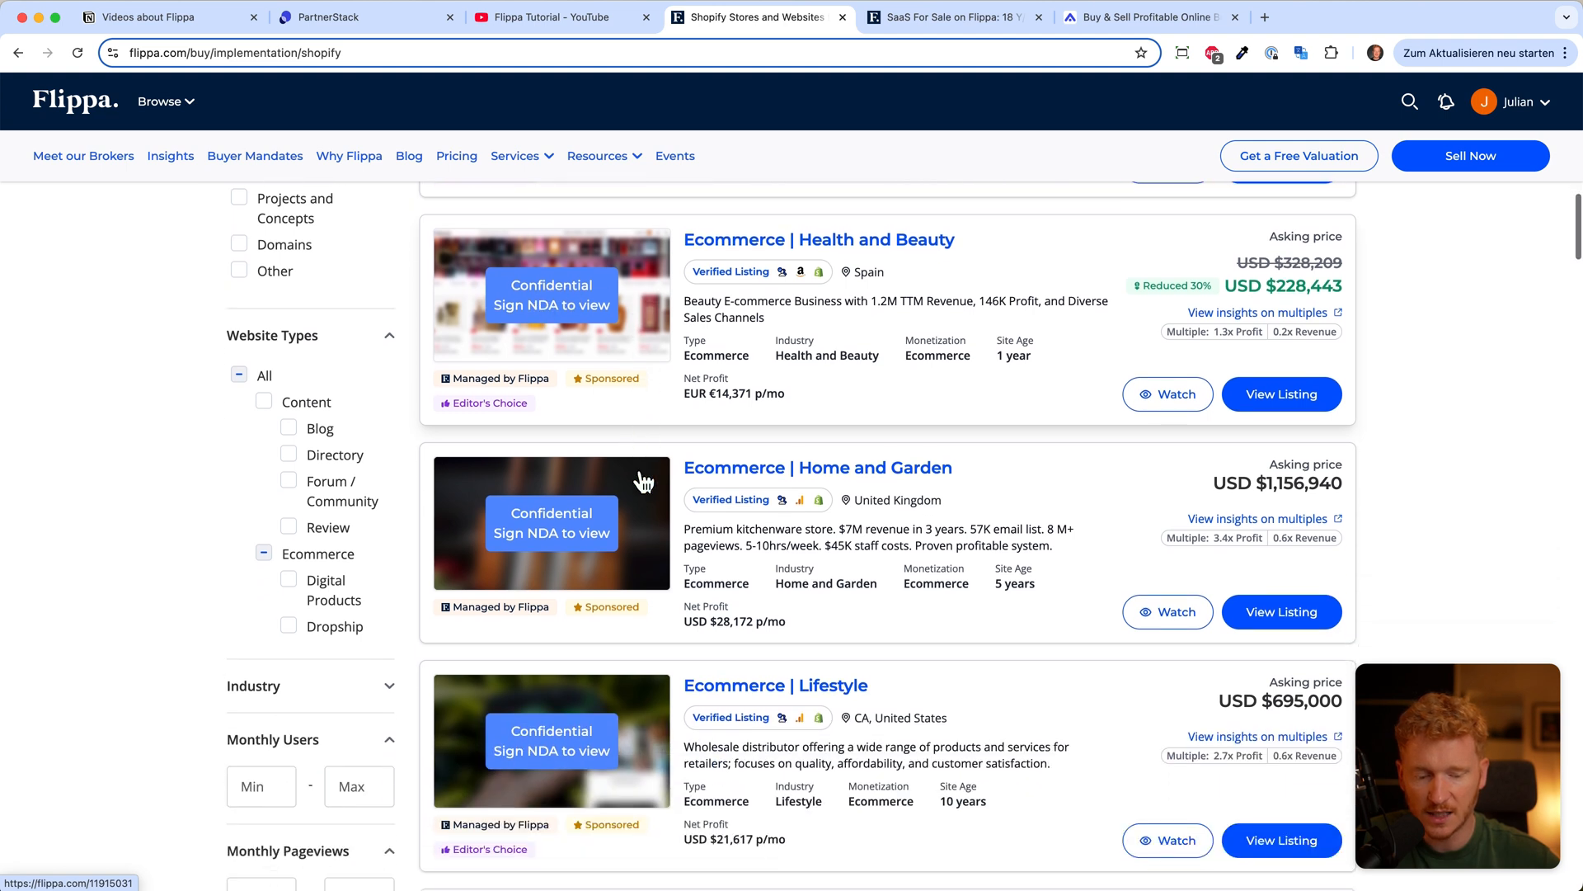
pyautogui.scroll(-3)
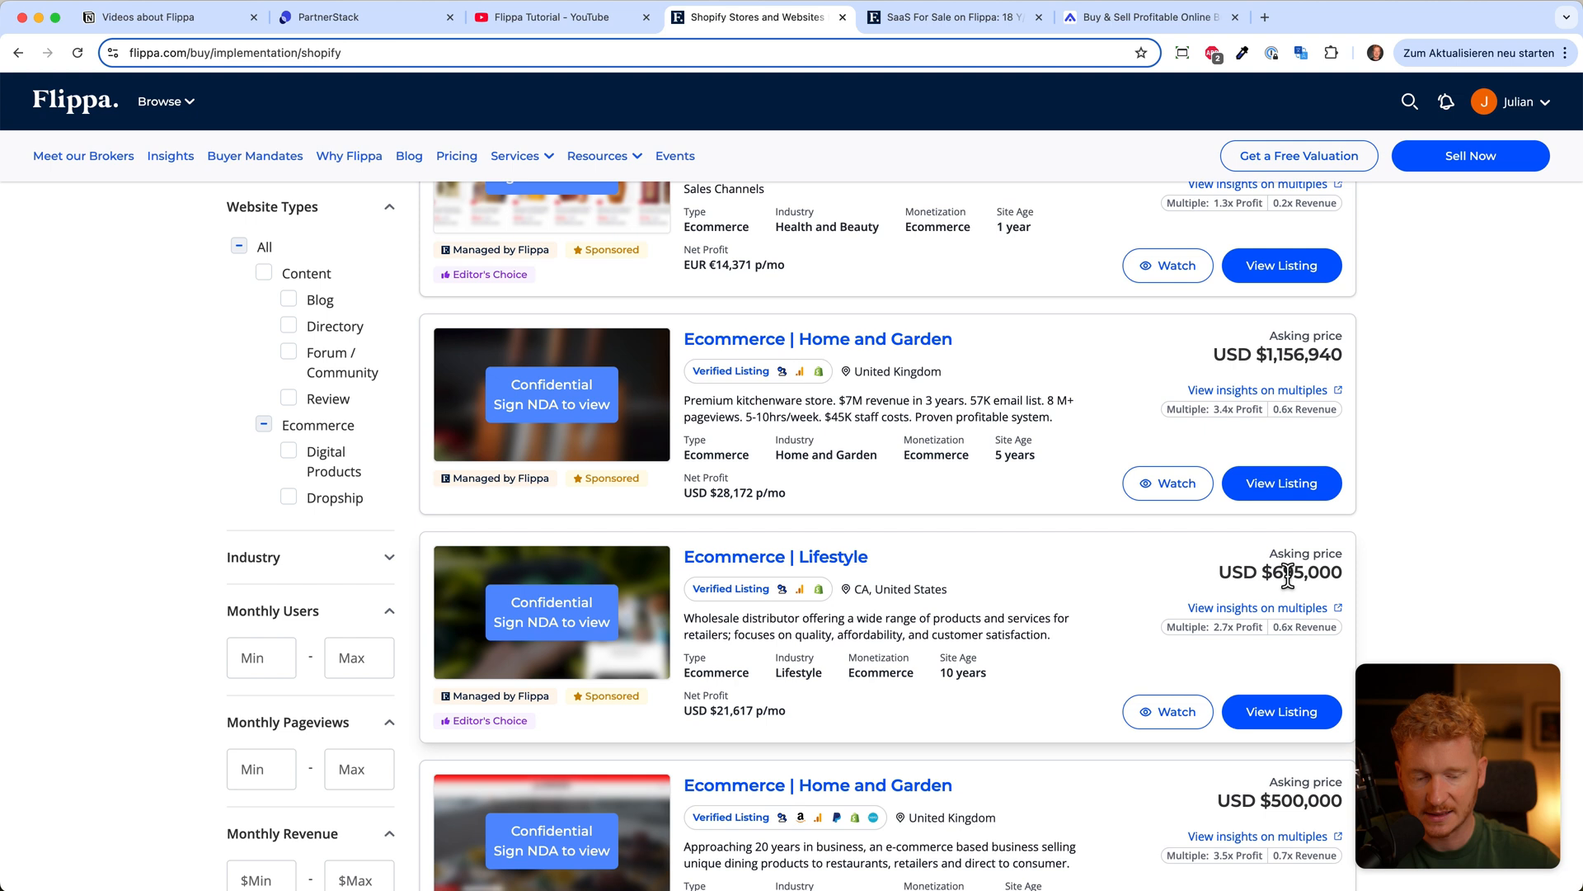
pyautogui.scroll(-3)
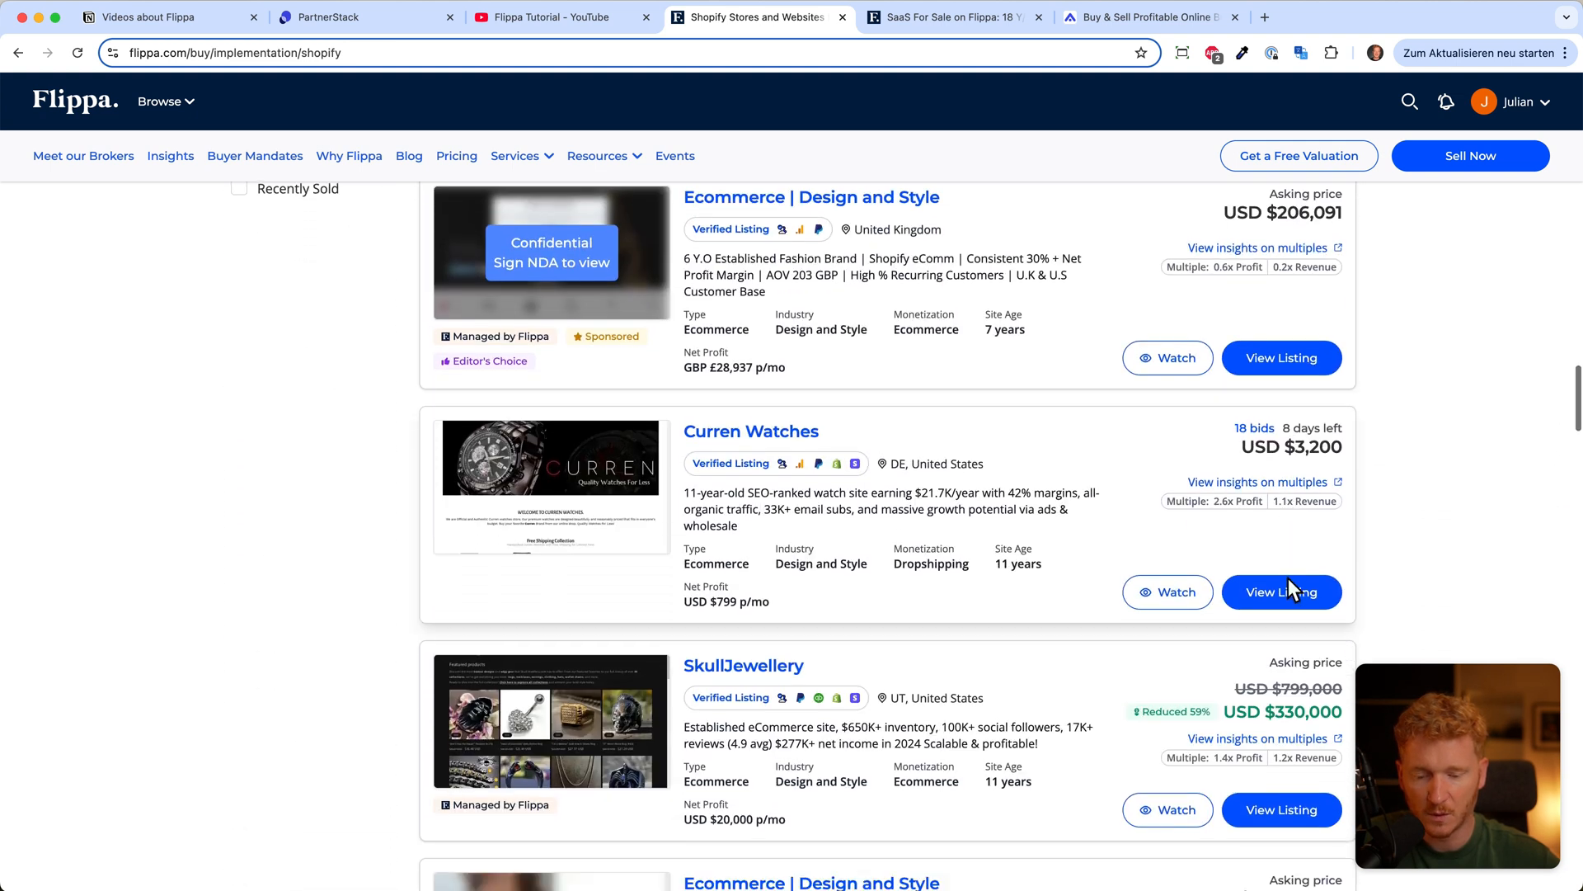
pyautogui.scroll(-3)
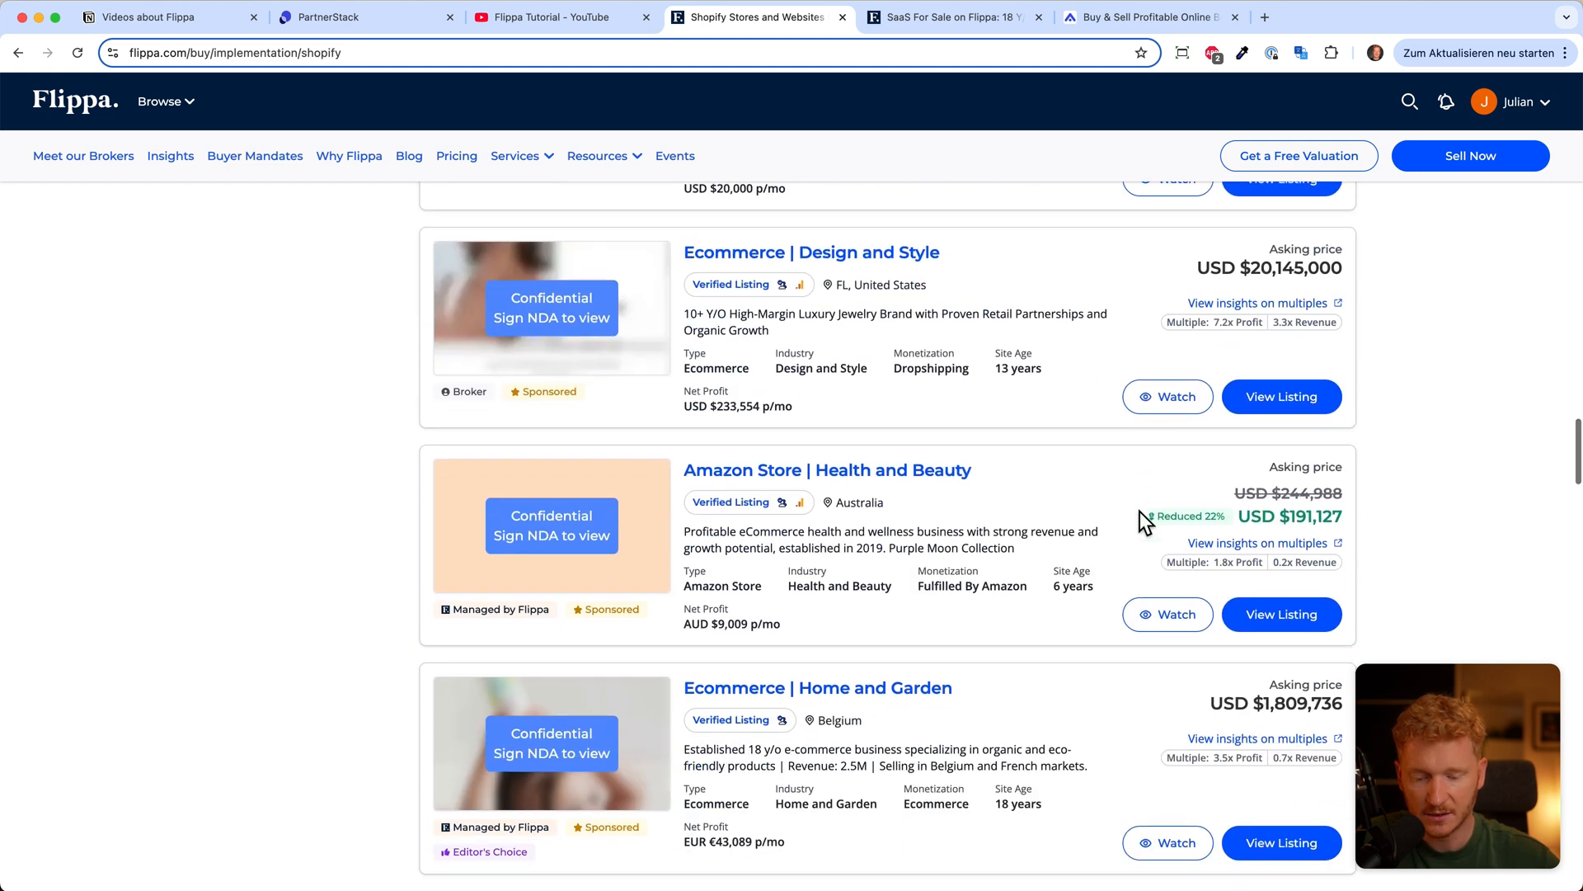
pyautogui.scroll(-3)
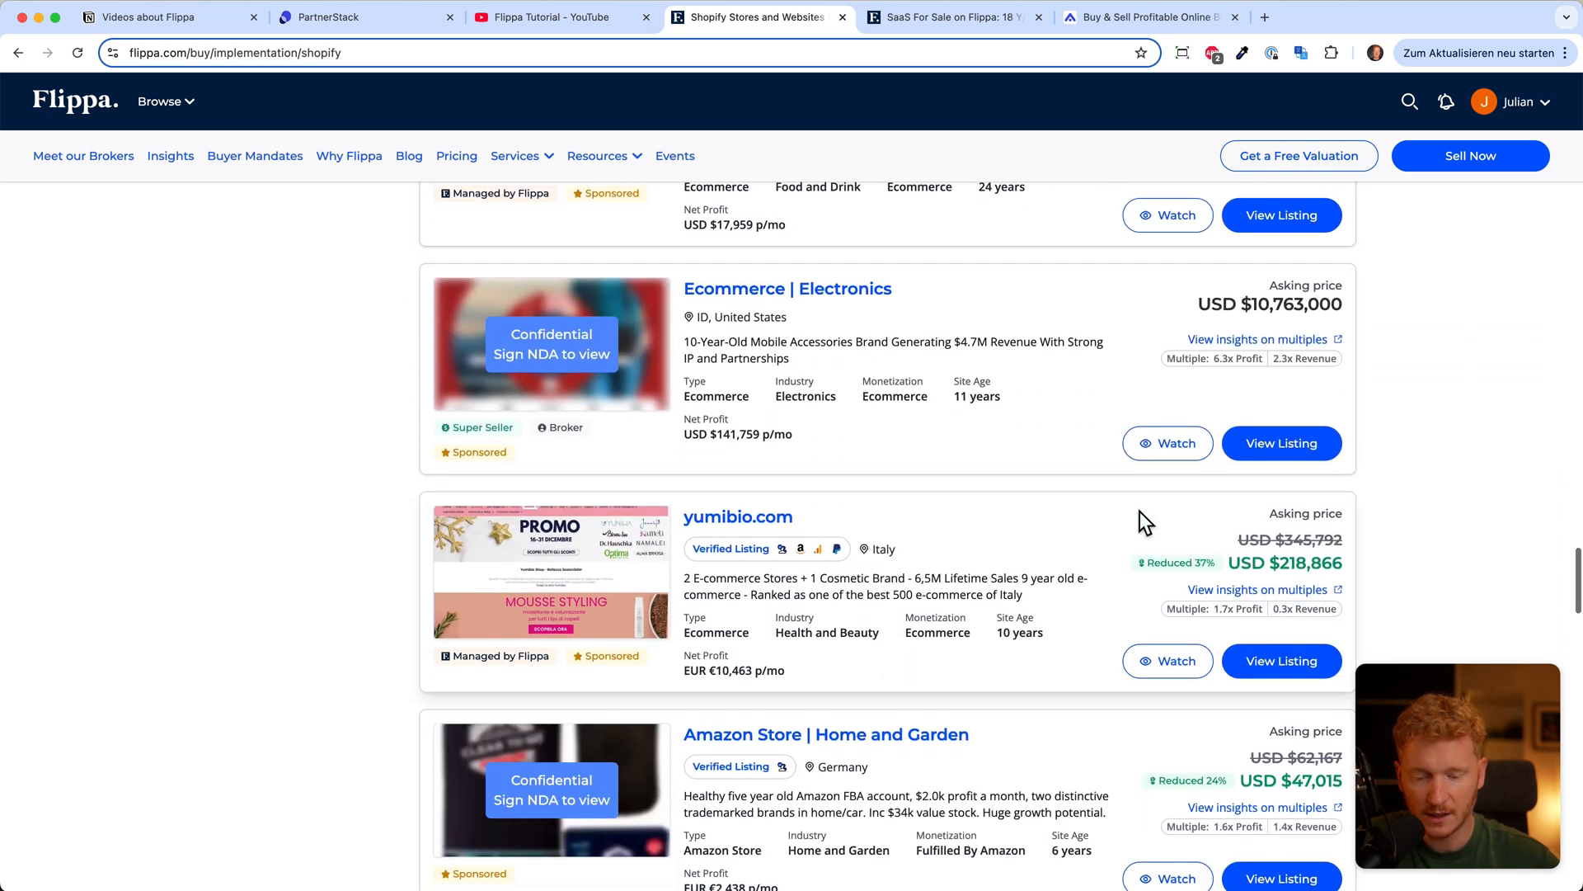
pyautogui.scroll(-3)
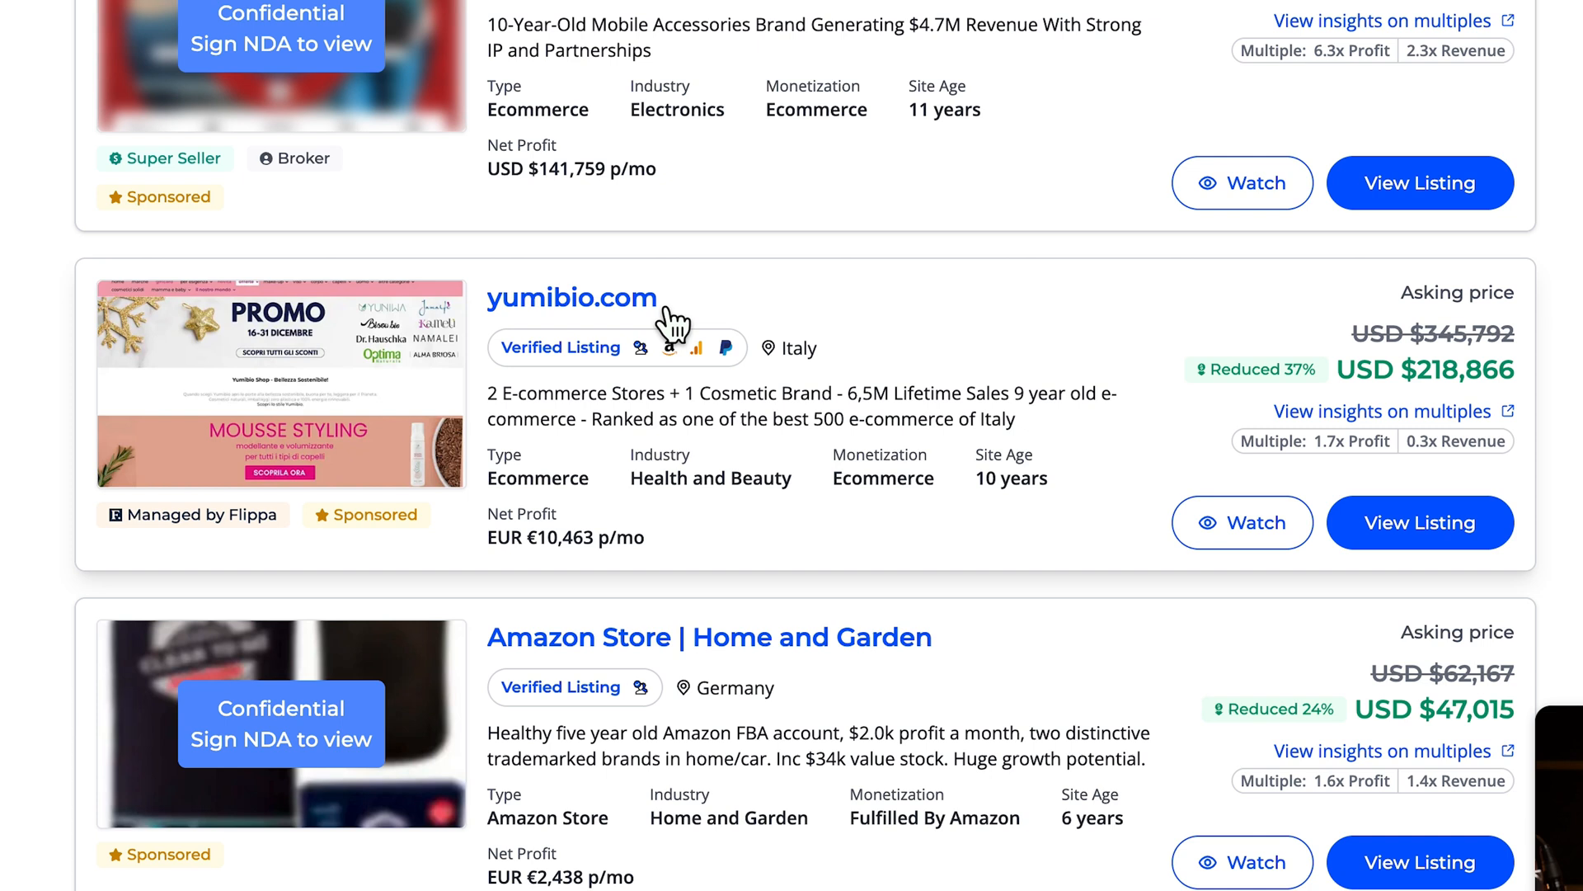
pyautogui.moveTo(535, 328)
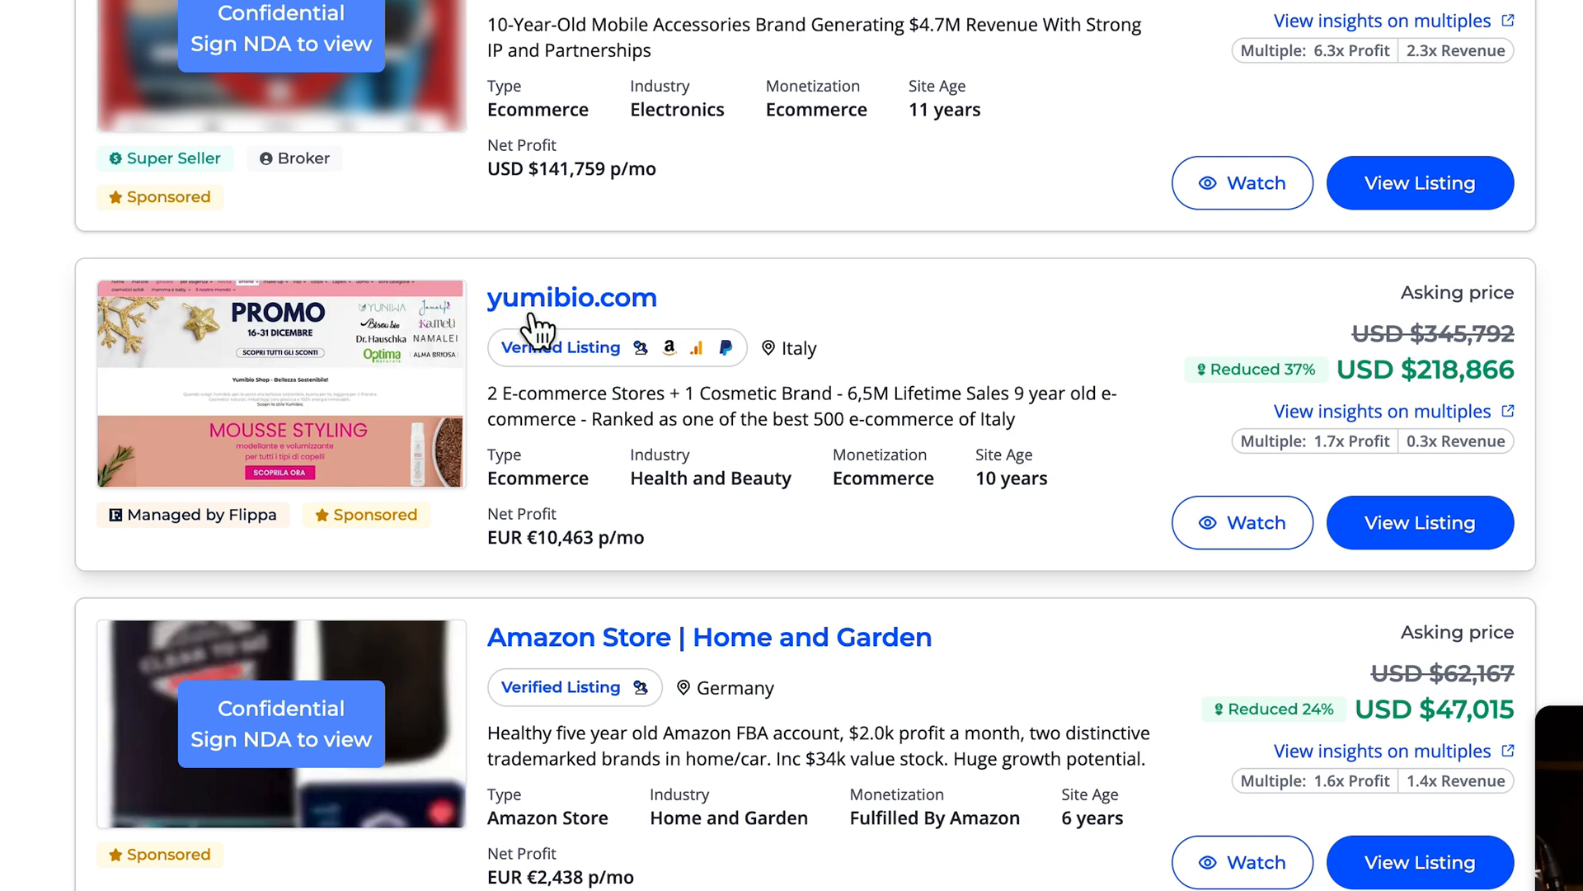
pyautogui.moveTo(1441, 408)
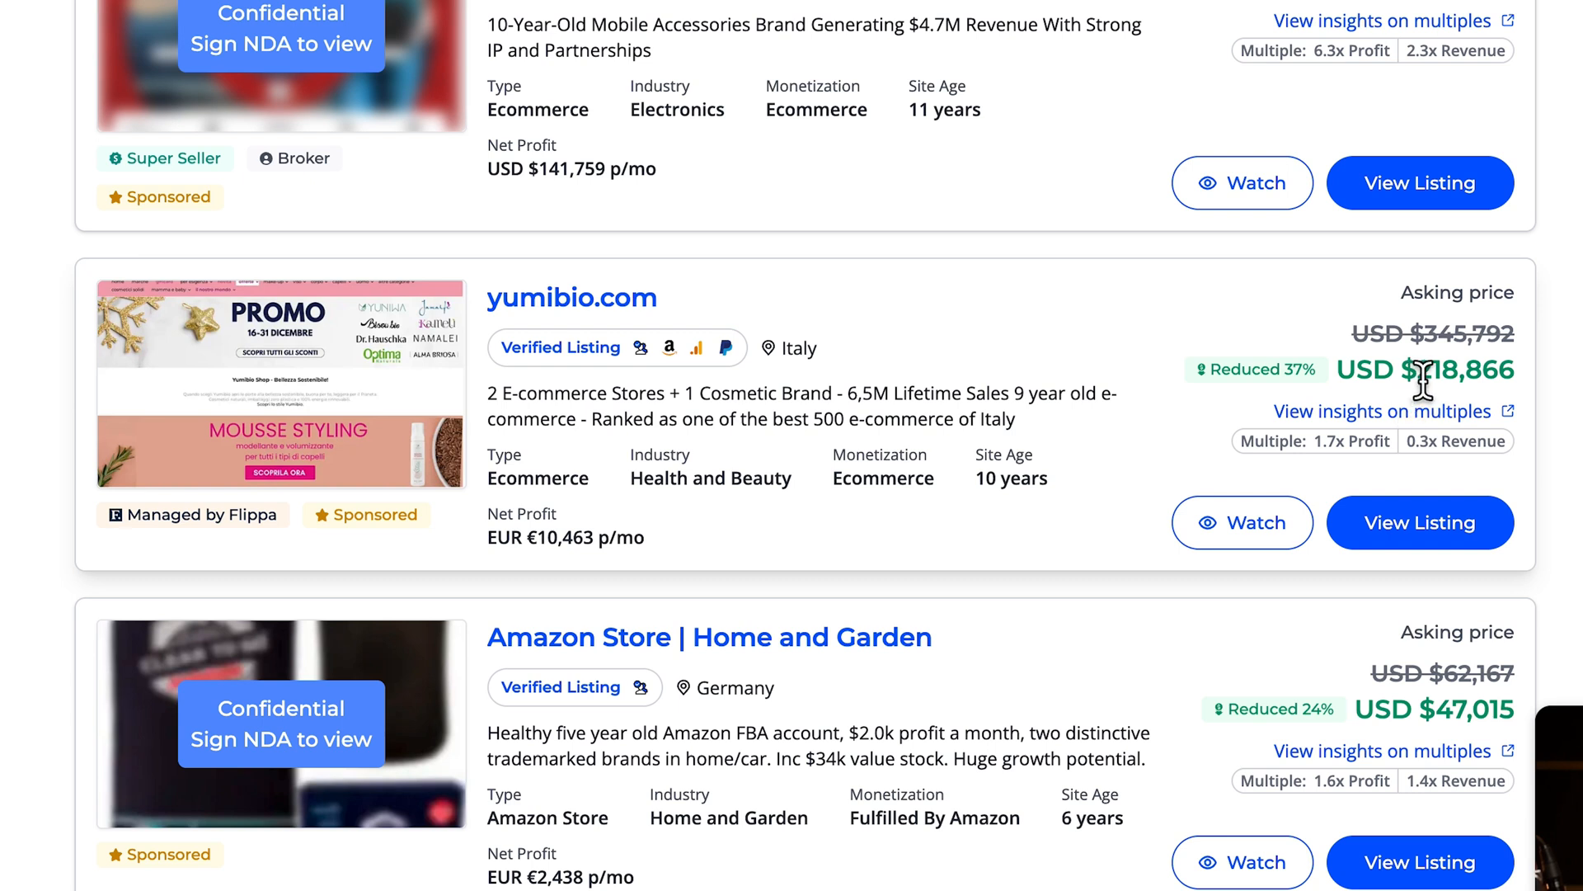
pyautogui.moveTo(633, 500)
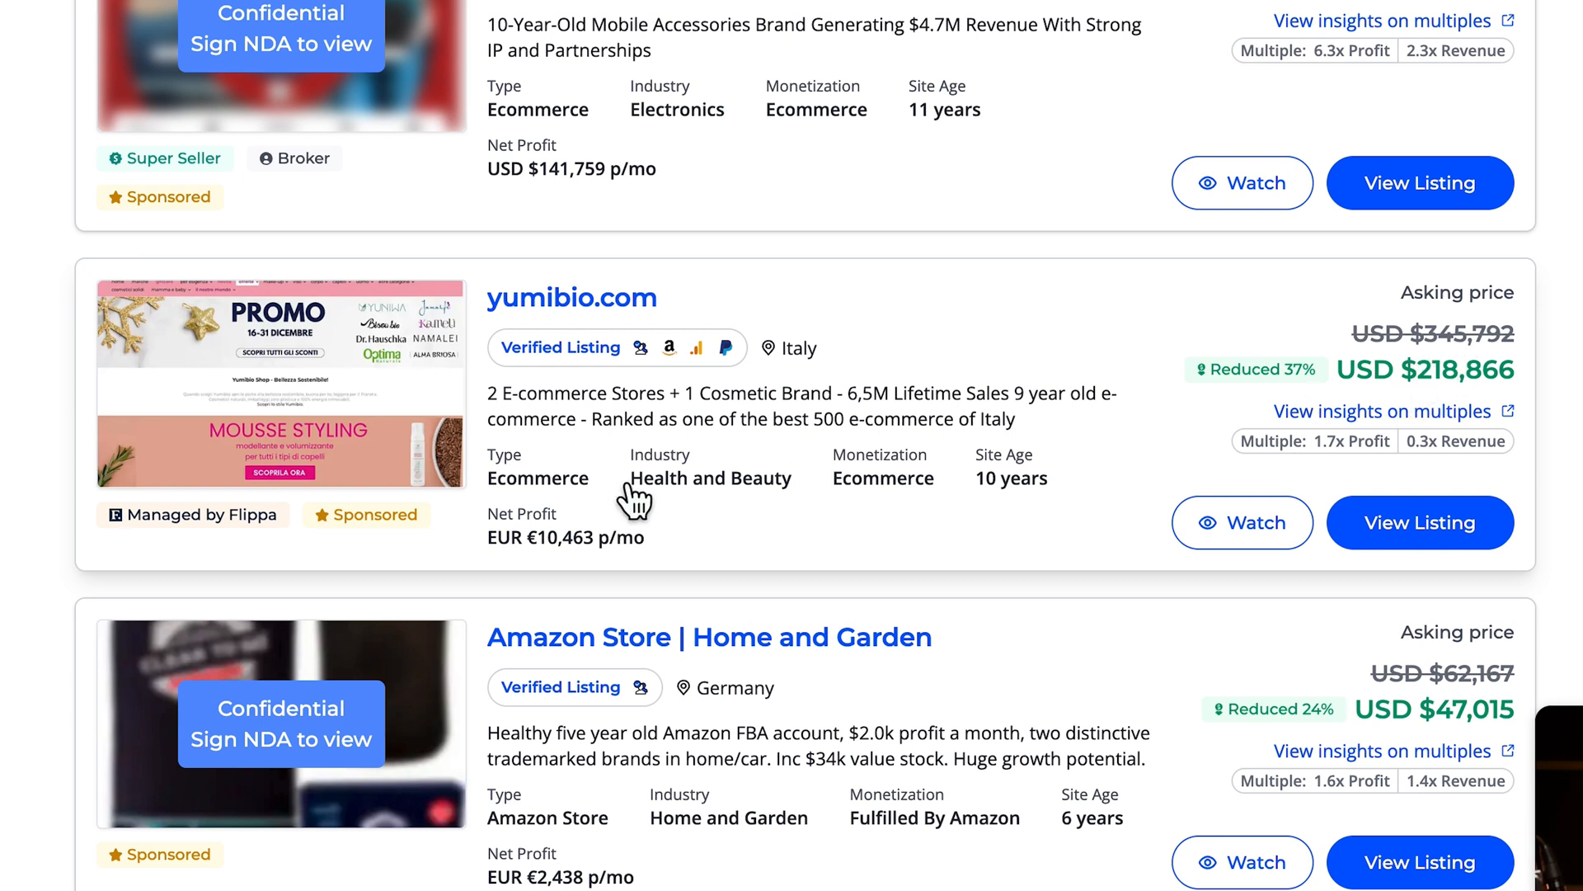
pyautogui.moveTo(998, 495)
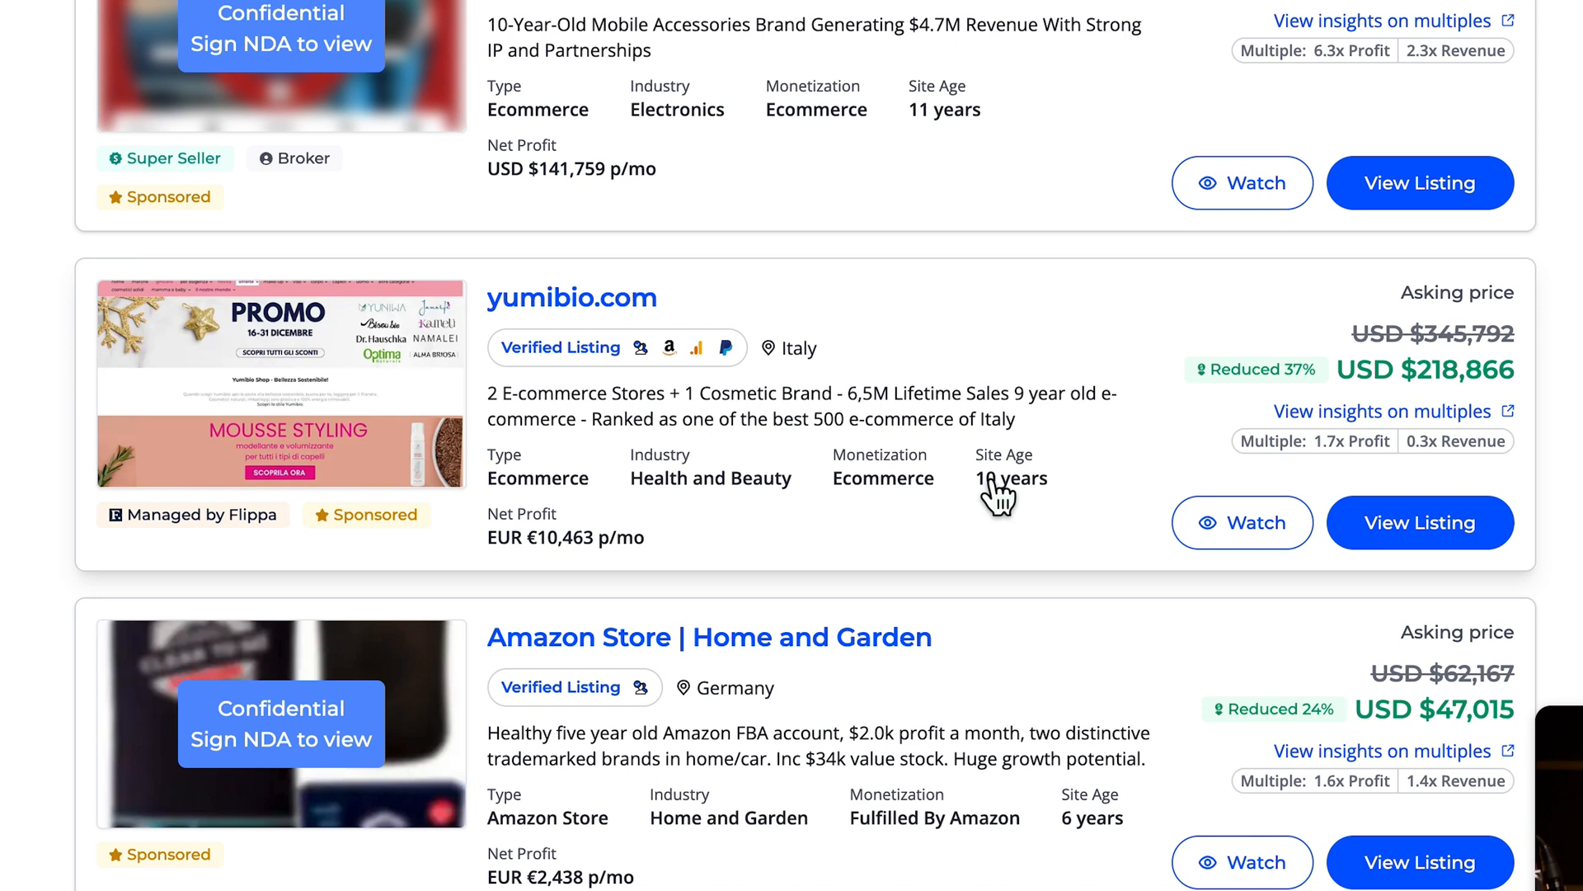
pyautogui.moveTo(1420, 523)
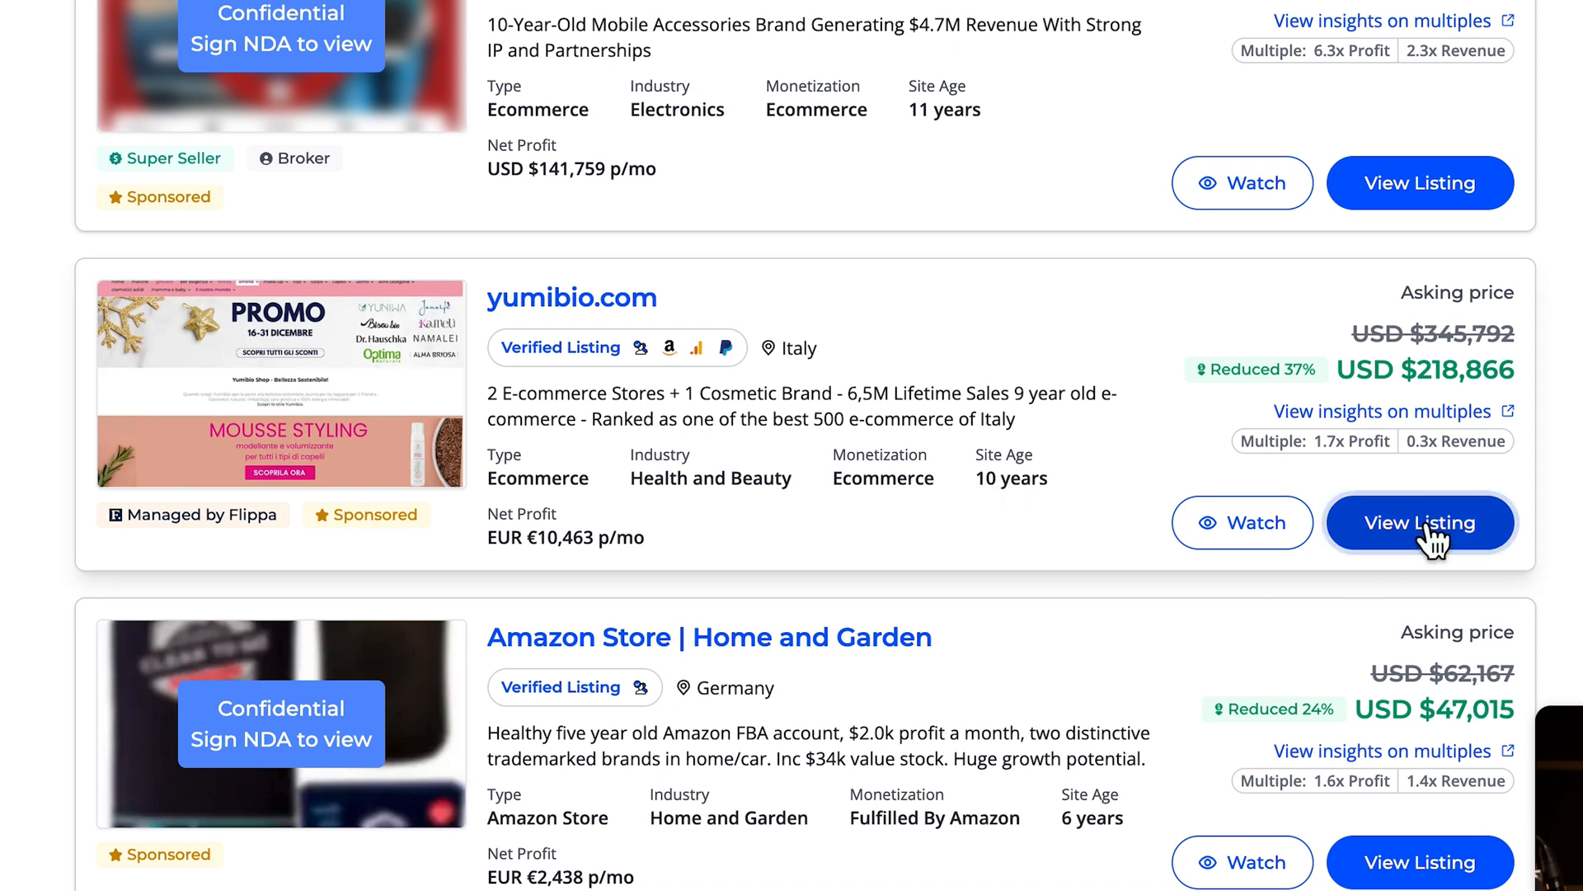
# Step: View the full yumibio.com listing and scroll to its revenue history and growth potential
pyautogui.click(1420, 523)
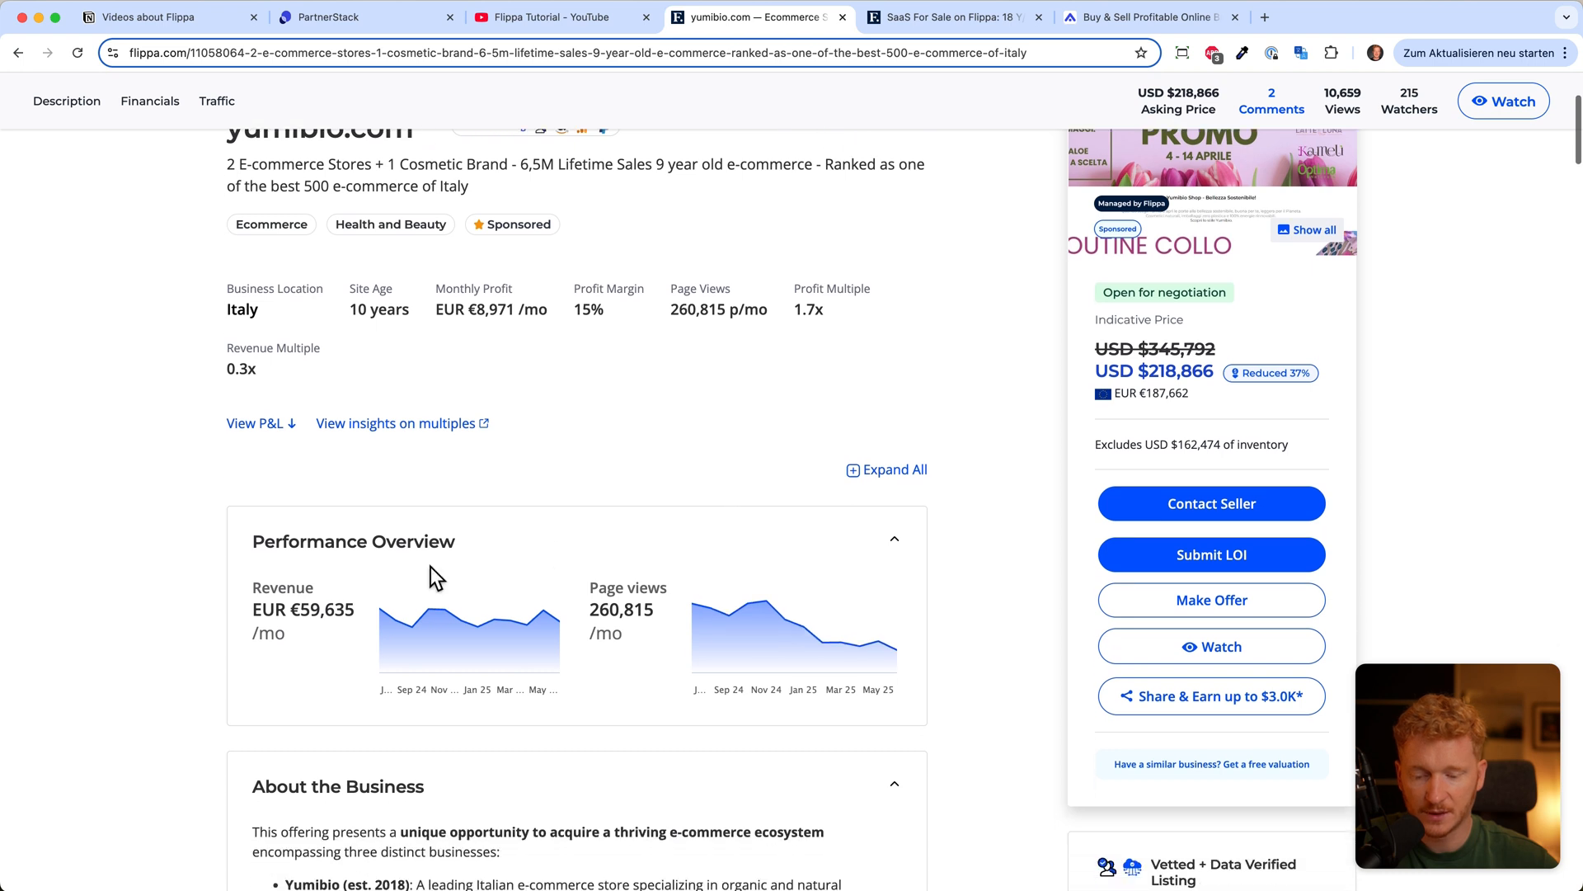
pyautogui.scroll(-3)
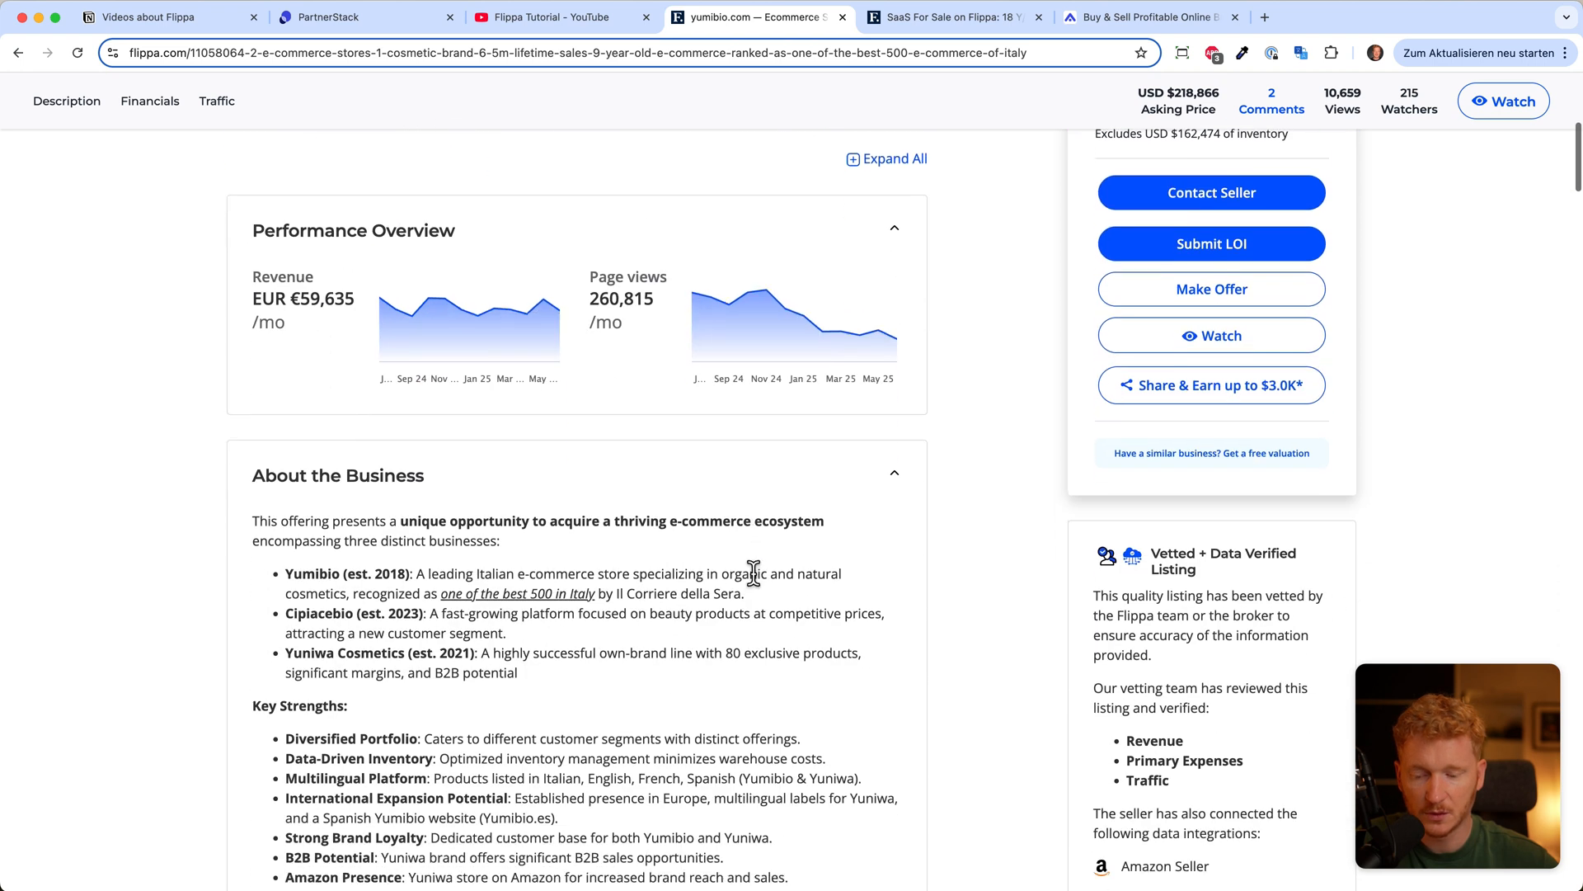
pyautogui.scroll(-3)
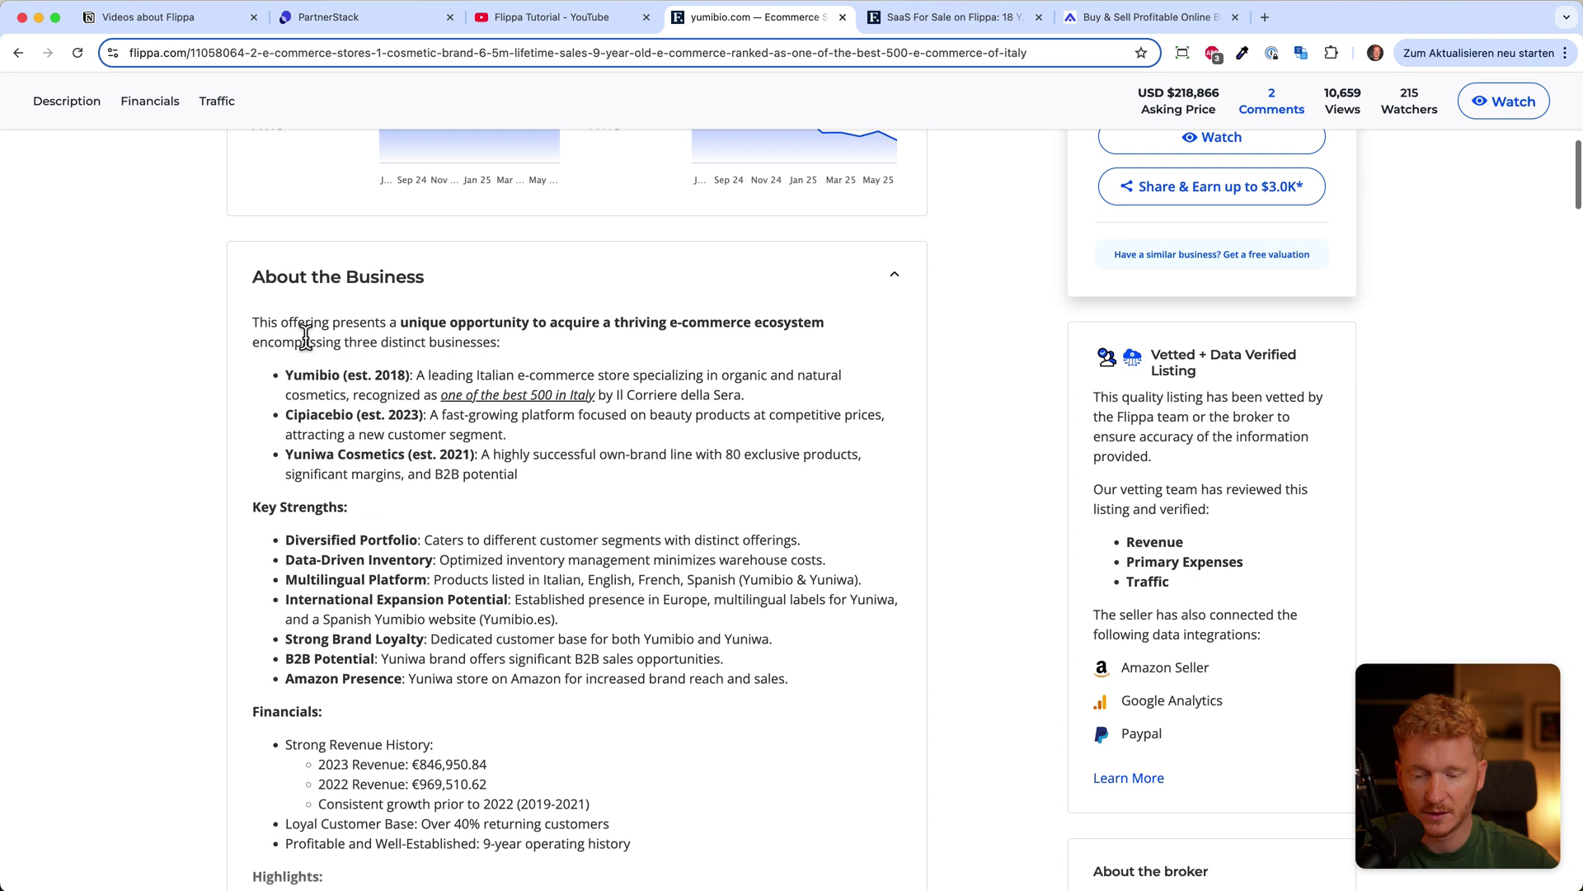
pyautogui.scroll(-3)
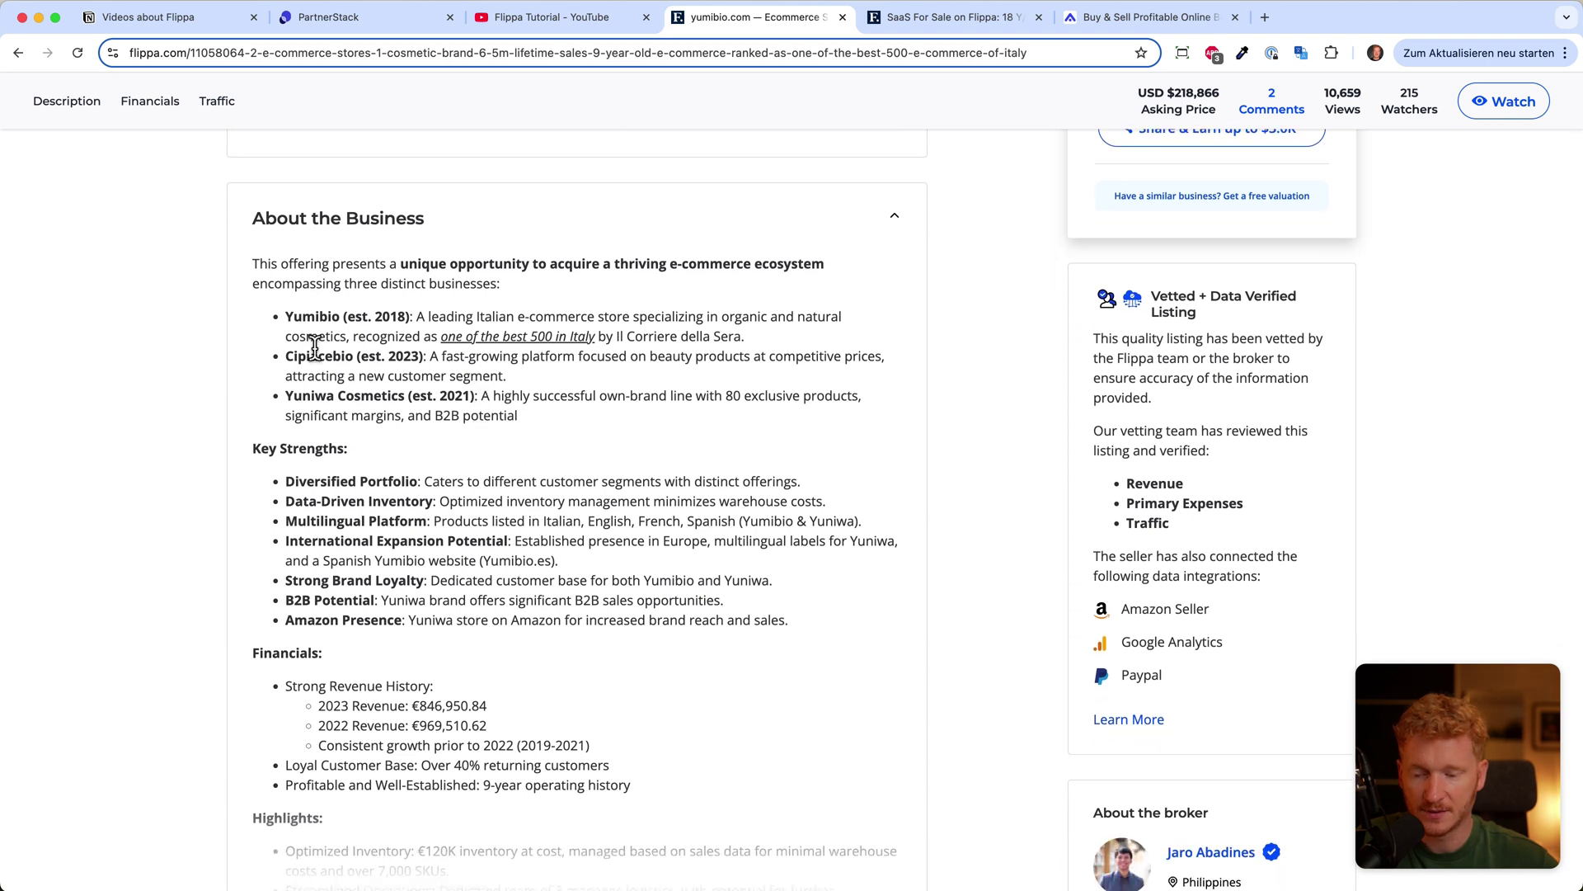
pyautogui.scroll(-3)
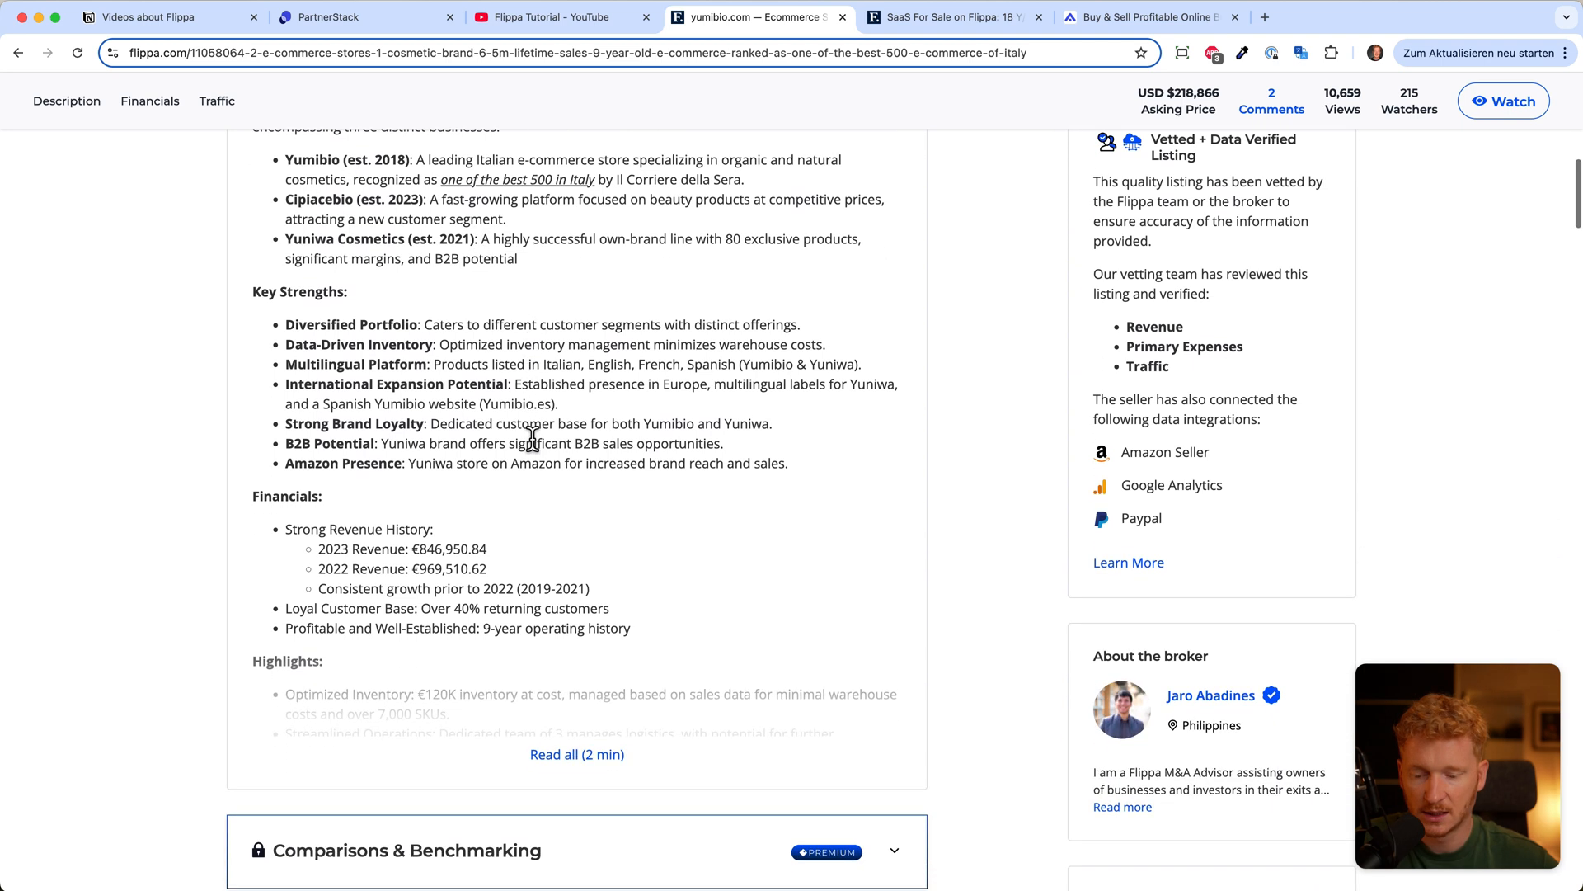
pyautogui.scroll(-3)
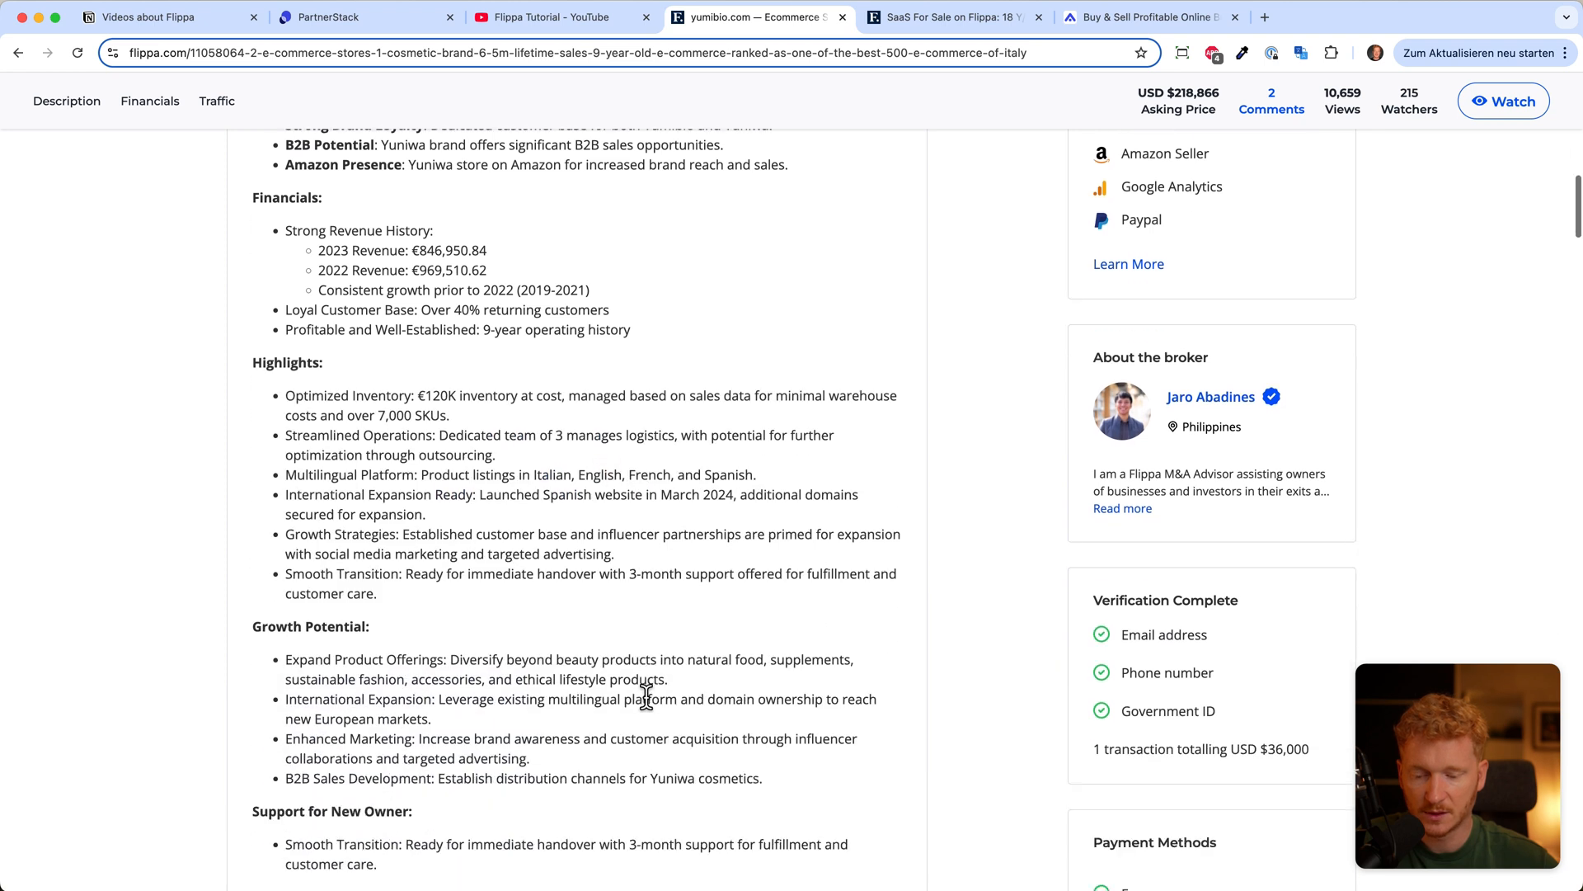
pyautogui.scroll(-3)
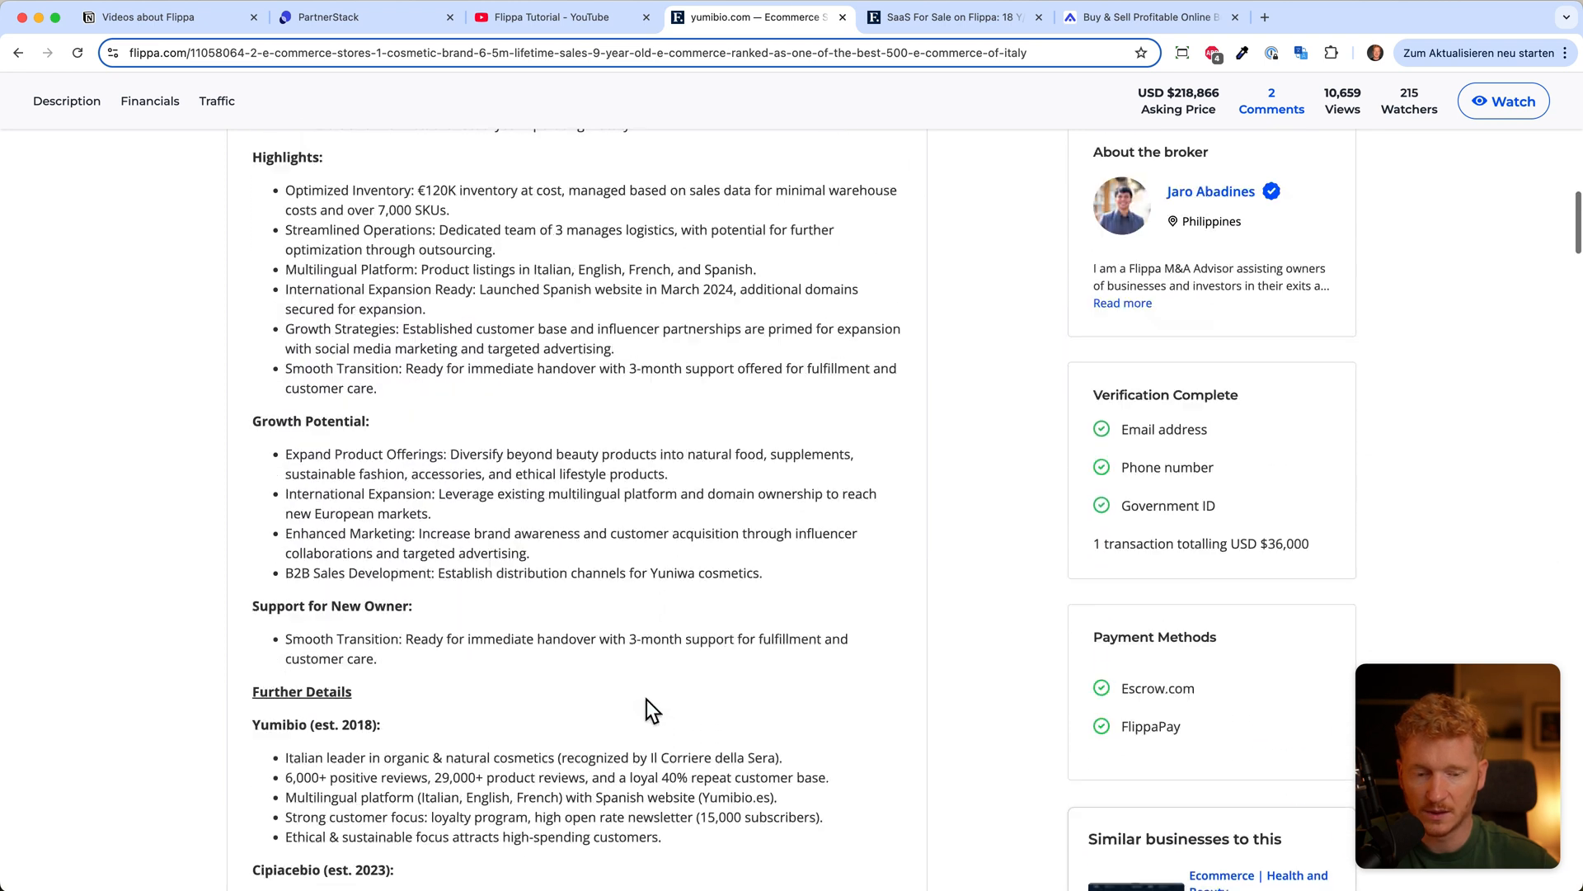
# Step: Bring the financial statistics (€715,616 revenue, 15% margin) and primary expenses into view
pyautogui.scroll(3)
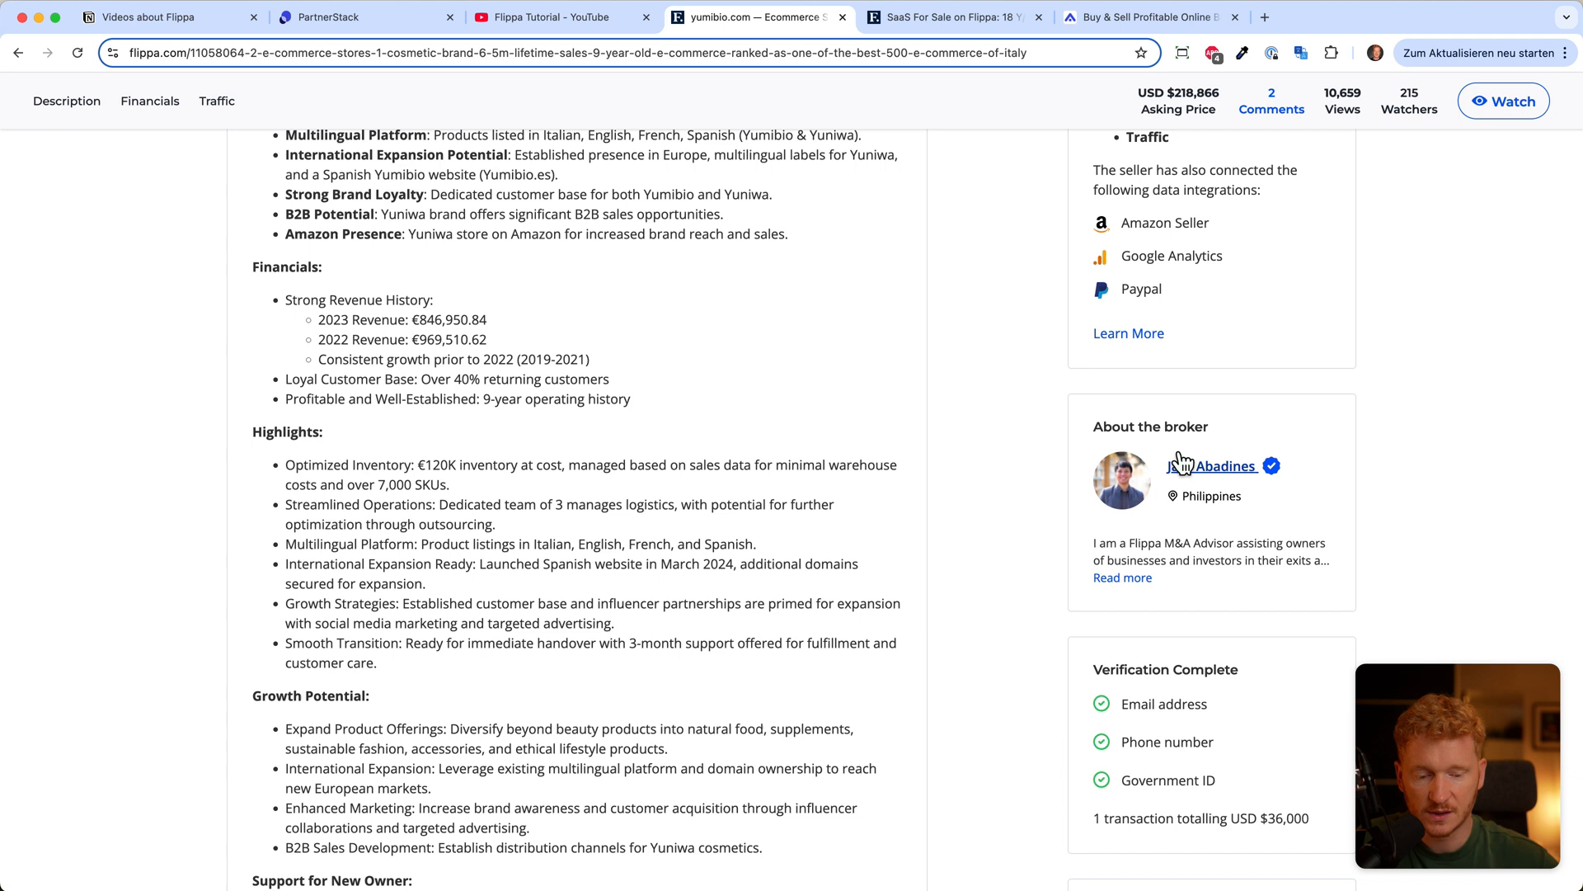
pyautogui.moveTo(1096, 434)
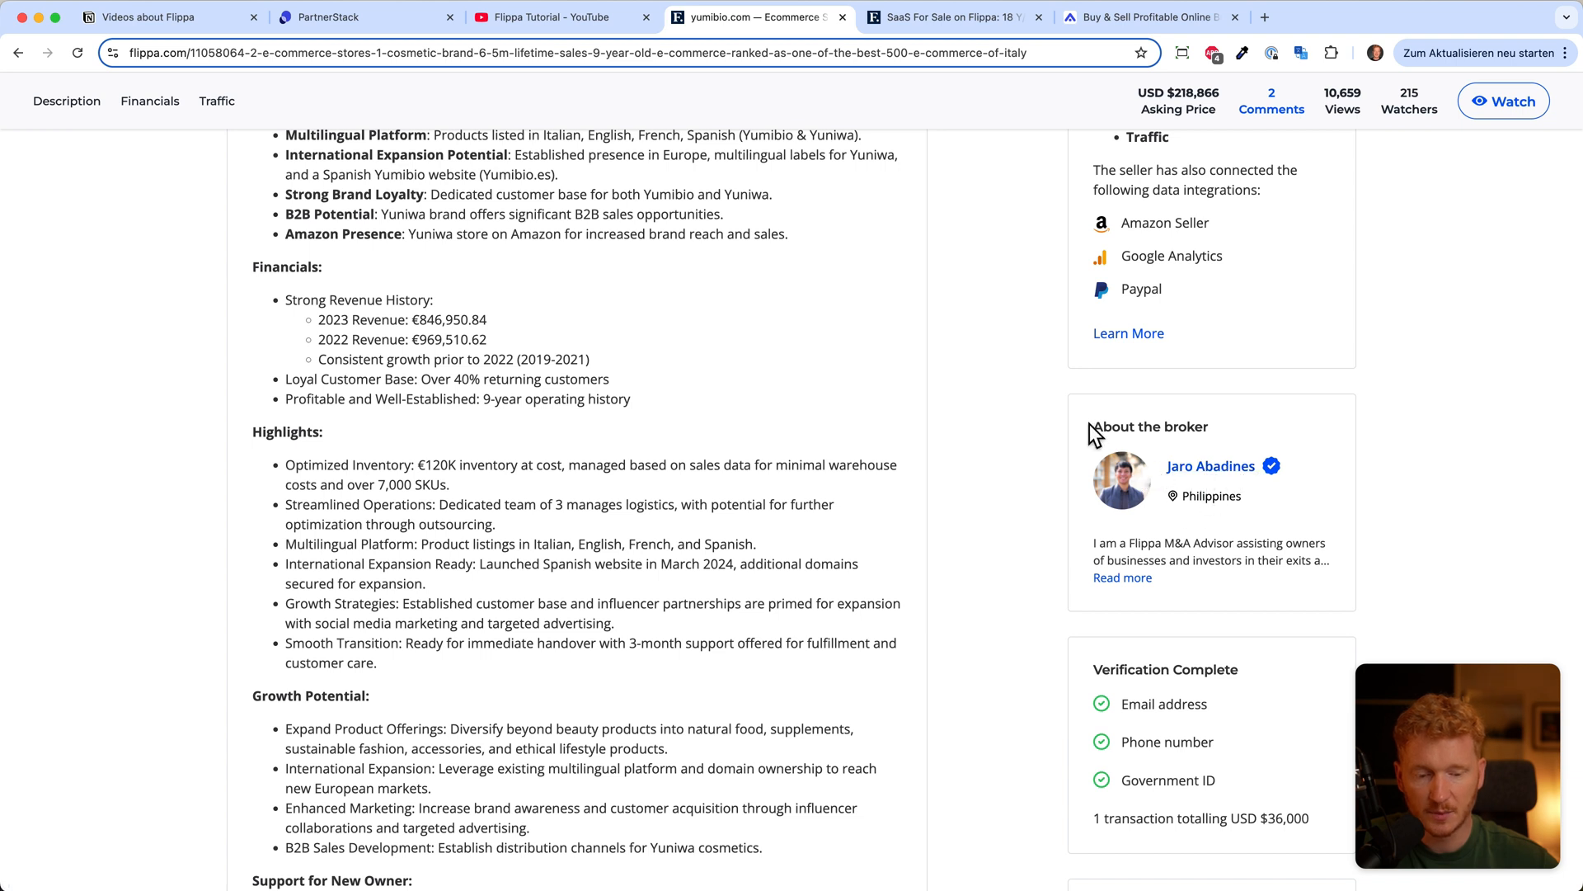
pyautogui.scroll(3)
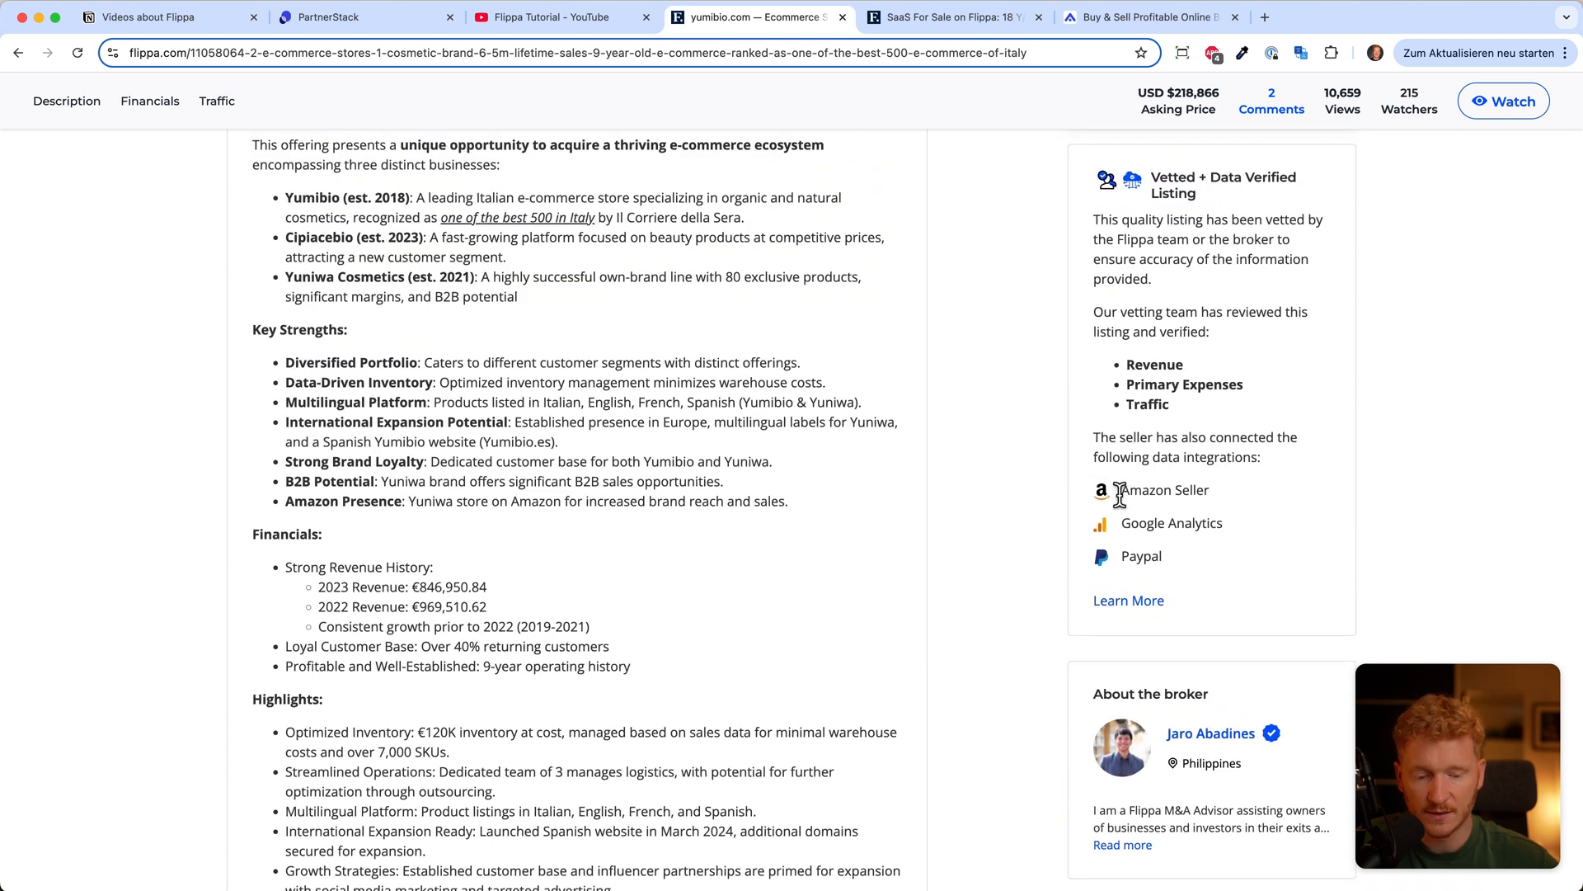
pyautogui.scroll(-3)
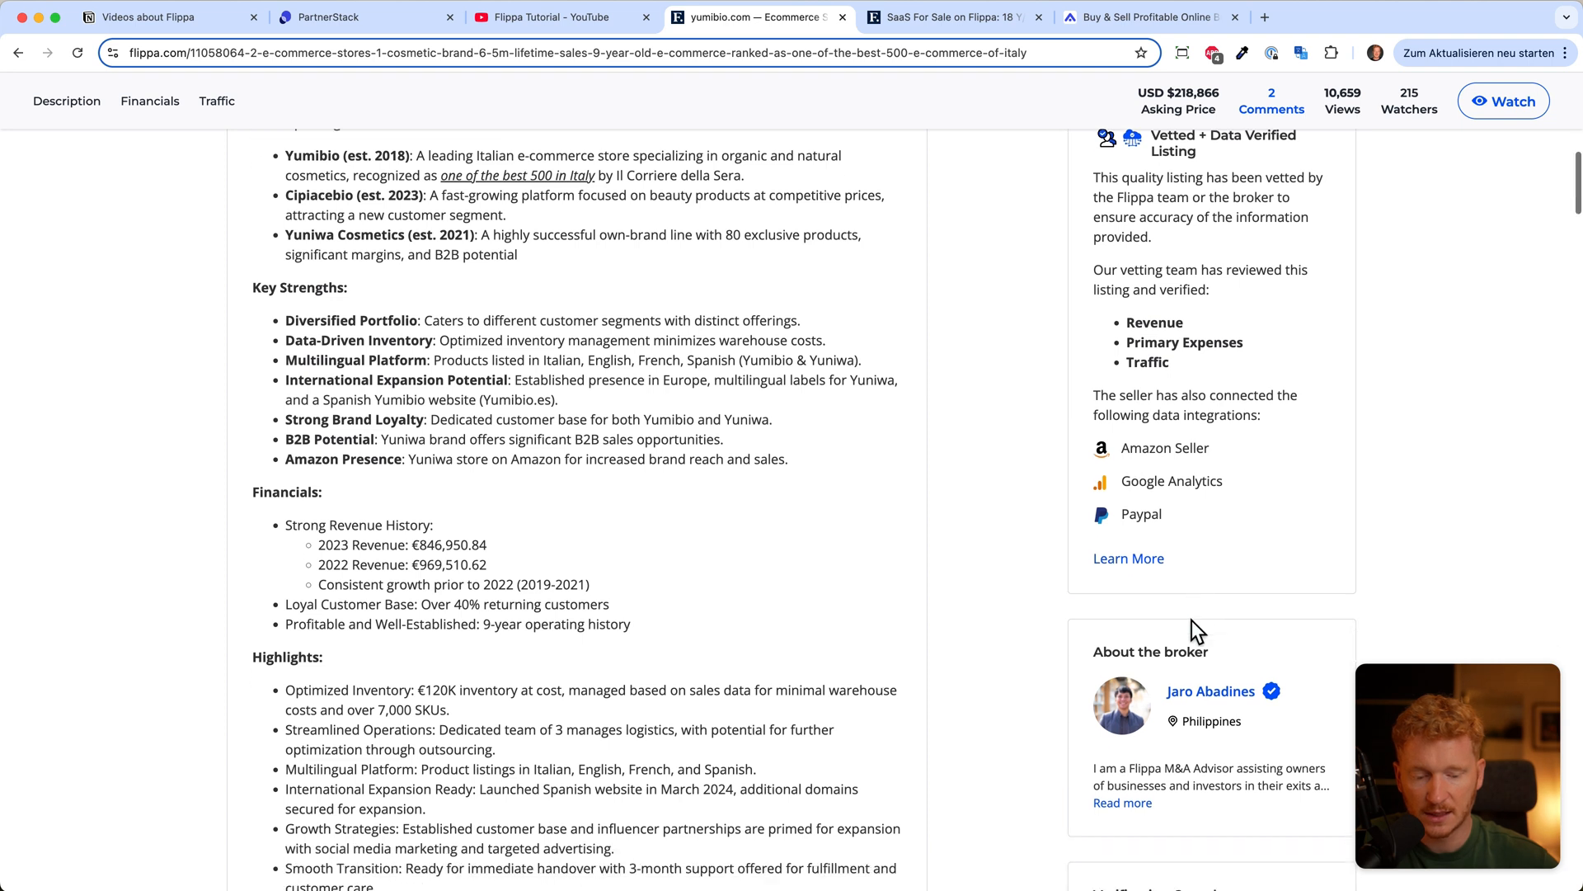
pyautogui.scroll(-3)
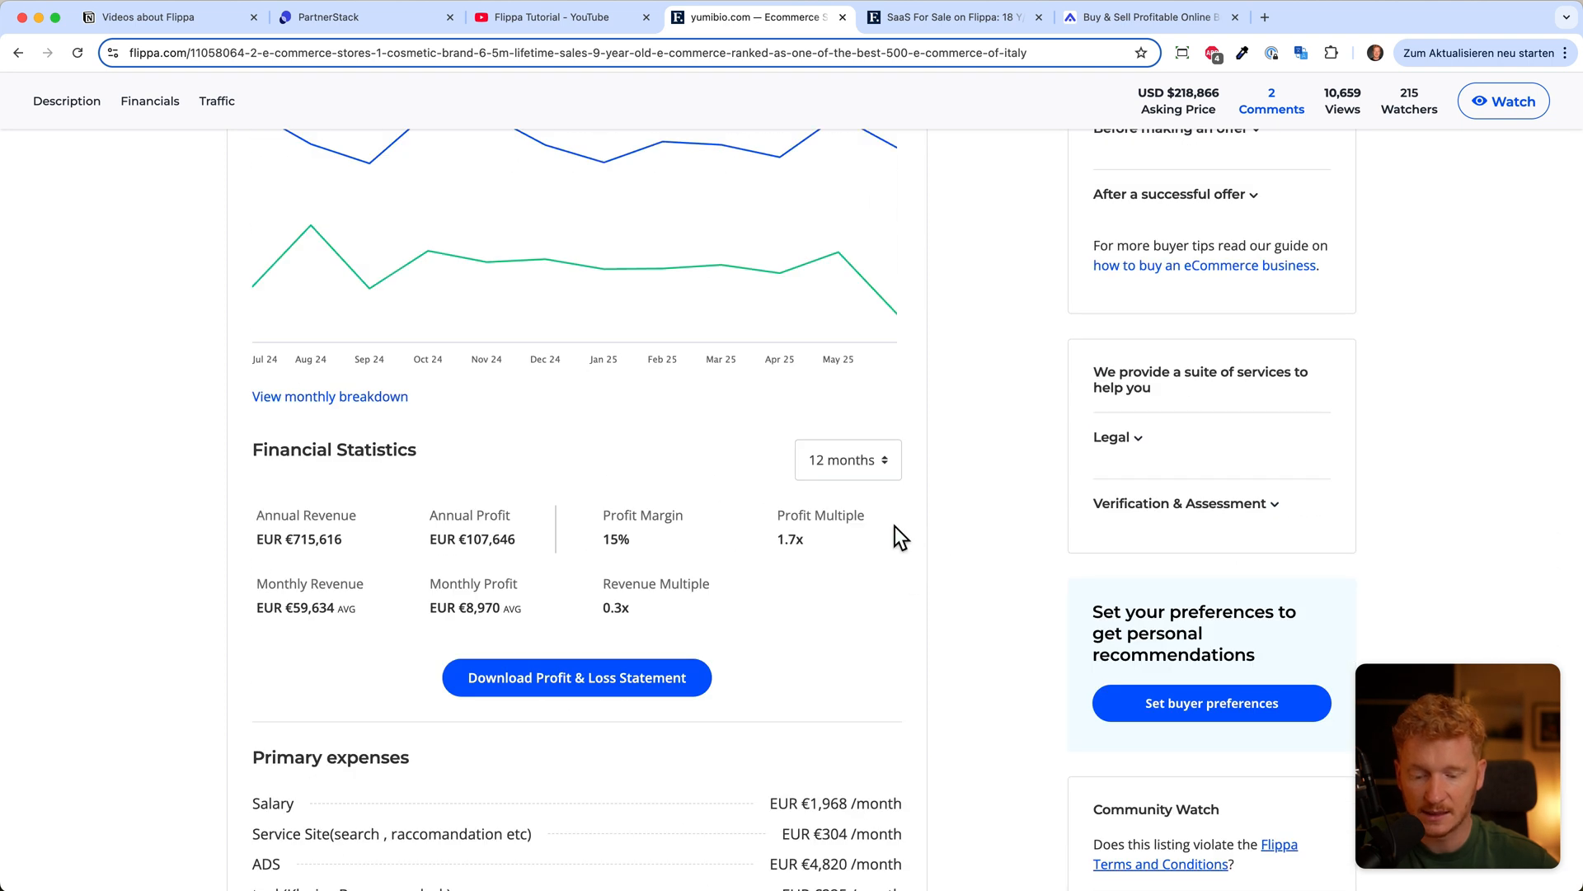
pyautogui.scroll(-3)
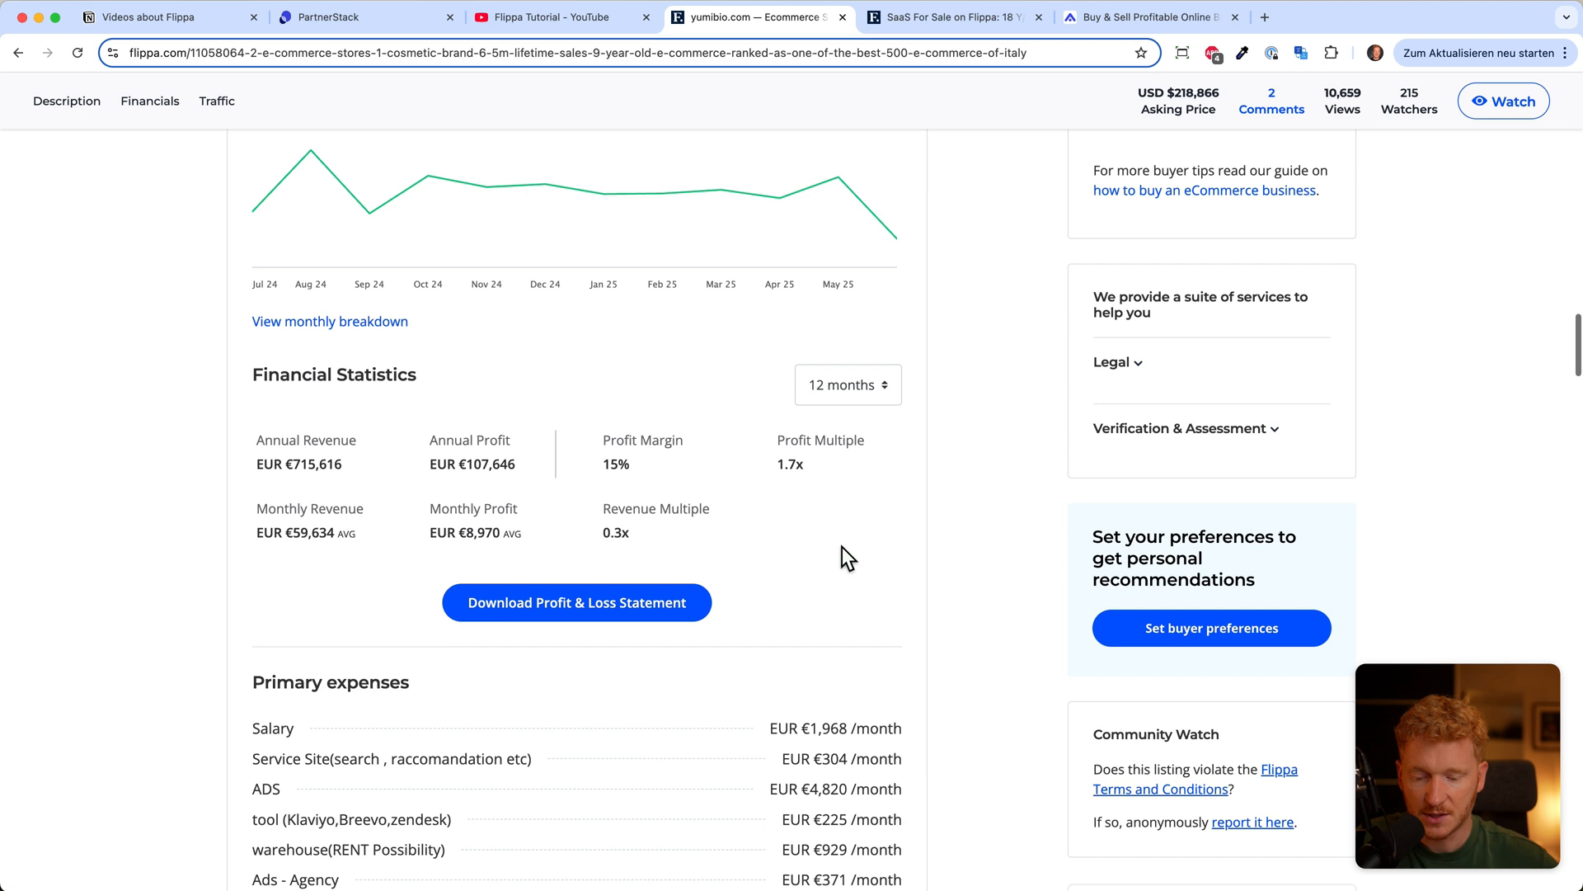
# Step: Scroll through Google Analytics and Semrush traffic data down to monetization methods and products used
pyautogui.scroll(-3)
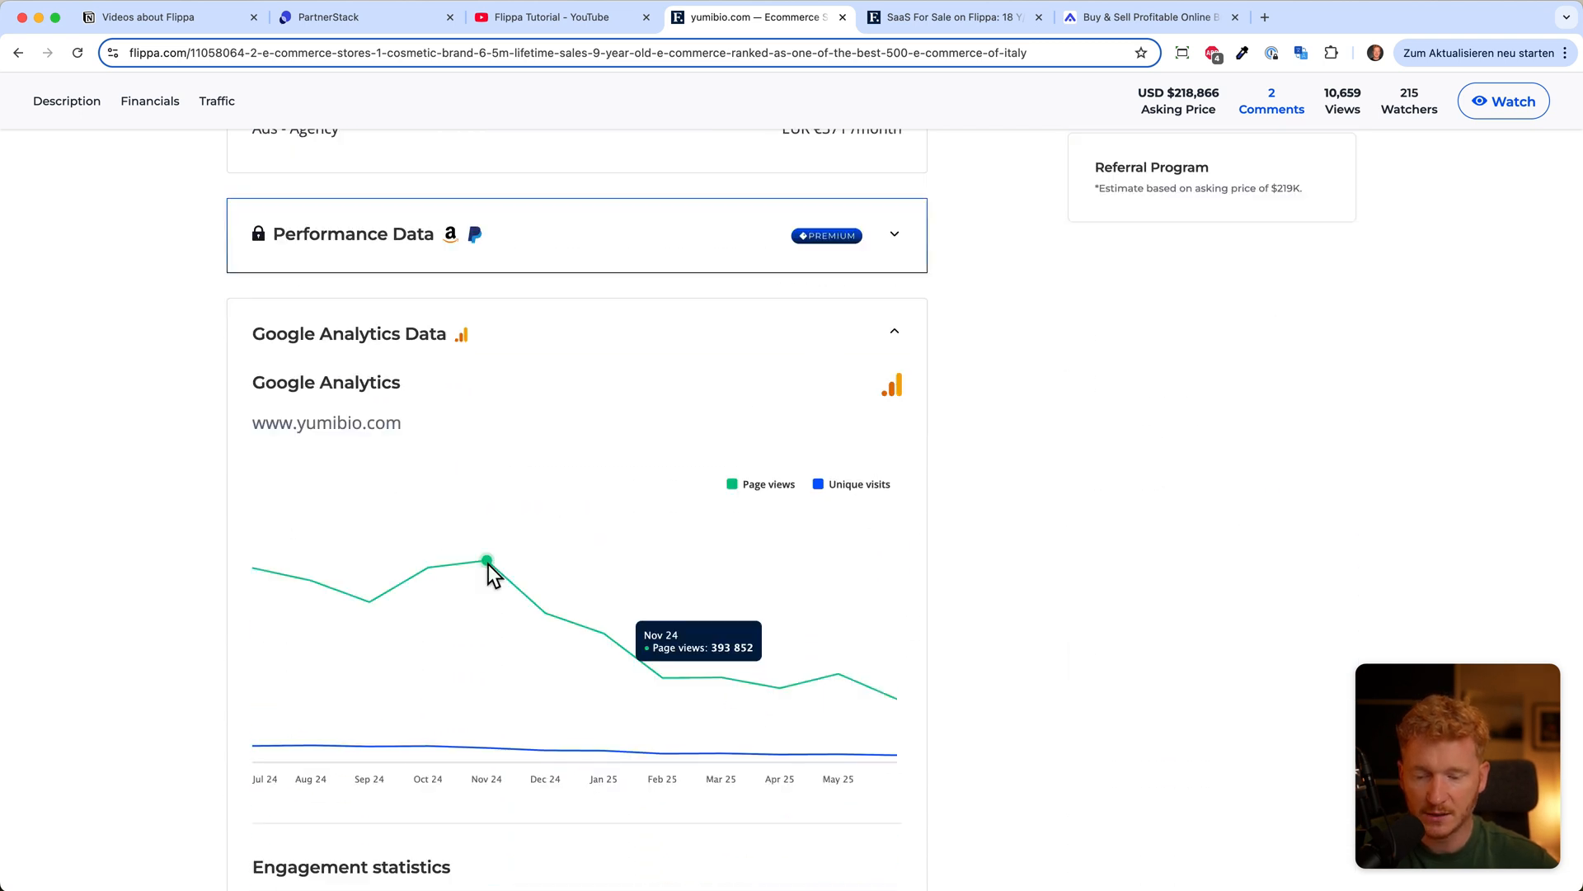
pyautogui.scroll(-3)
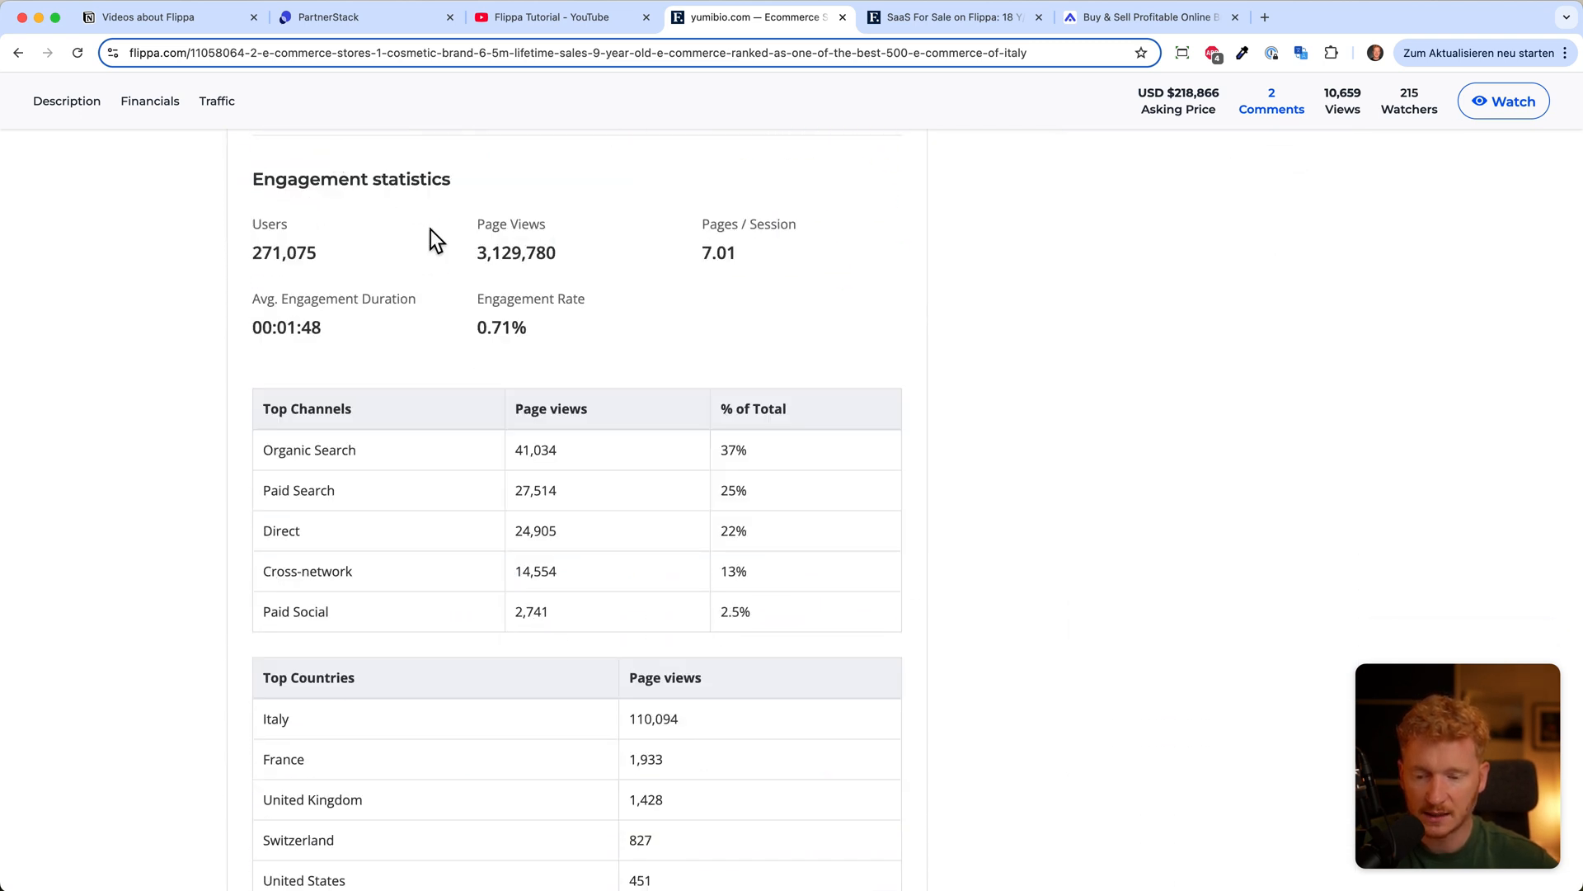
pyautogui.scroll(-3)
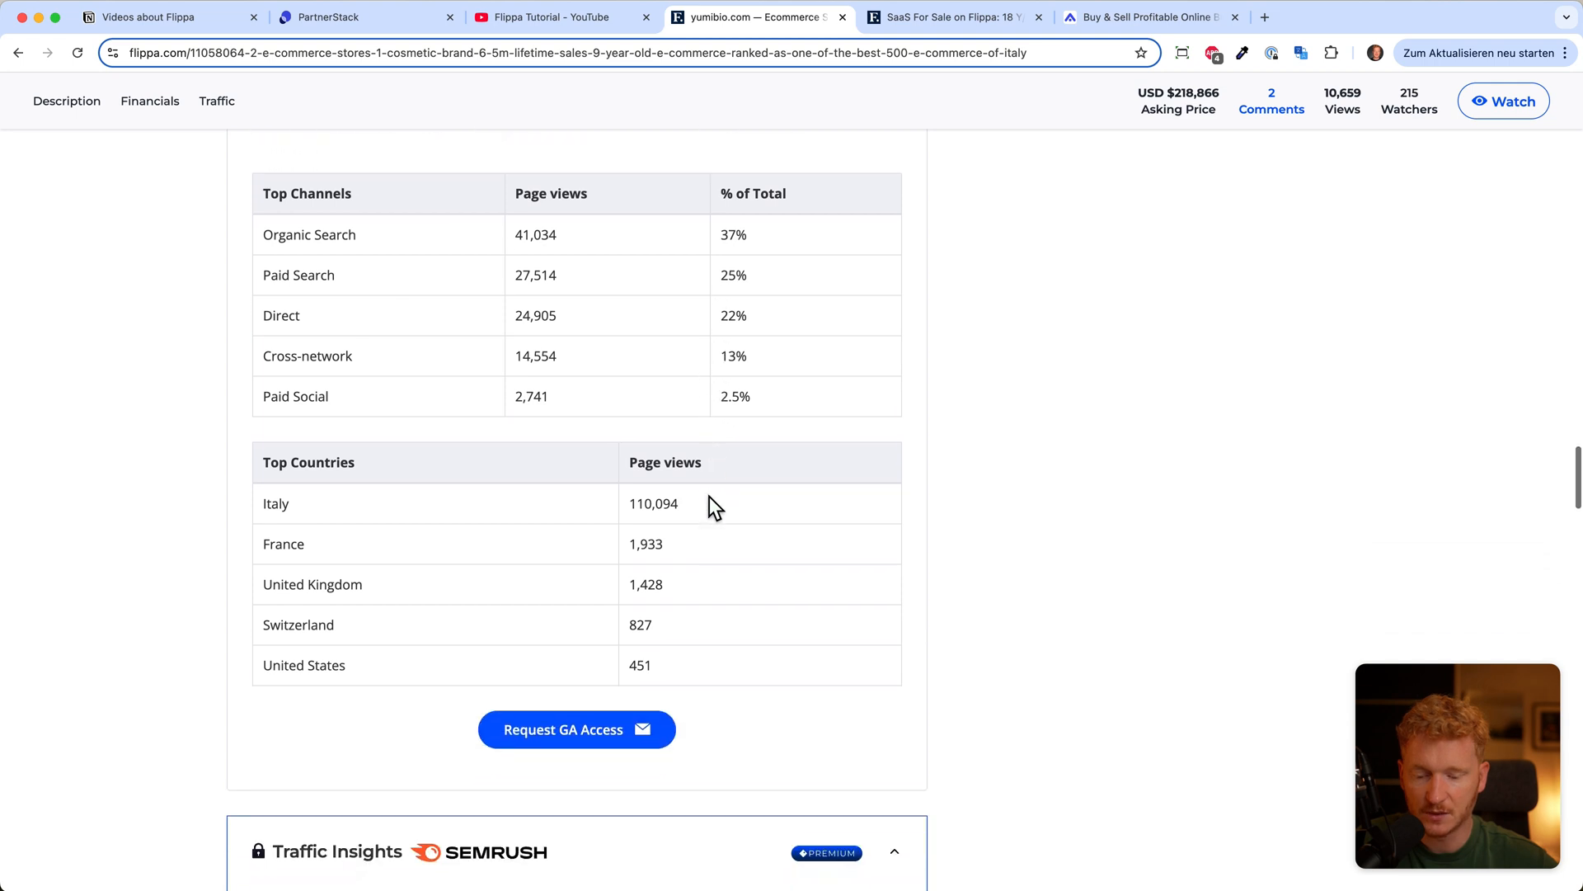
pyautogui.scroll(-3)
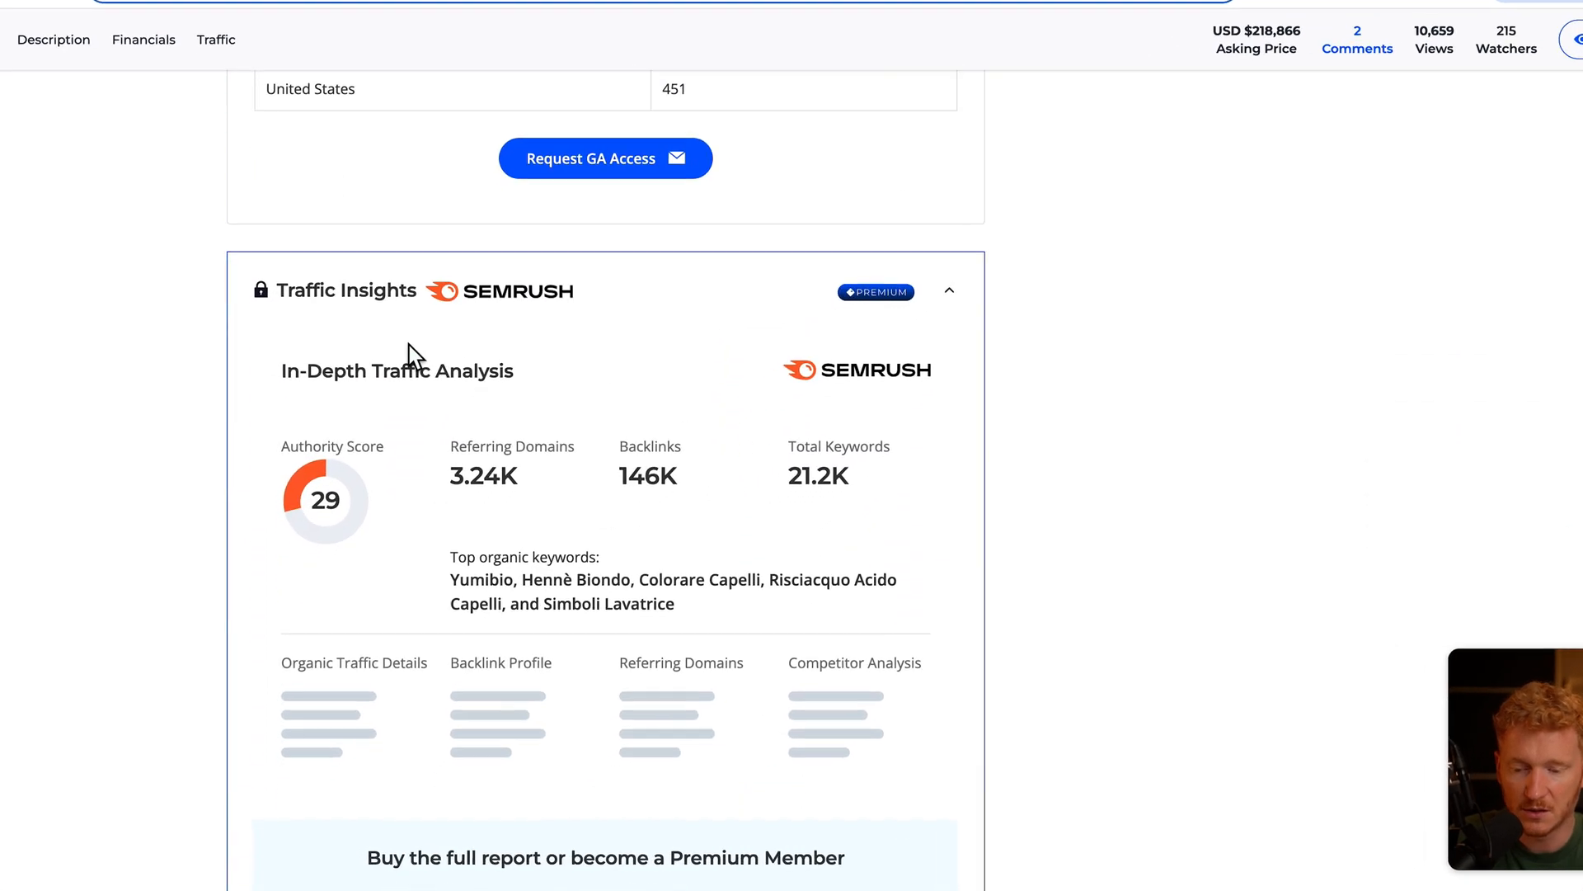
pyautogui.scroll(-3)
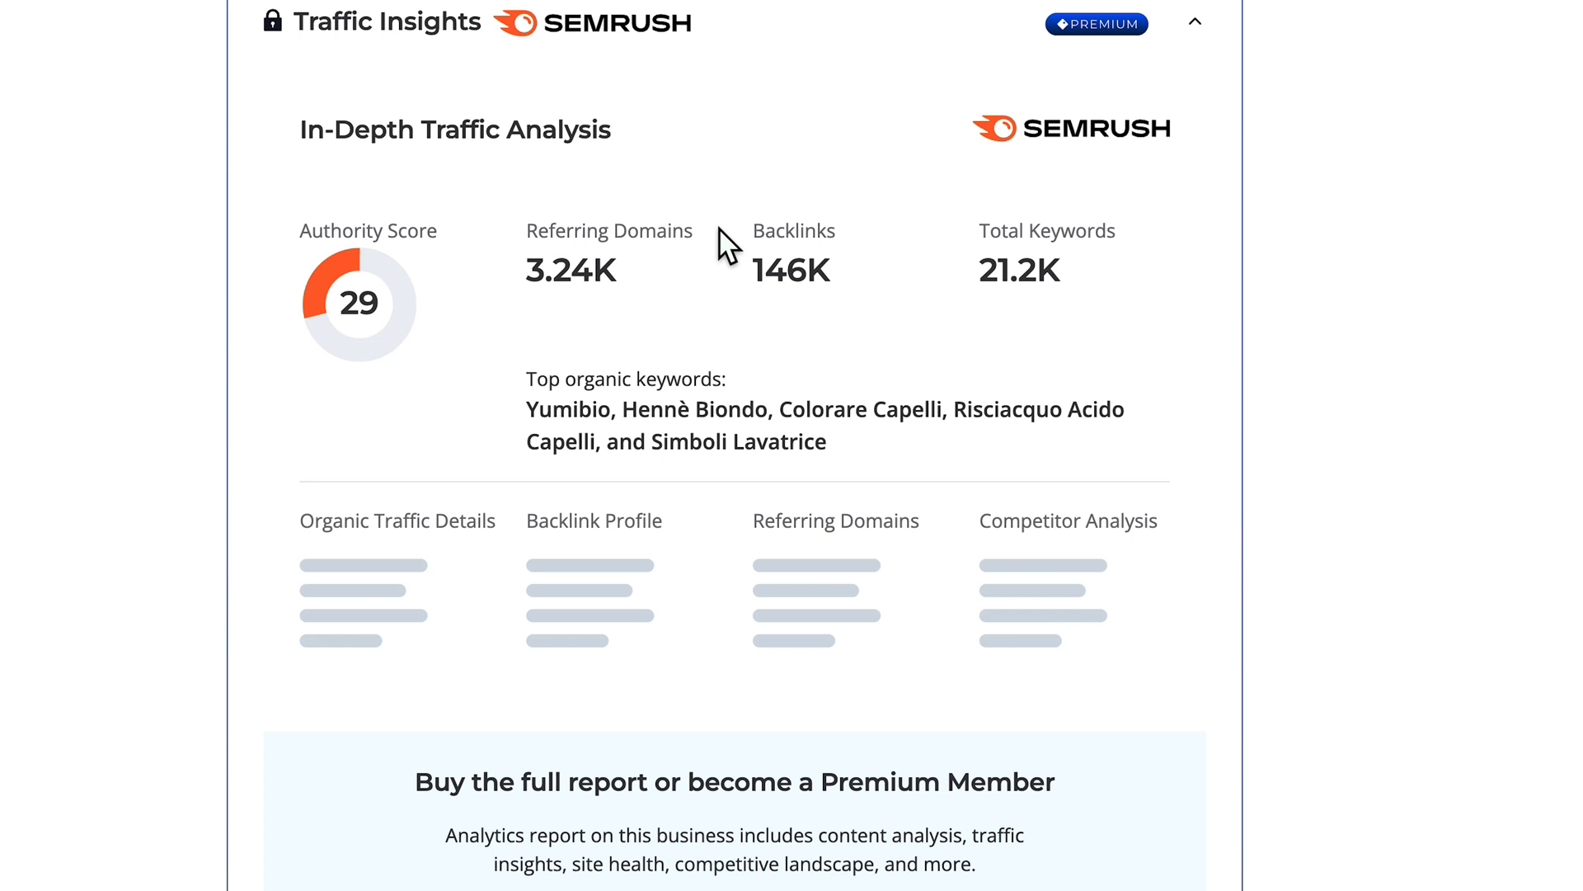
pyautogui.moveTo(684, 152)
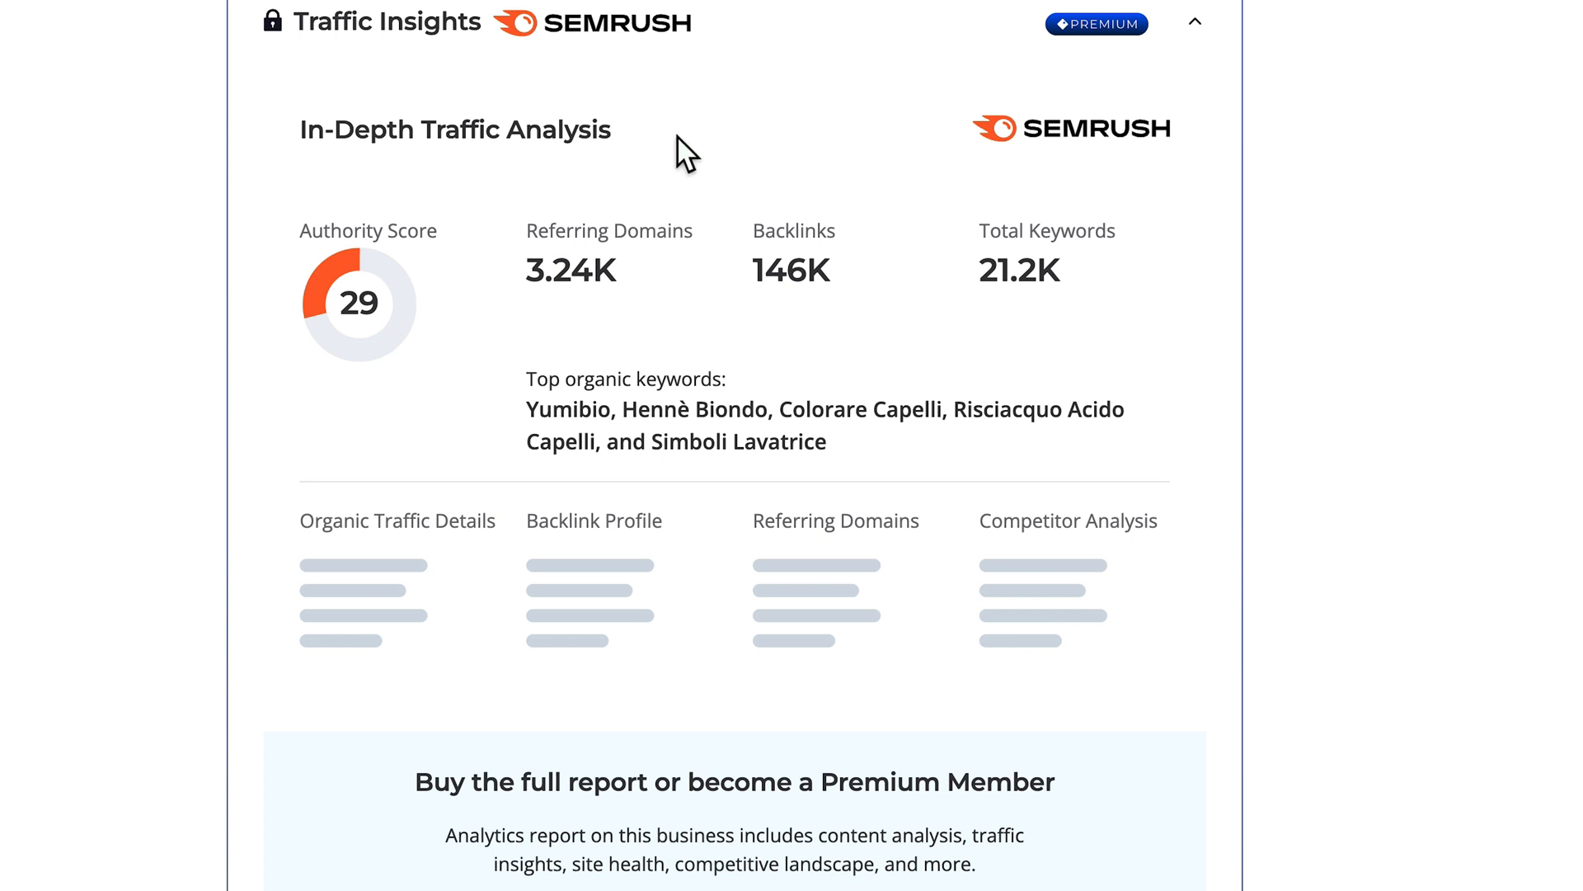
pyautogui.moveTo(339, 267)
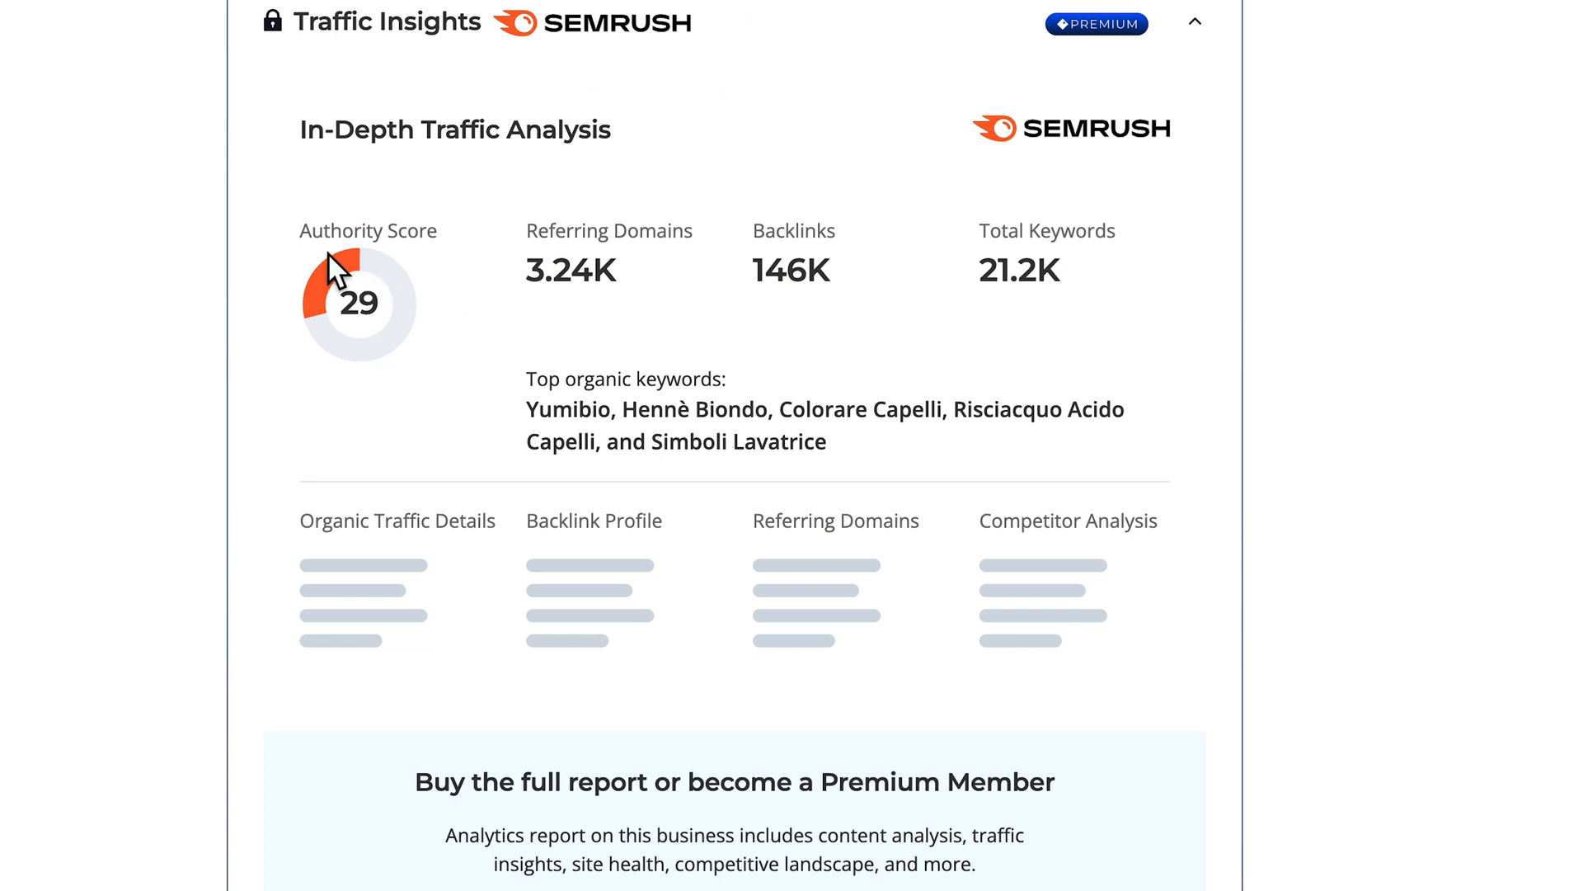
pyautogui.moveTo(542, 261)
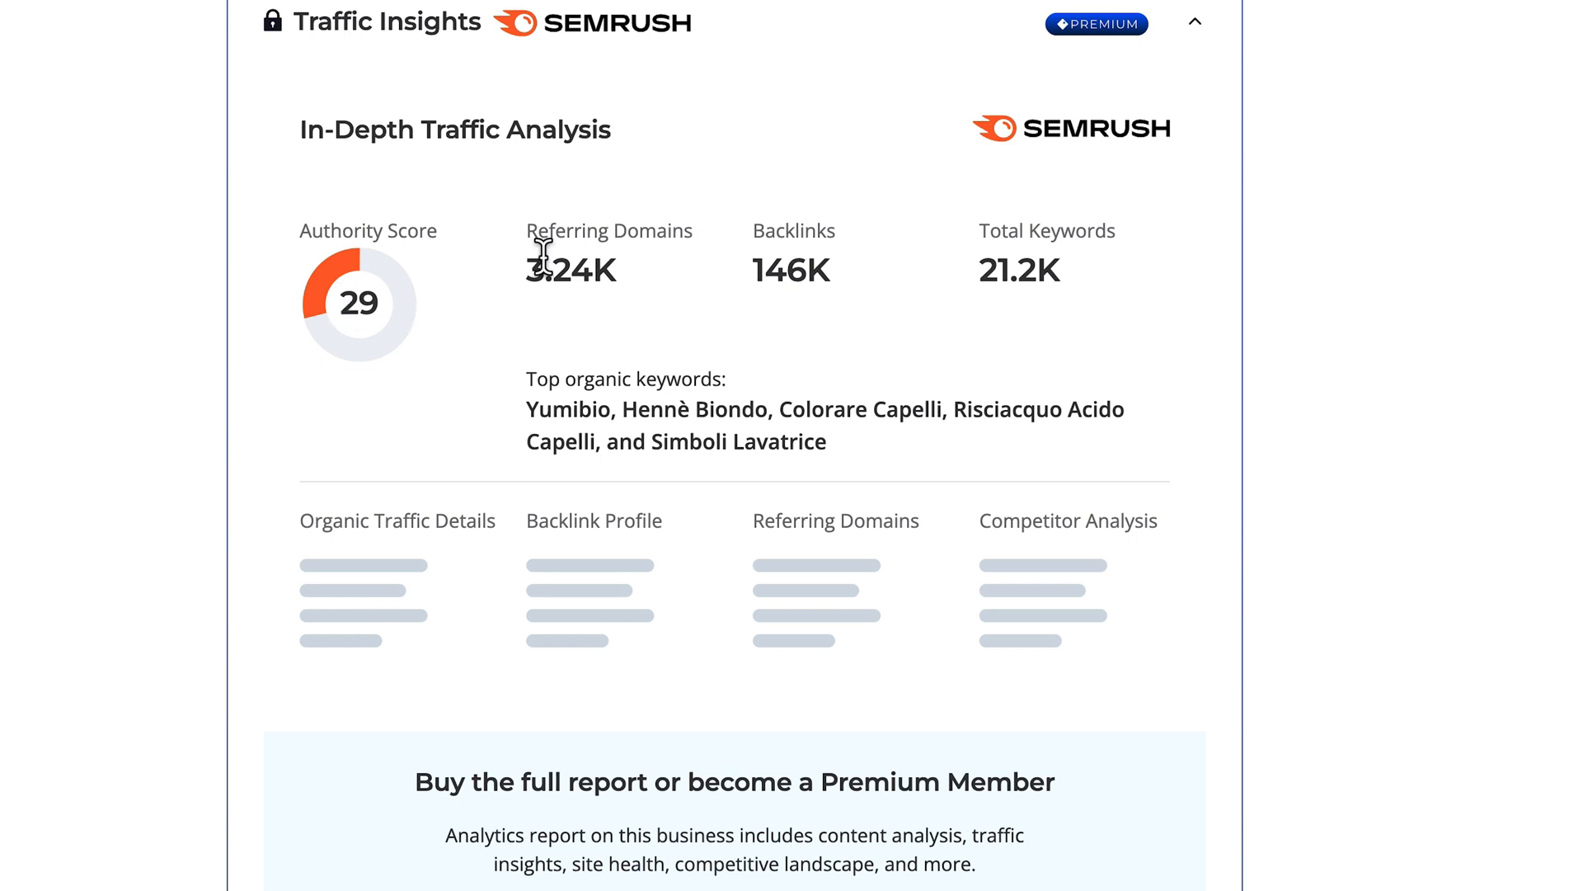
pyautogui.moveTo(673, 219)
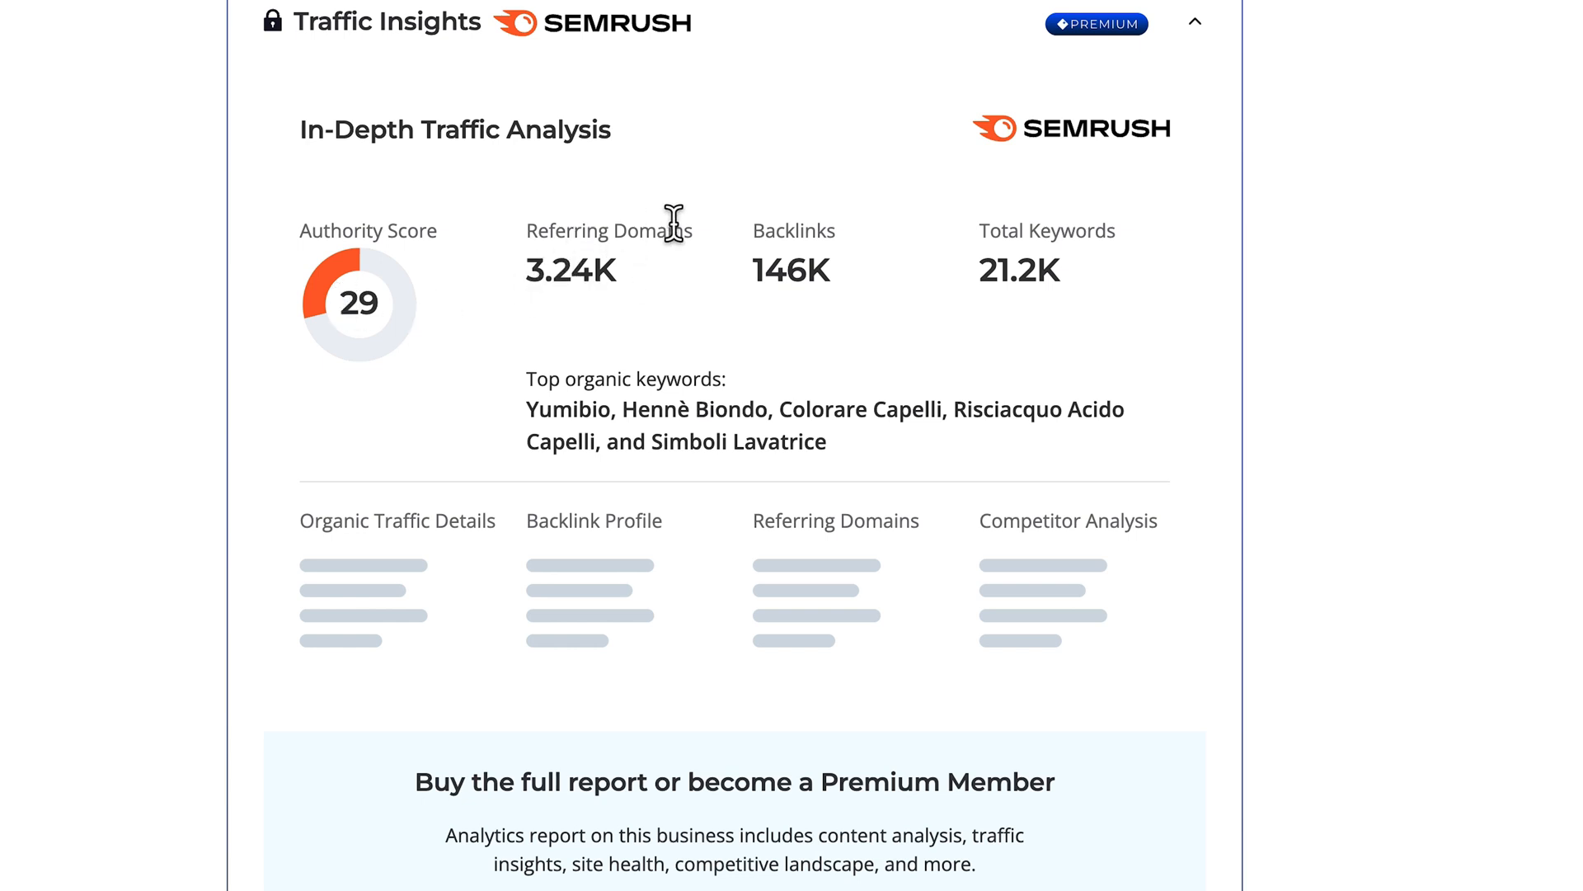
pyautogui.moveTo(792, 270)
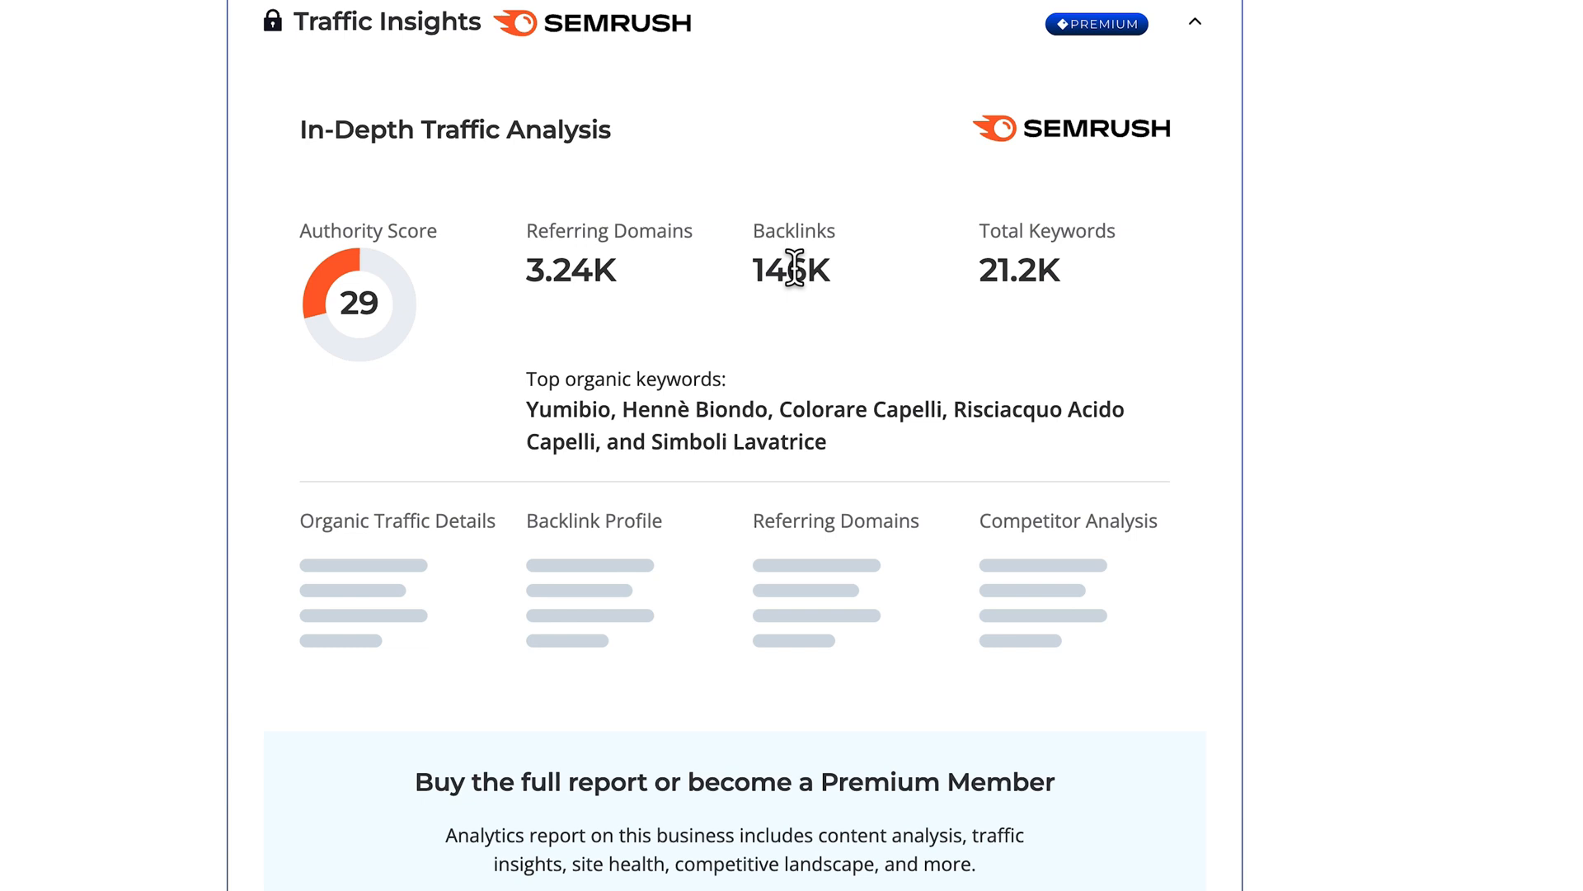
pyautogui.moveTo(983, 285)
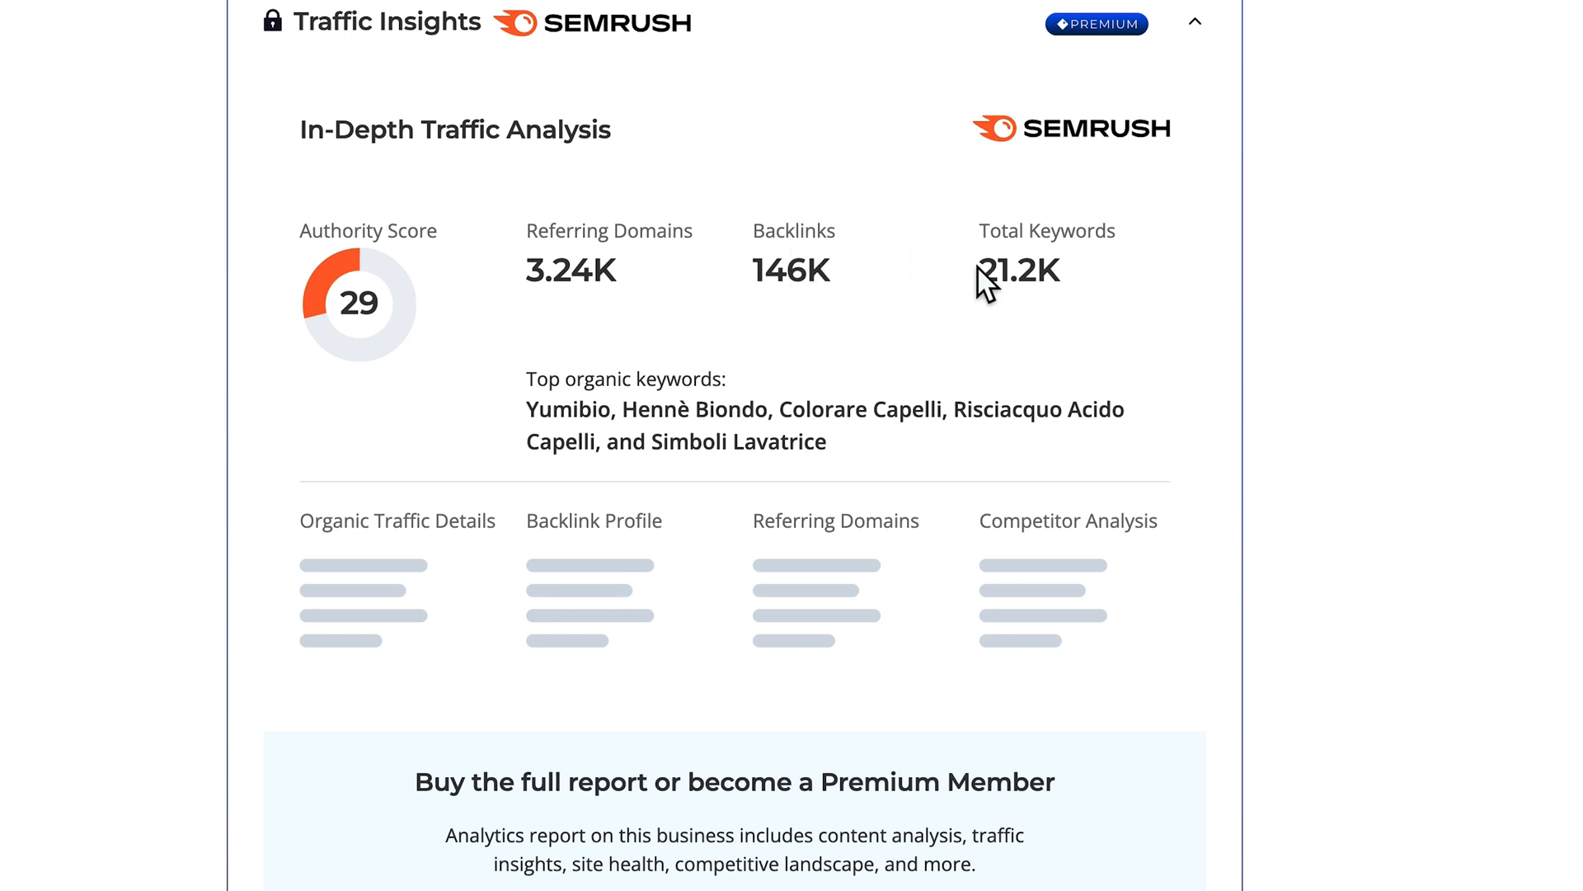
pyautogui.moveTo(1028, 275)
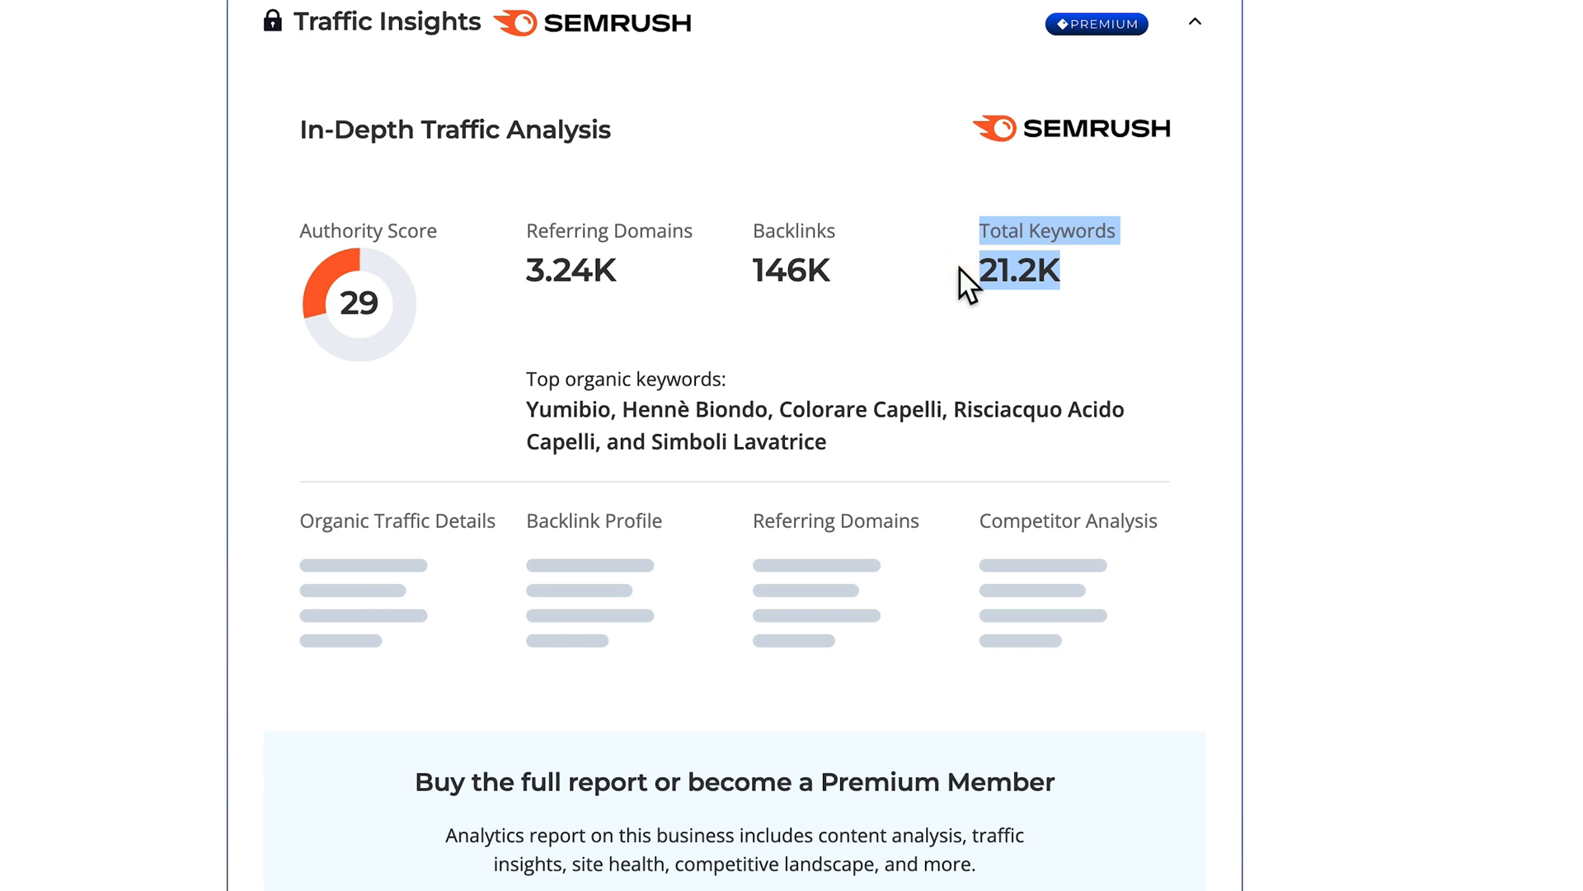
pyautogui.scroll(-3)
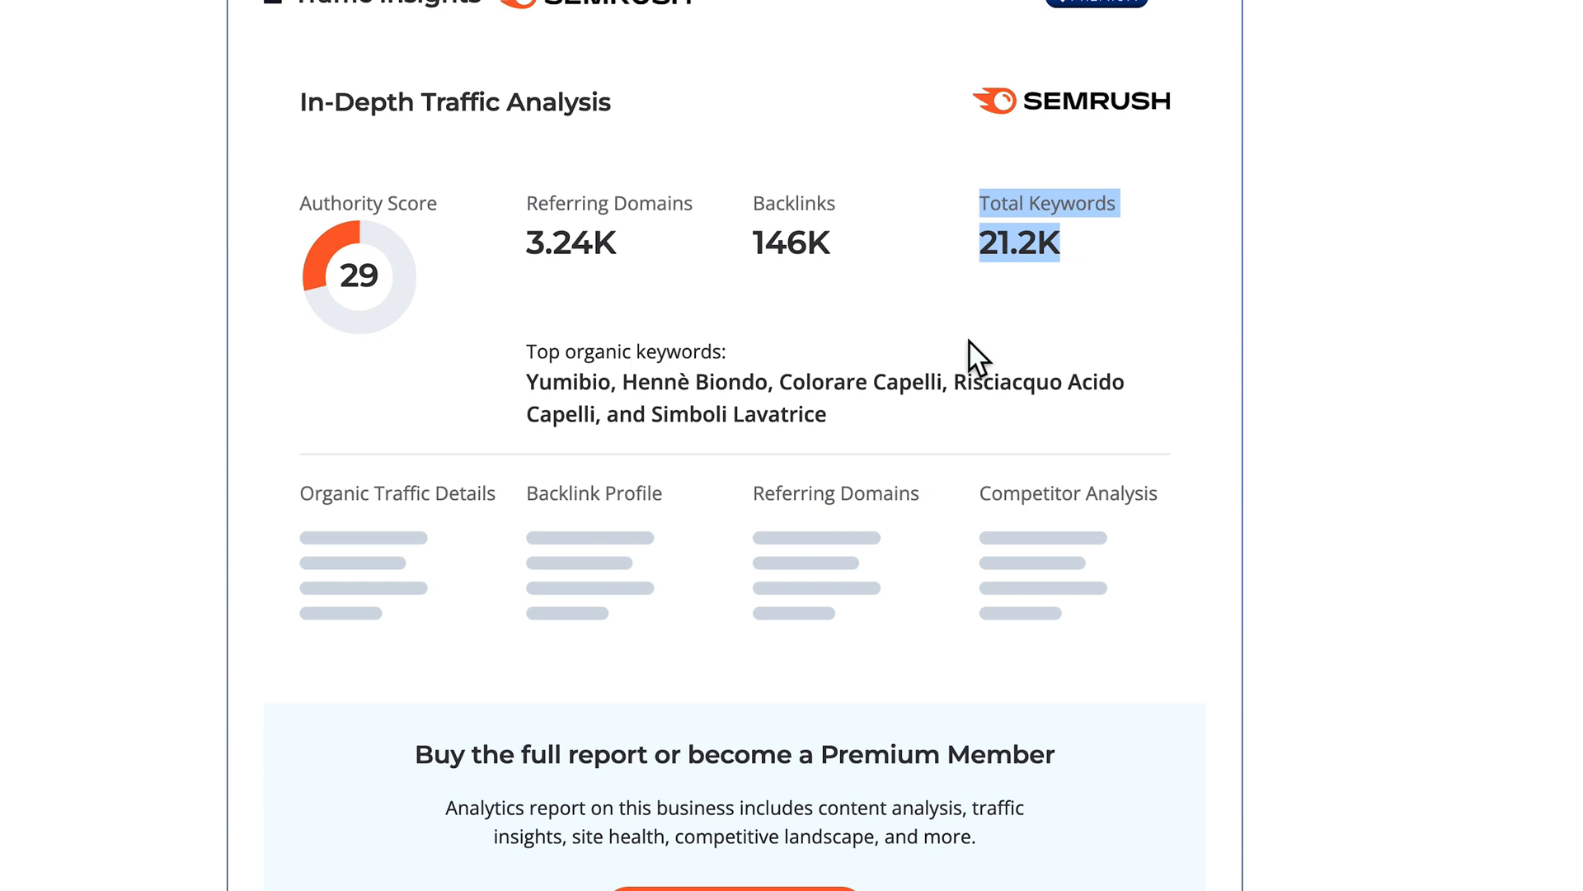
pyautogui.scroll(-3)
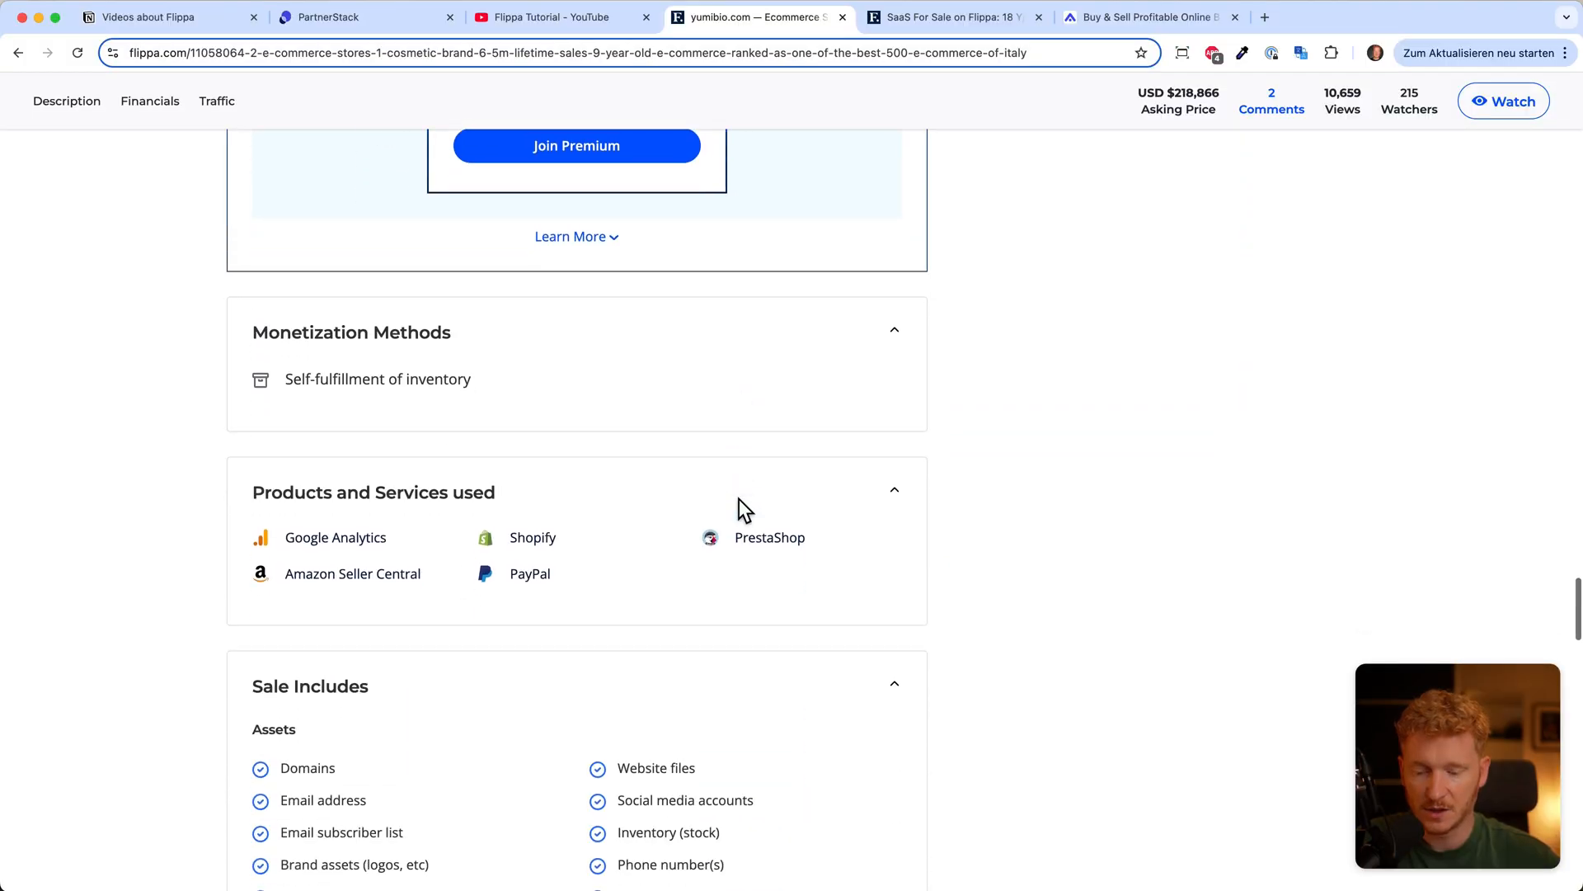
# Step: Scroll through Sale Includes, social media and attachments to the Further Details on Yumibio's brands
pyautogui.scroll(-3)
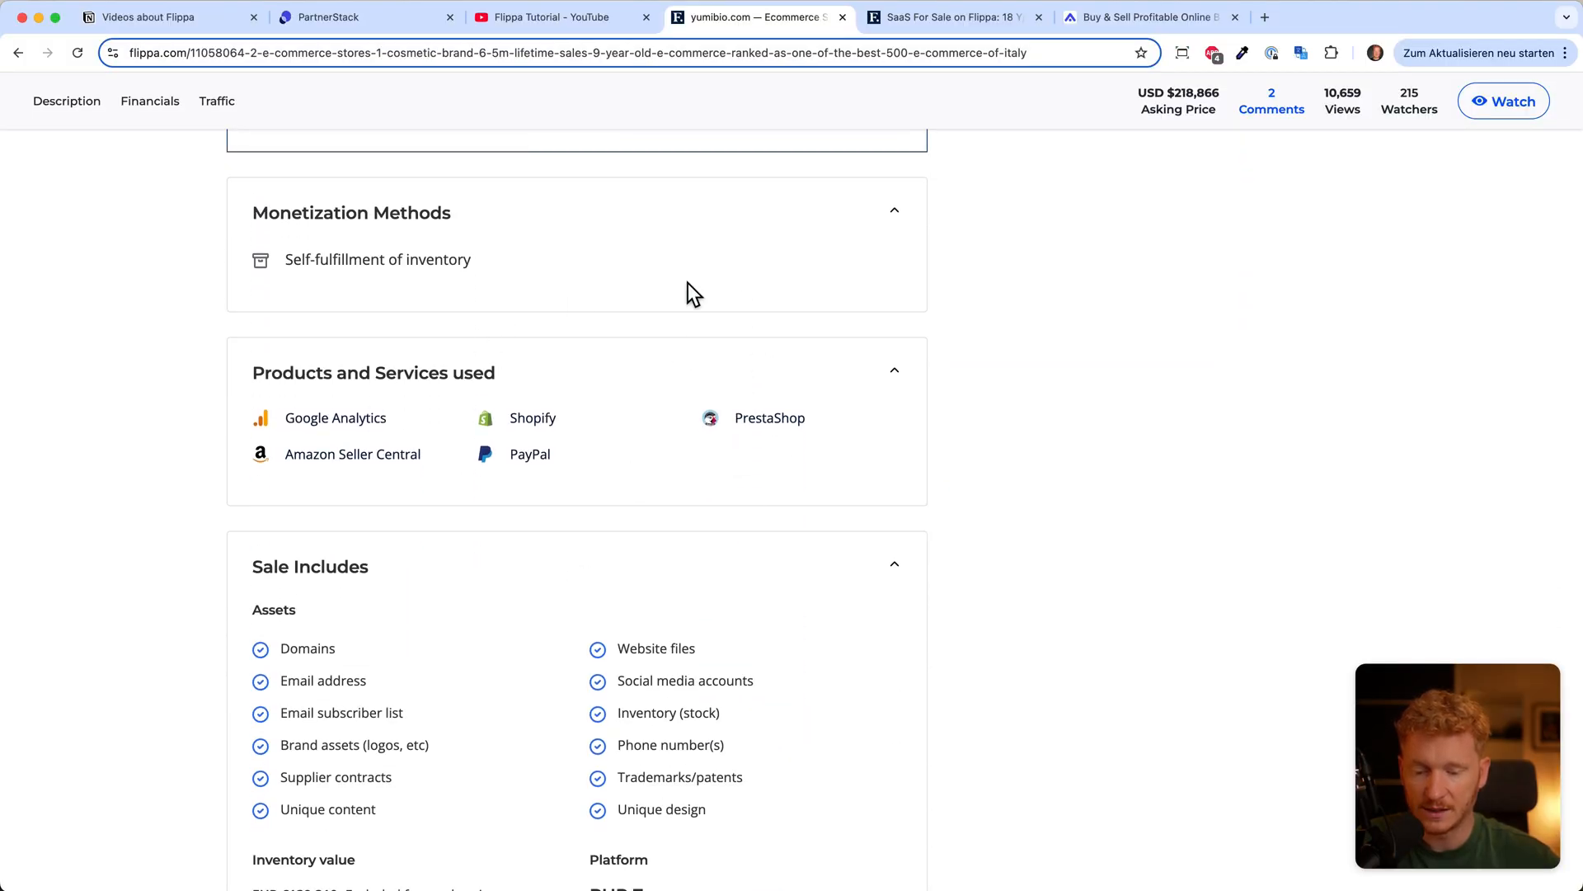
pyautogui.scroll(-3)
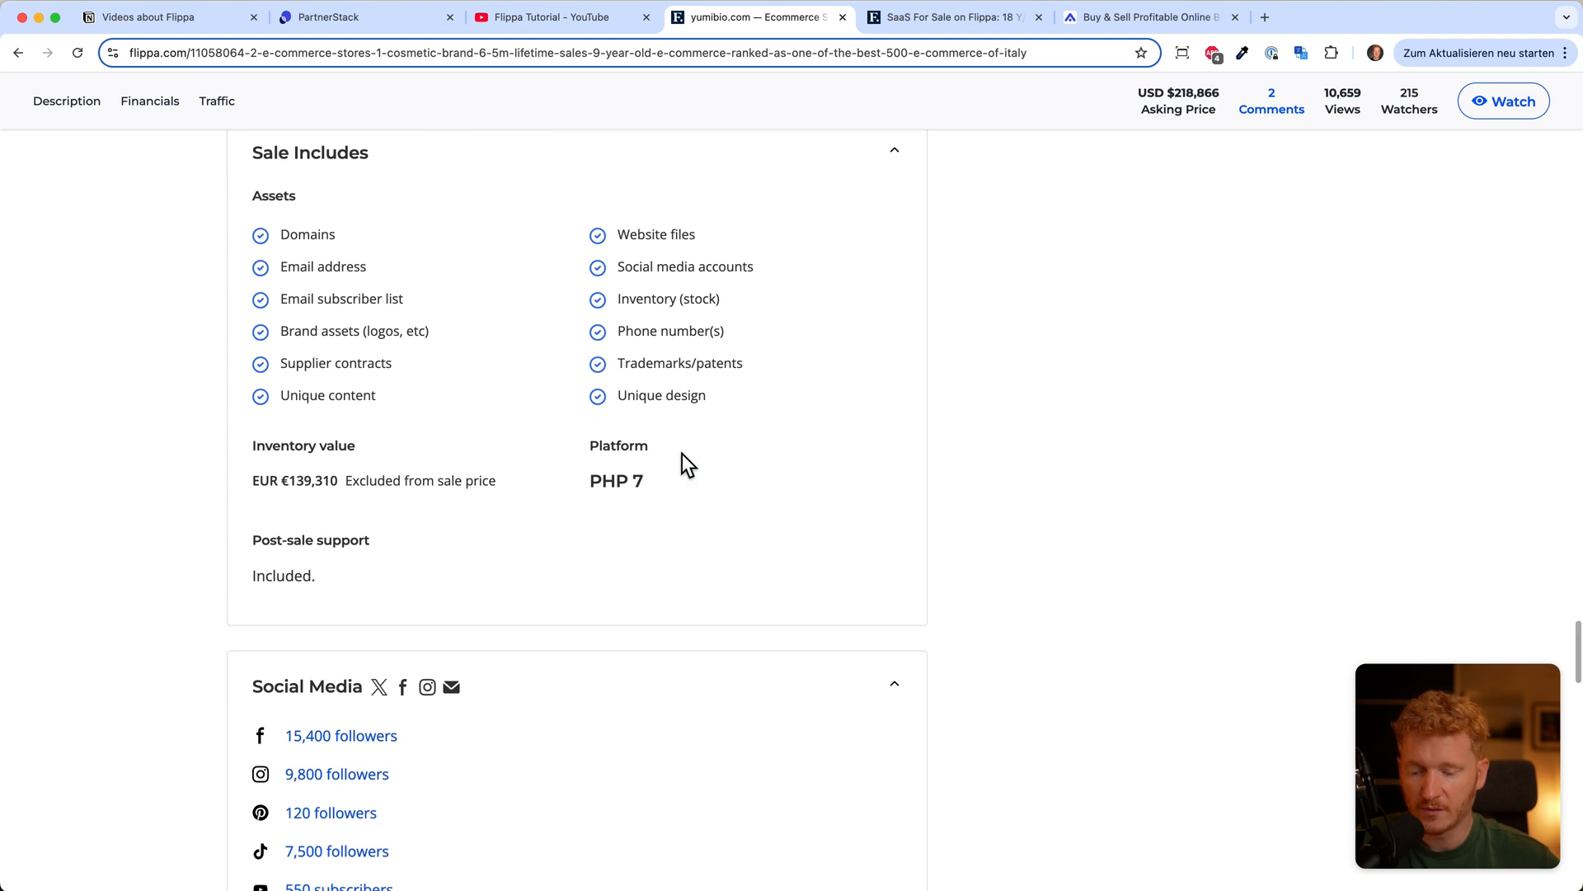
pyautogui.scroll(-3)
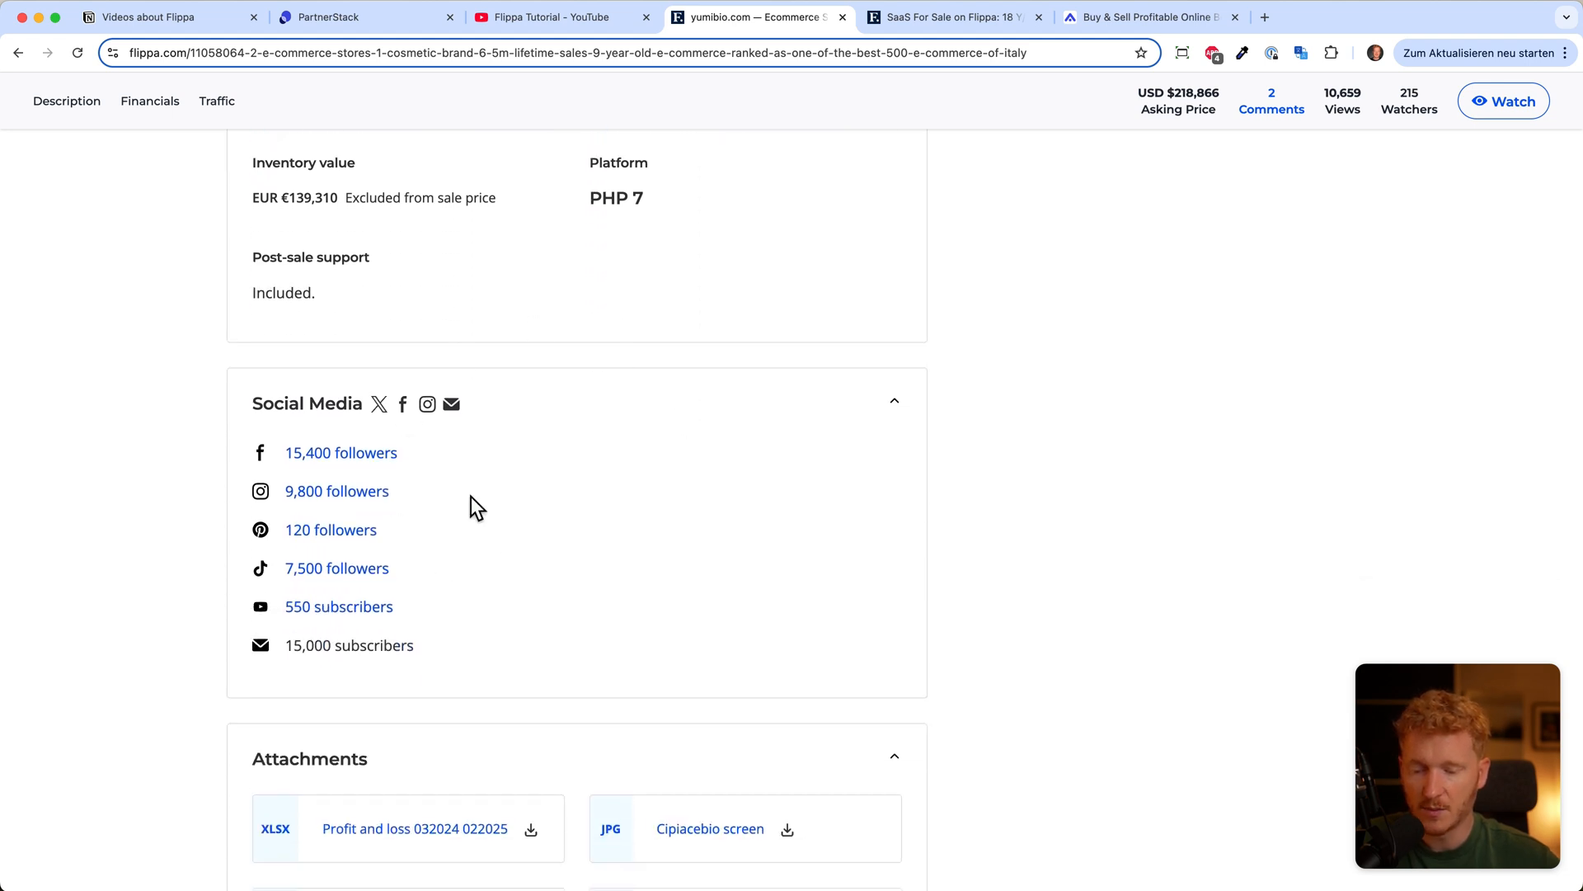
pyautogui.moveTo(294, 470)
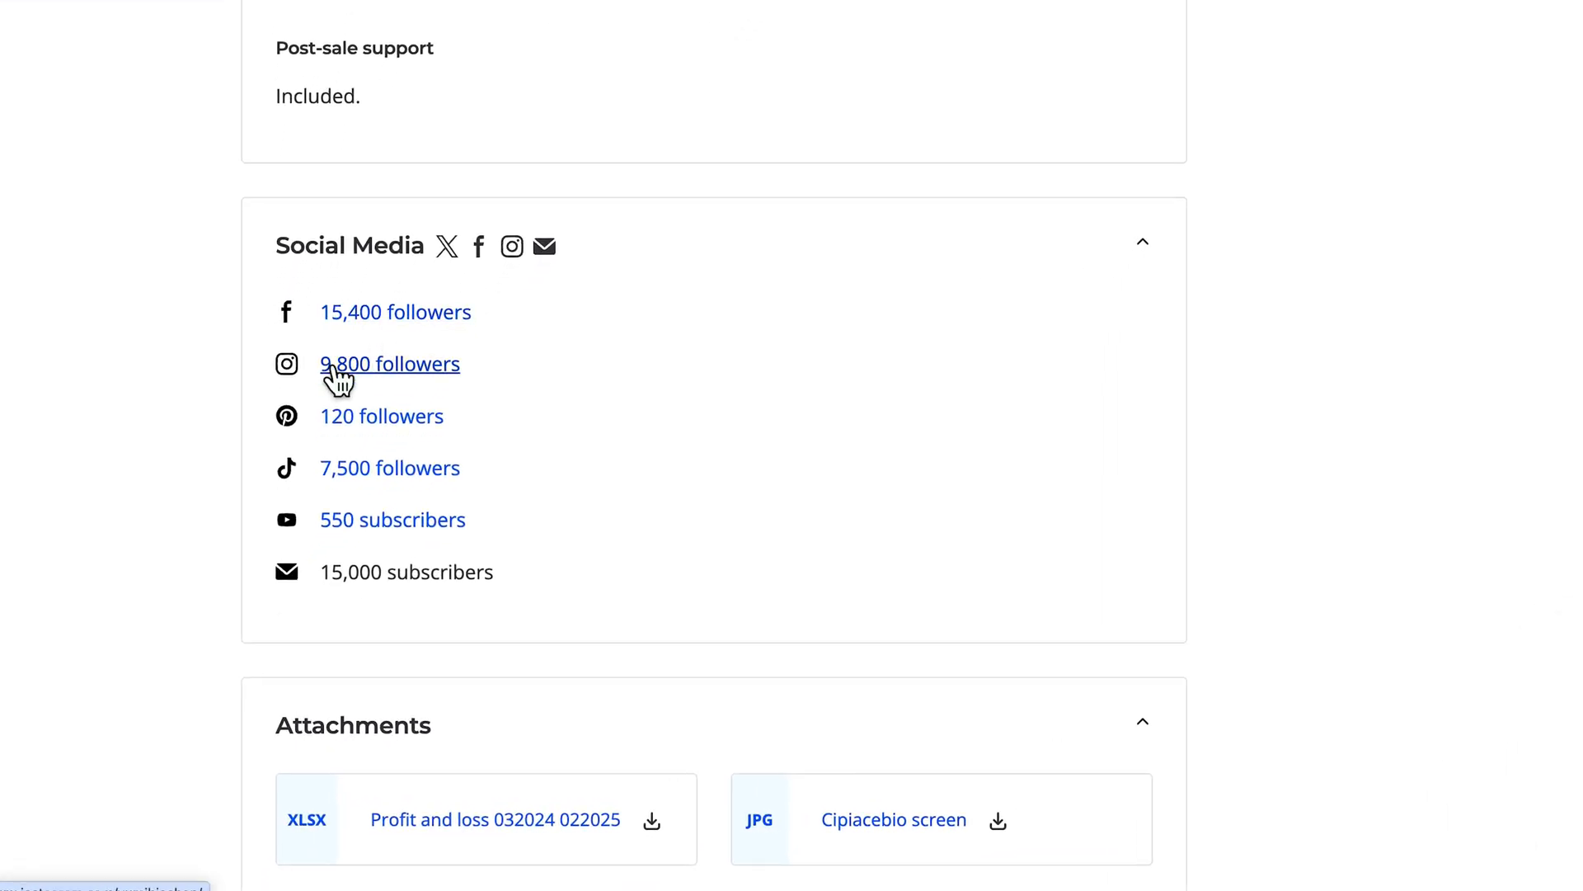
pyautogui.moveTo(448, 509)
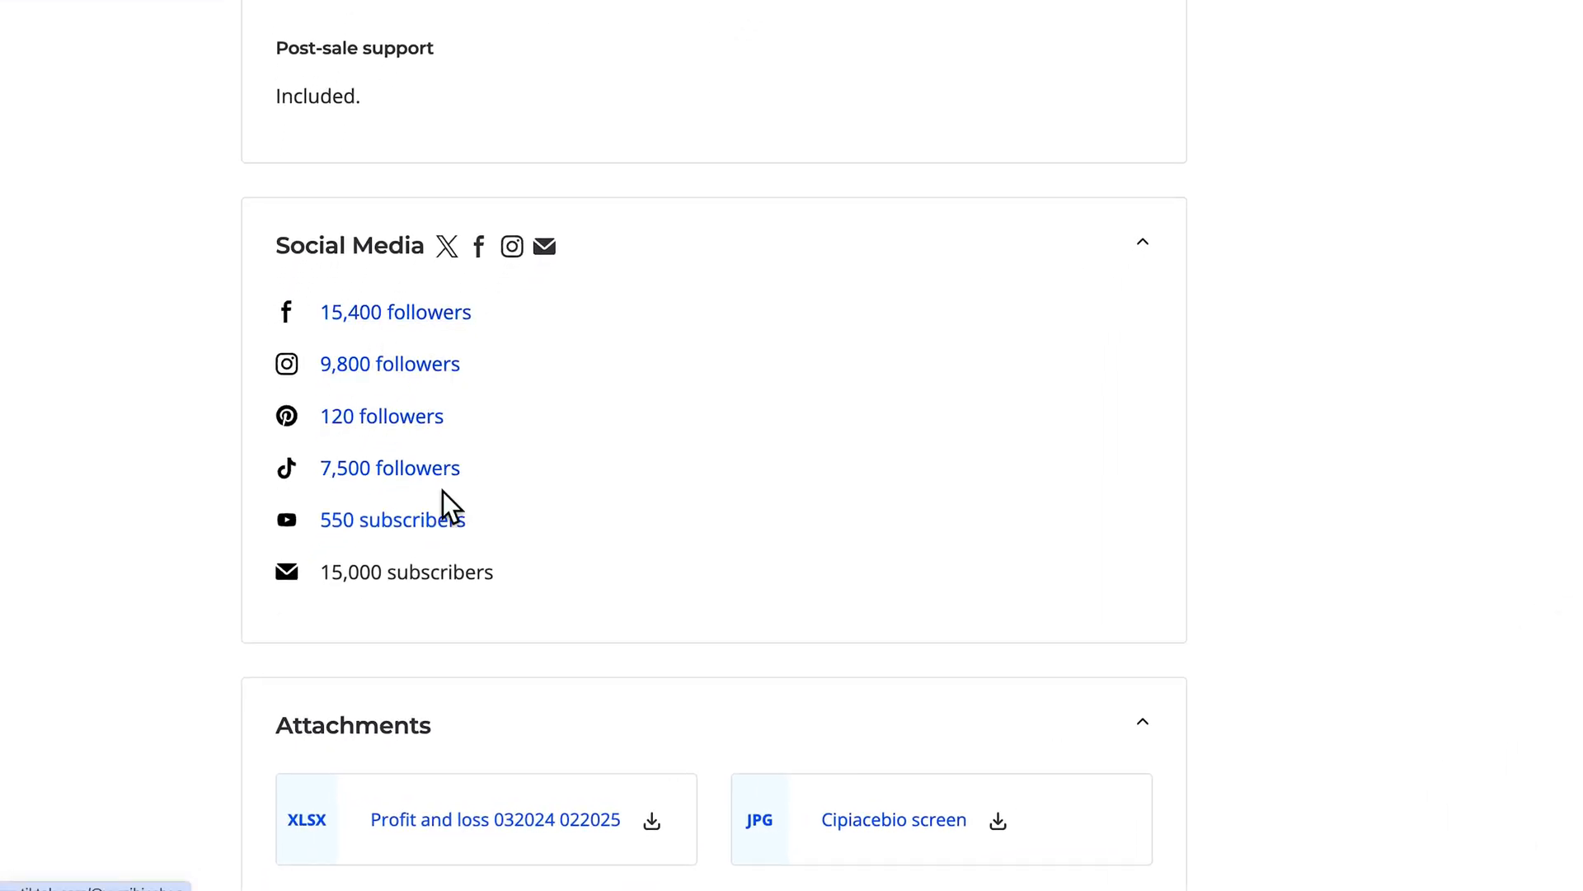
pyautogui.scroll(-3)
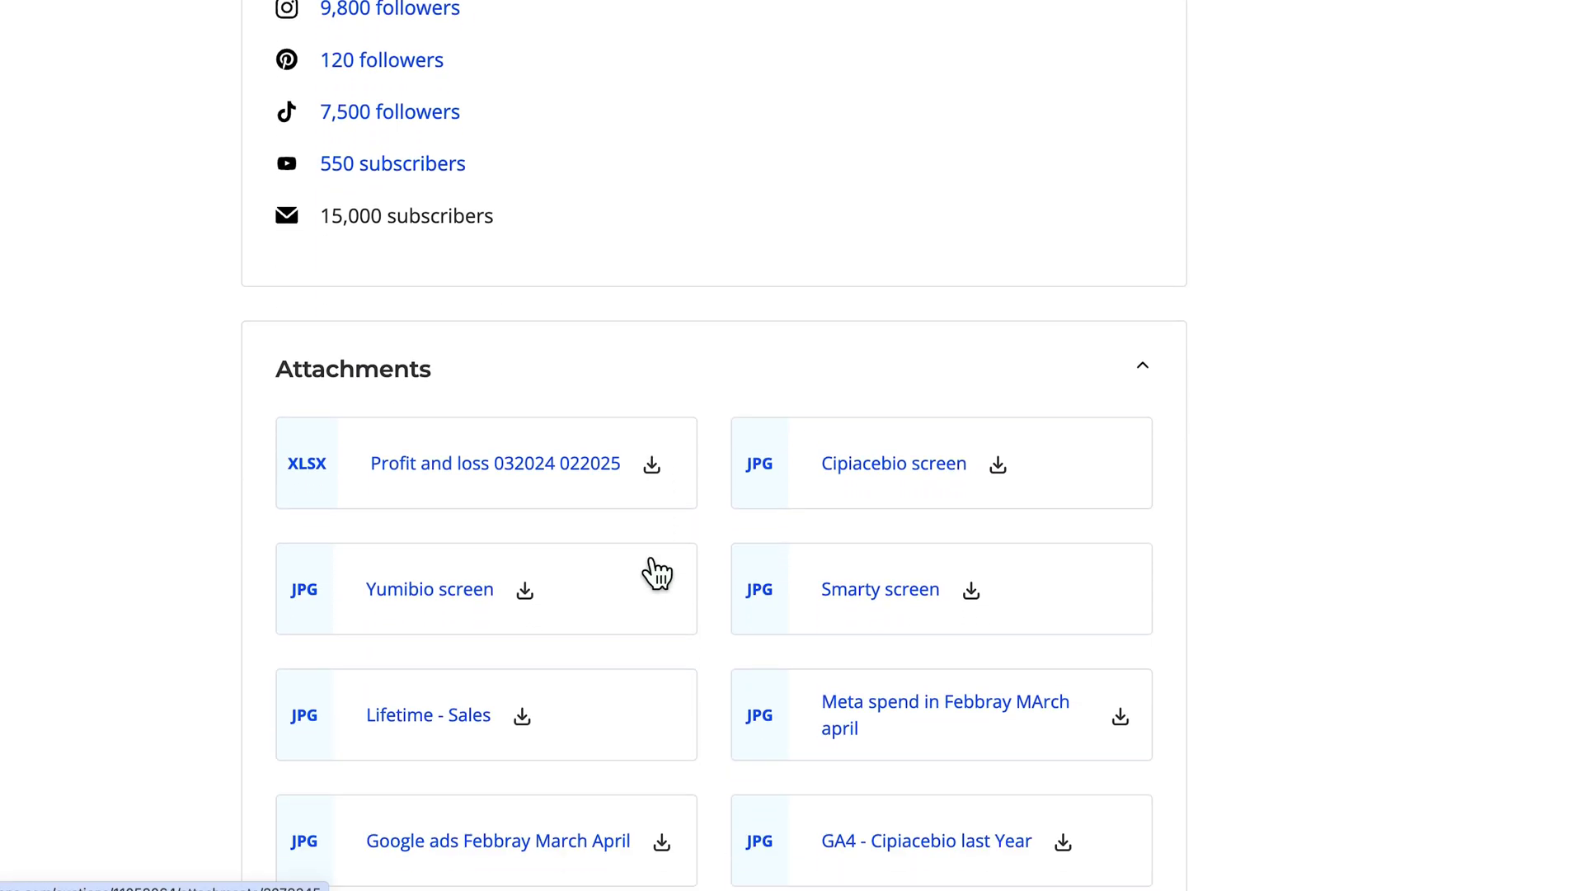
pyautogui.scroll(-3)
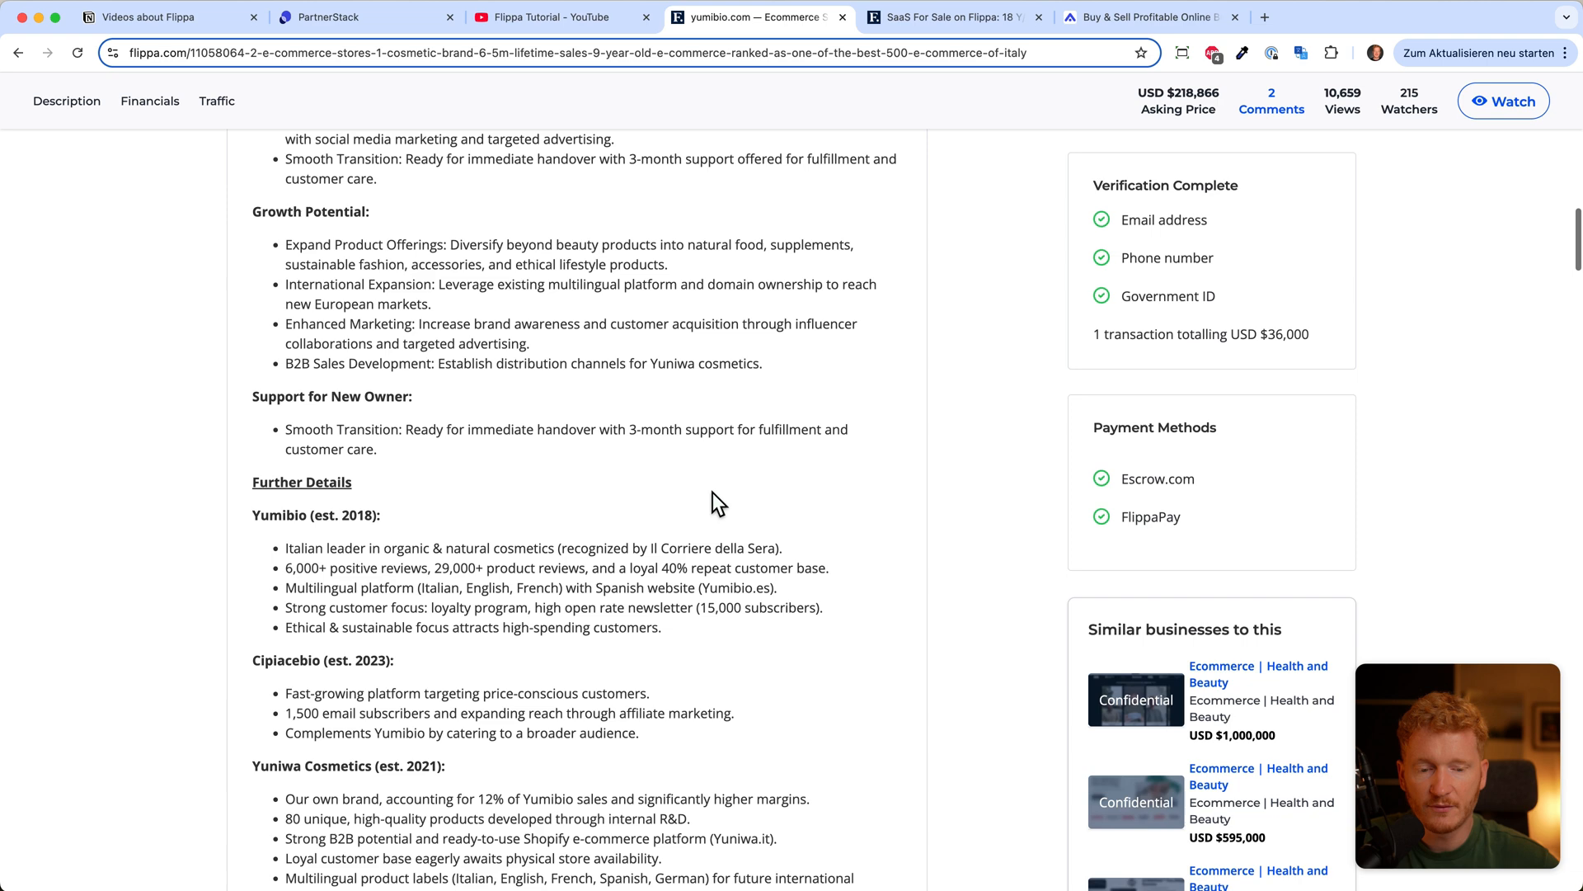
# Step: Go back from the yumibio.com listing to the Shopify stores results
pyautogui.scroll(3)
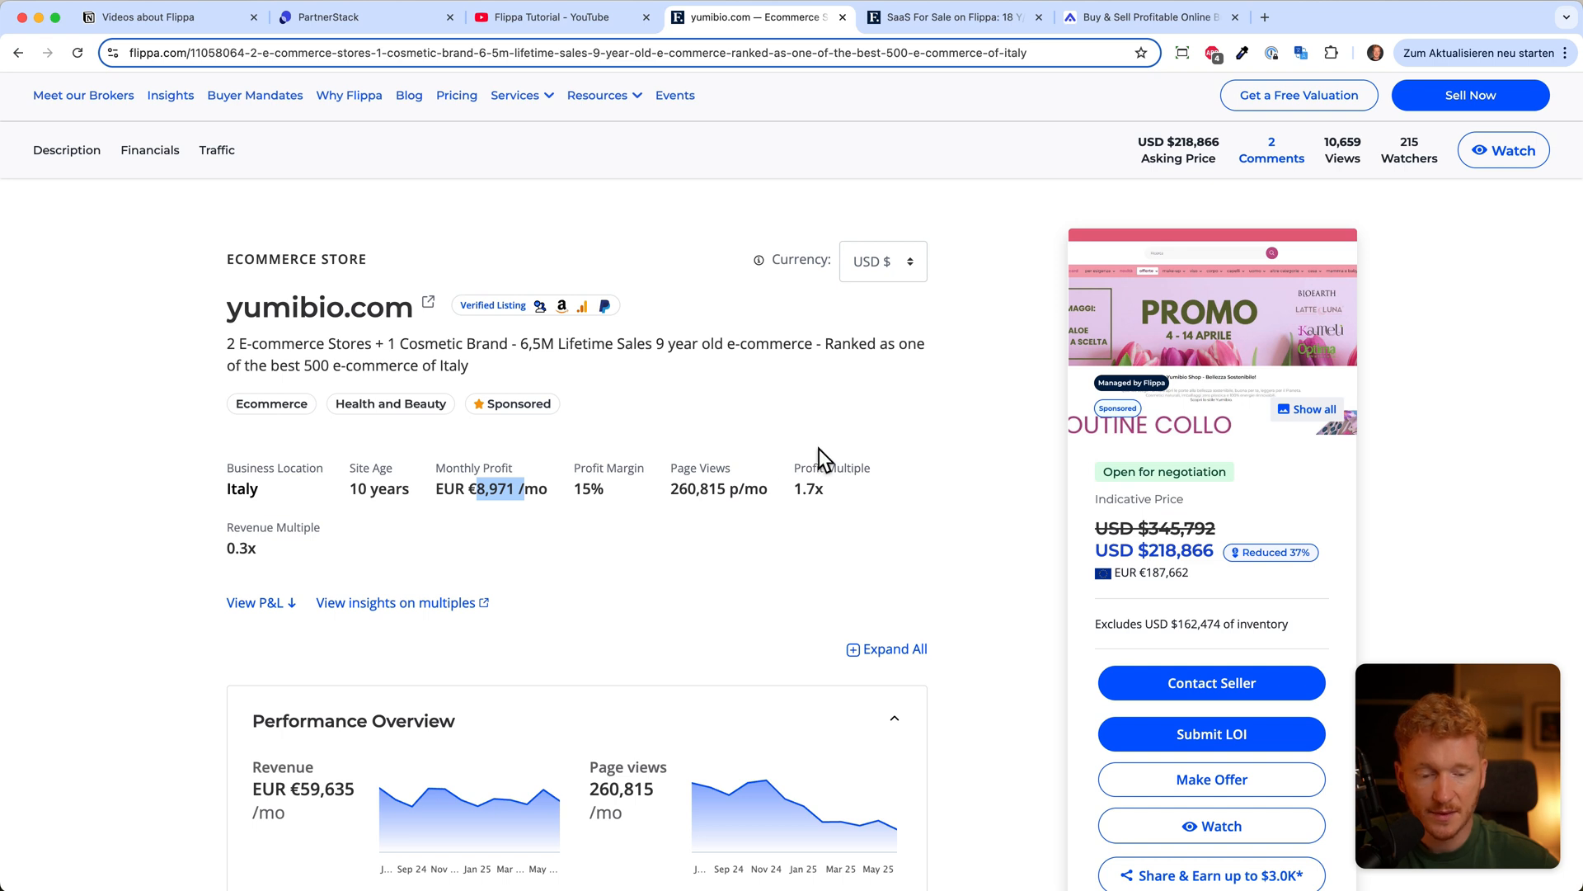
pyautogui.moveTo(1158, 556)
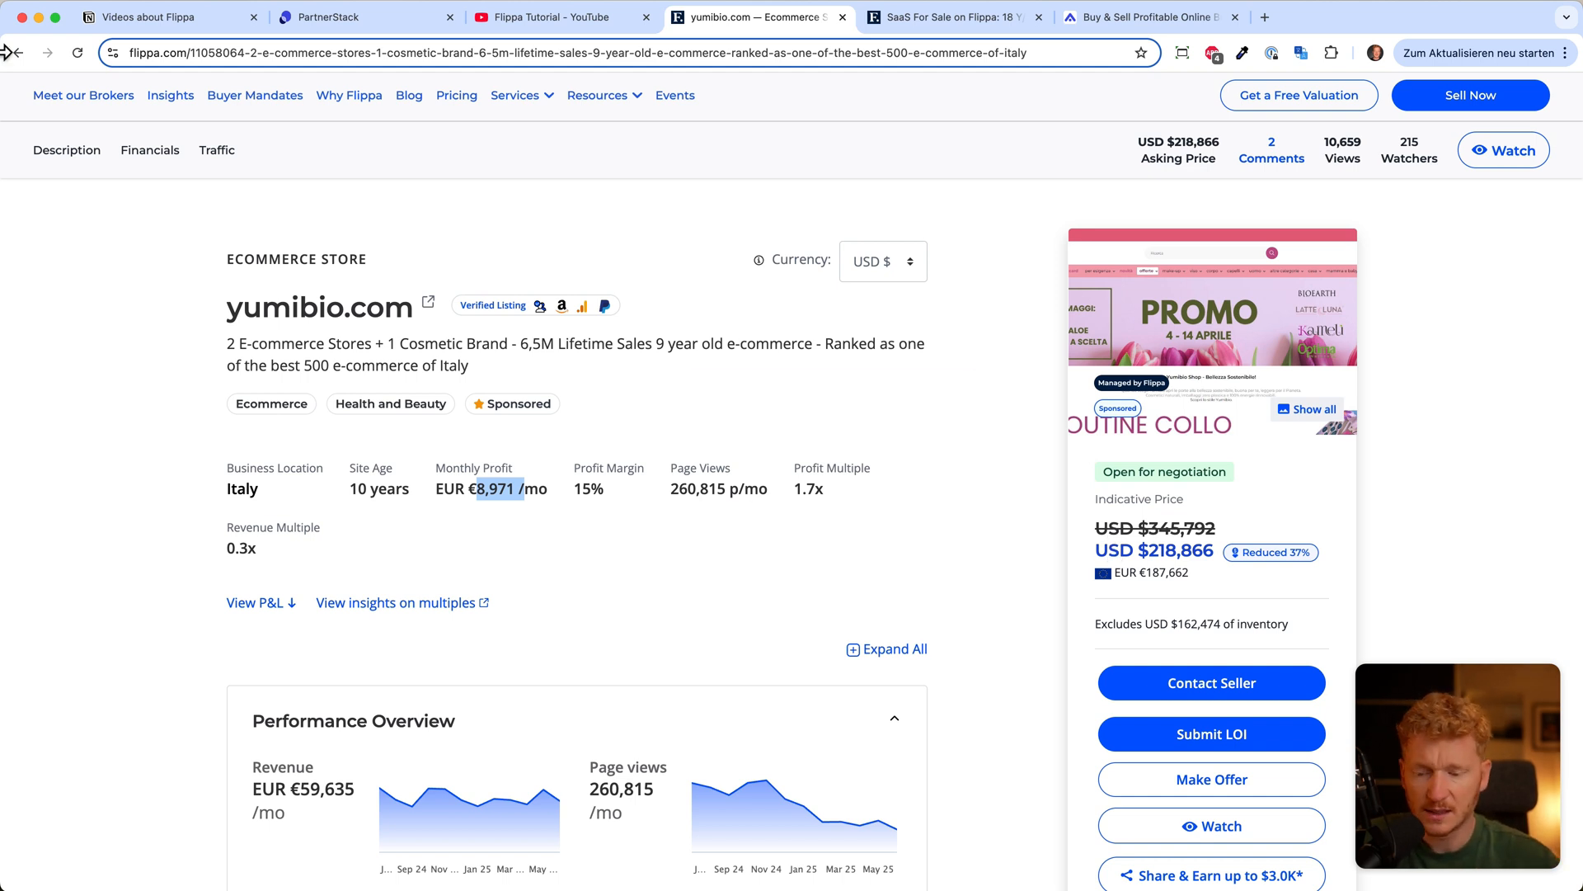
pyautogui.click(17, 53)
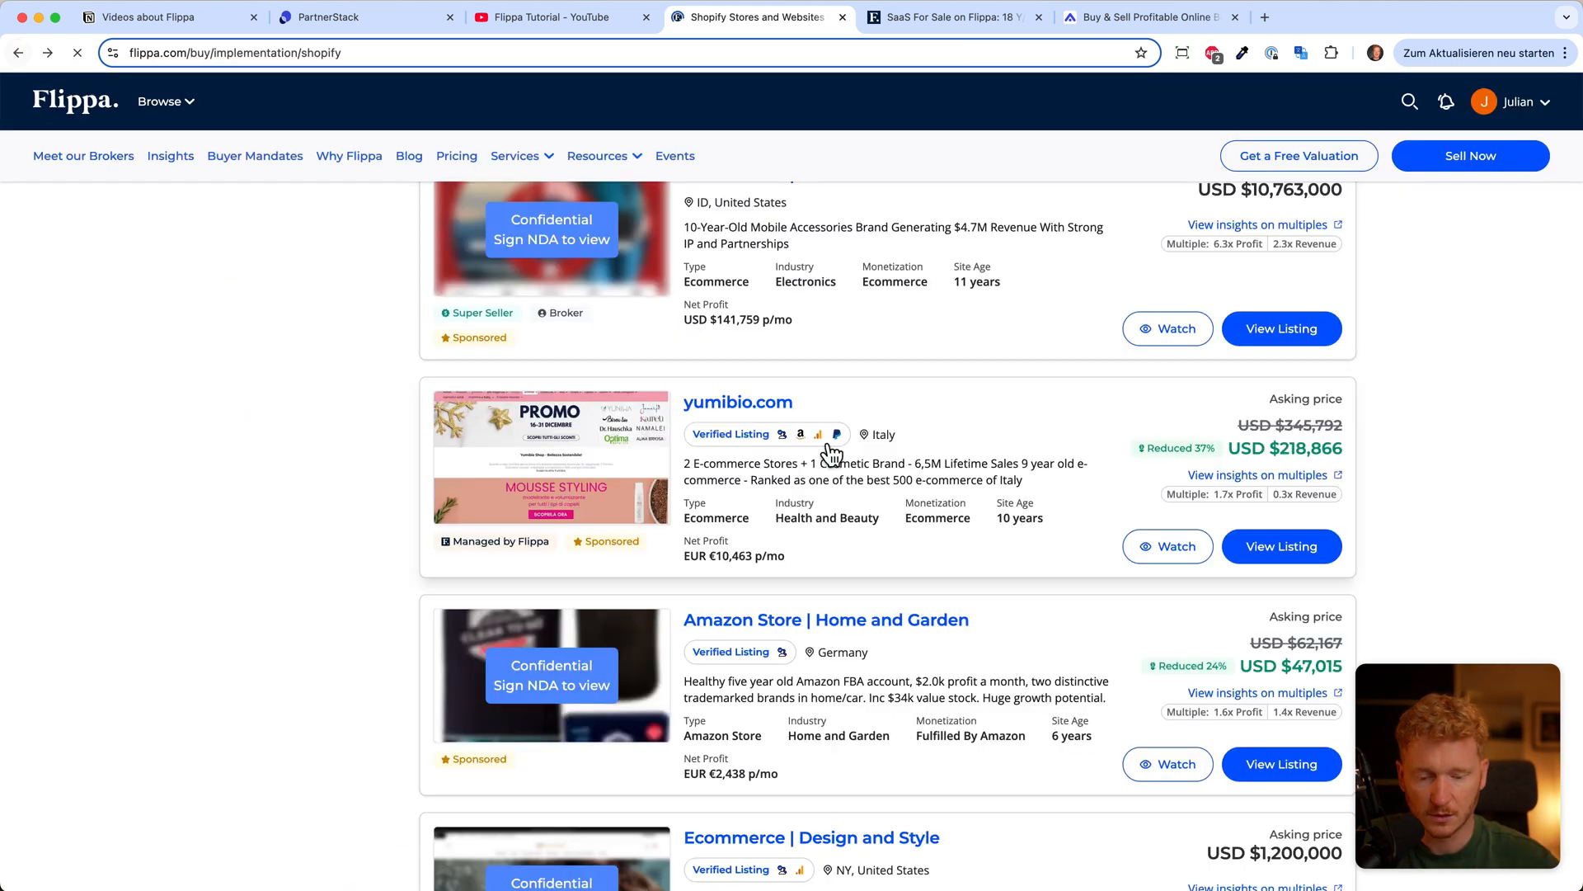
pyautogui.moveTo(764, 414)
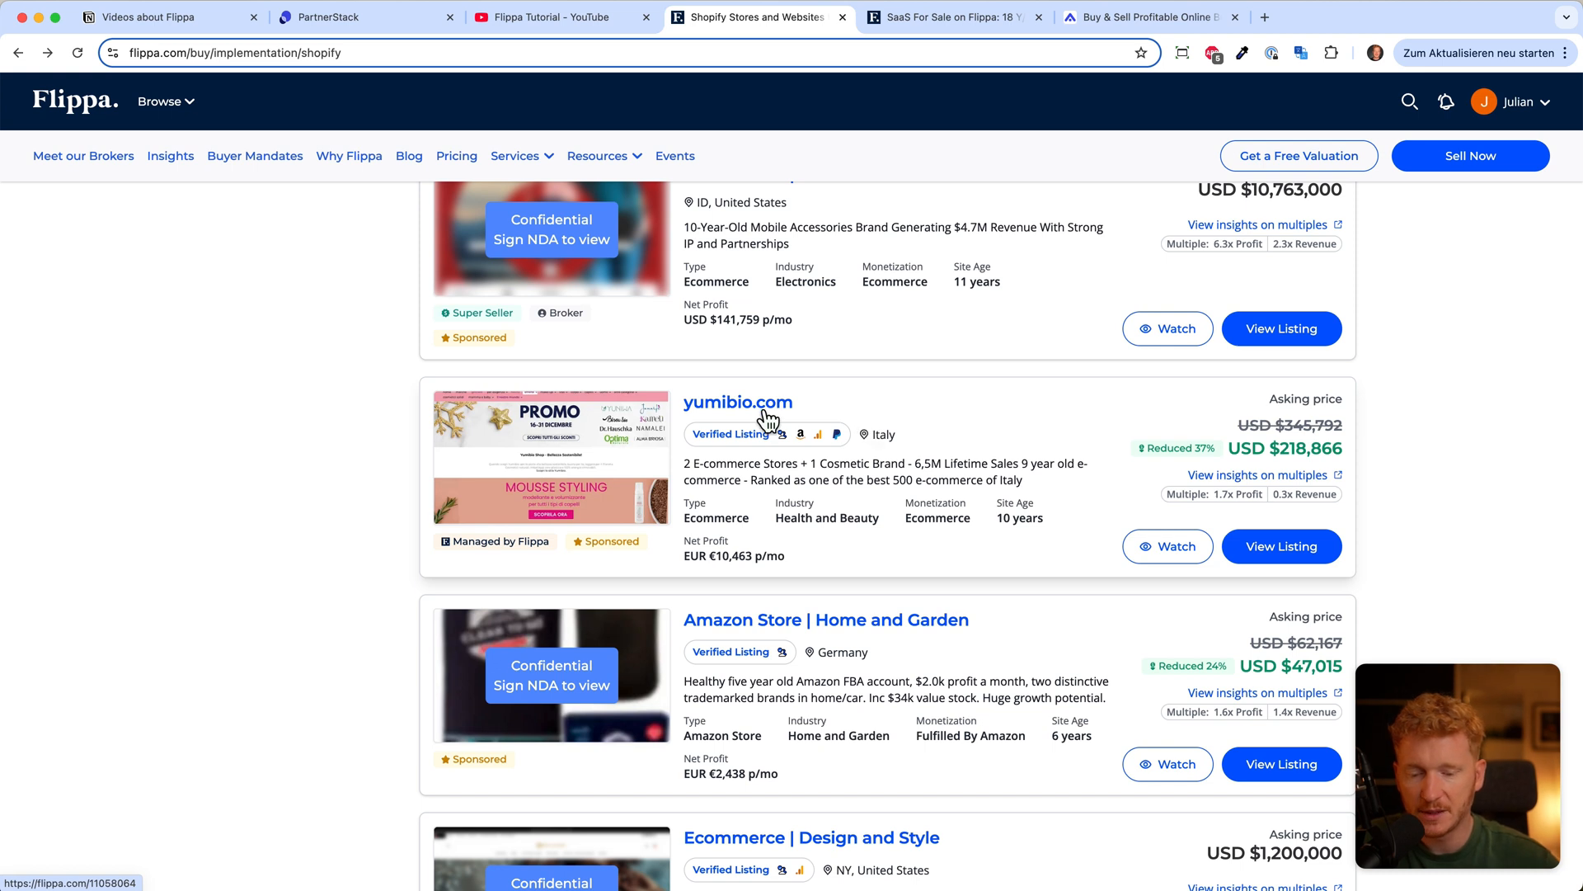
pyautogui.moveTo(879, 452)
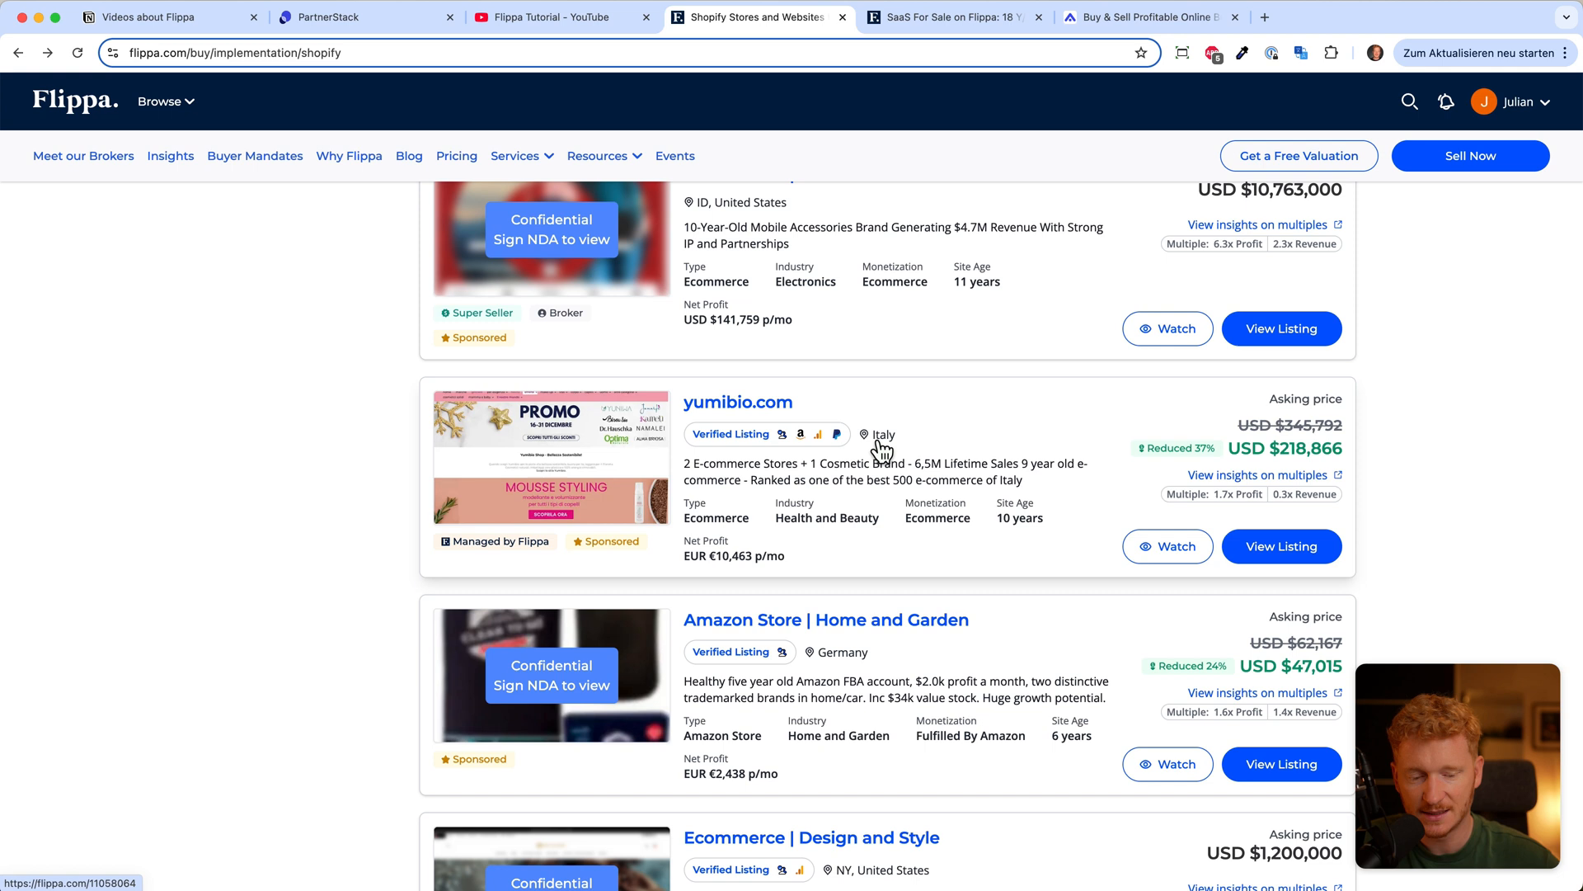
pyautogui.moveTo(927, 465)
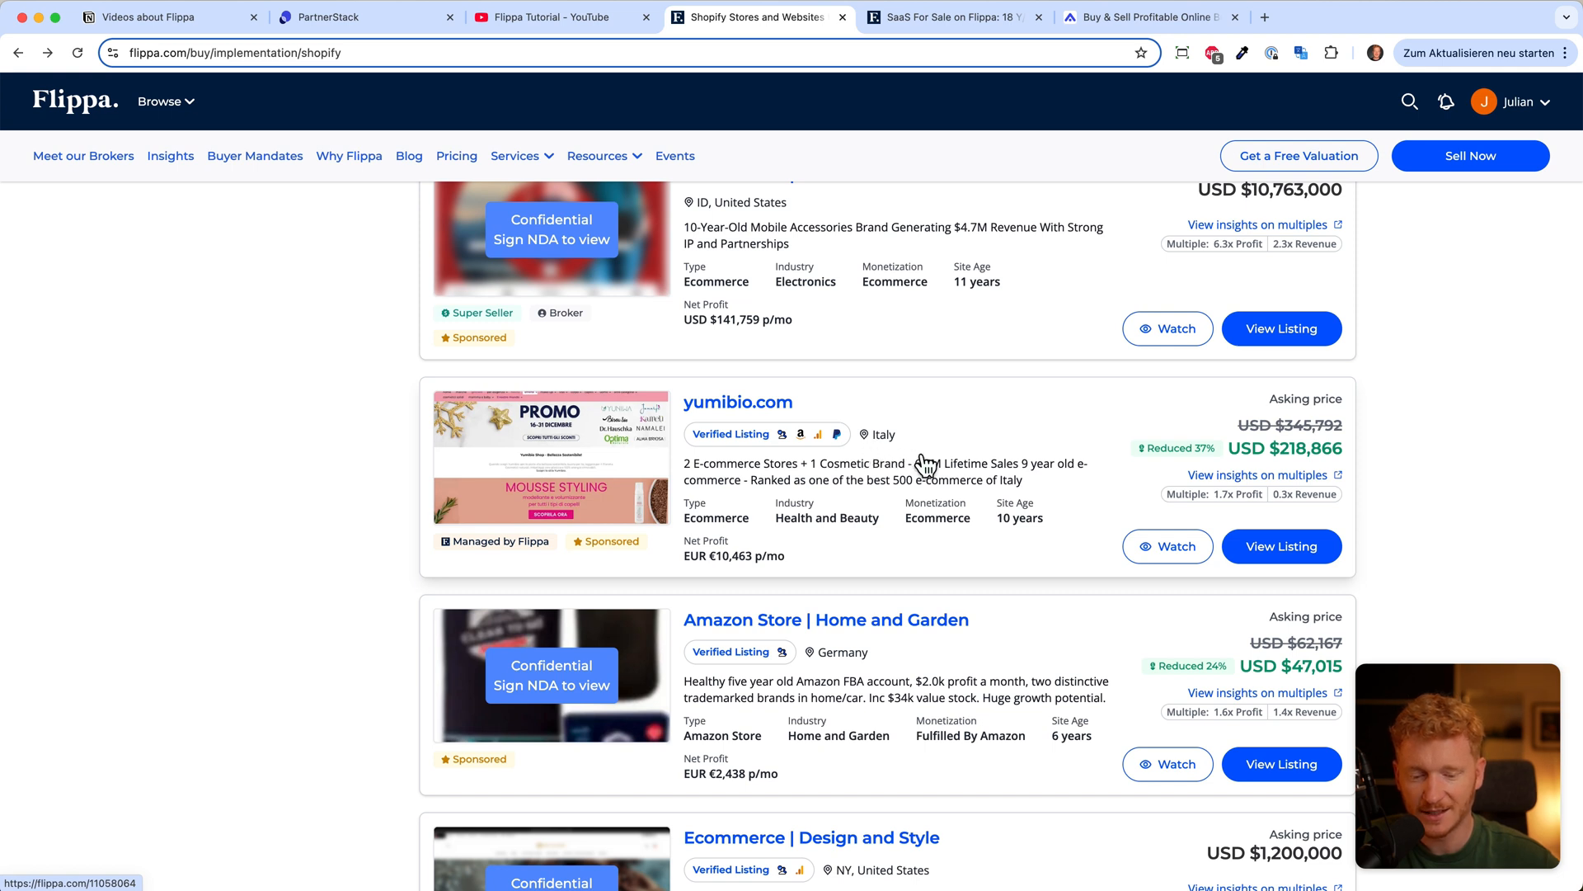
pyautogui.scroll(-3)
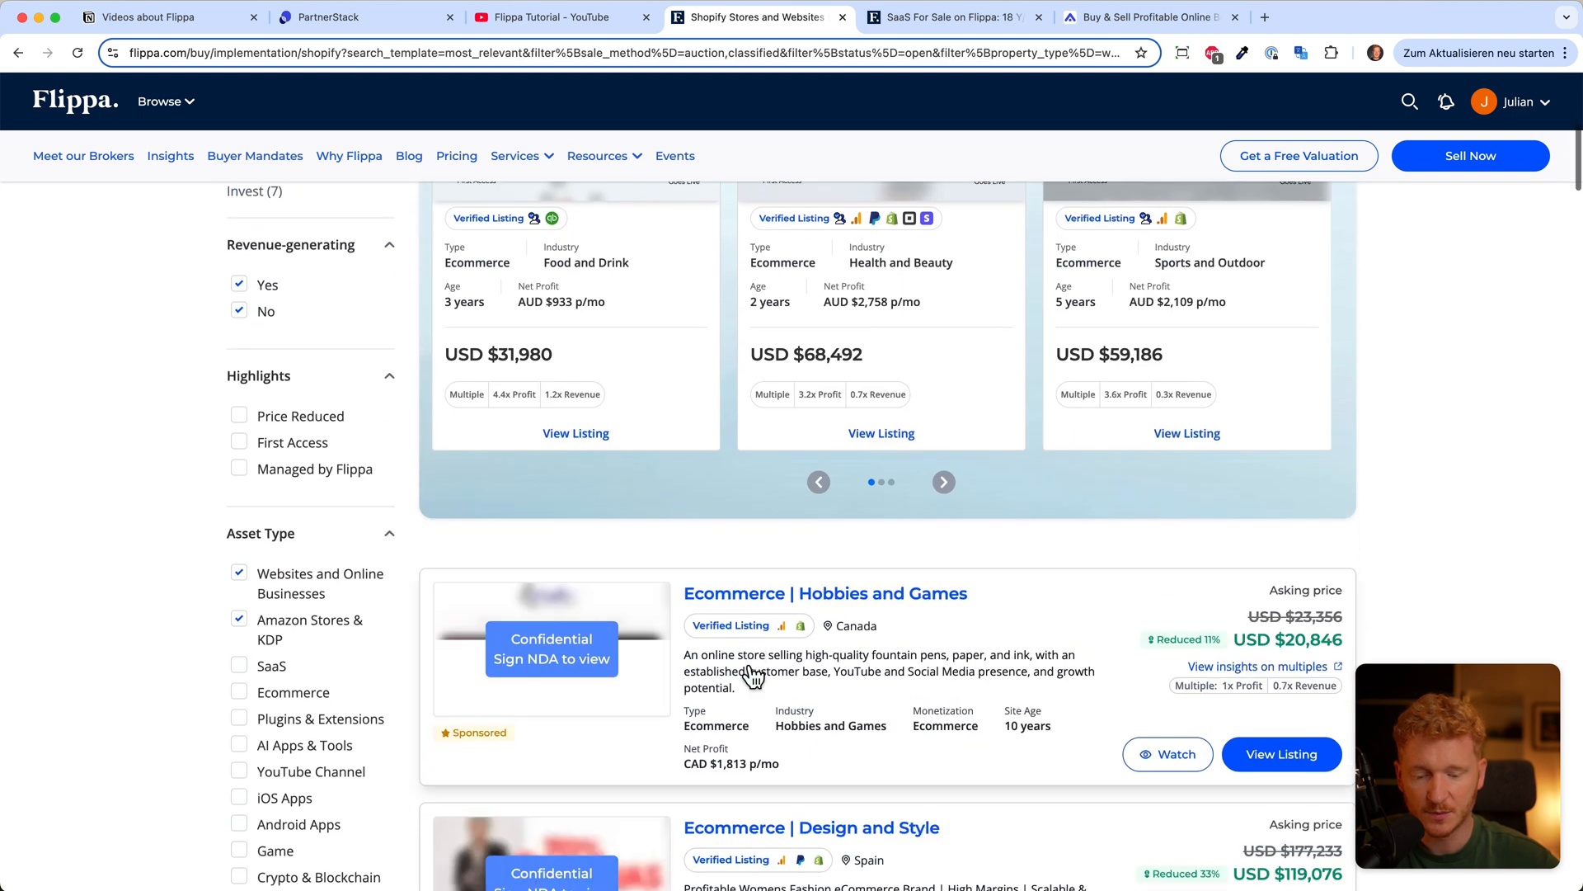
pyautogui.scroll(-3)
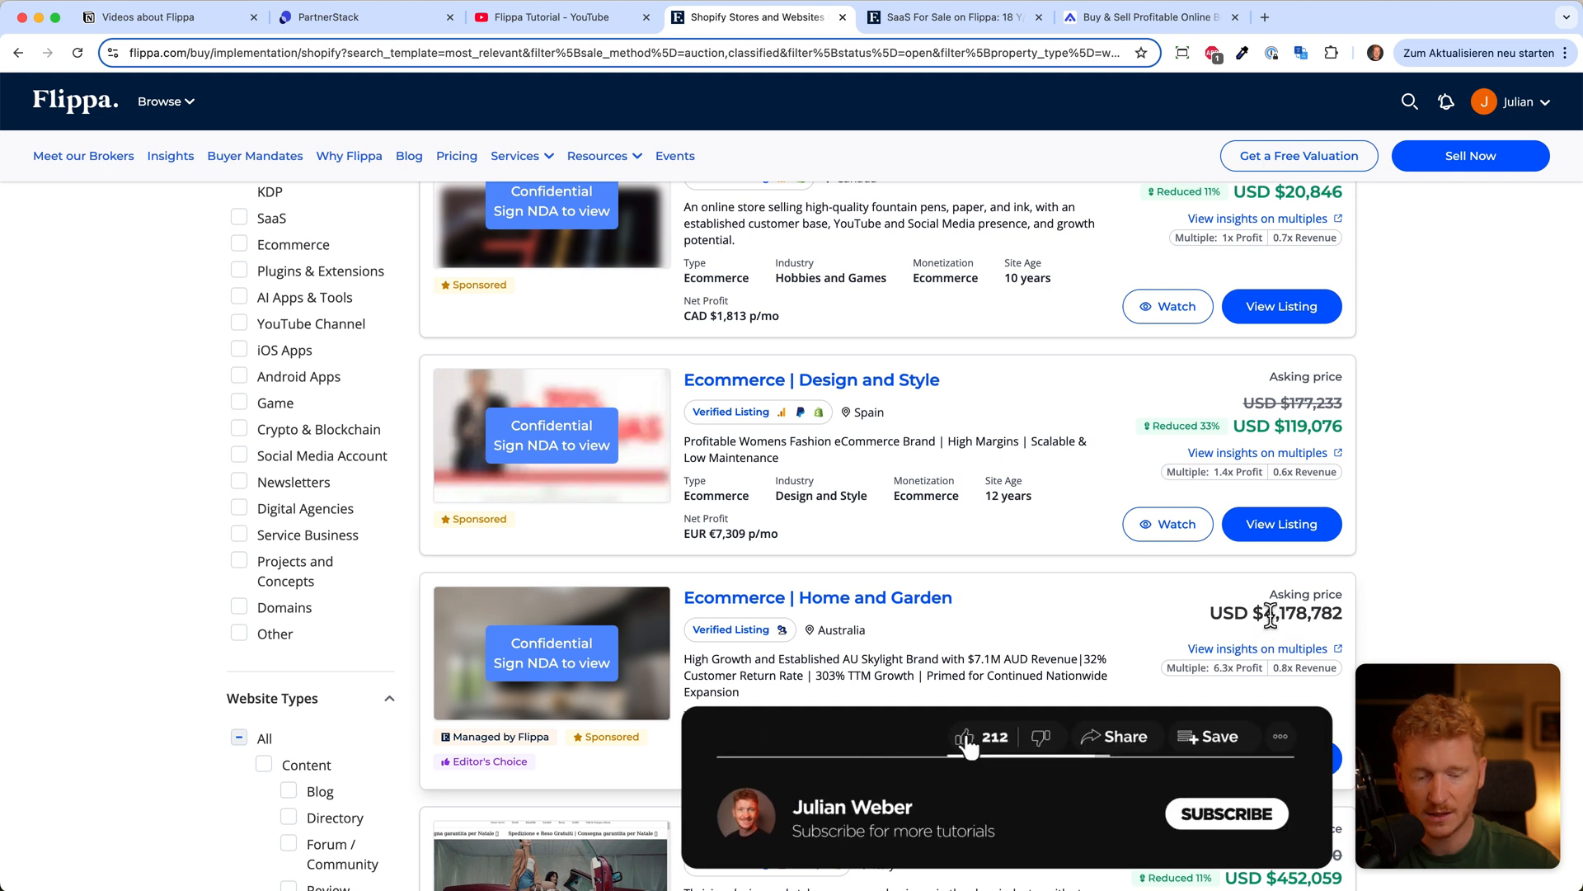
pyautogui.scroll(-3)
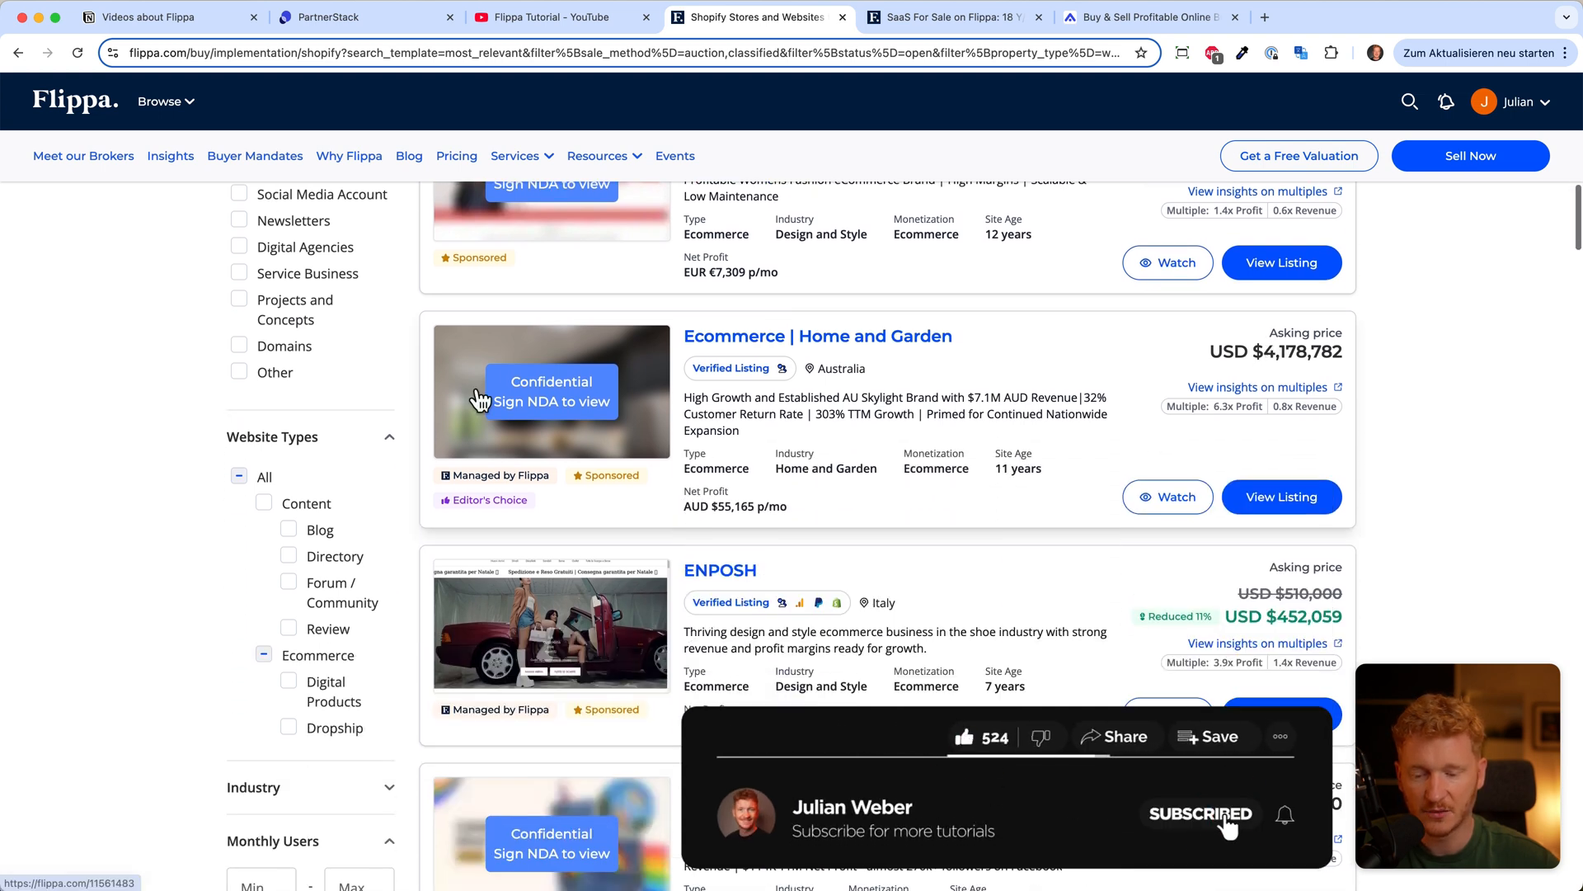
pyautogui.scroll(-3)
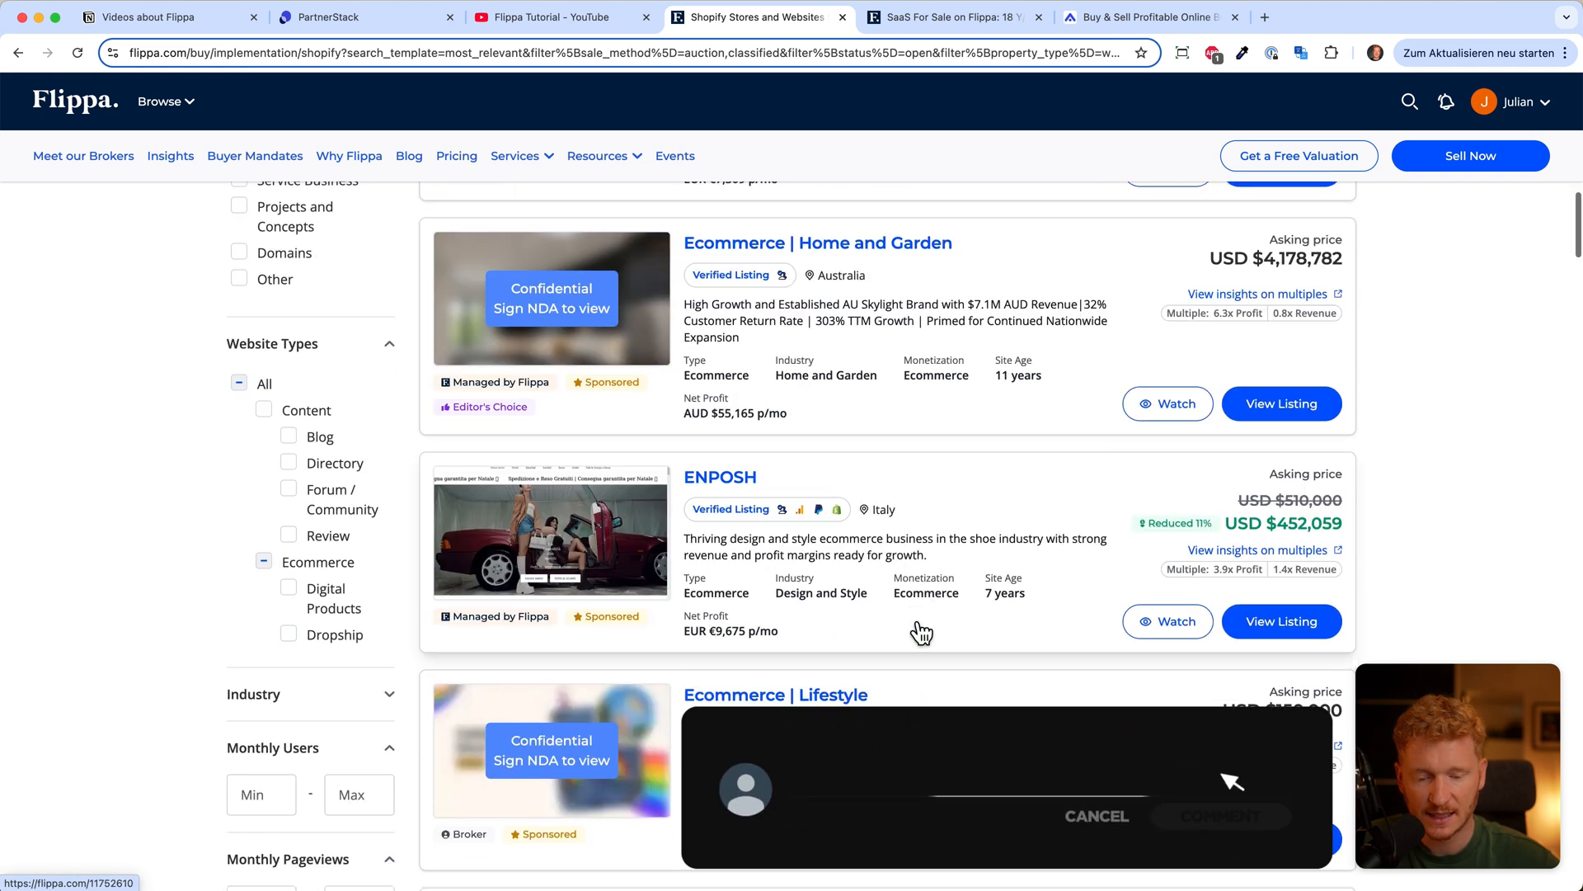
pyautogui.click(1219, 815)
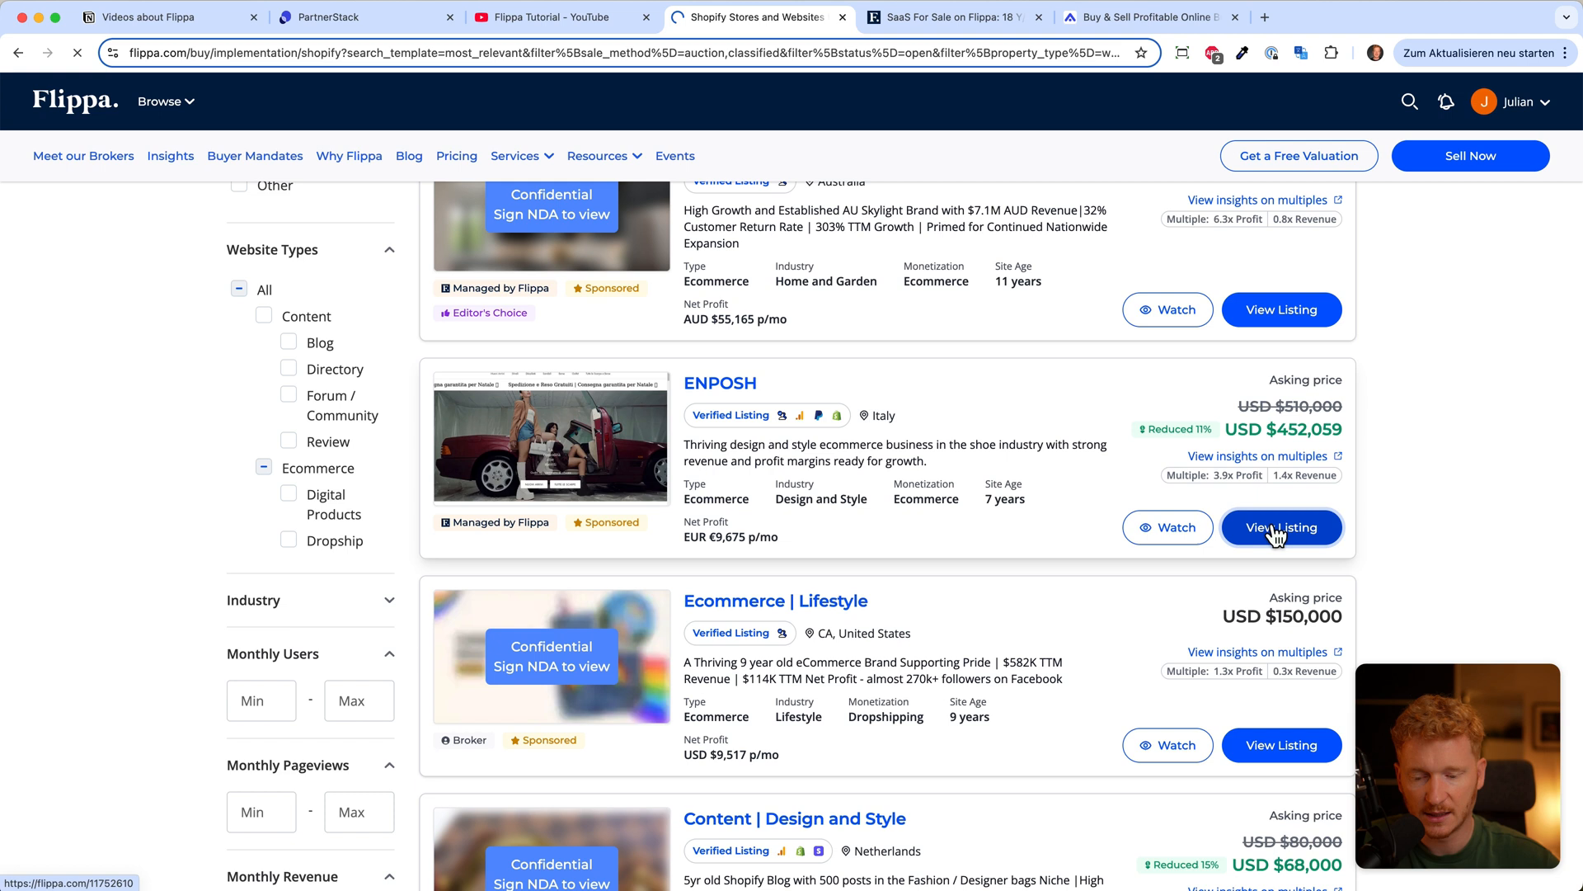
# Step: View the full ENPOSH listing and scroll to its profit/revenue chart and financial statistics
pyautogui.click(1280, 528)
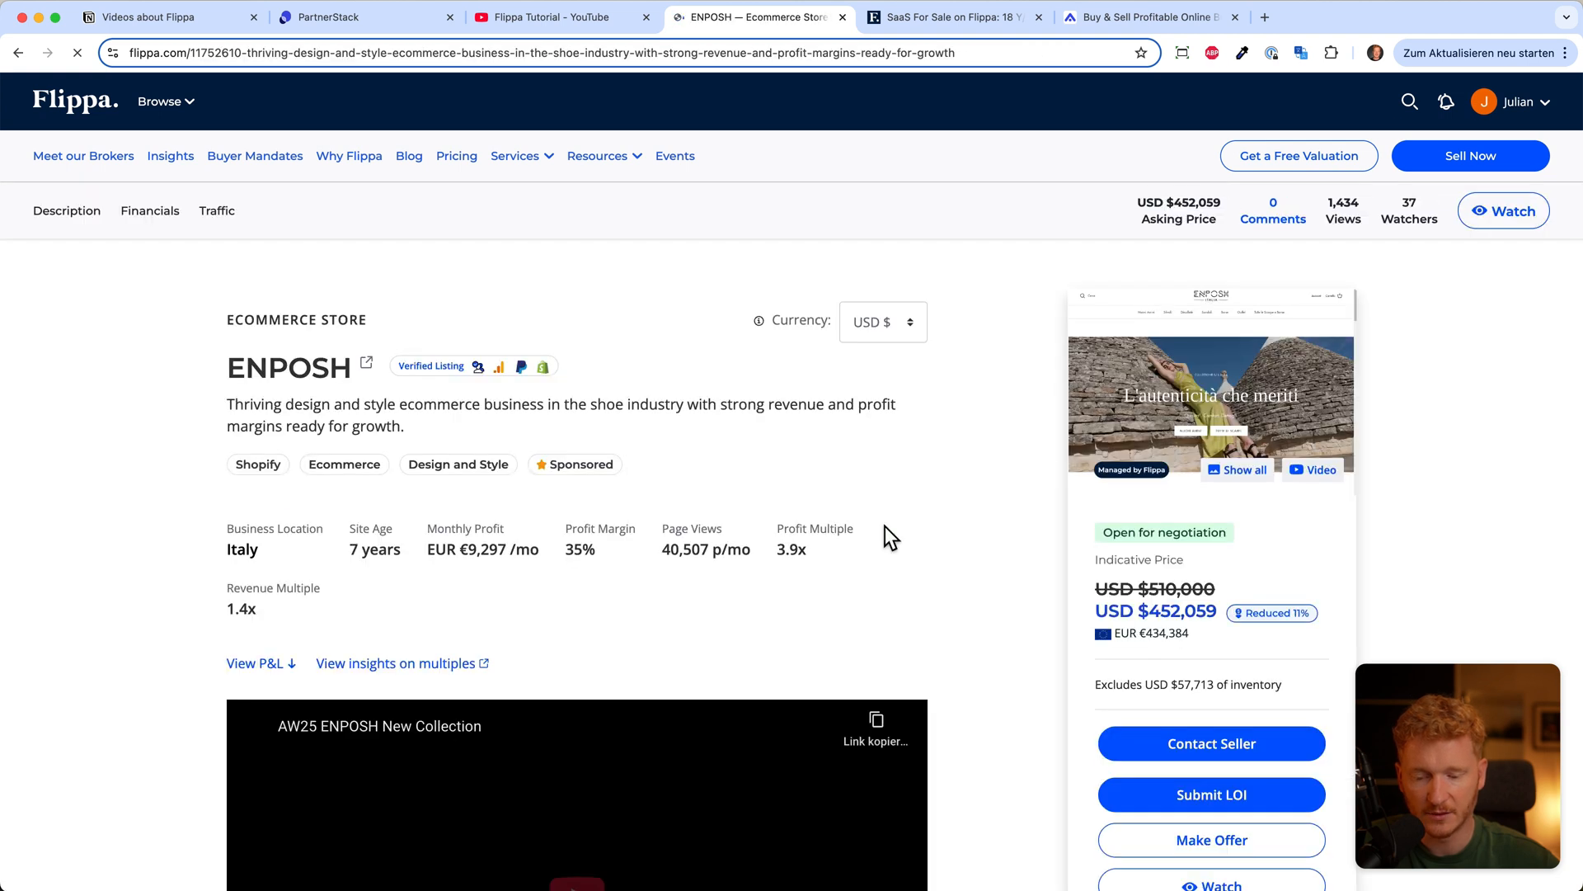
pyautogui.scroll(-3)
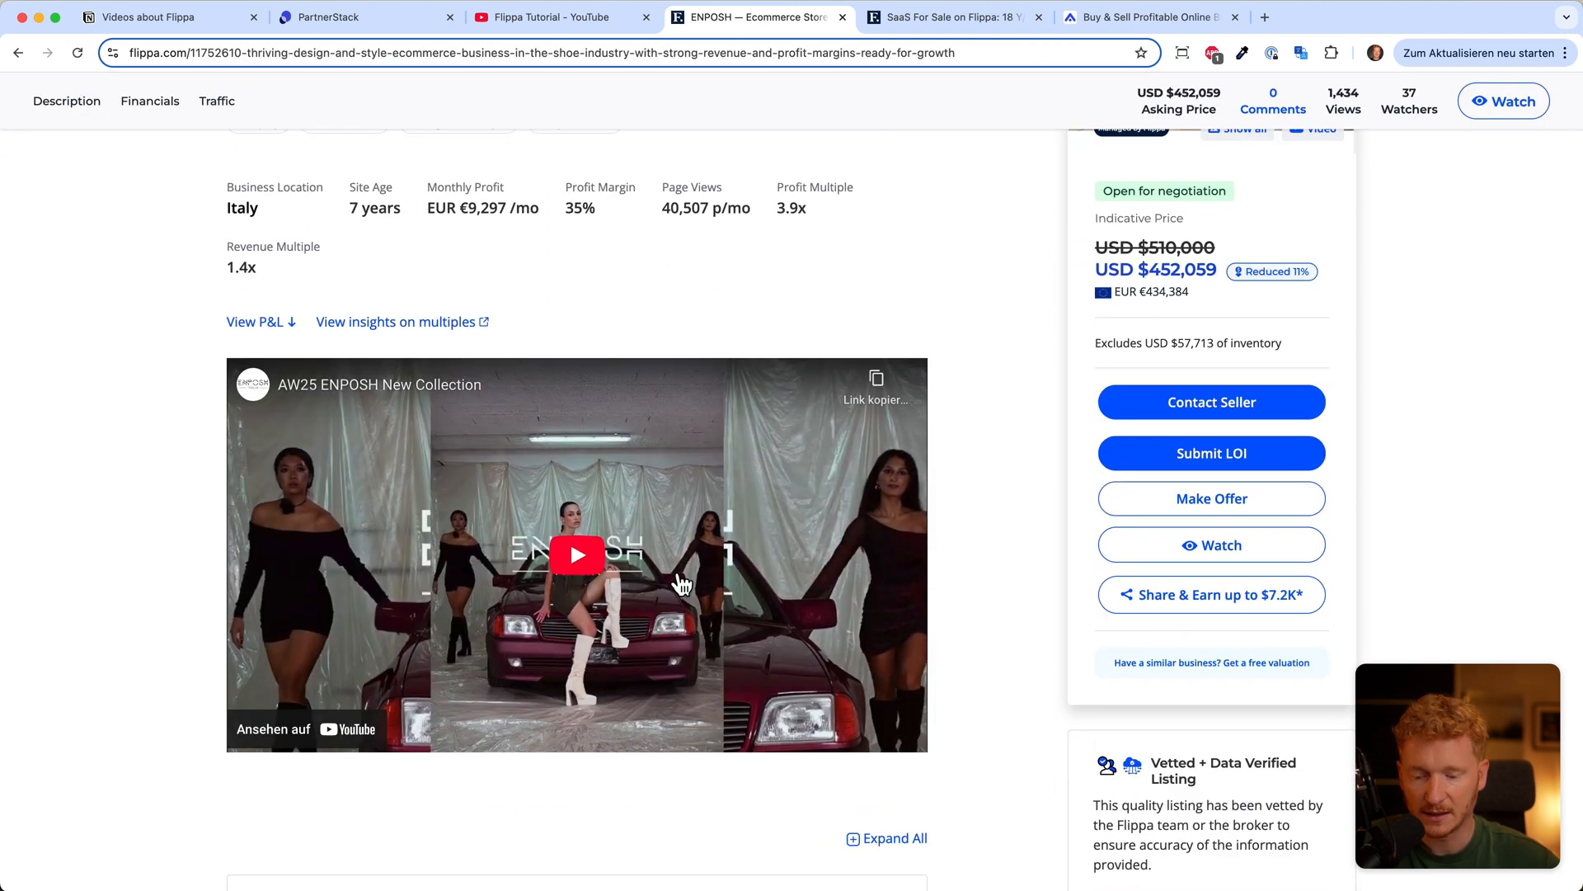
pyautogui.moveTo(714, 439)
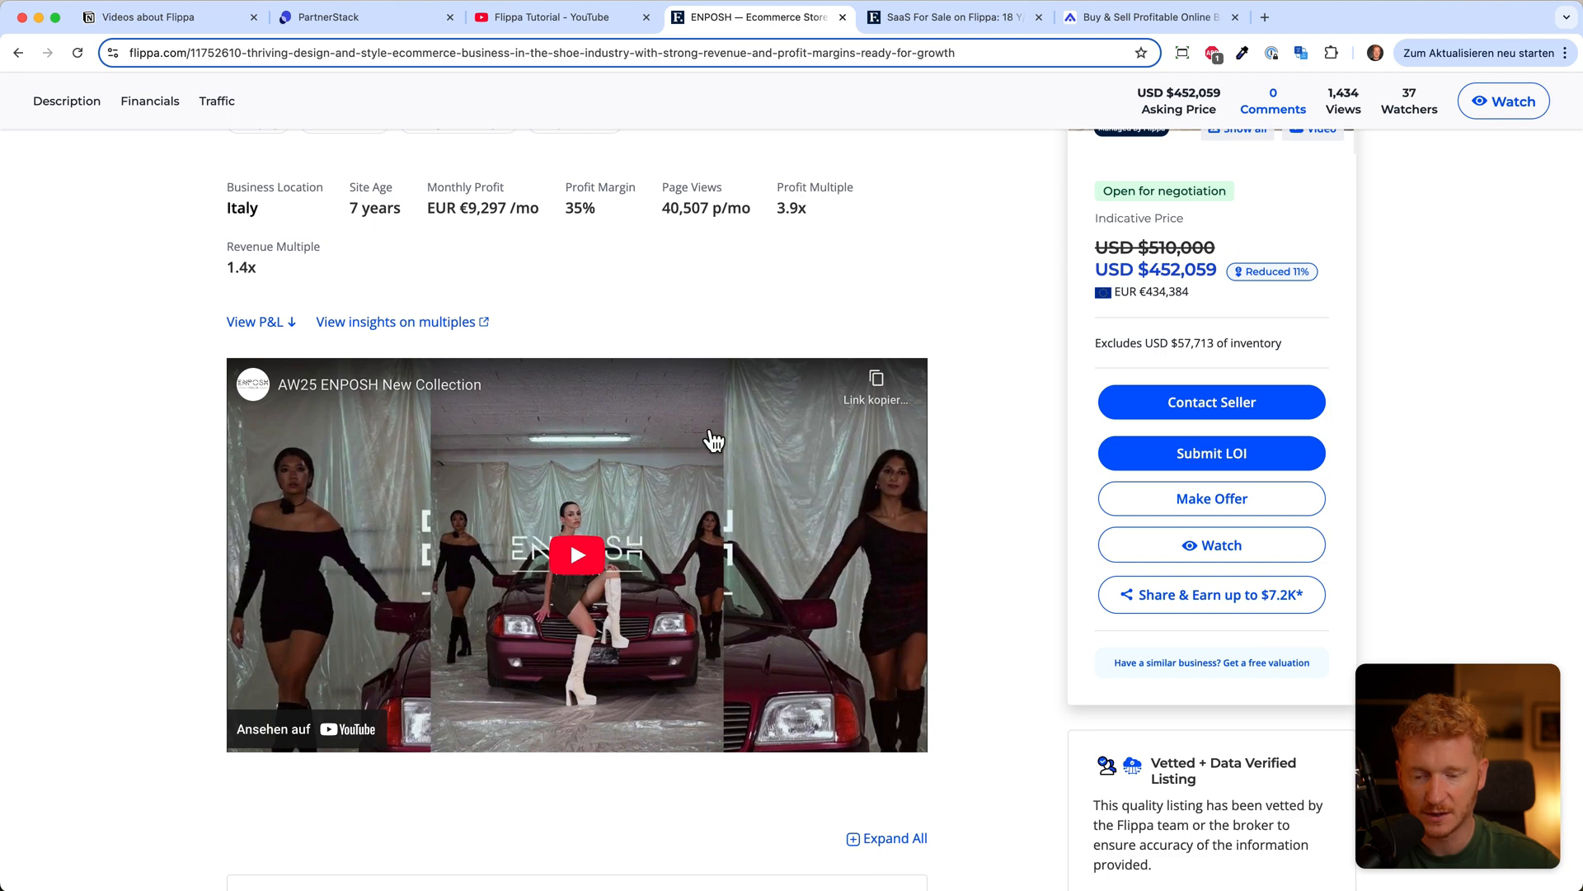
pyautogui.scroll(3)
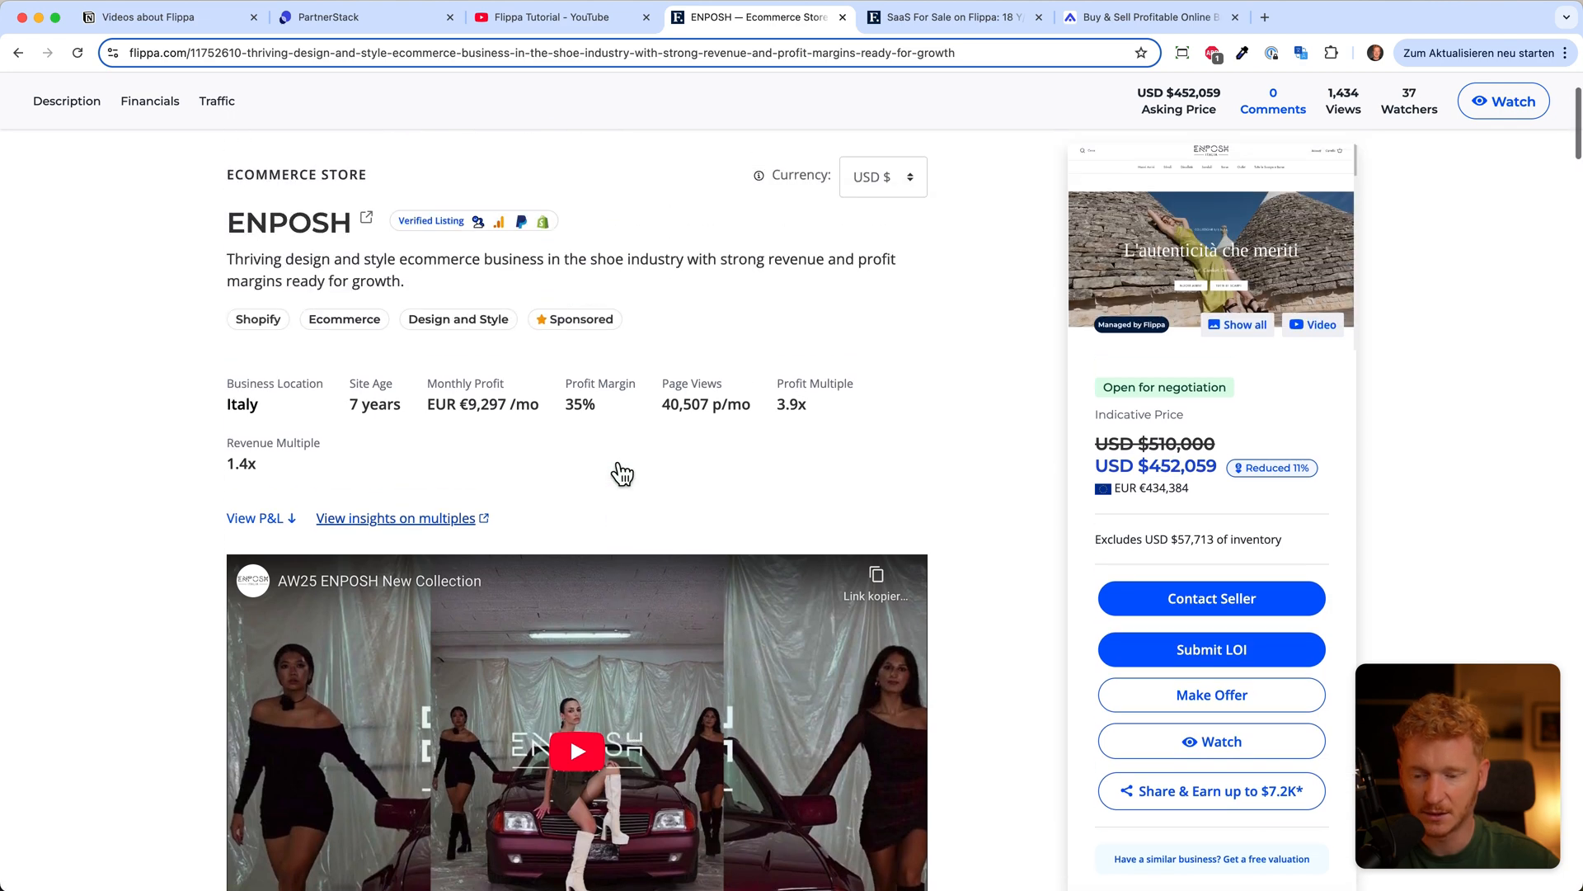
pyautogui.scroll(-3)
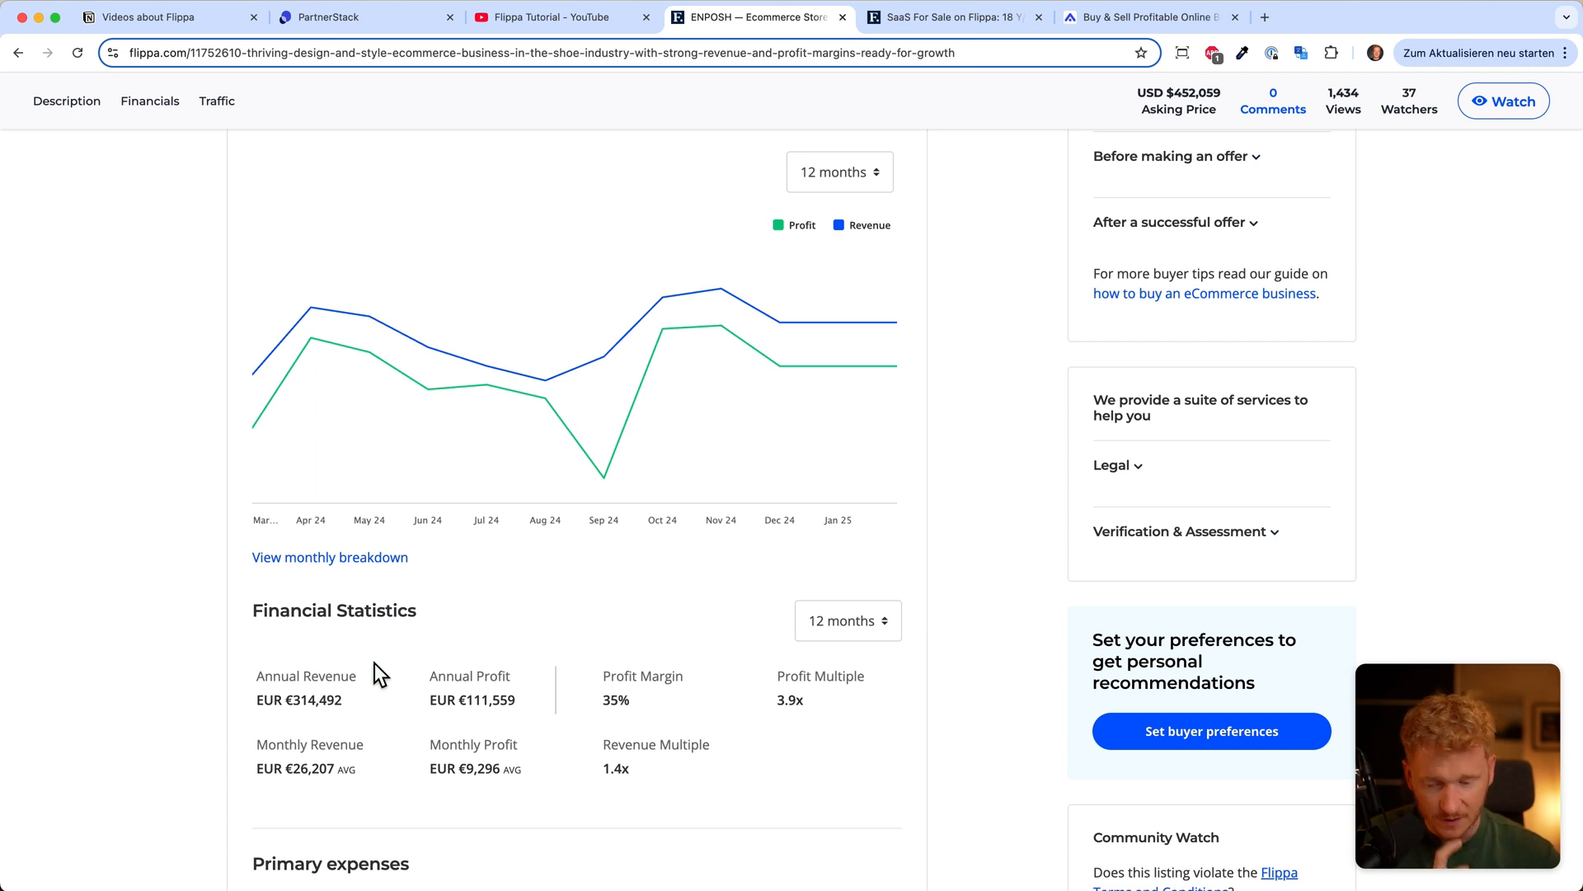
pyautogui.scroll(-3)
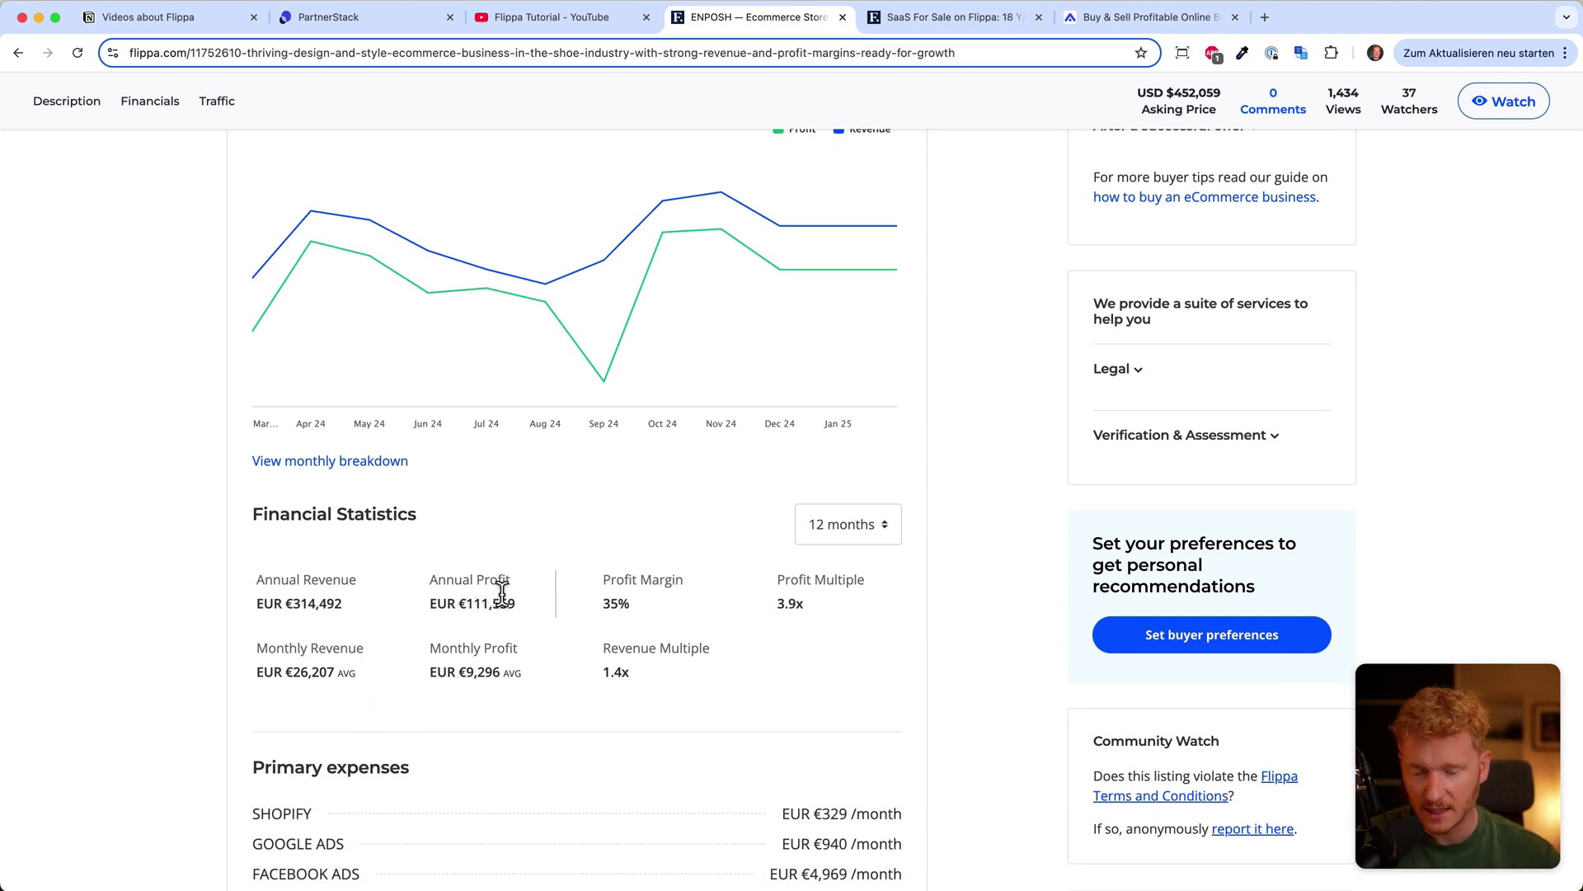
pyautogui.moveTo(484, 623)
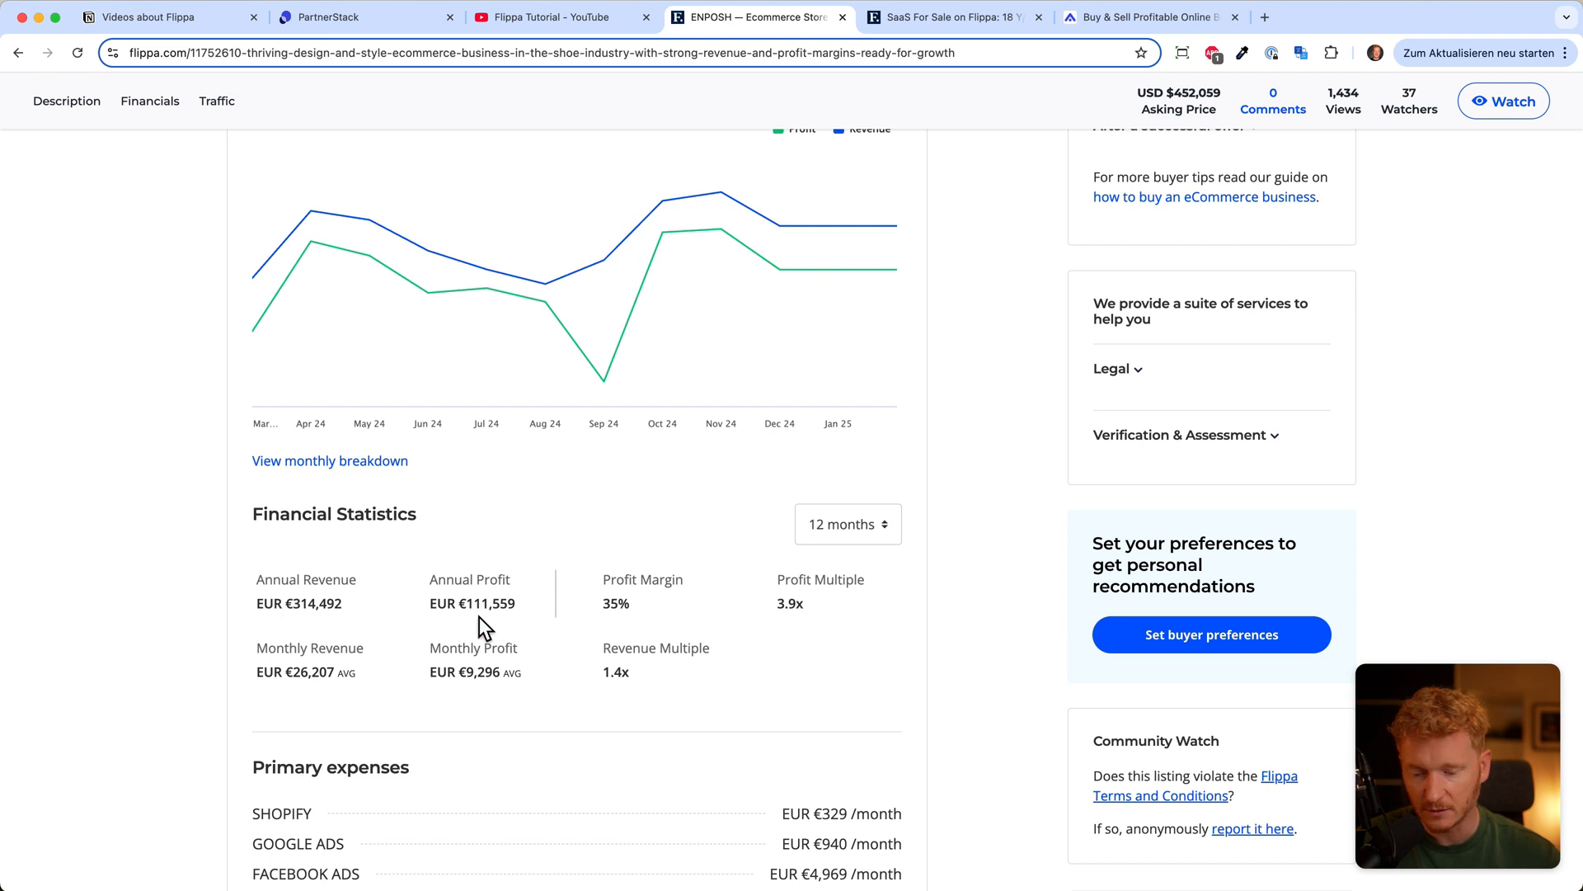
pyautogui.scroll(-3)
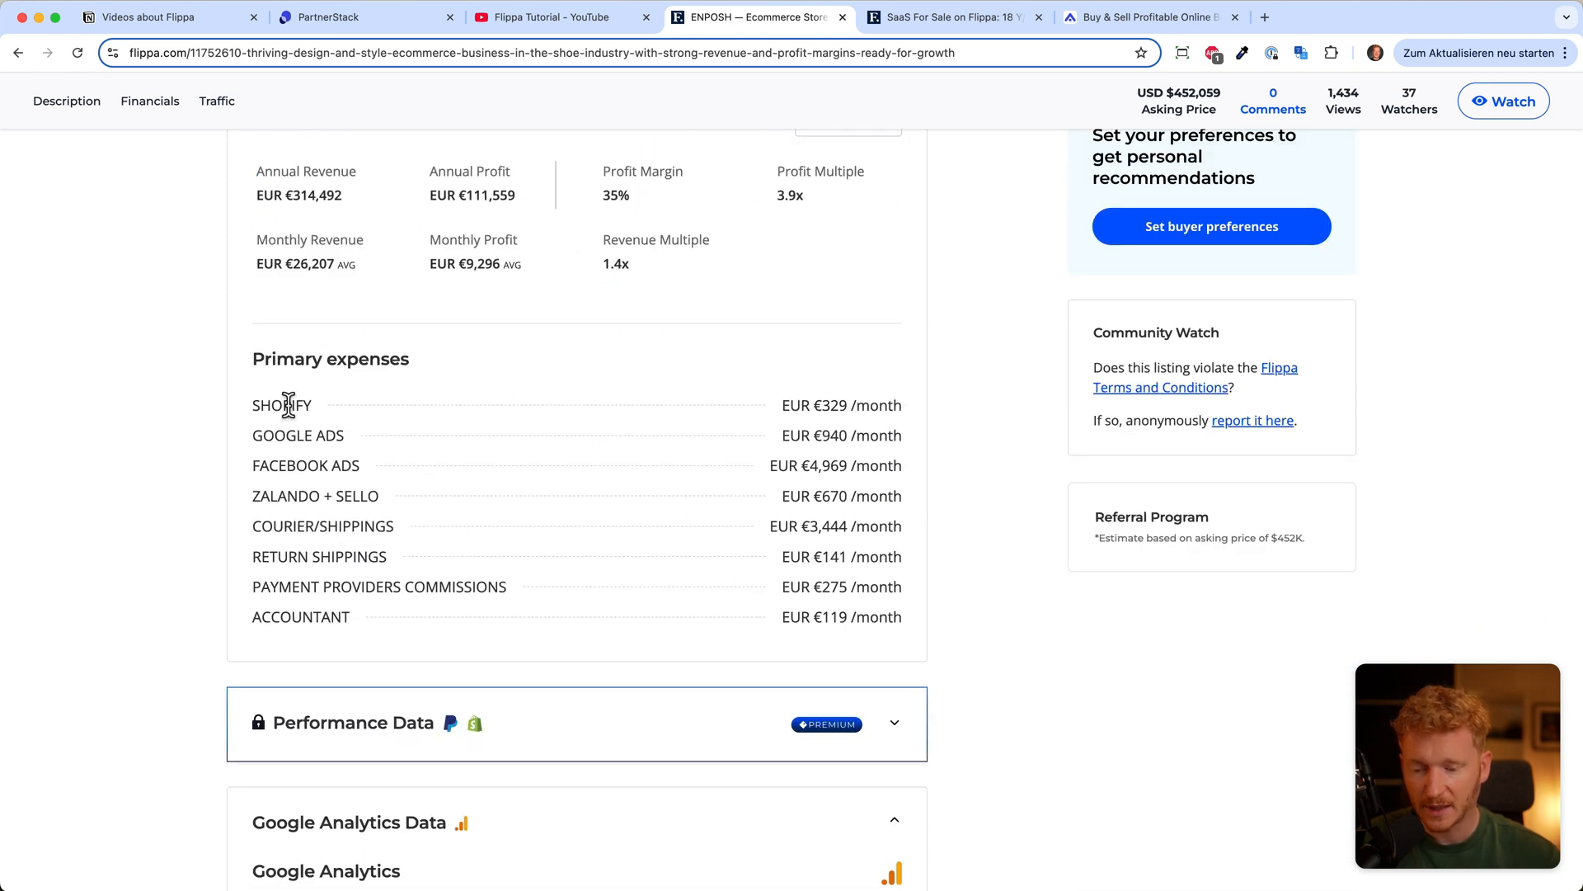
pyautogui.moveTo(259, 453)
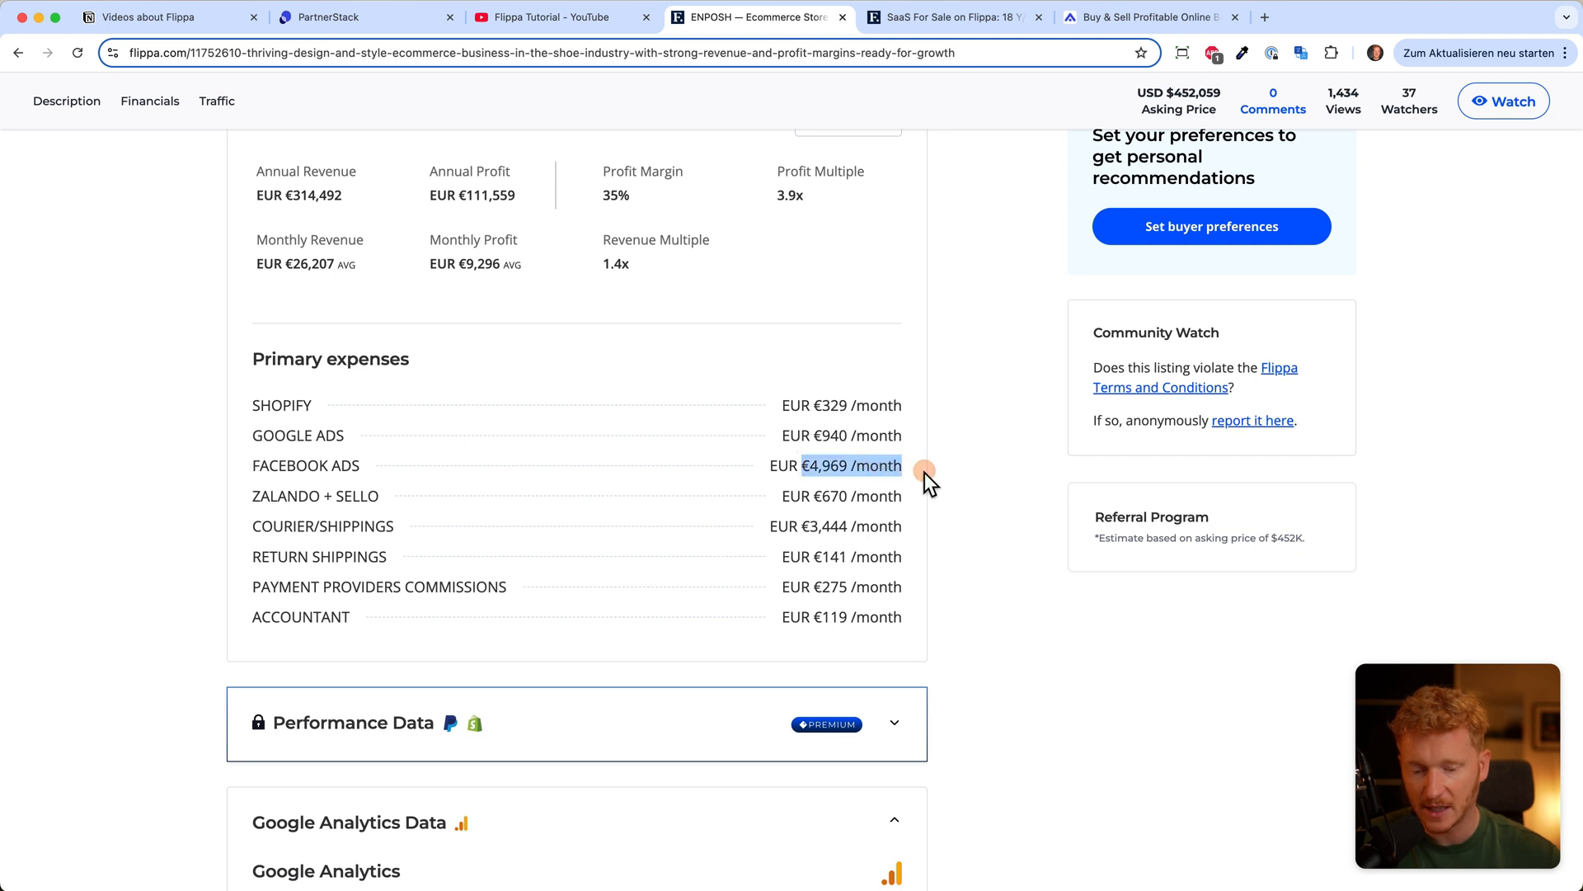
pyautogui.moveTo(892, 515)
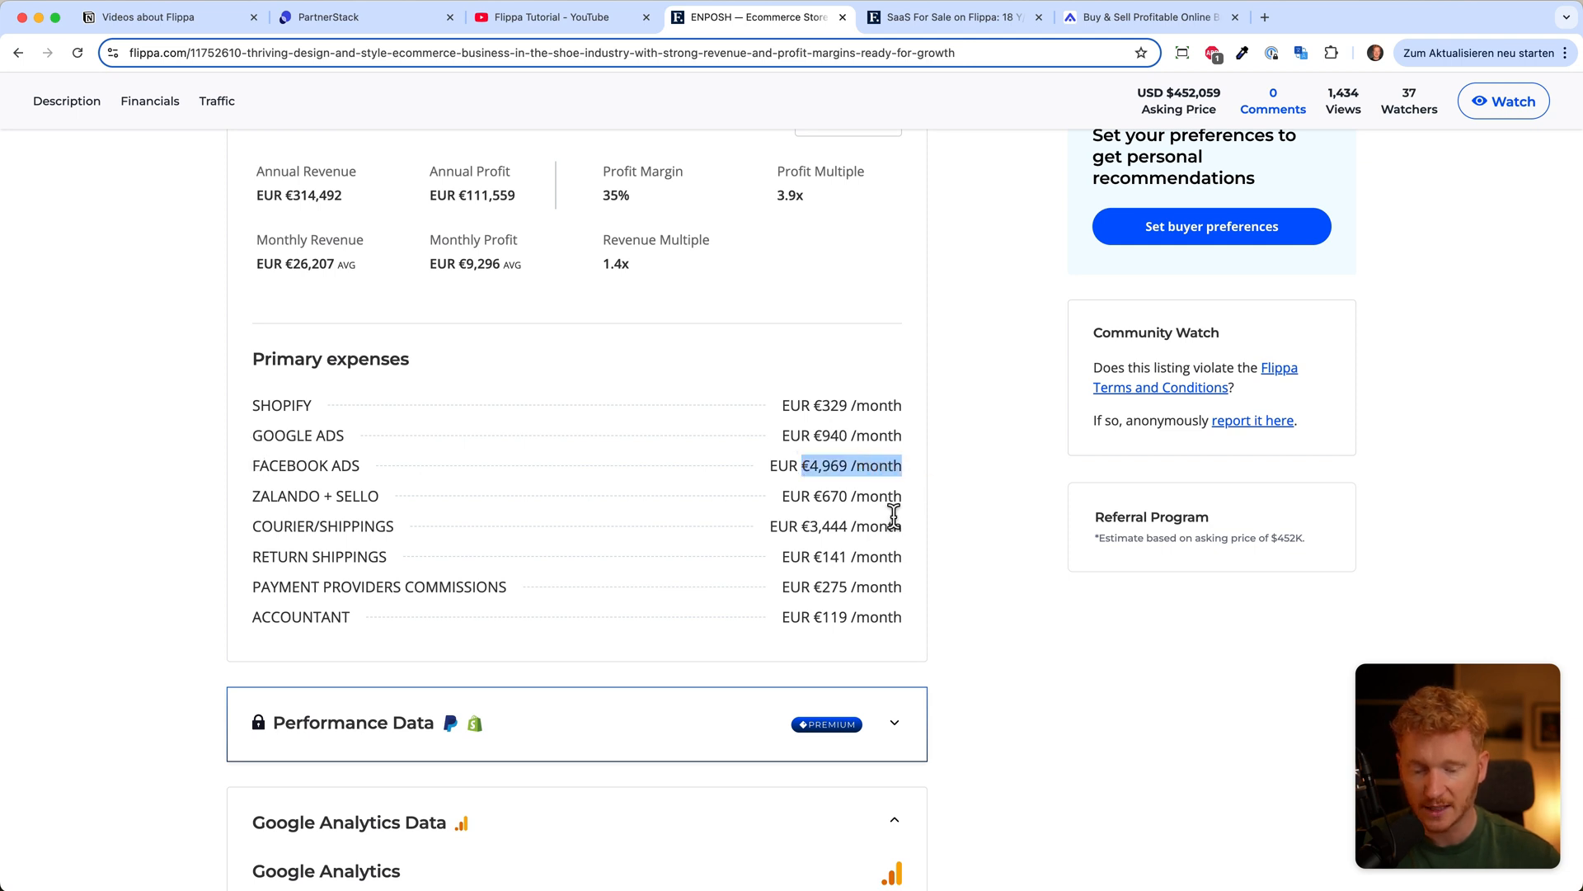
pyautogui.moveTo(887, 560)
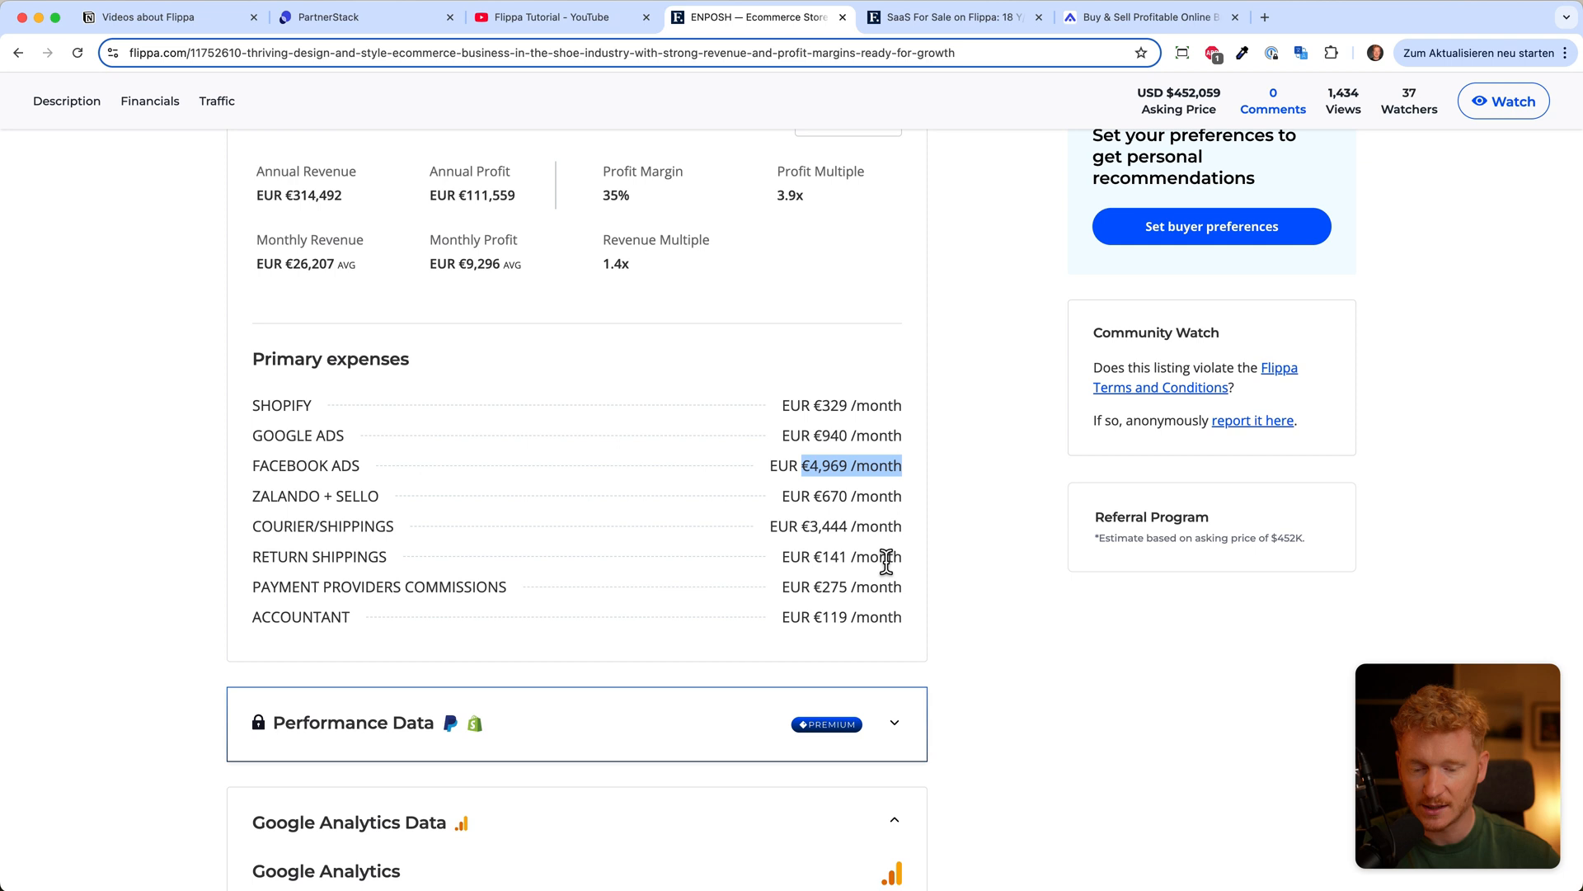
pyautogui.moveTo(424, 495)
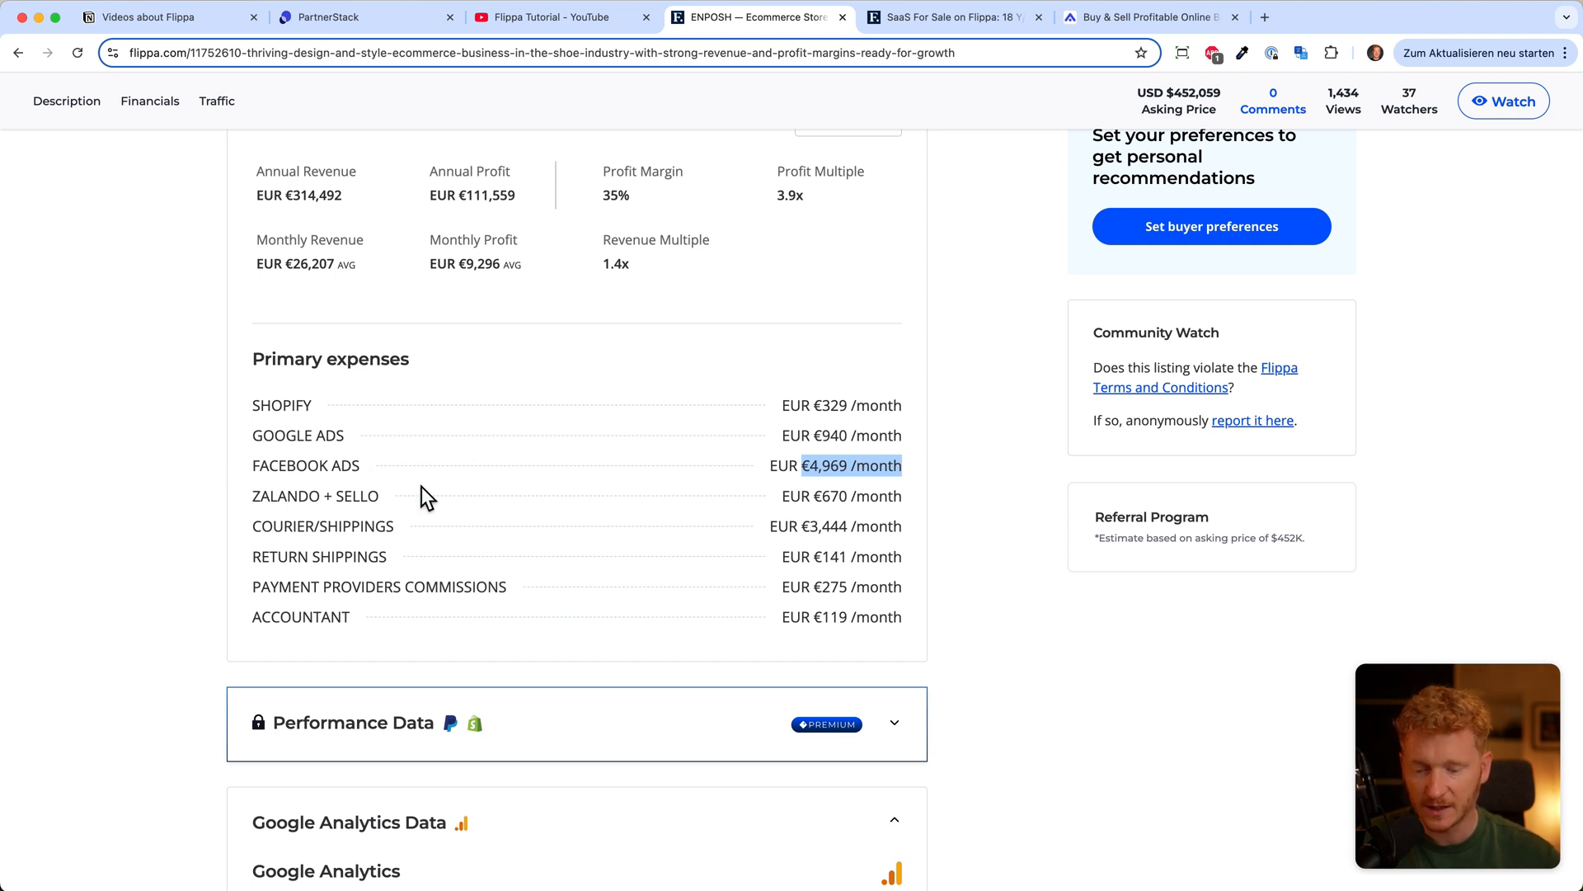
pyautogui.scroll(-3)
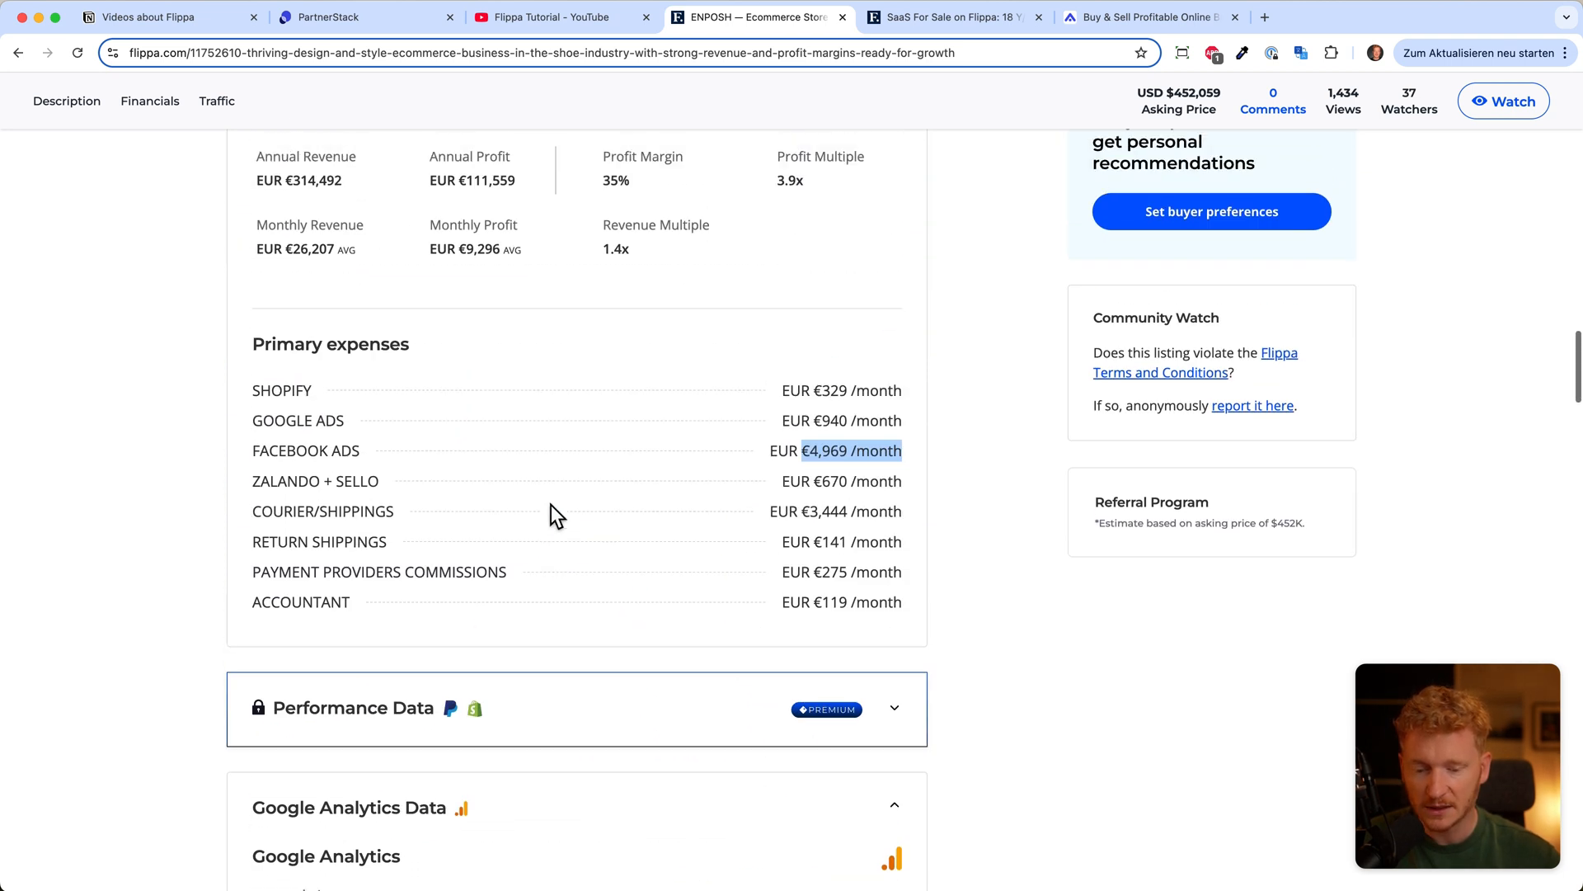
pyautogui.moveTo(534, 419)
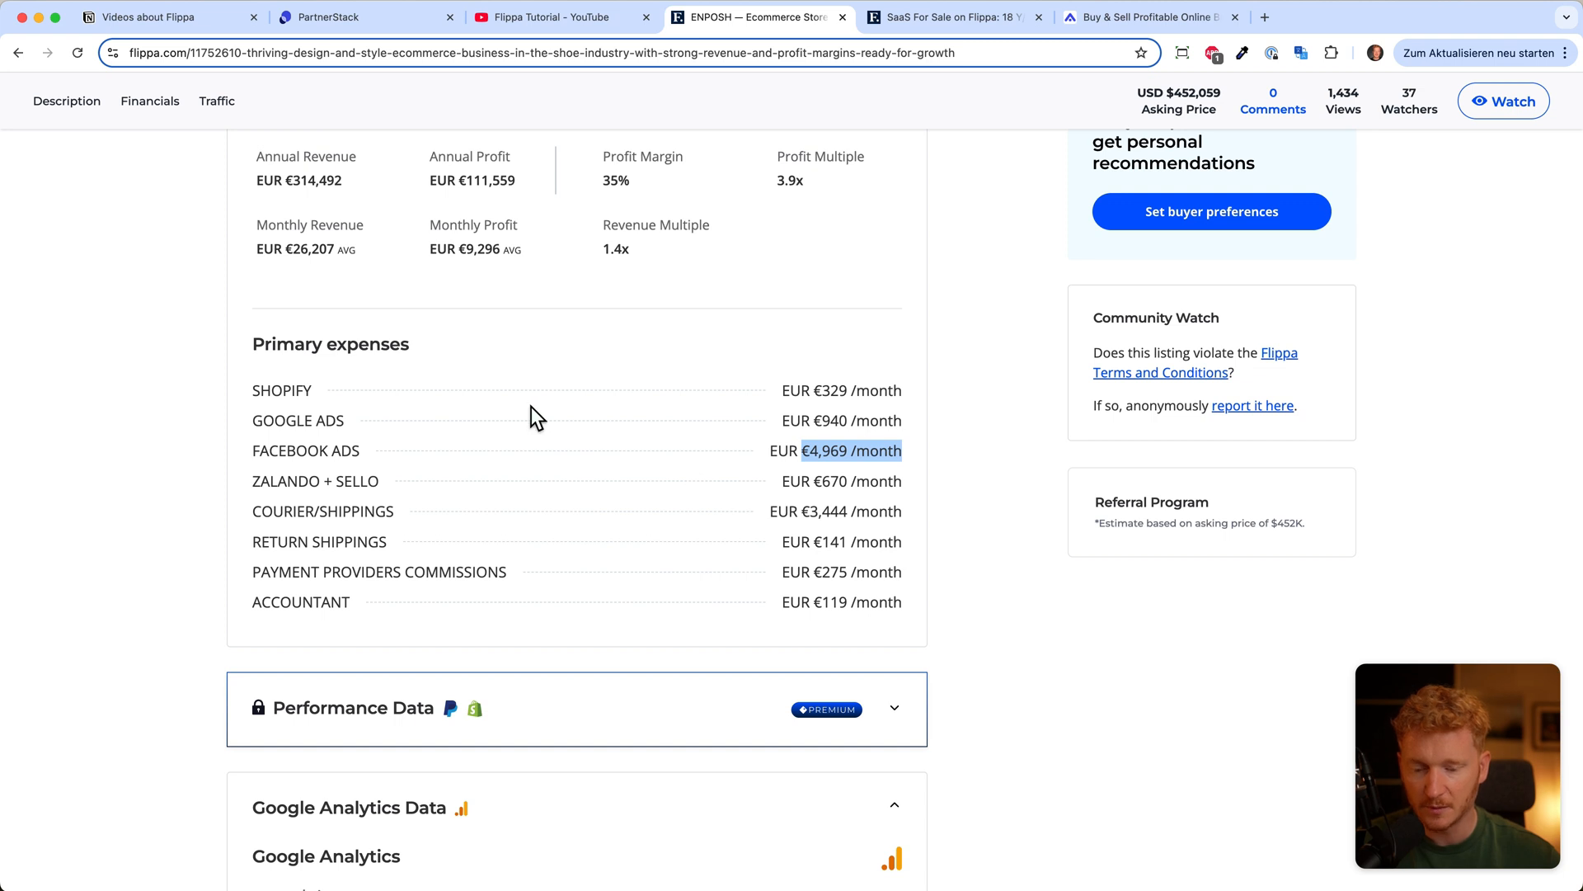
pyautogui.moveTo(348, 444)
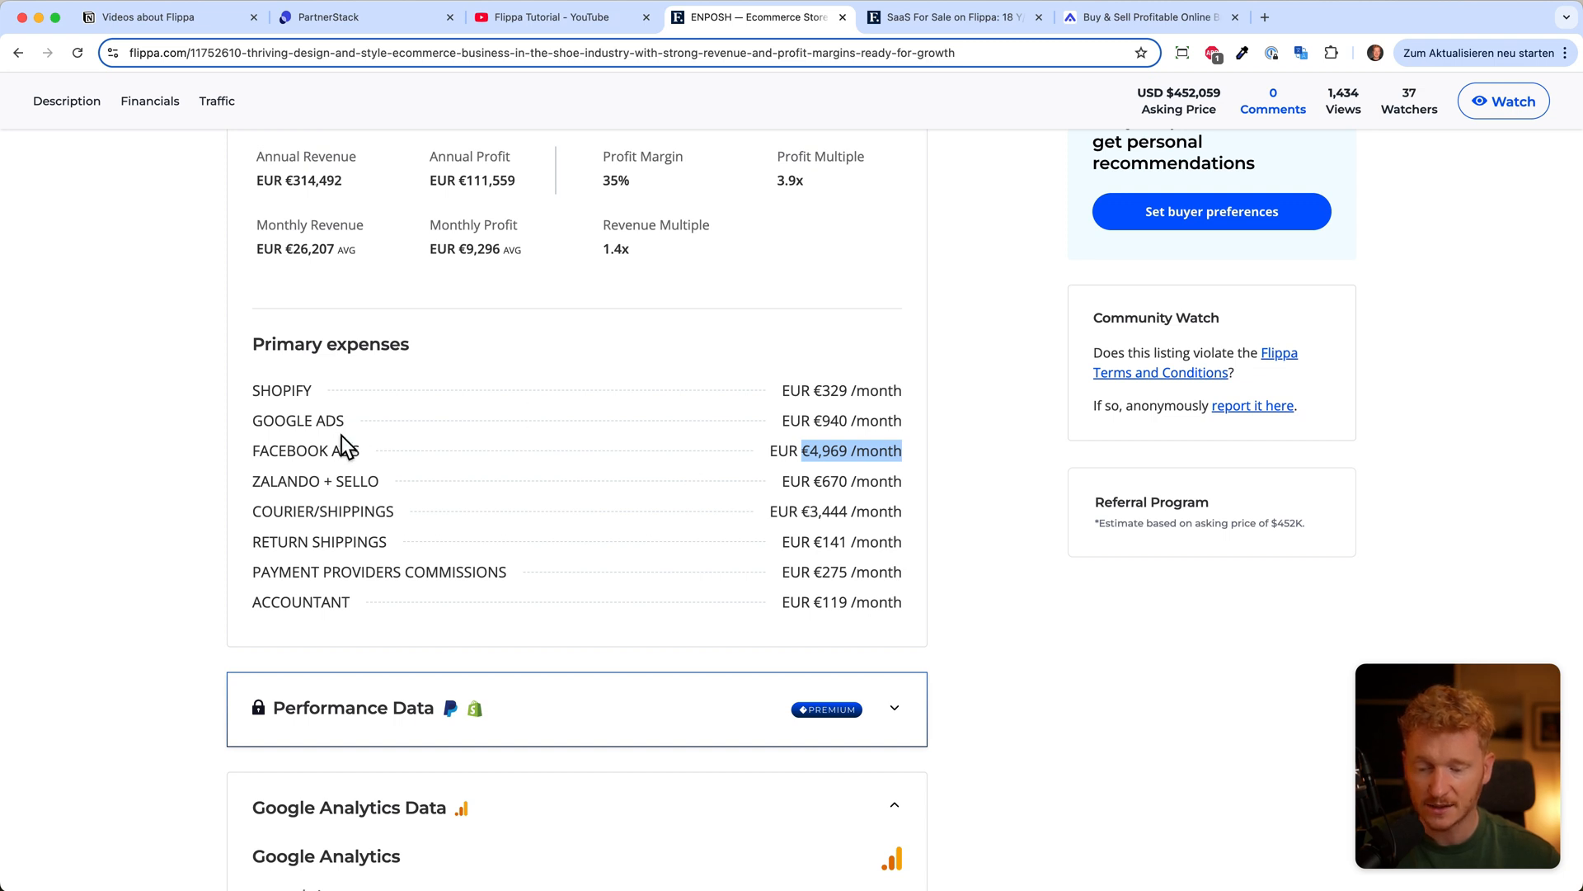
pyautogui.moveTo(843, 424)
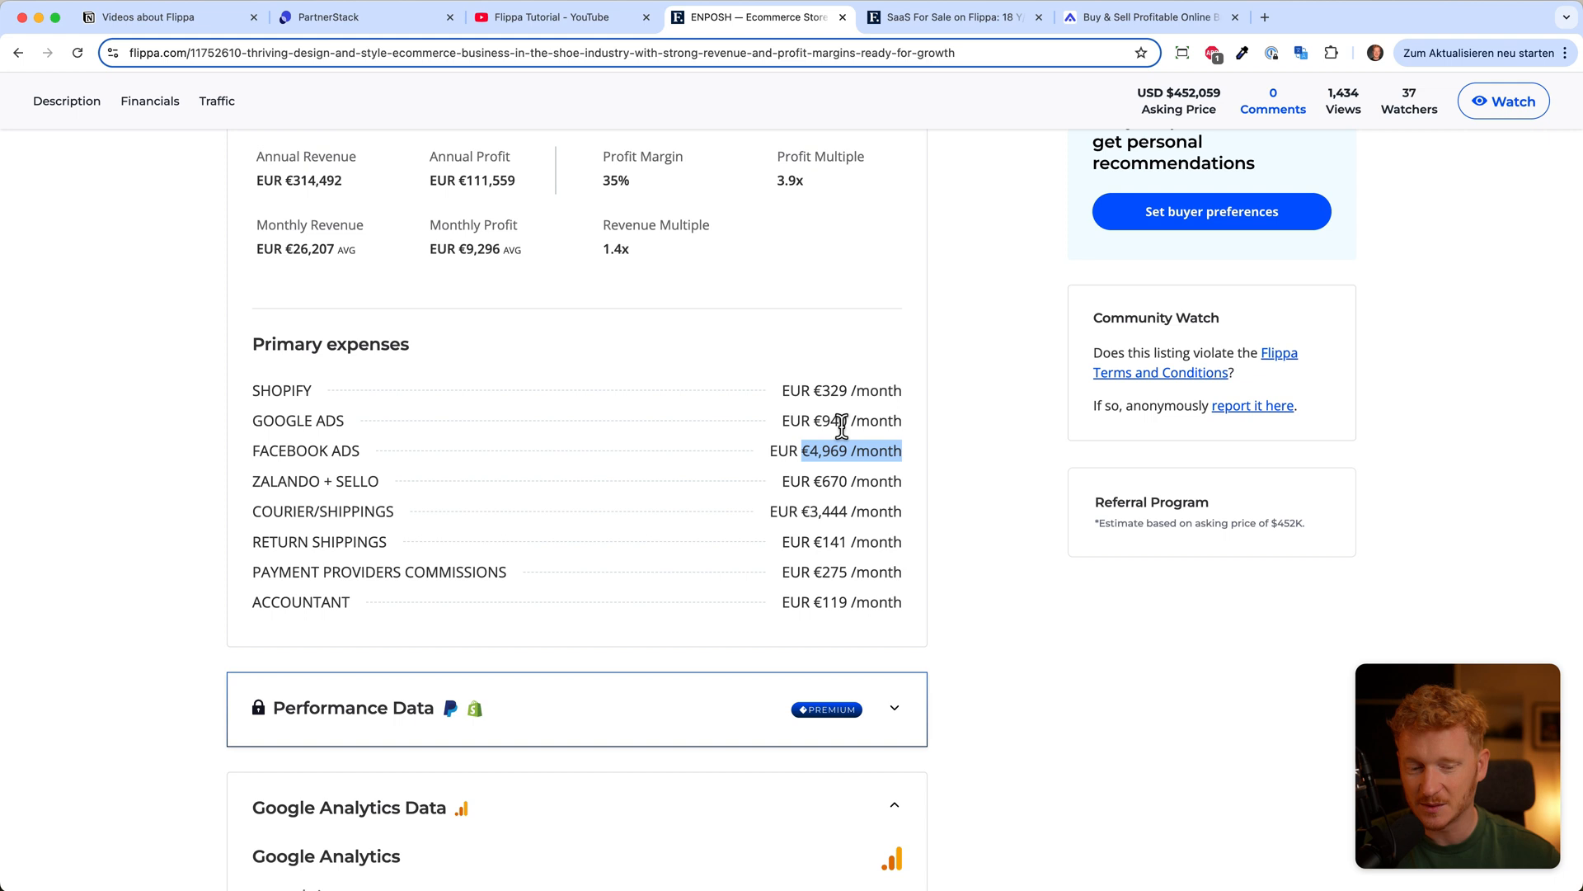
pyautogui.scroll(-3)
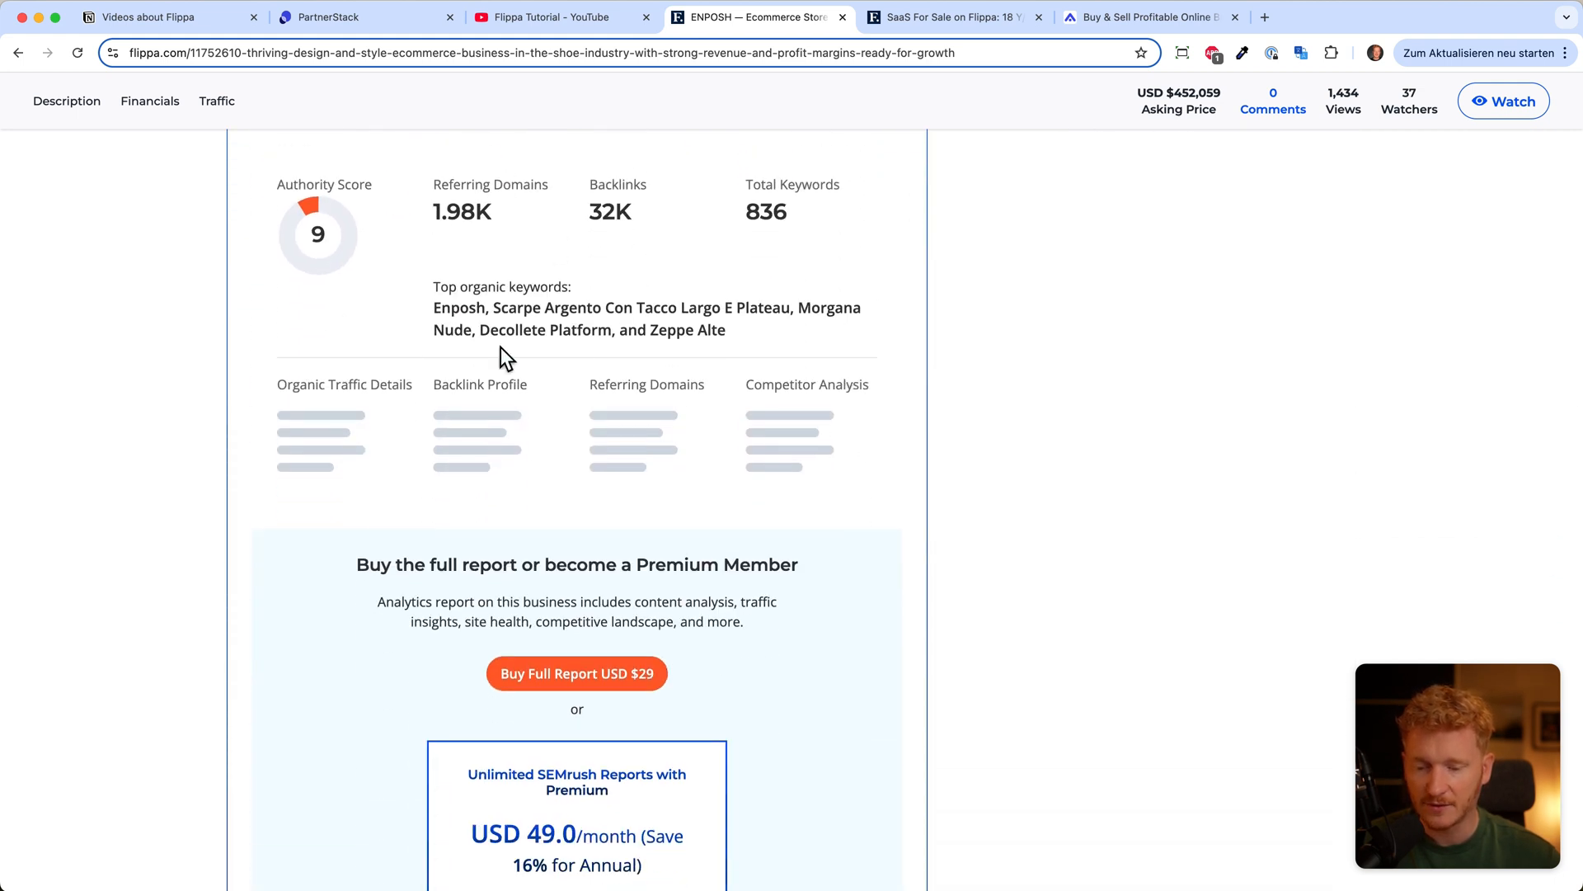
# Step: Follow the listing's Instagram 102,000 followers link to ENPOSH's profile
pyautogui.scroll(3)
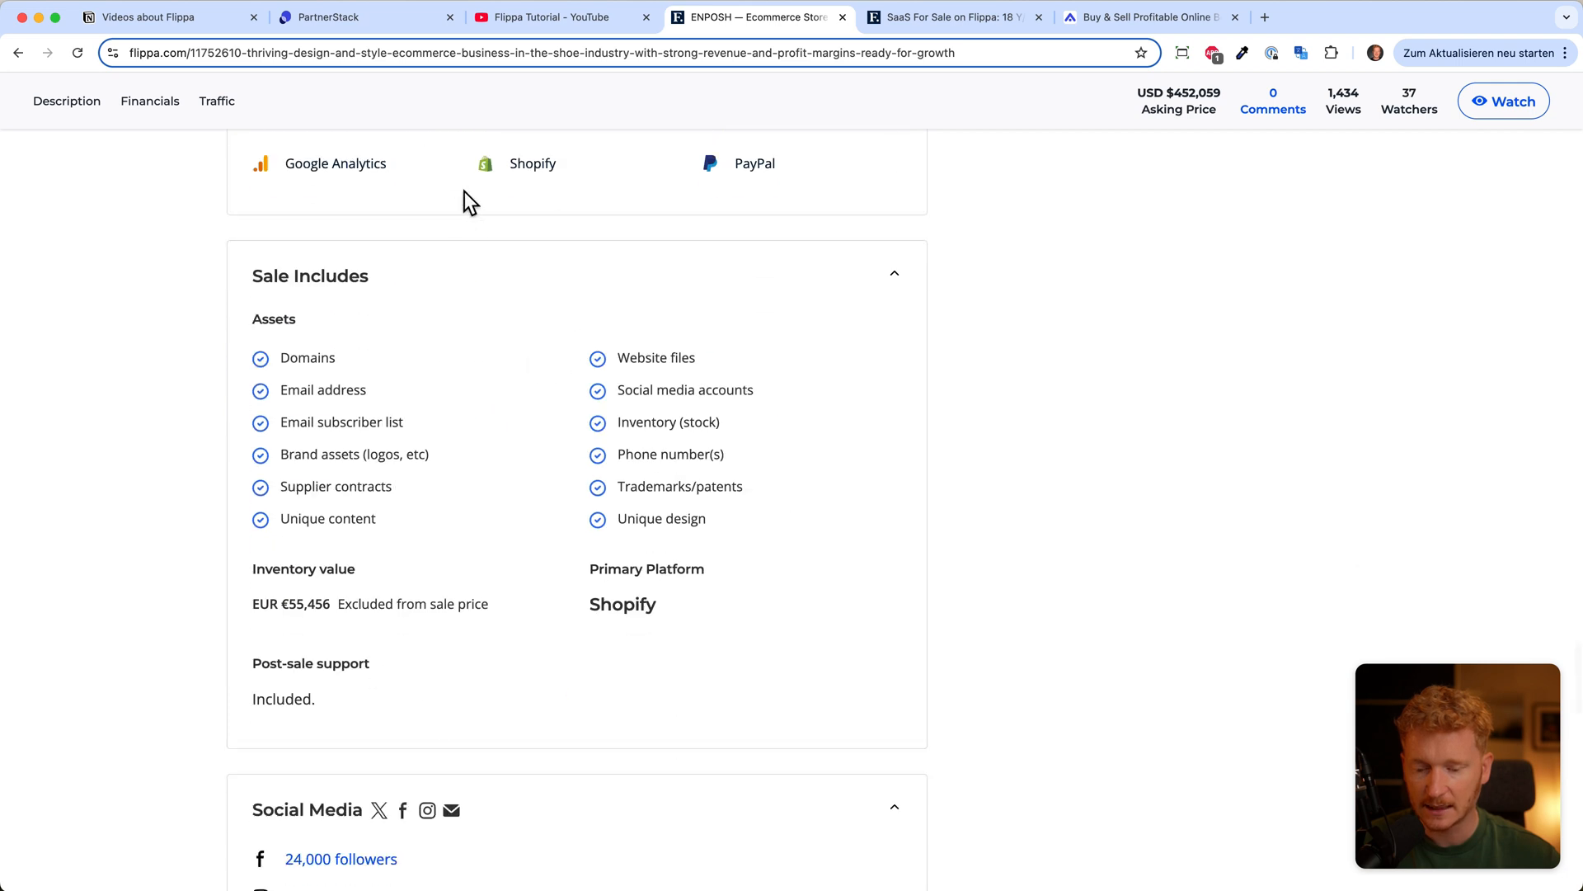
pyautogui.moveTo(761, 190)
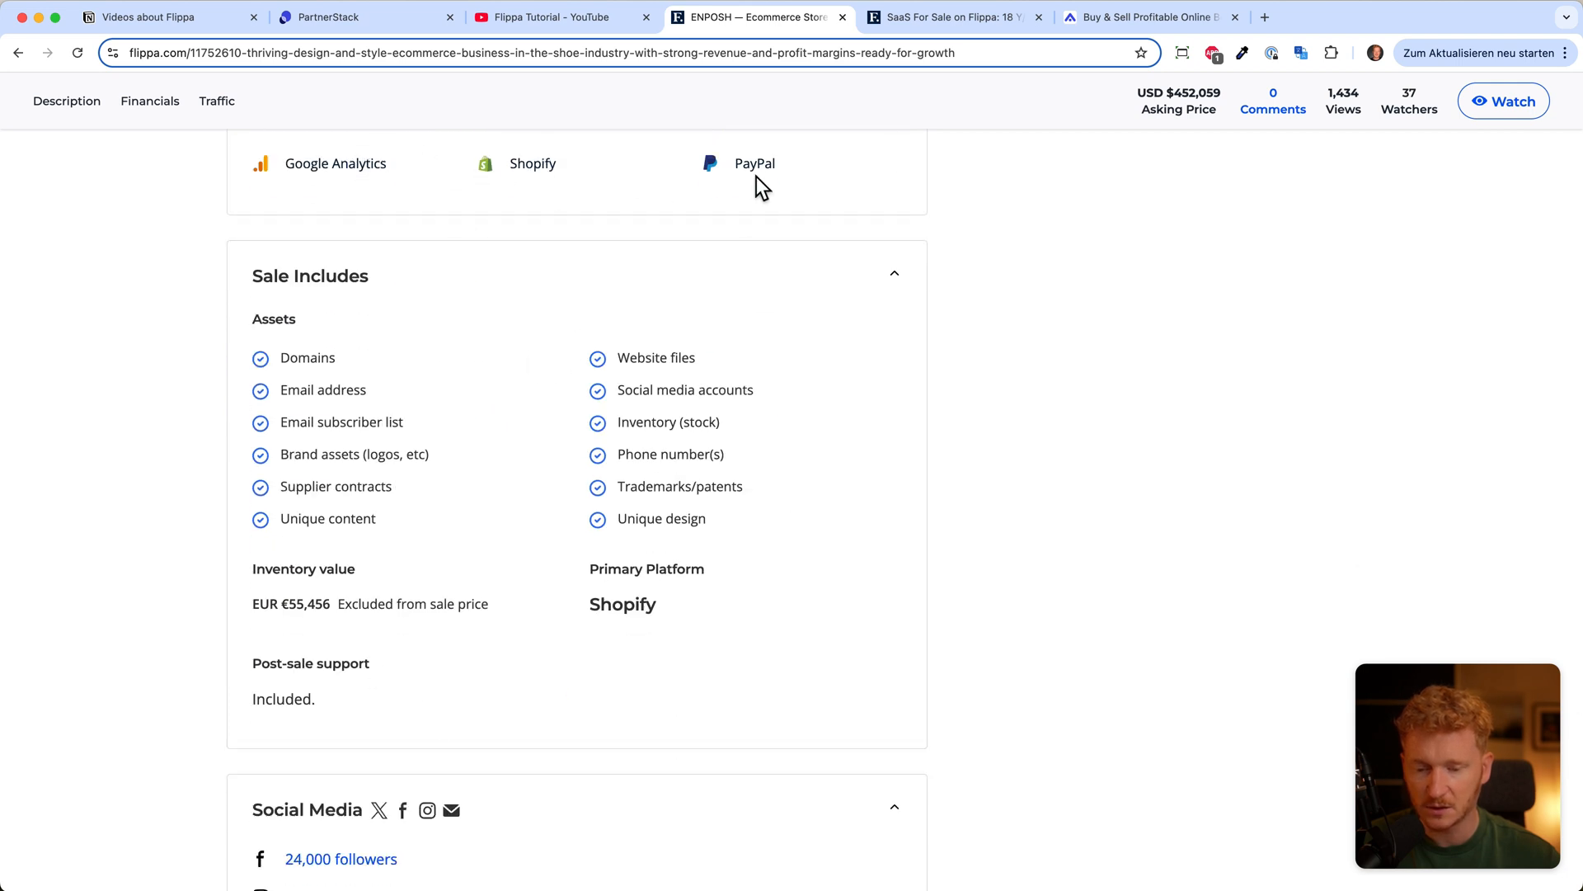
pyautogui.scroll(-3)
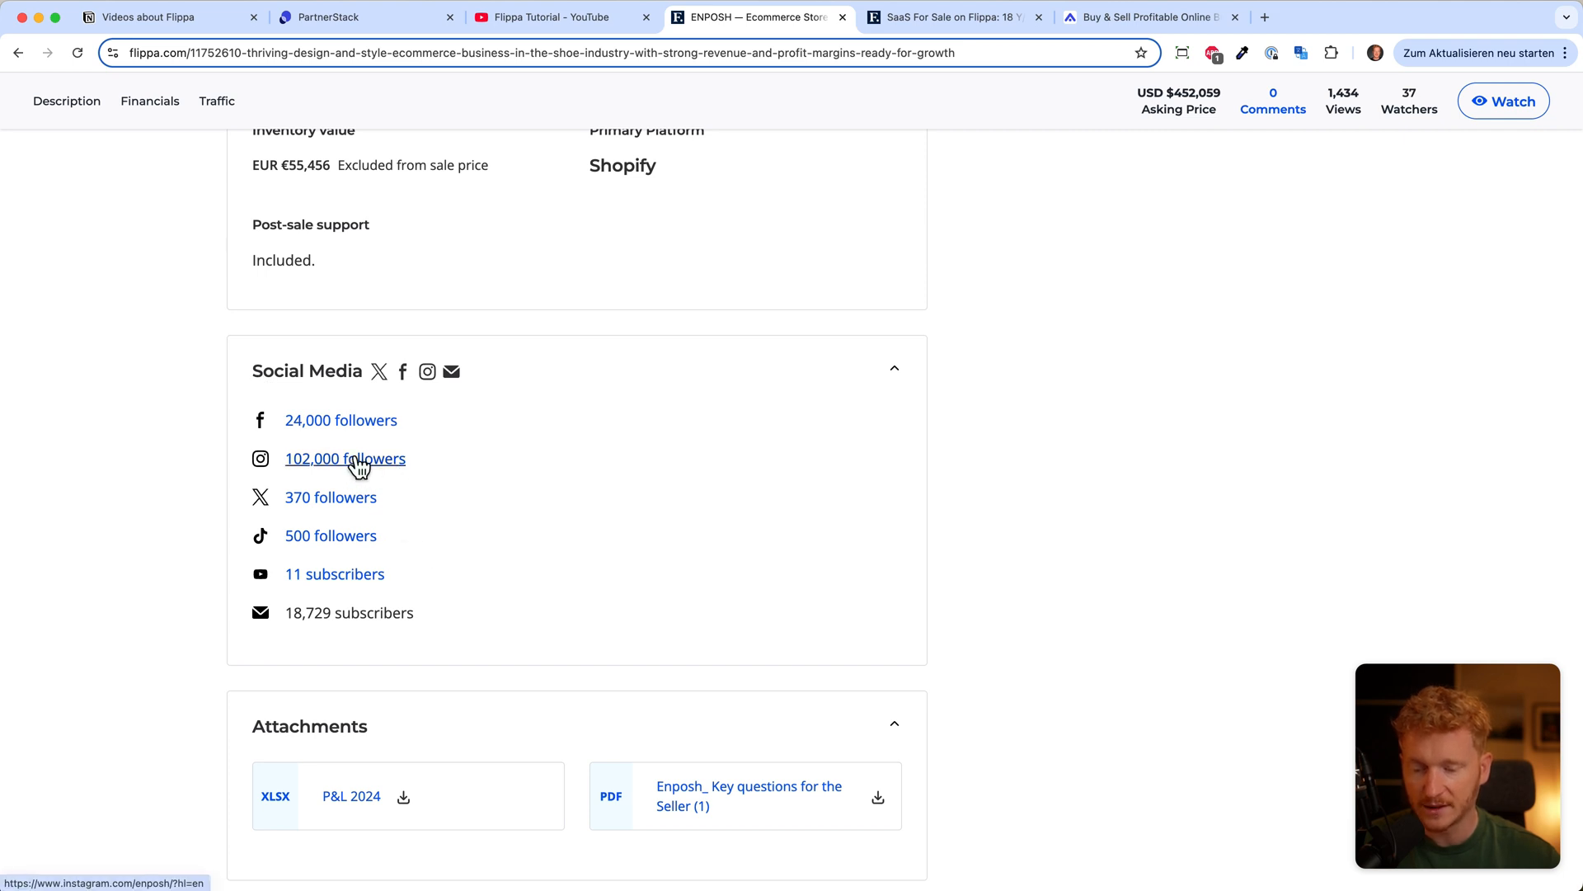
pyautogui.click(344, 458)
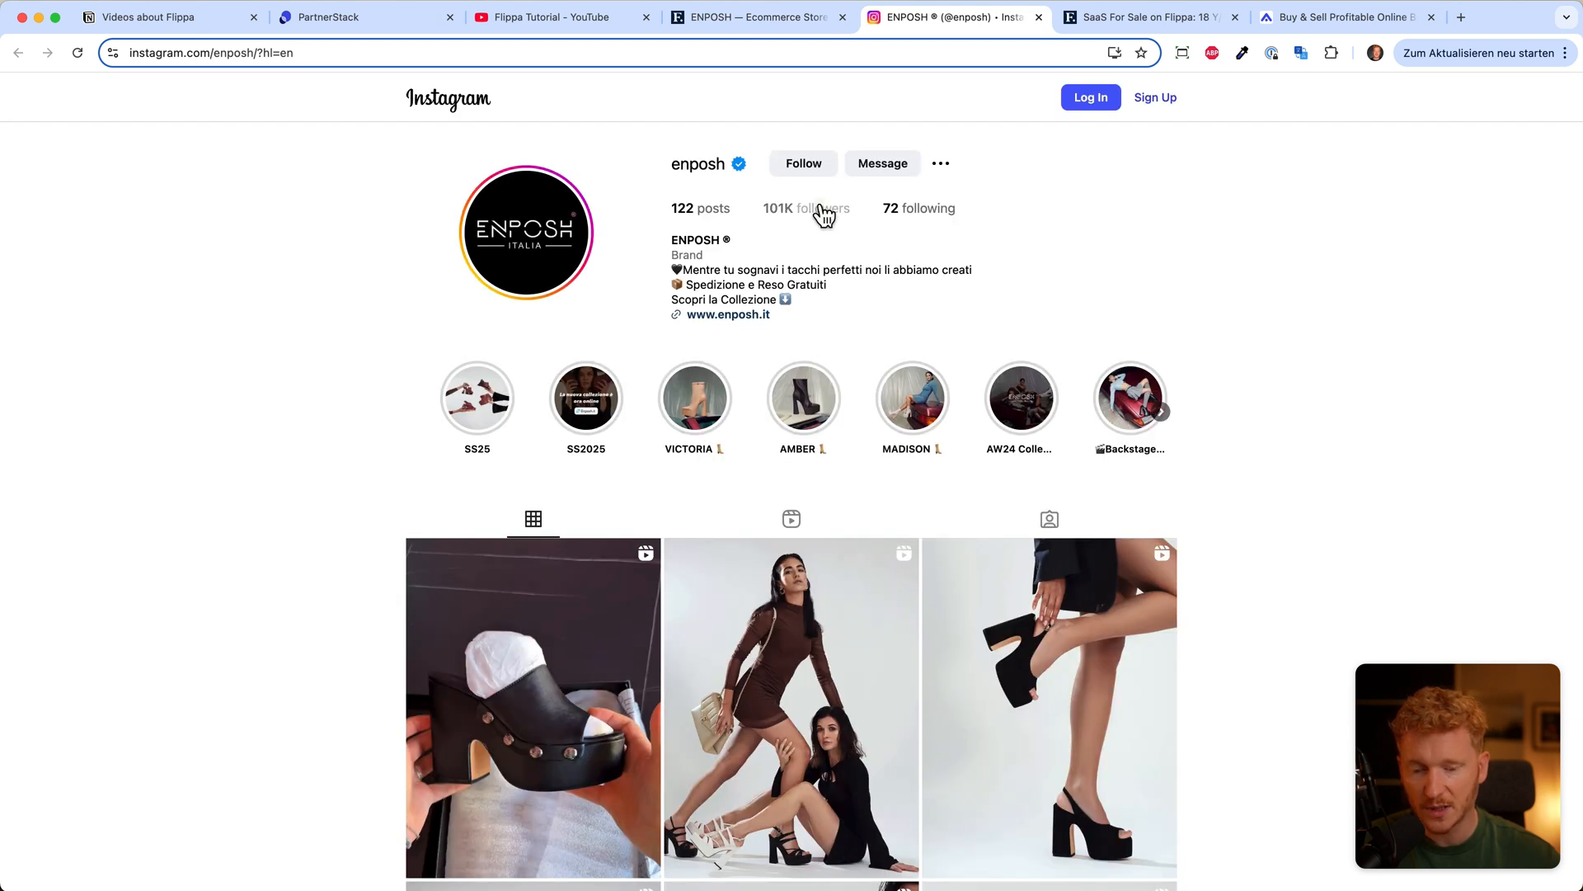
pyautogui.moveTo(957, 347)
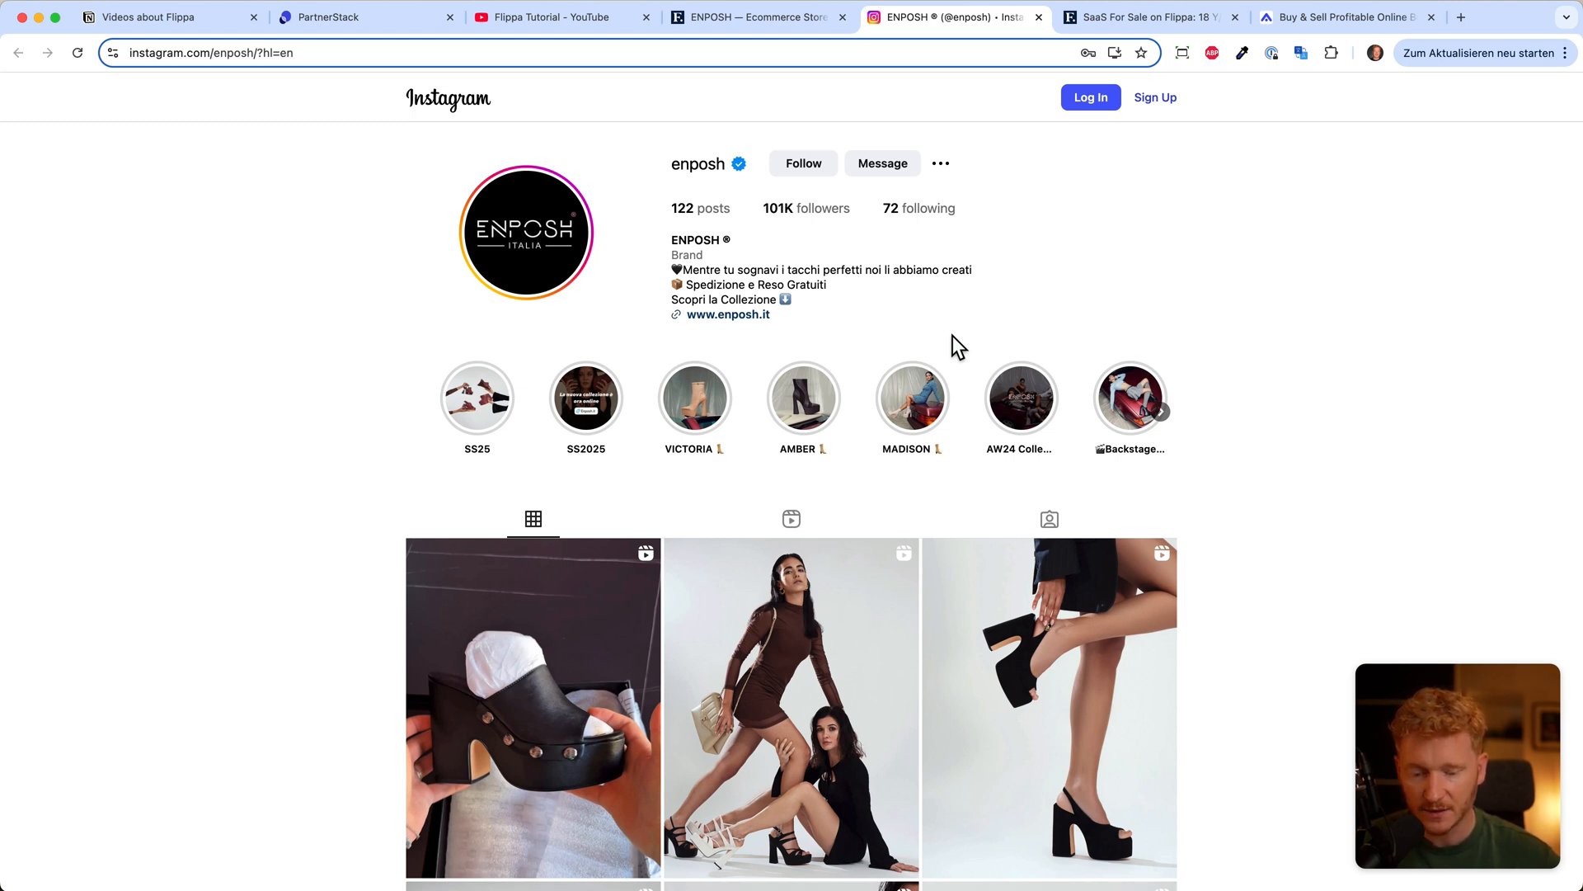
# Step: Go back from the ENPOSH listing through the Shopify results to the Flippa home page
pyautogui.scroll(-3)
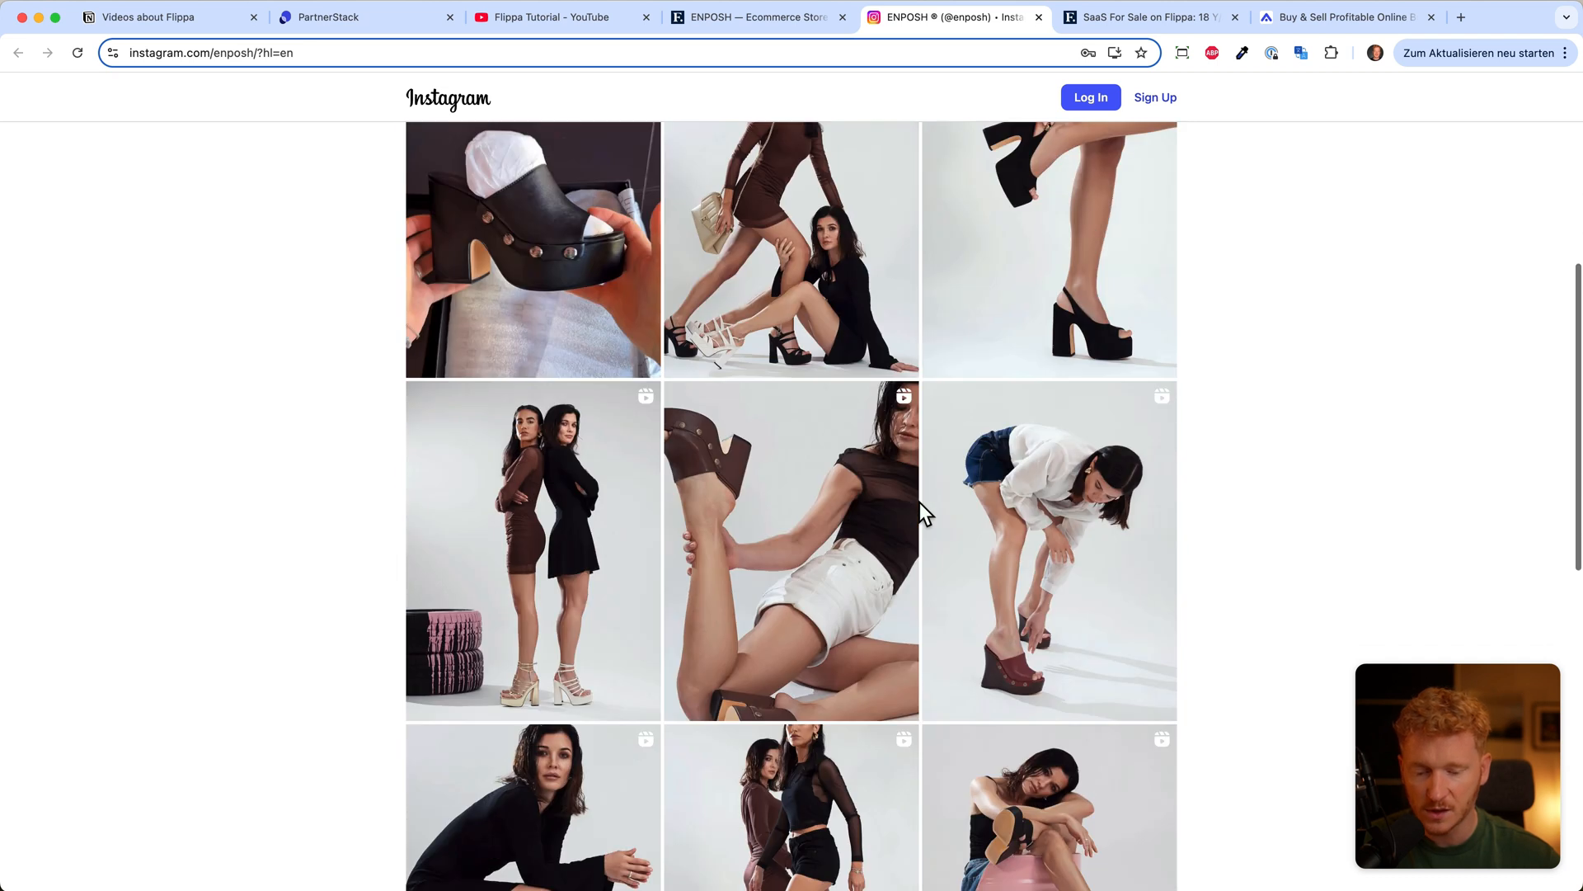
pyautogui.scroll(3)
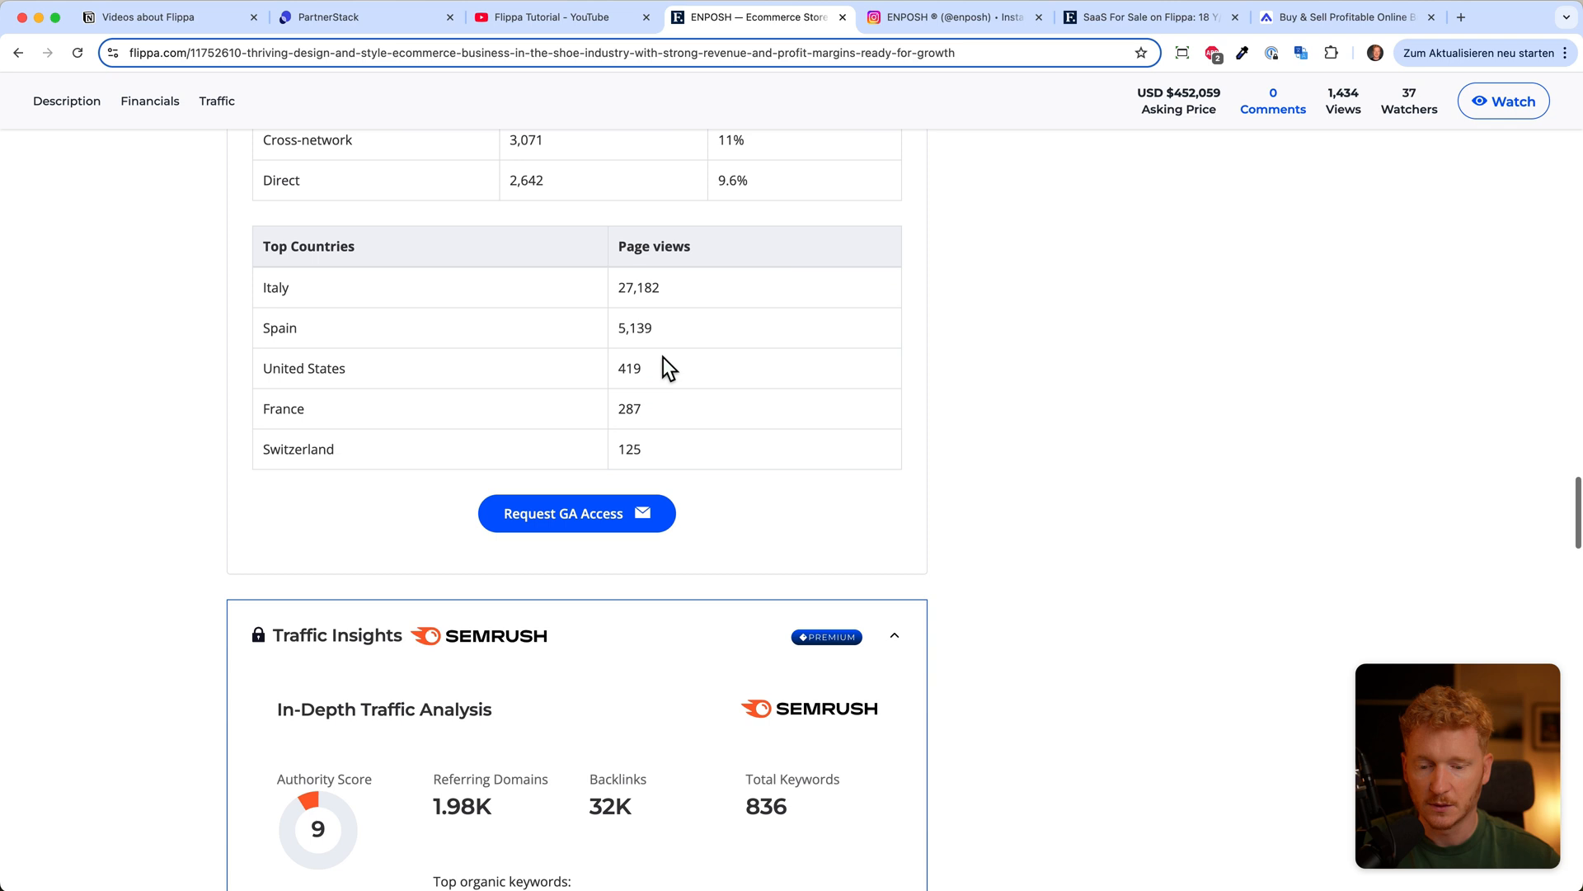
pyautogui.scroll(3)
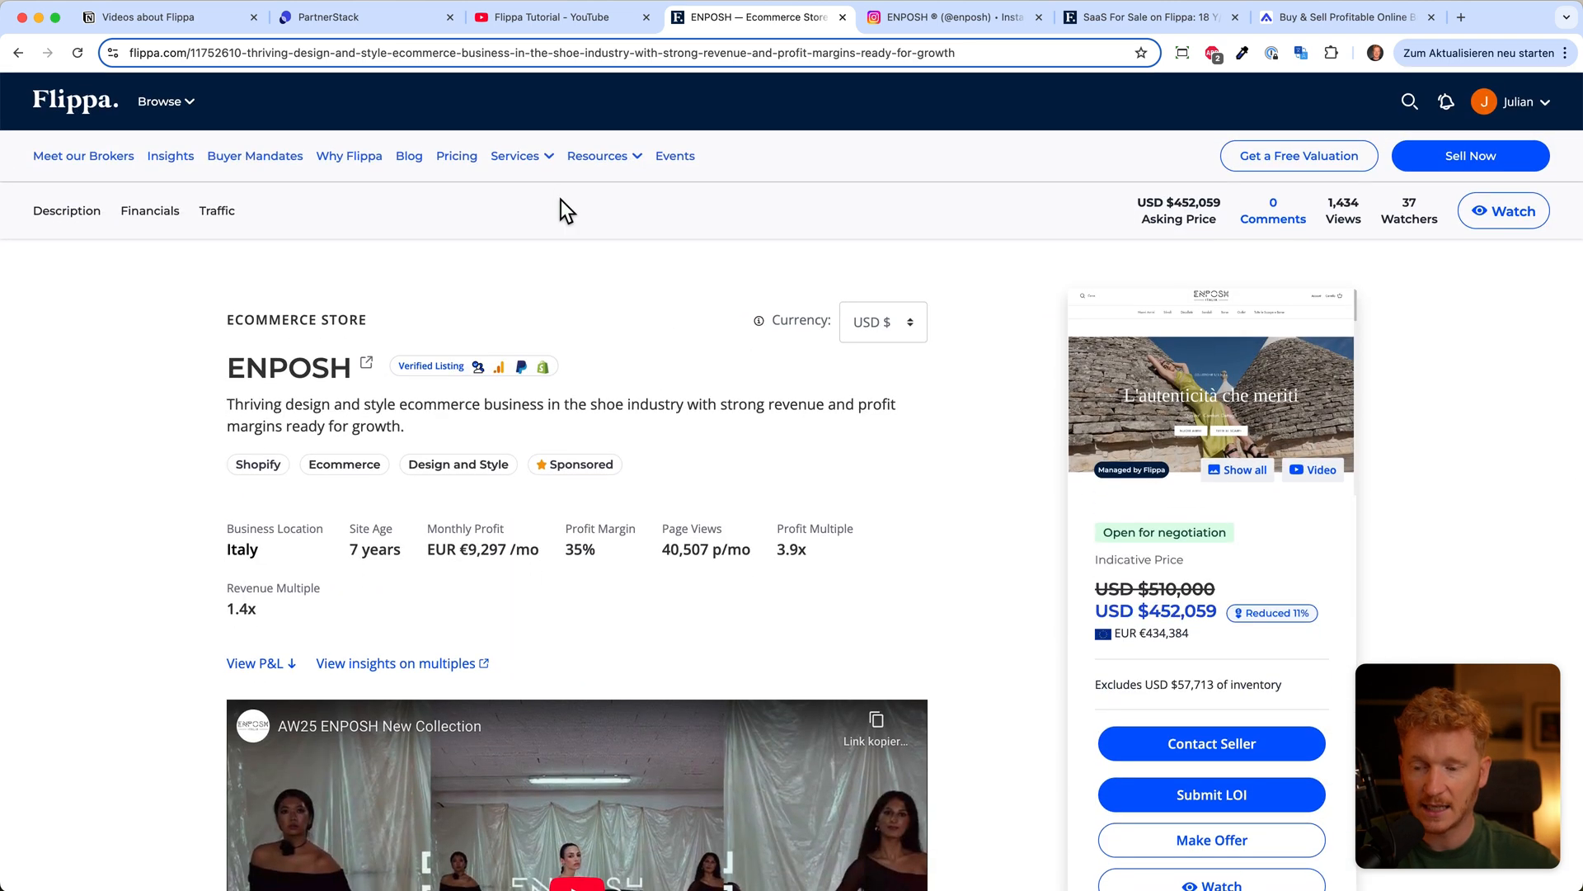
pyautogui.click(74, 101)
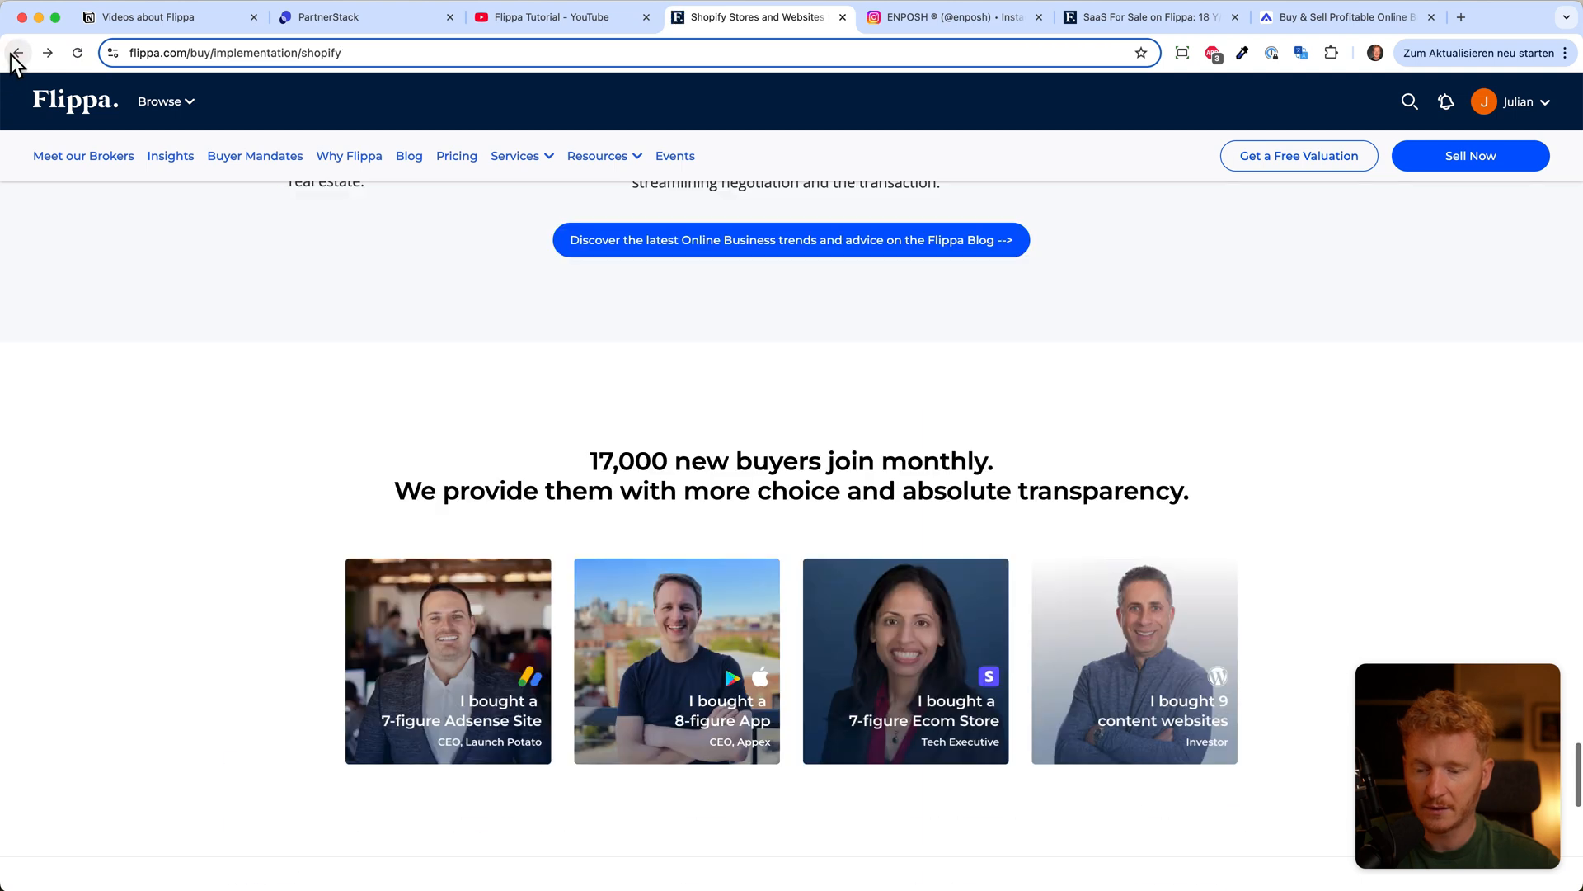
pyautogui.click(19, 53)
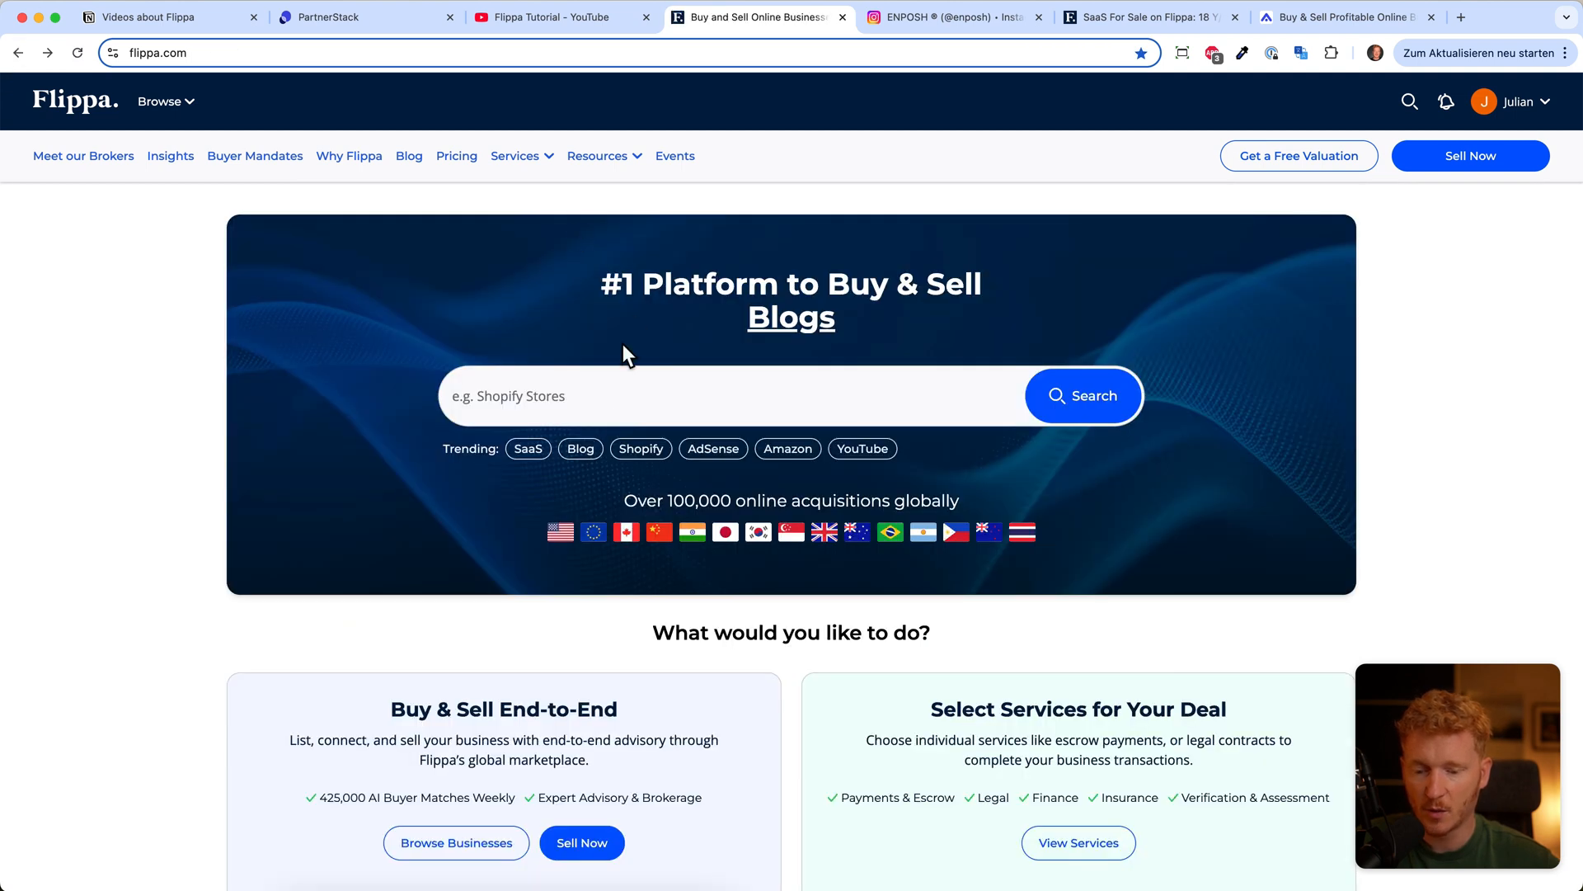
pyautogui.click(555, 16)
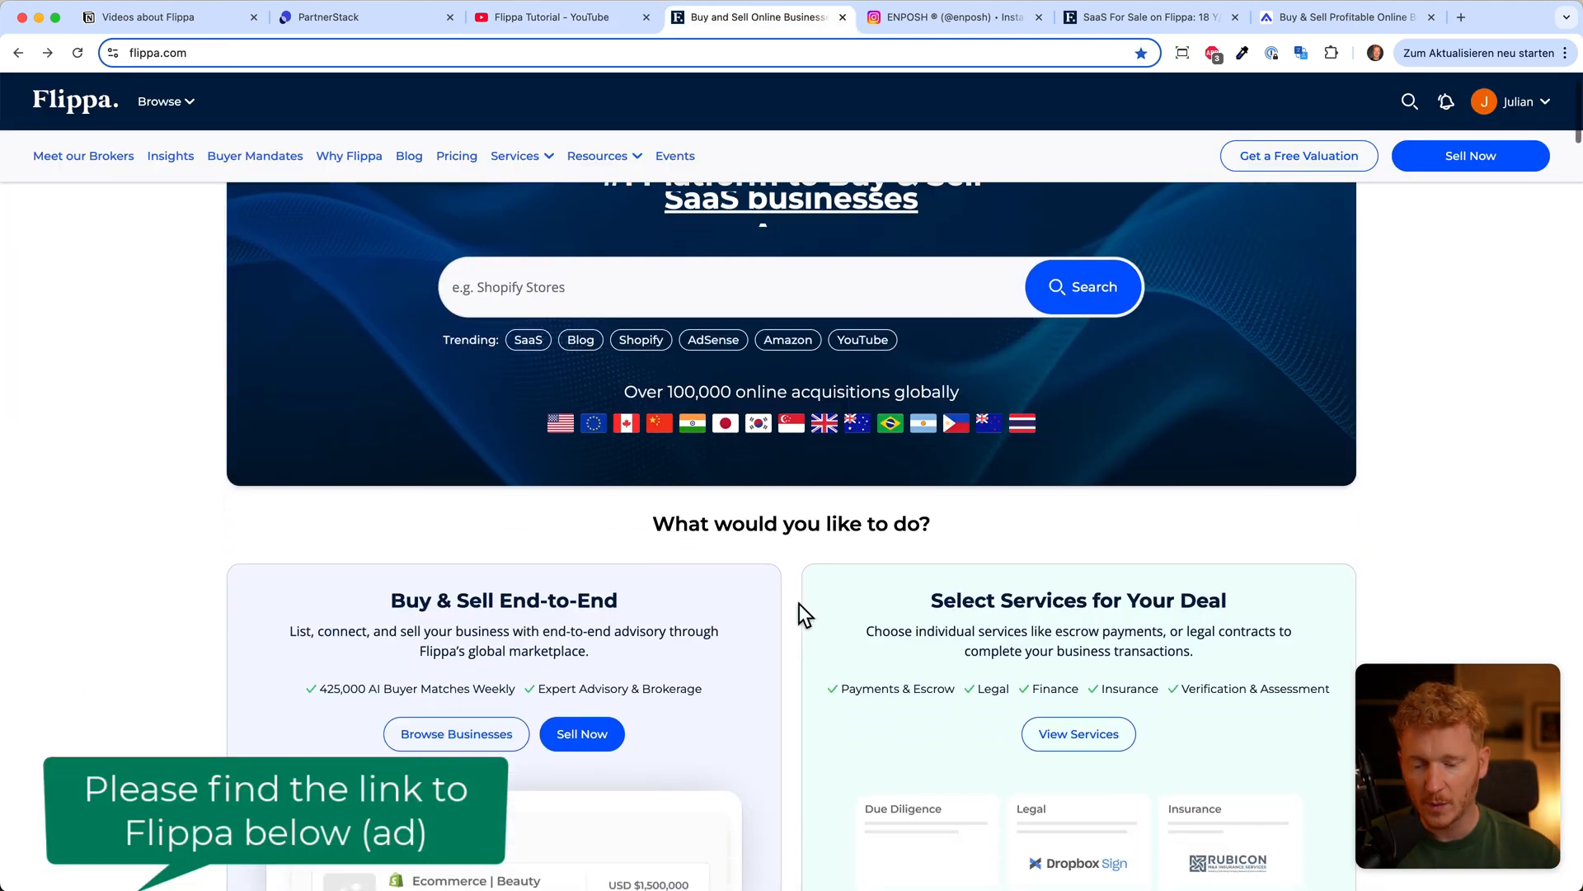
pyautogui.scroll(-3)
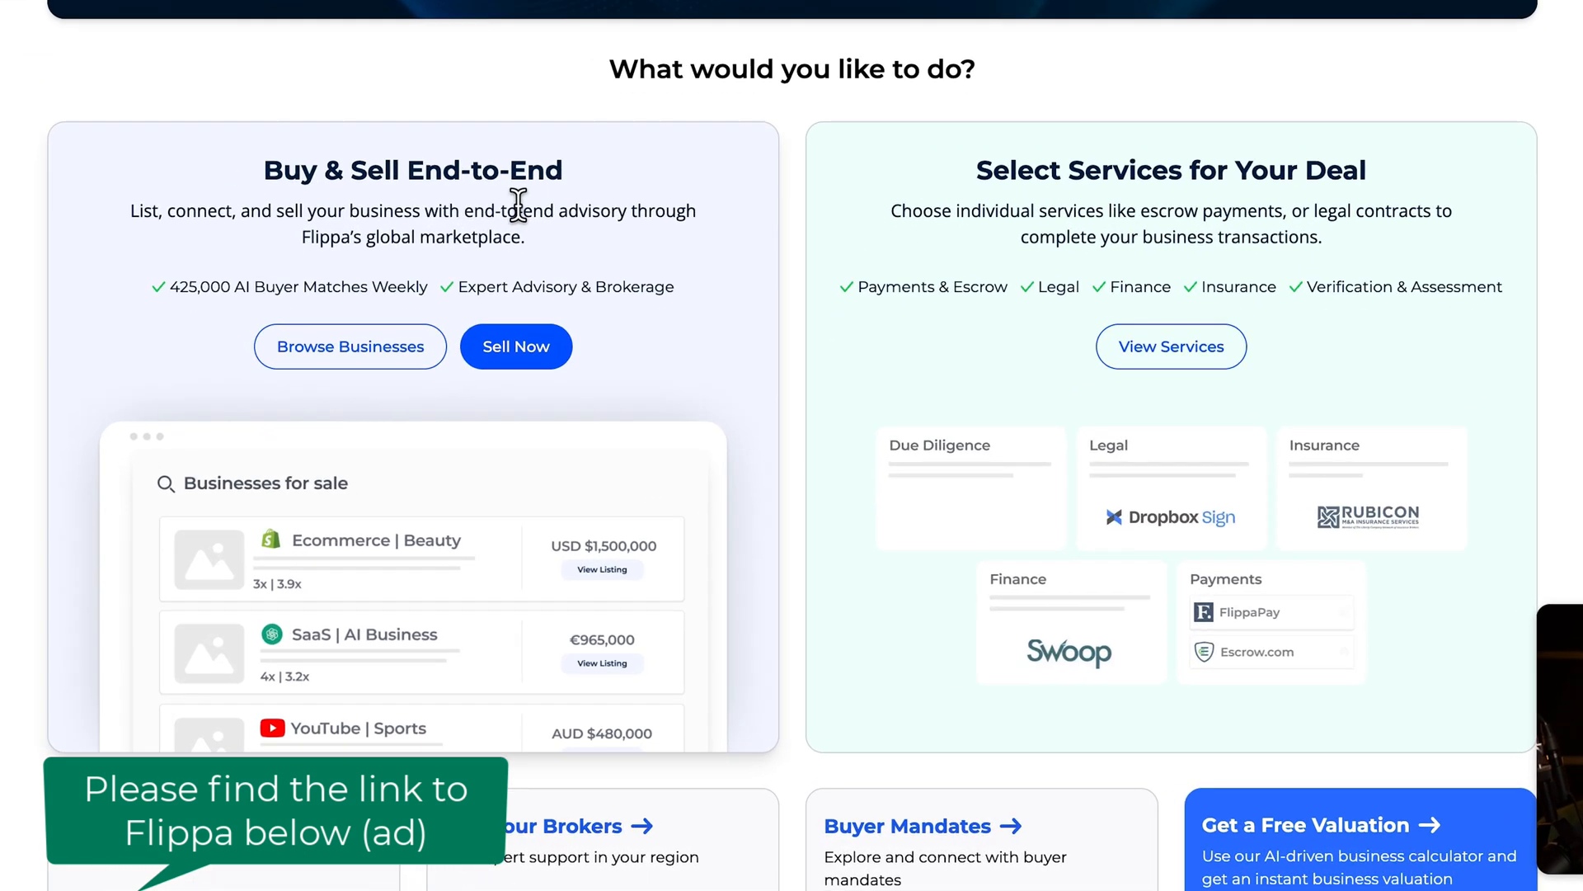
pyautogui.scroll(3)
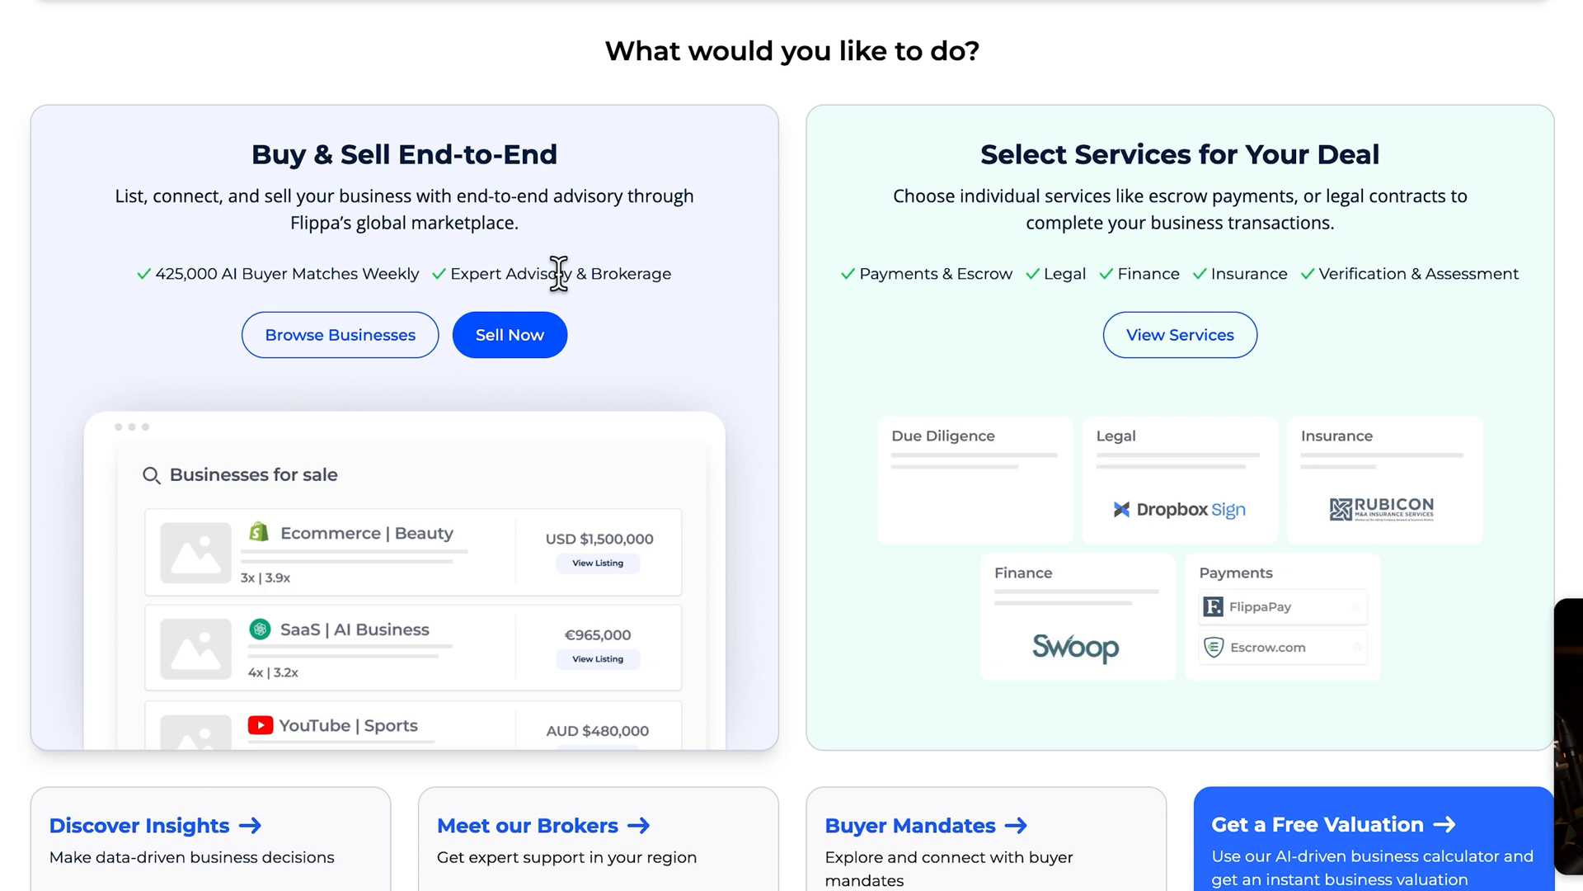
pyautogui.moveTo(603, 281)
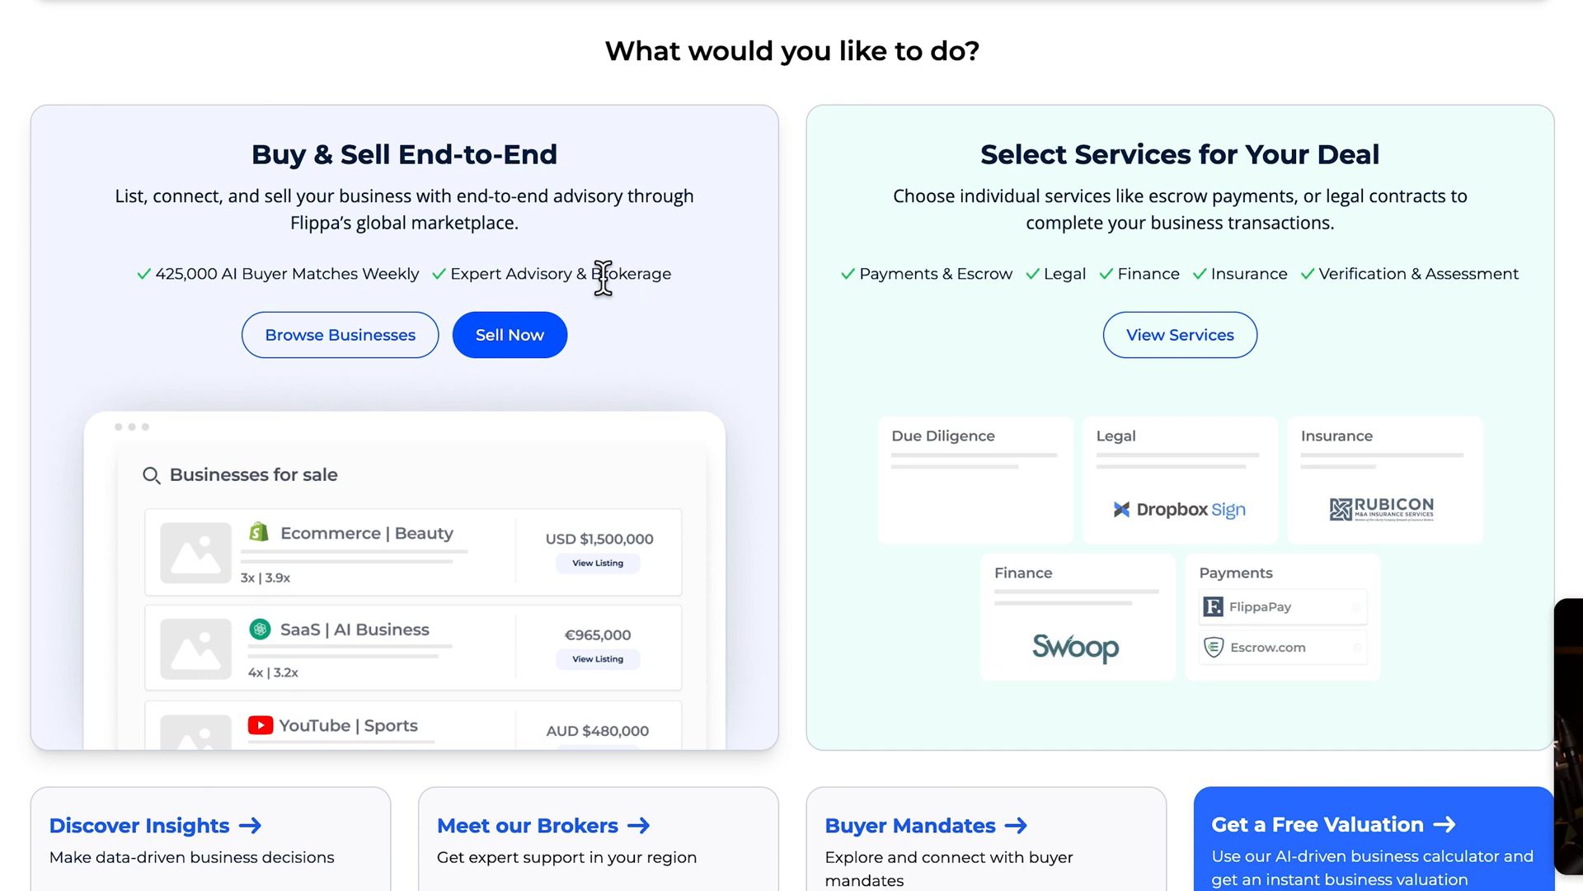
pyautogui.moveTo(404, 498)
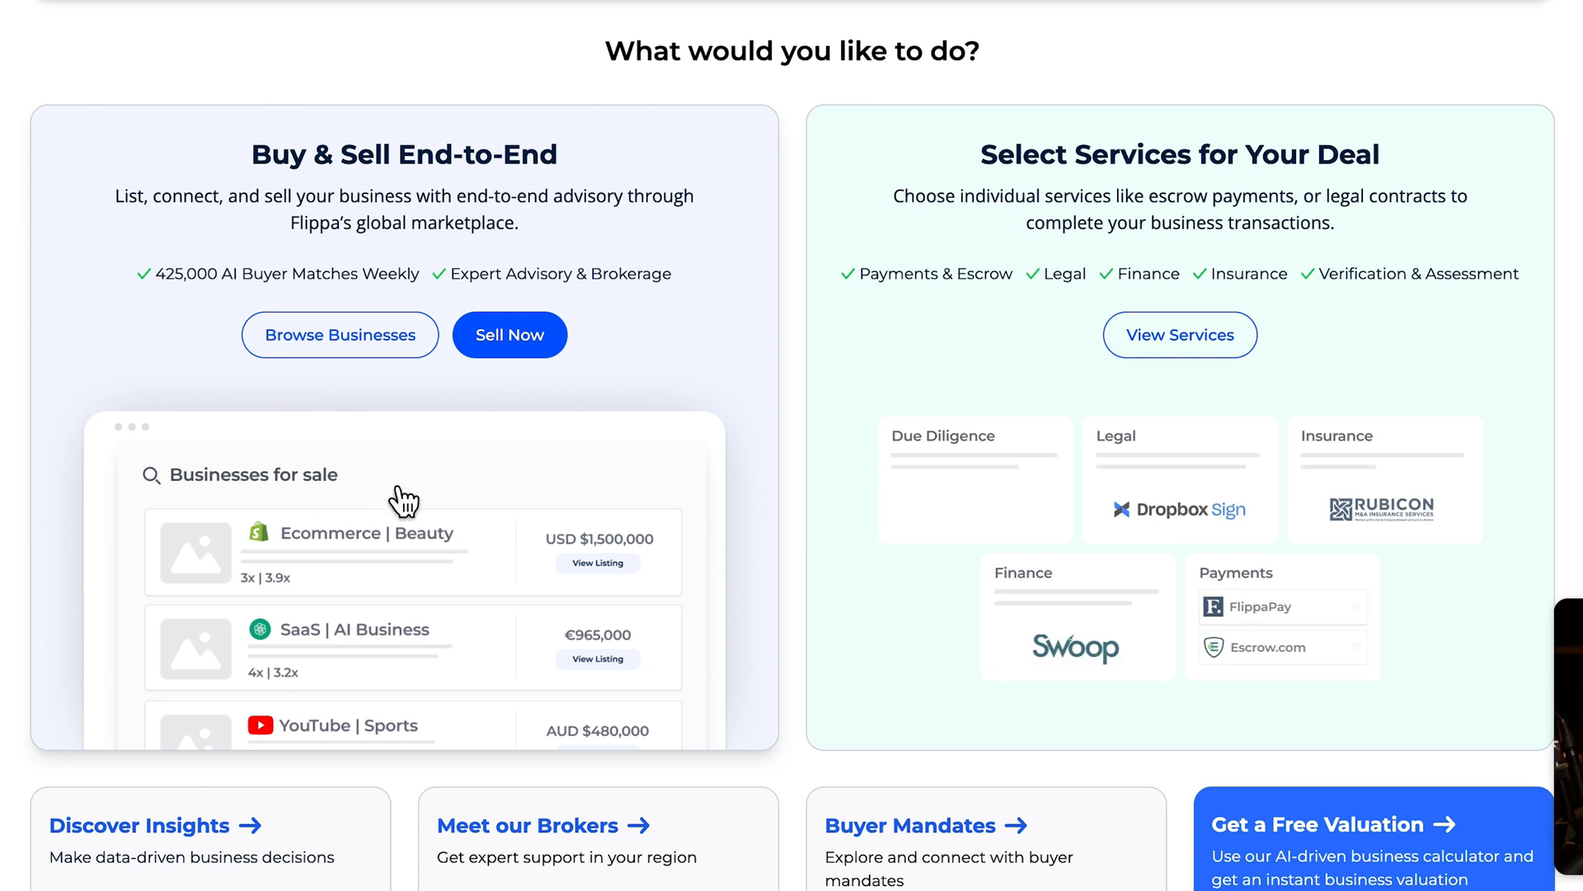
pyautogui.moveTo(322, 273)
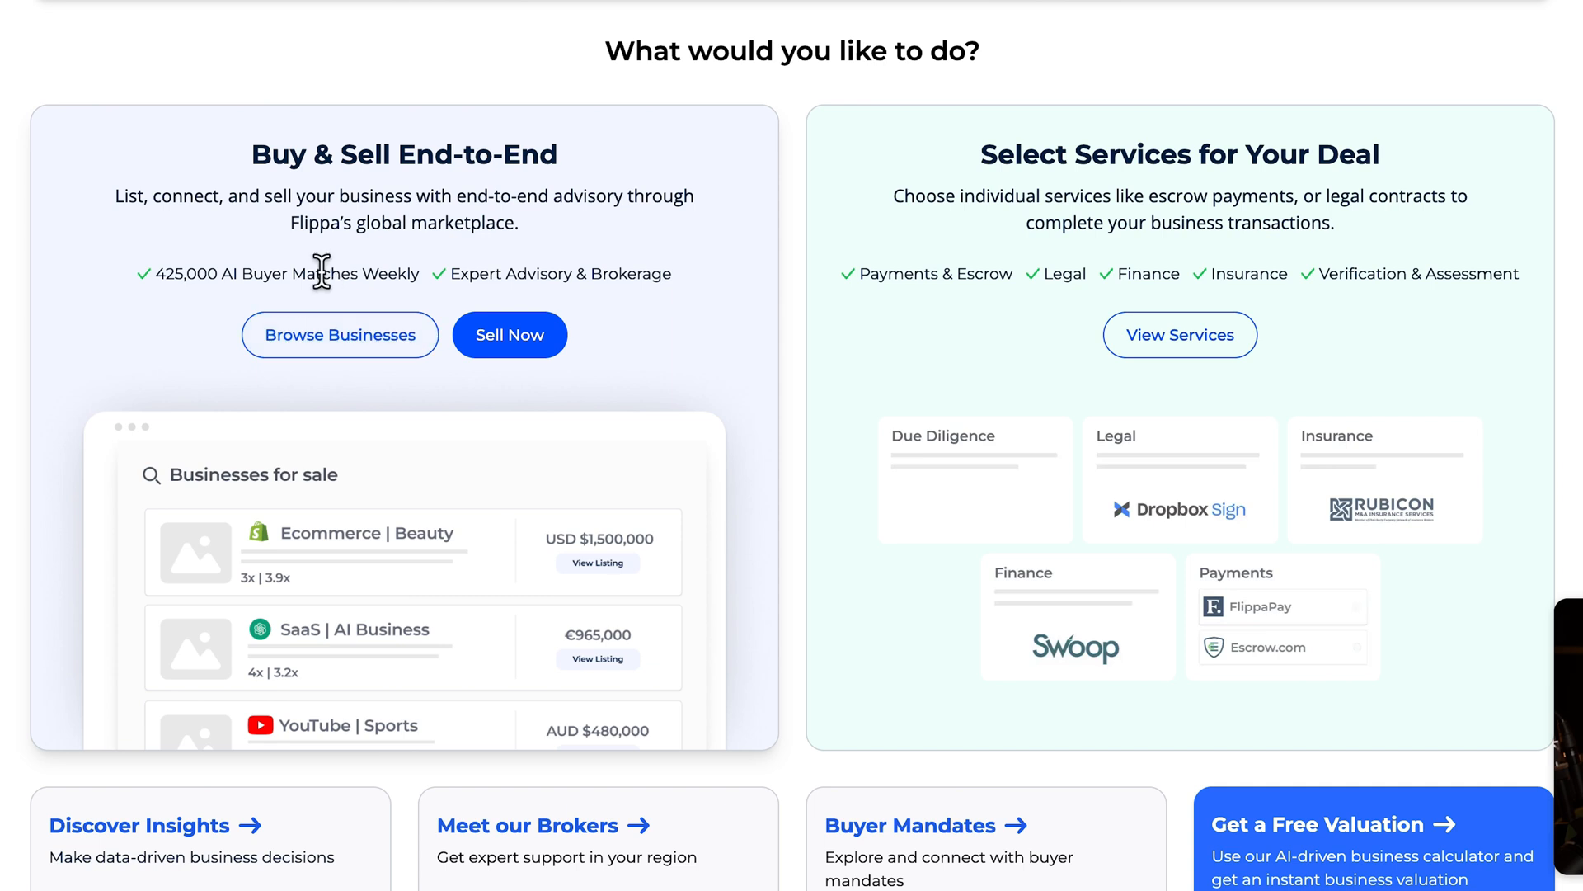
pyautogui.moveTo(714, 269)
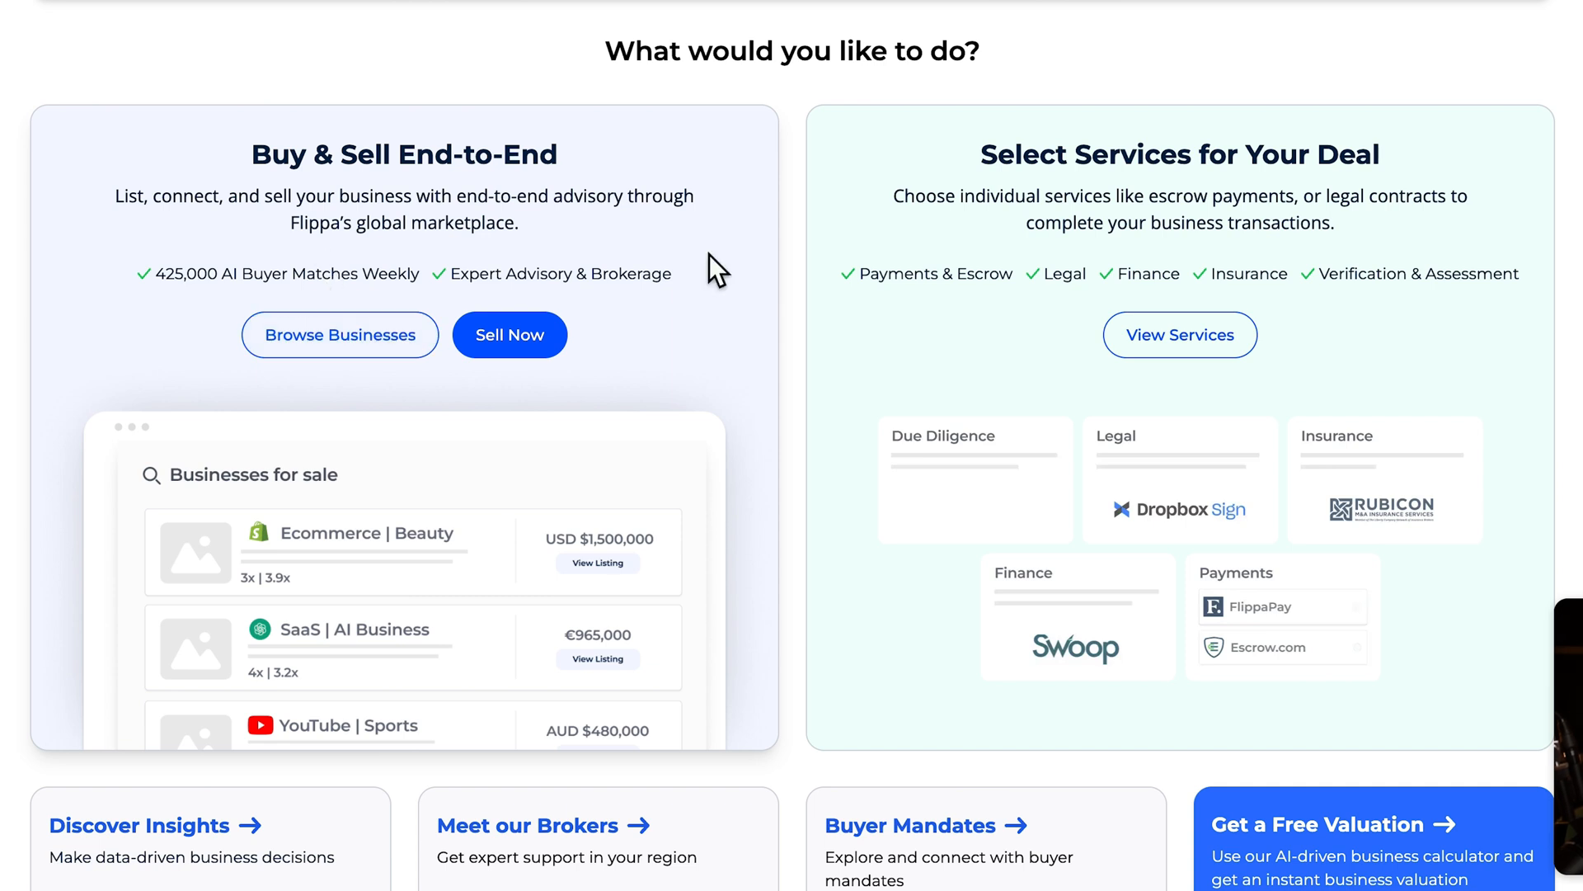
pyautogui.moveTo(961, 224)
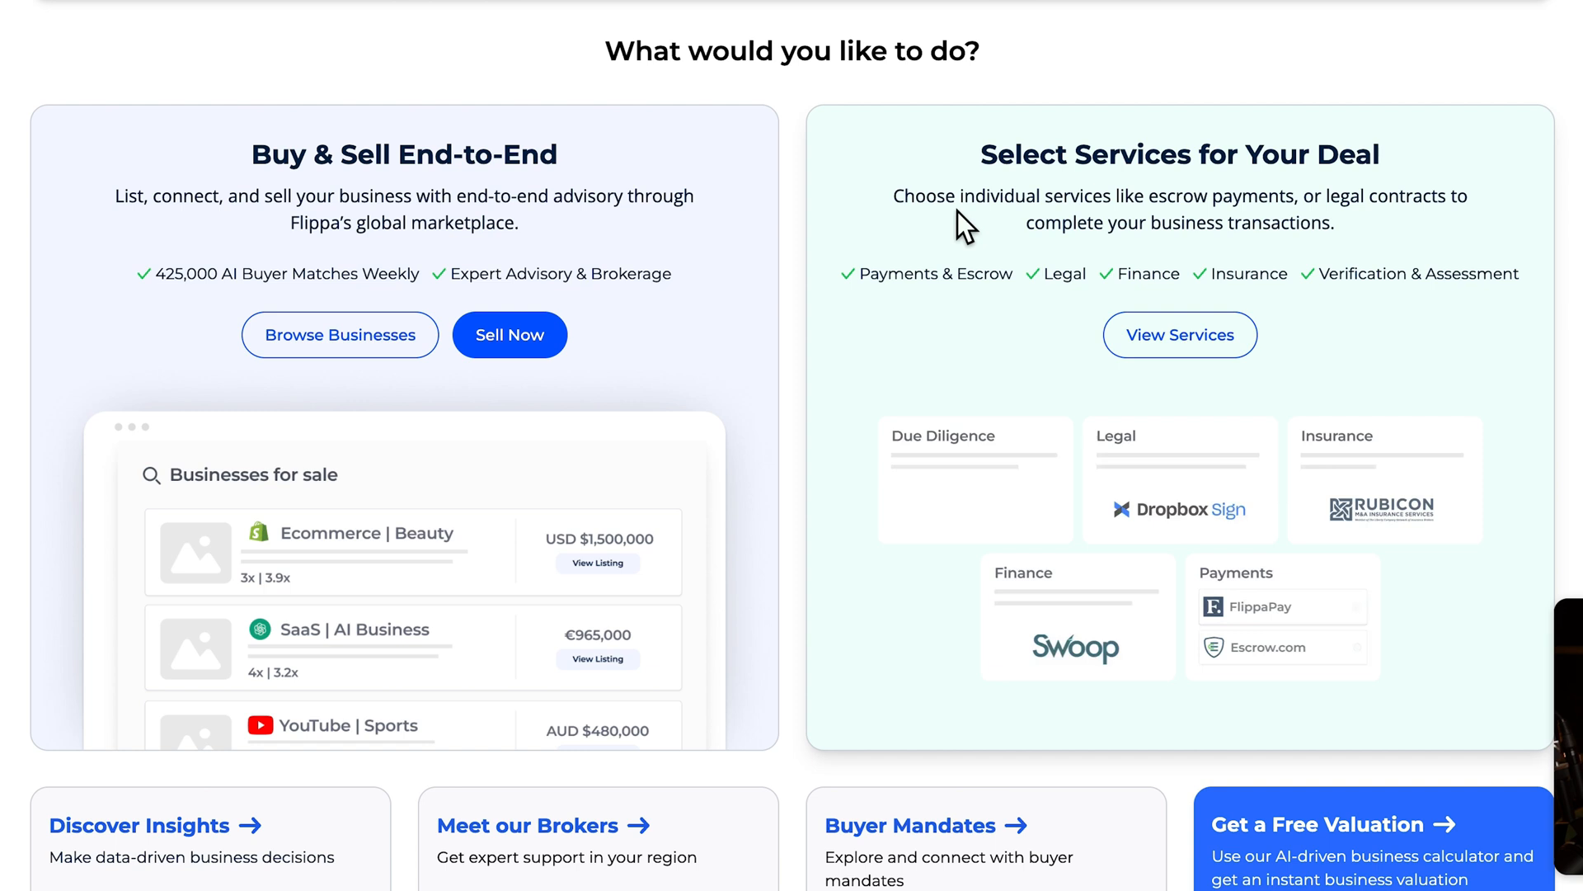
pyautogui.moveTo(879, 279)
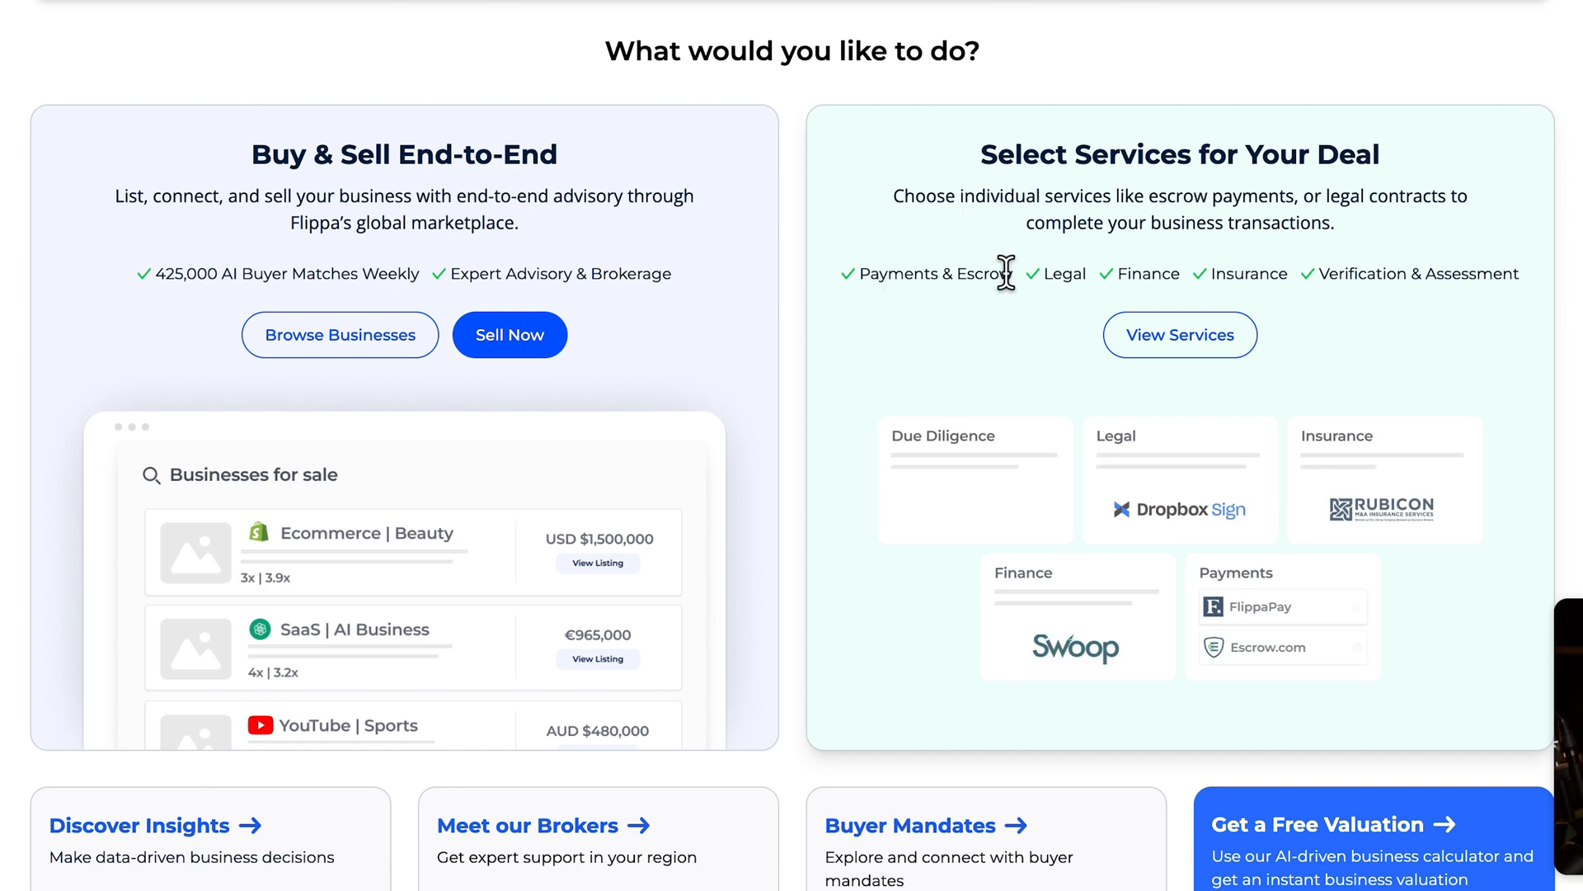
pyautogui.moveTo(1019, 303)
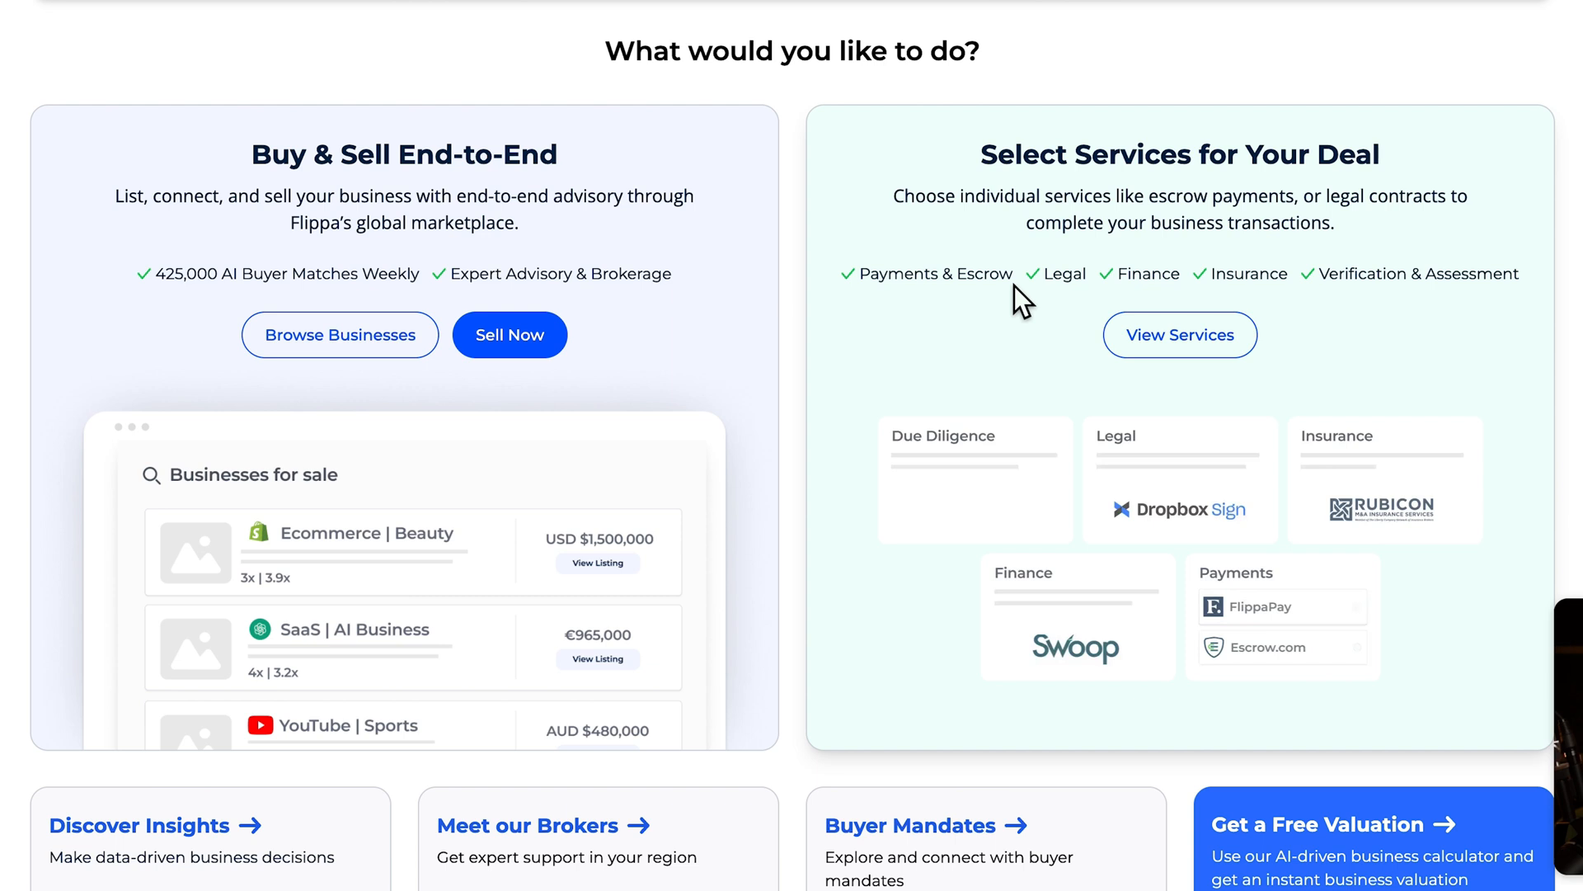
pyautogui.moveTo(1056, 277)
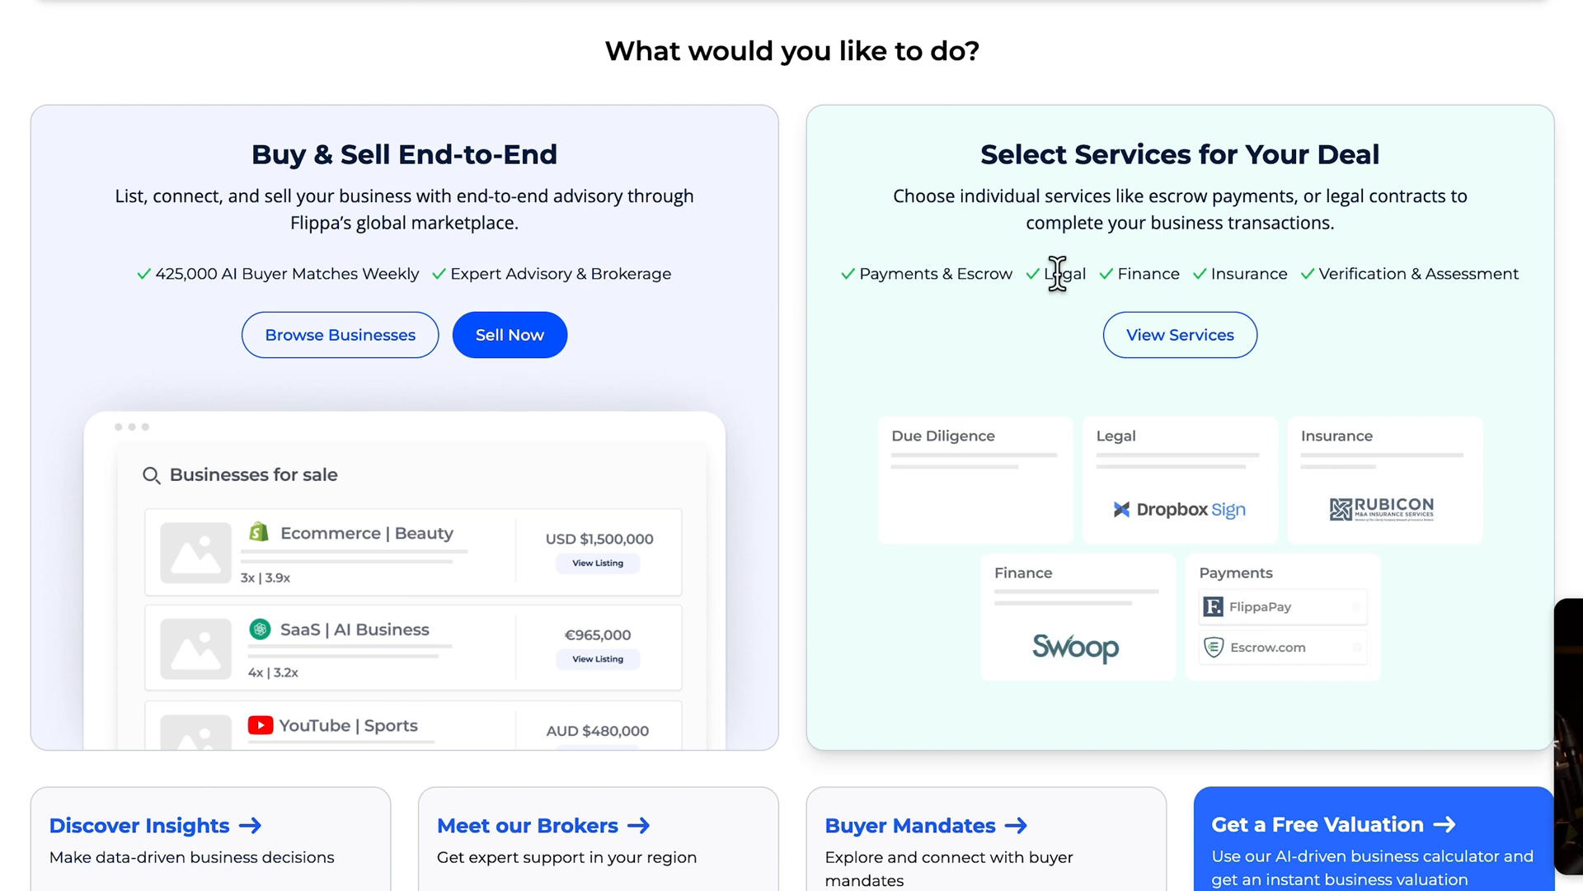
pyautogui.moveTo(1099, 304)
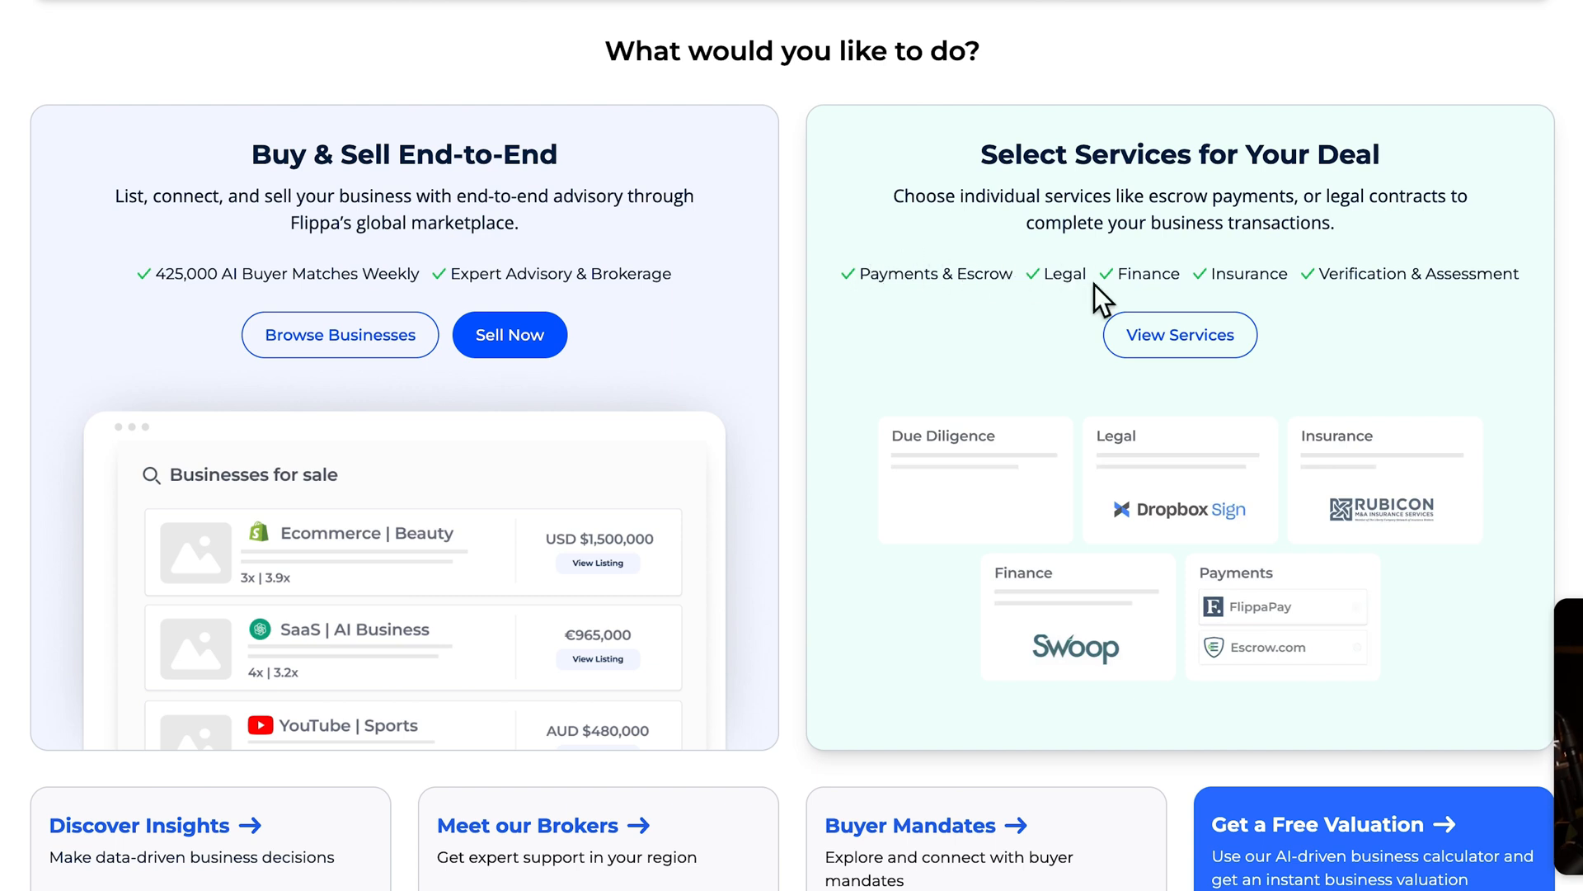
pyautogui.moveTo(1170, 263)
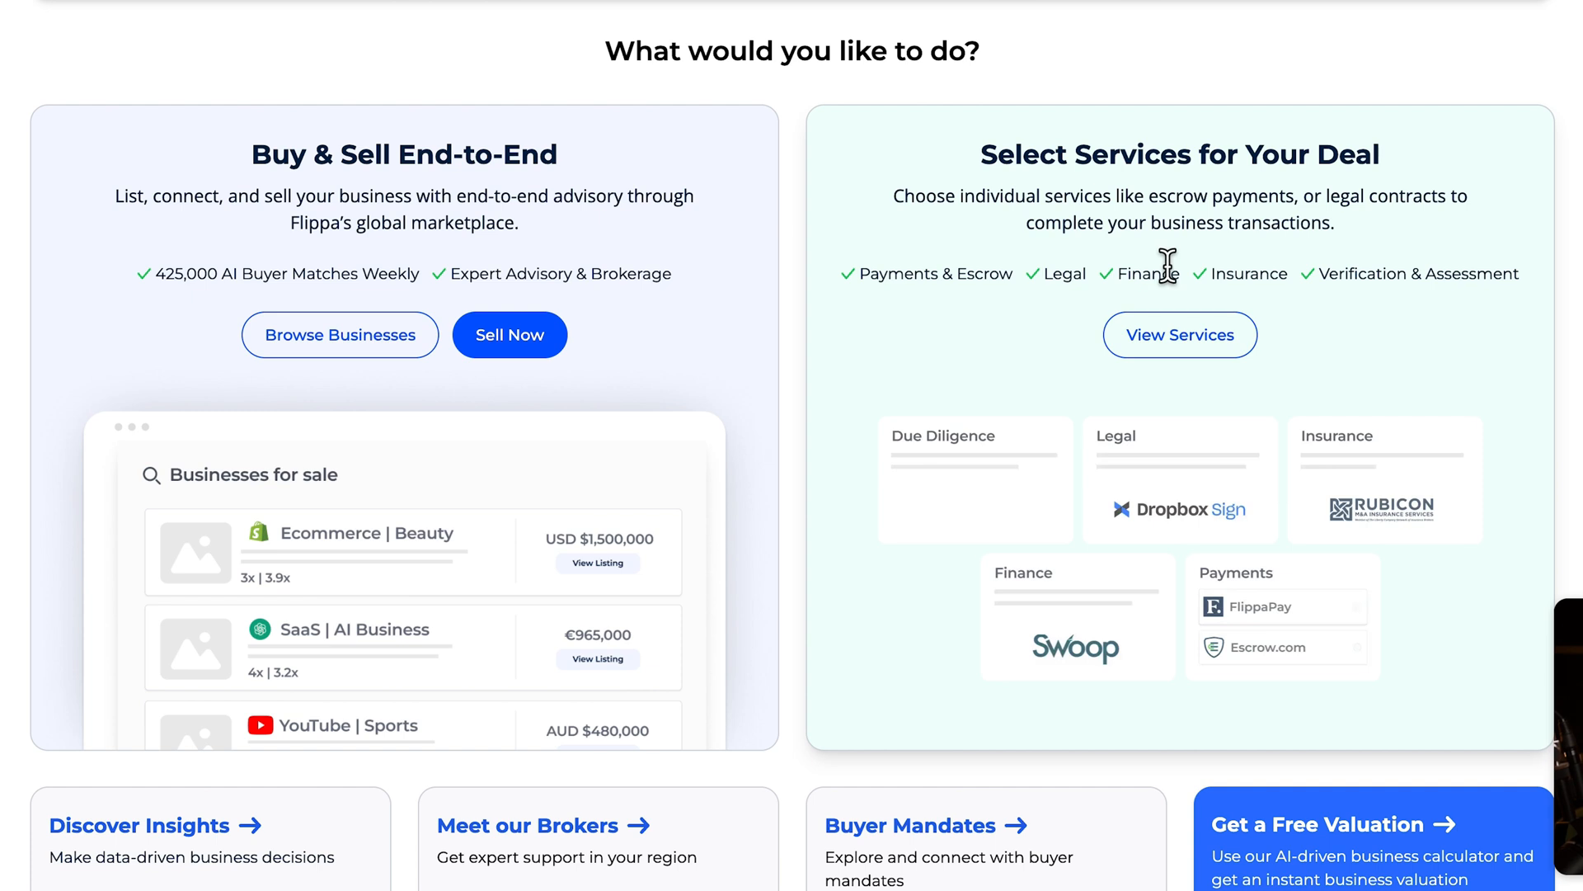
pyautogui.moveTo(1217, 228)
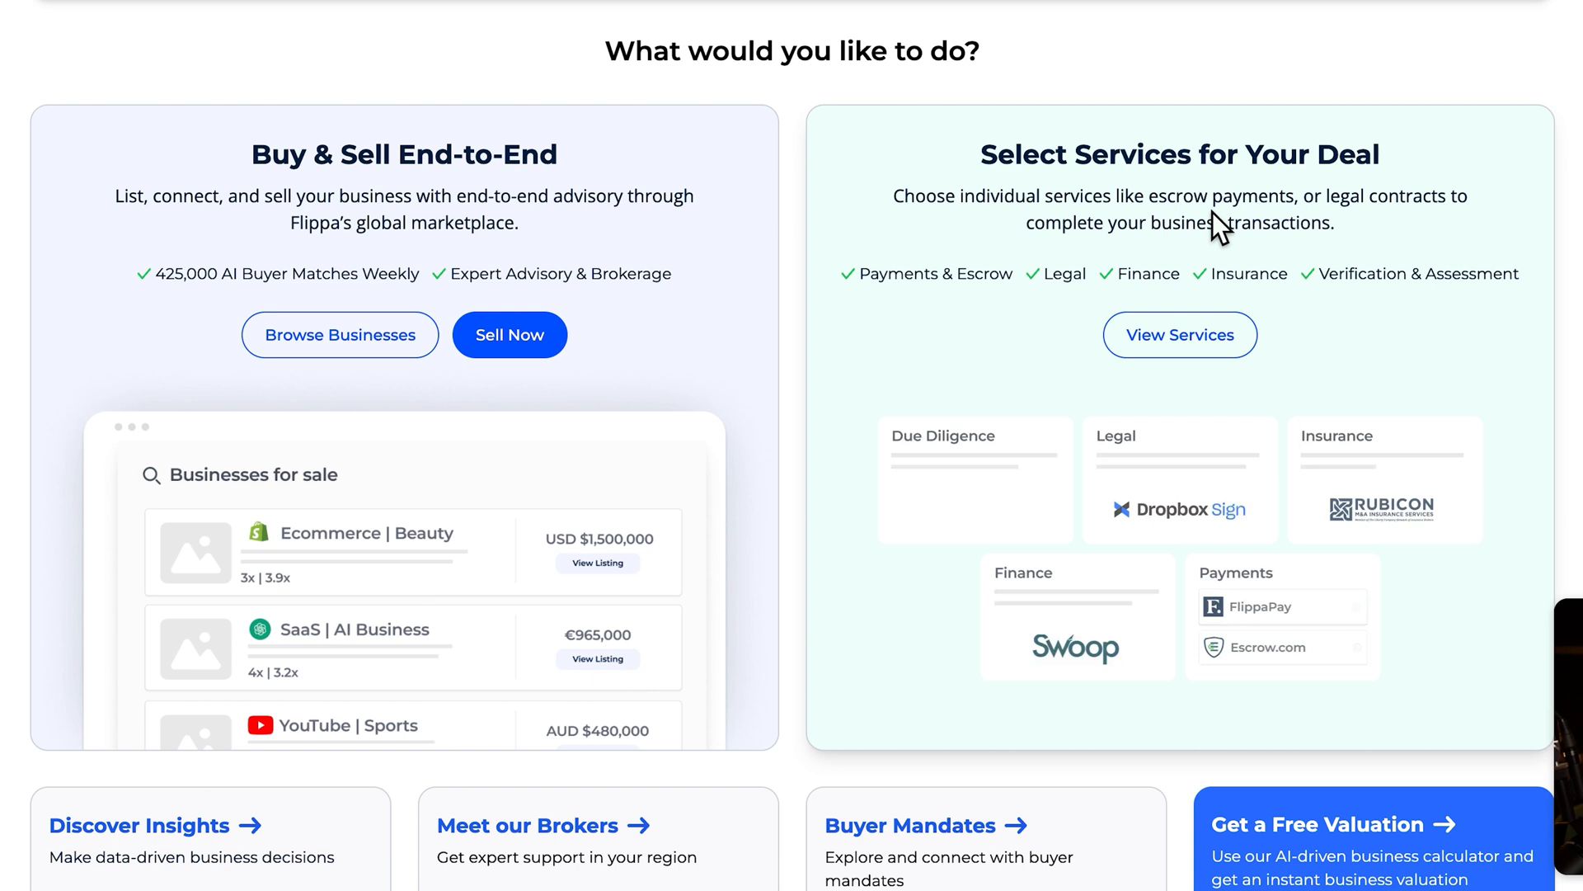
pyautogui.moveTo(1166, 280)
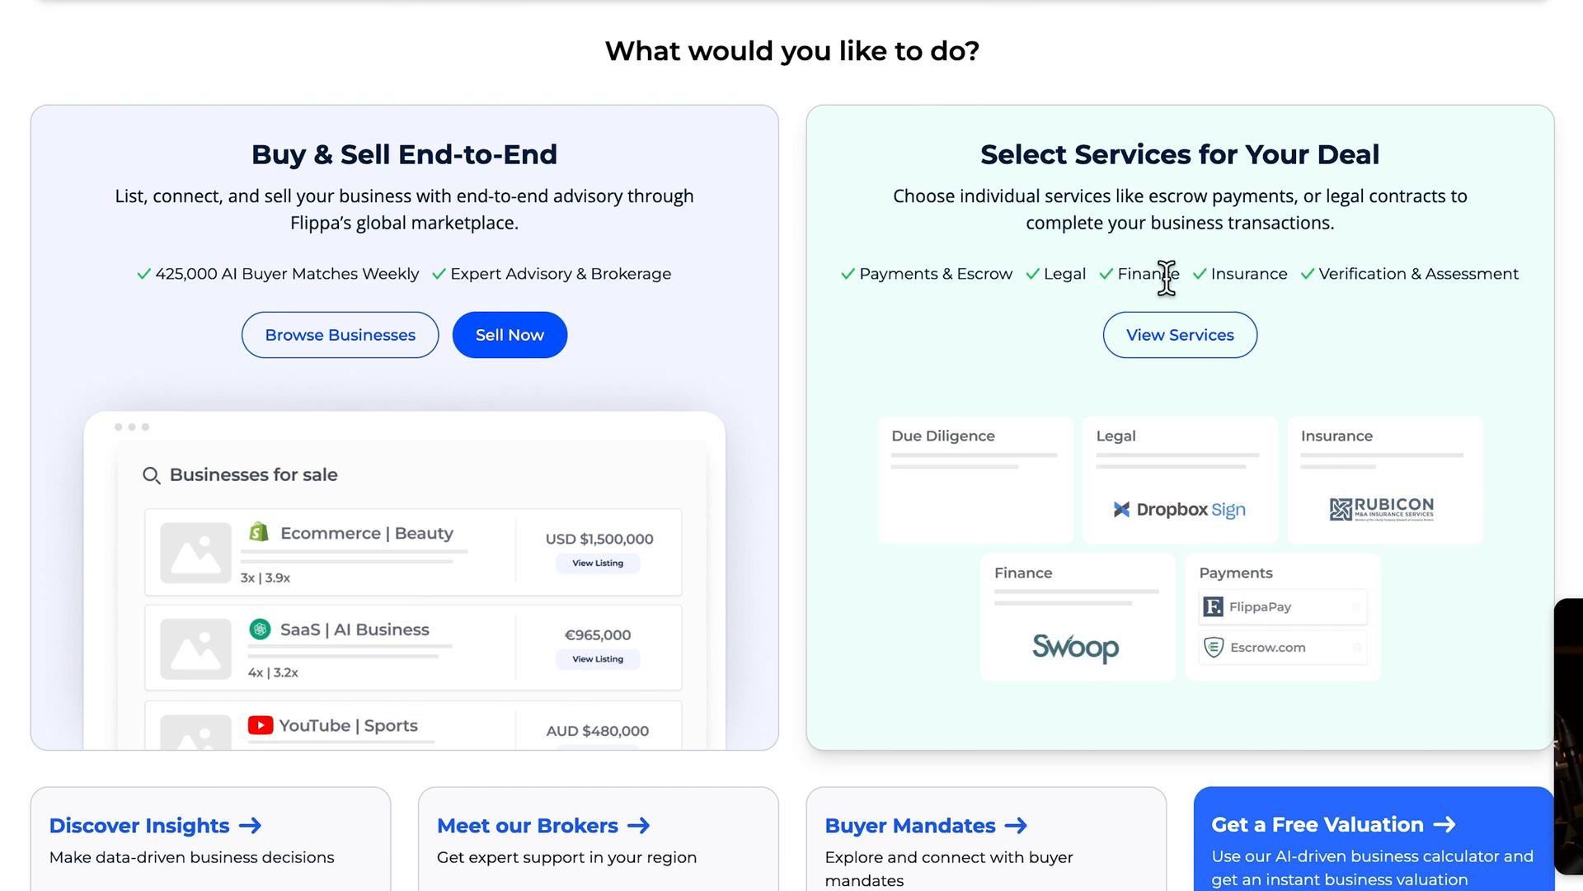
pyautogui.moveTo(1276, 275)
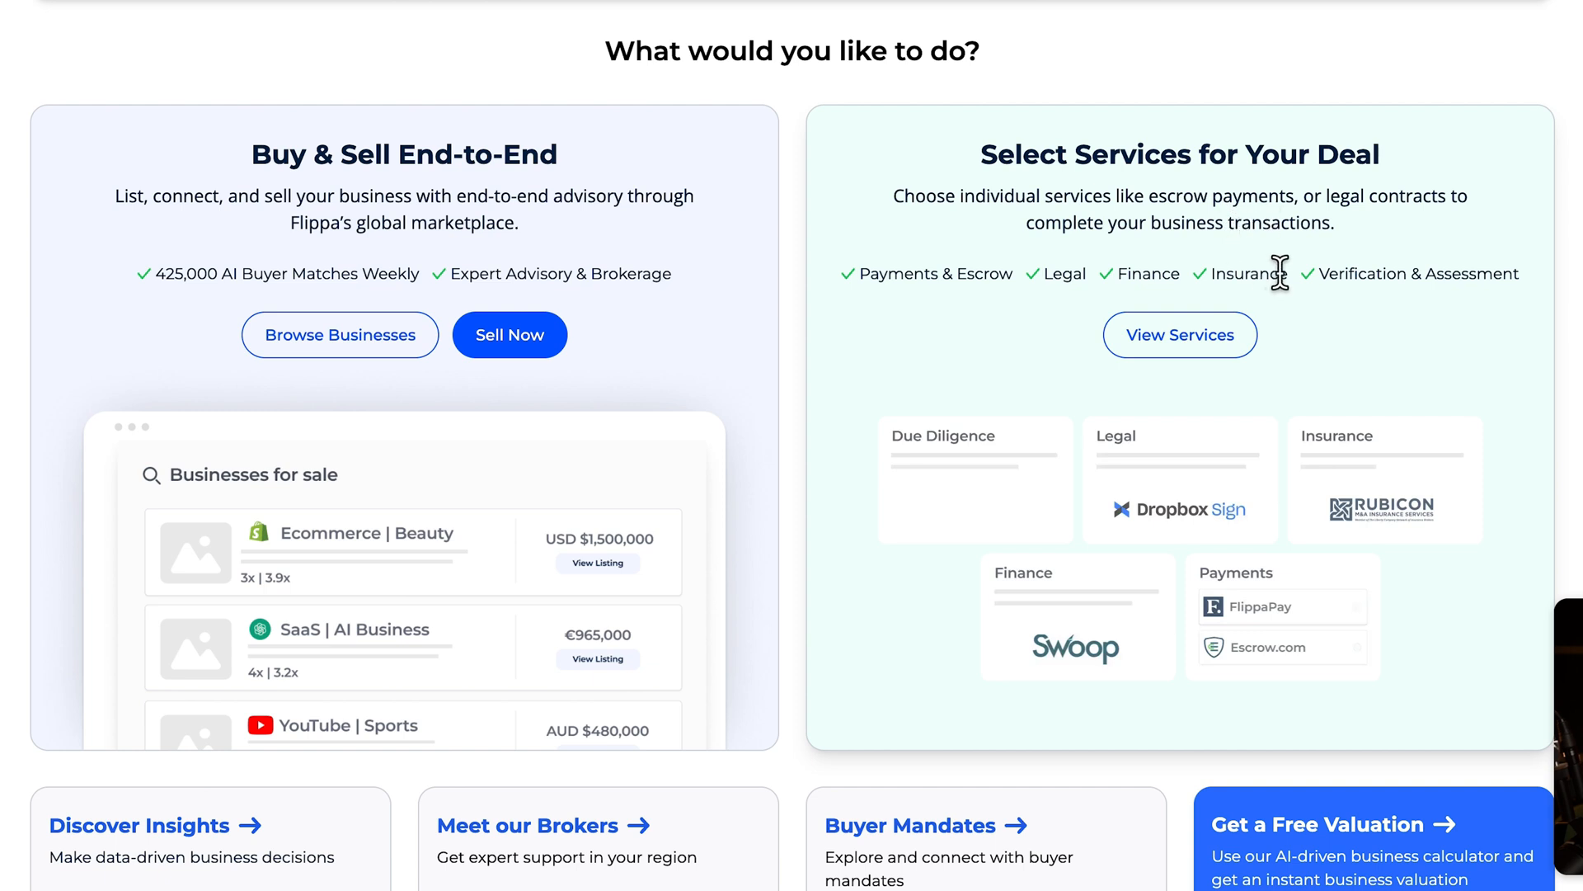
pyautogui.moveTo(1364, 242)
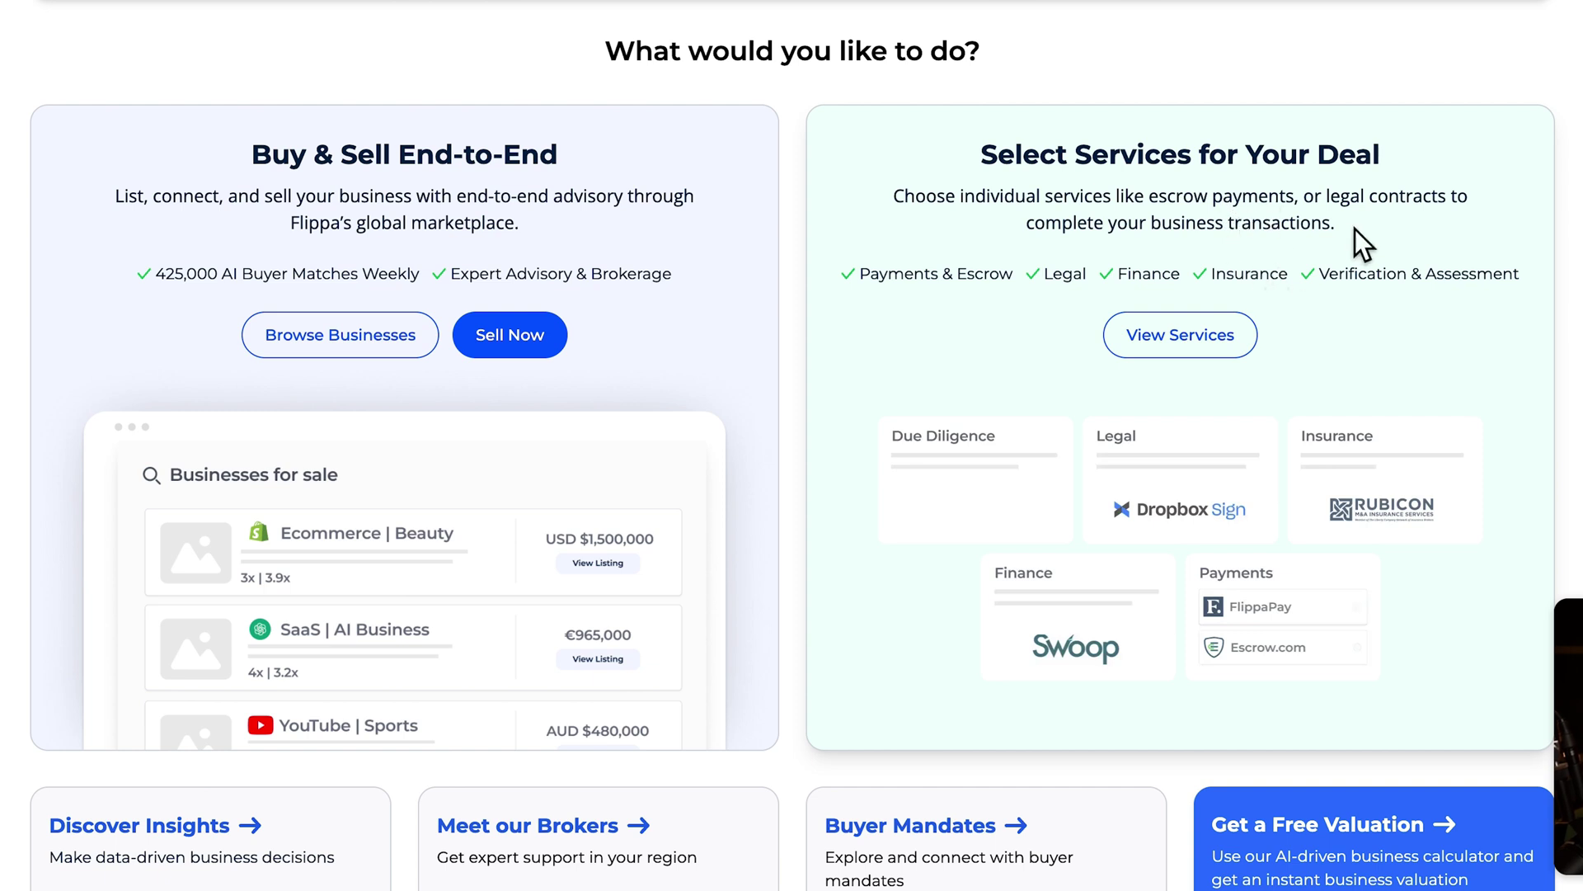
pyautogui.moveTo(409, 304)
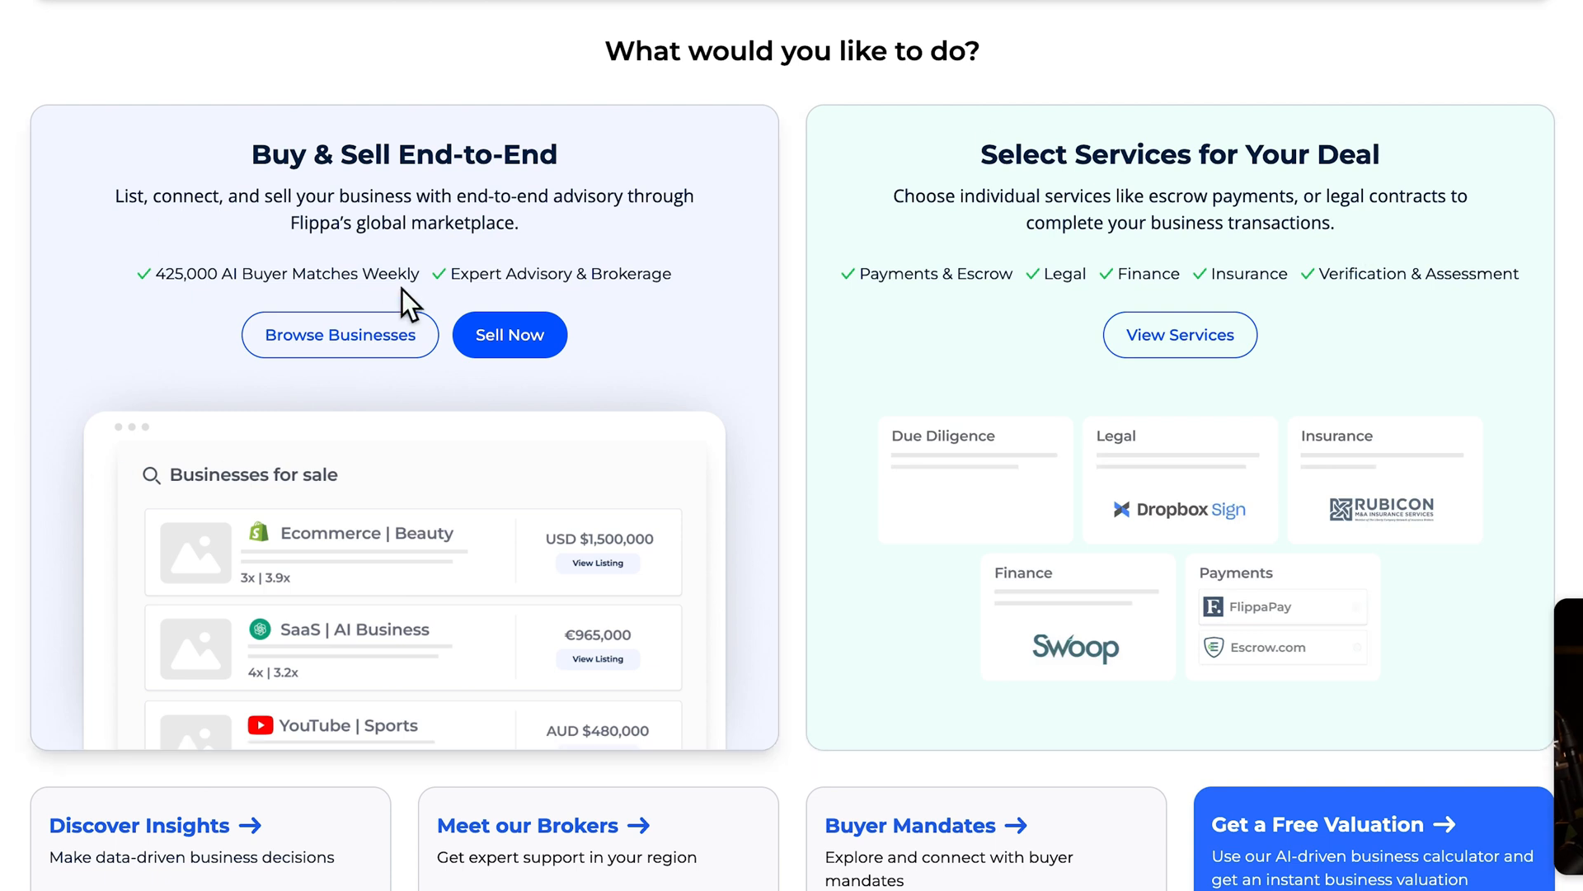
pyautogui.moveTo(802, 303)
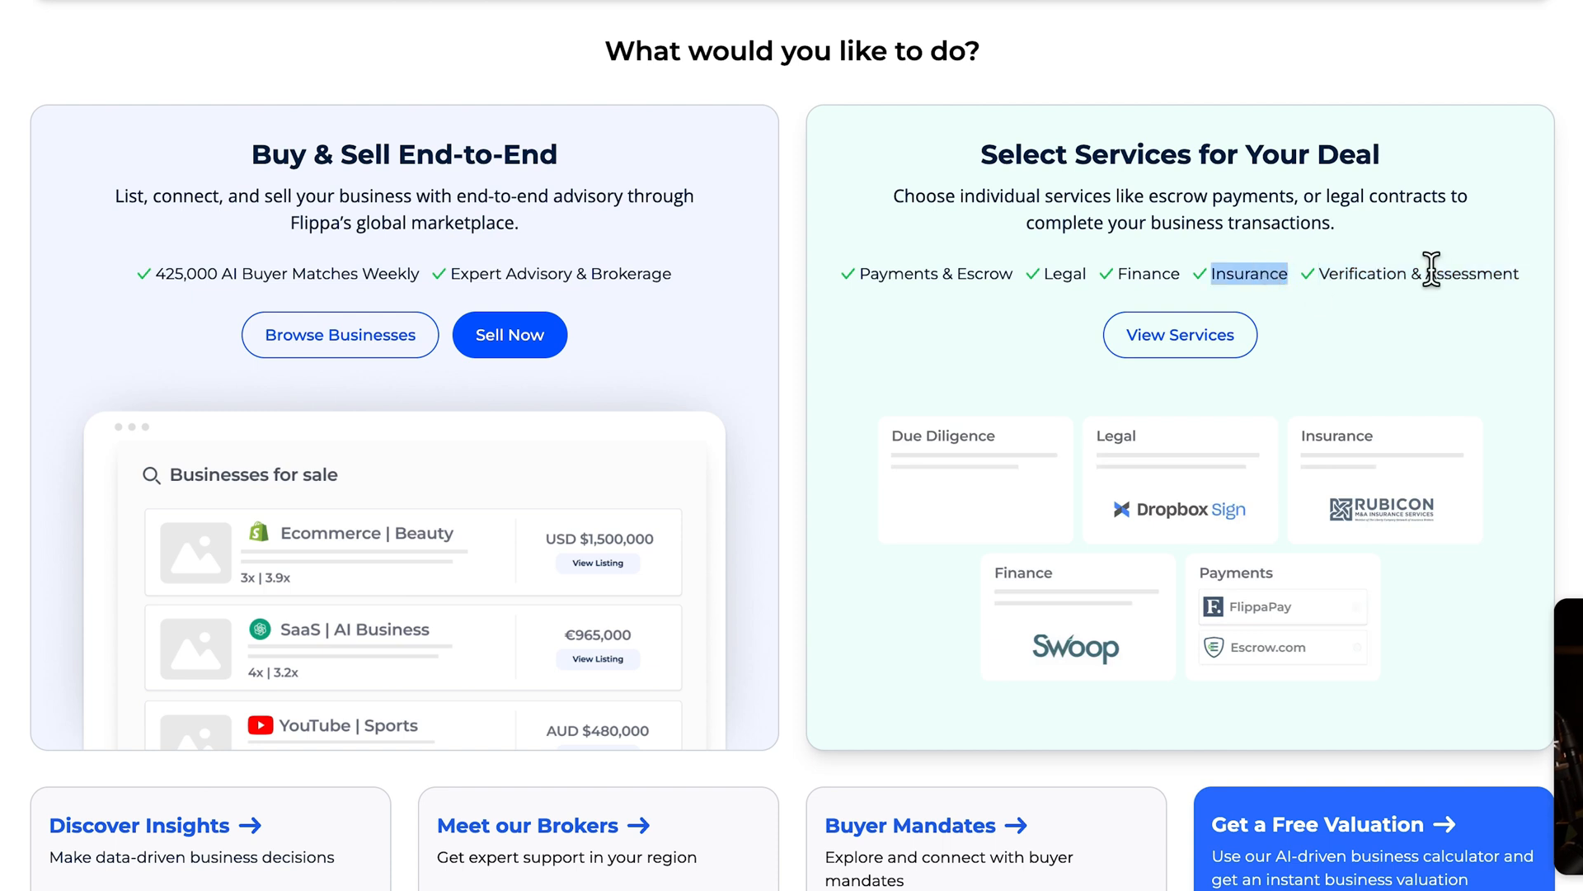
pyautogui.scroll(-3)
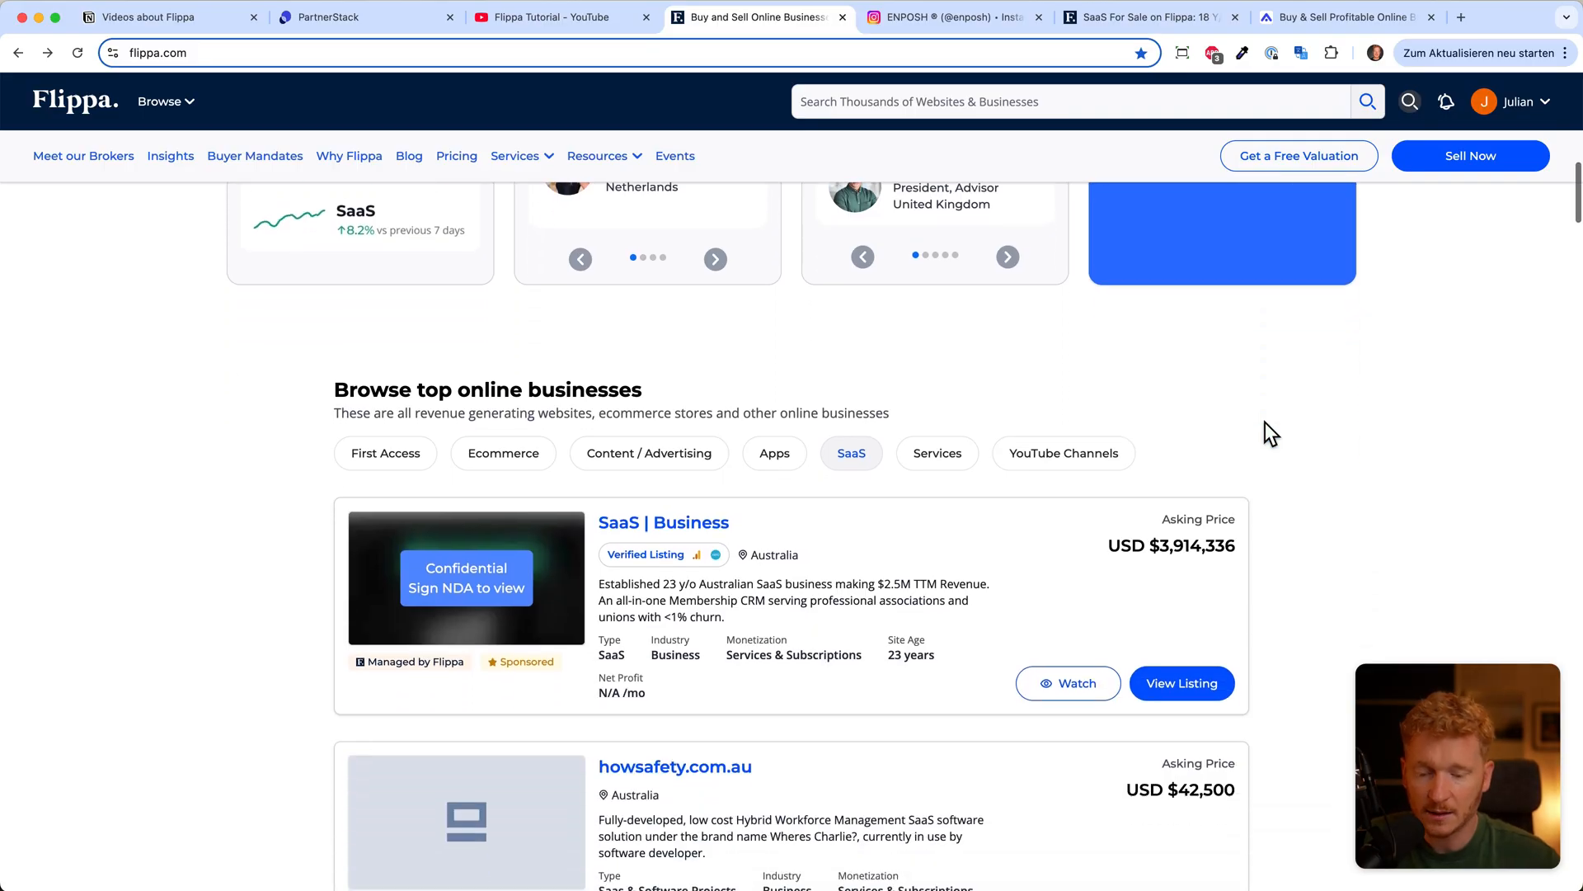
pyautogui.scroll(3)
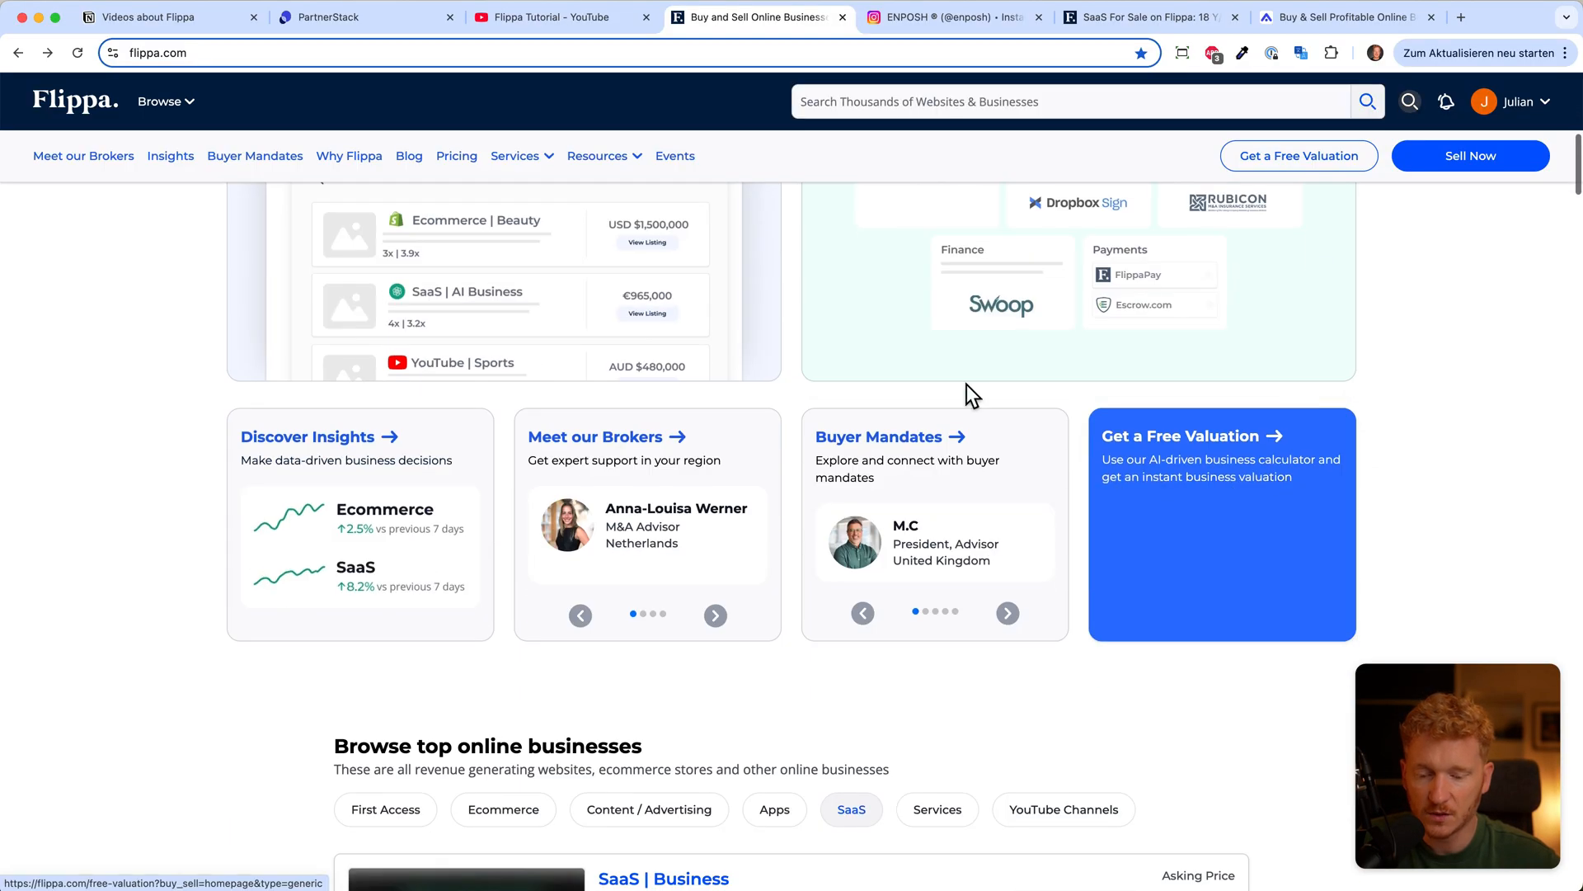
pyautogui.click(596, 436)
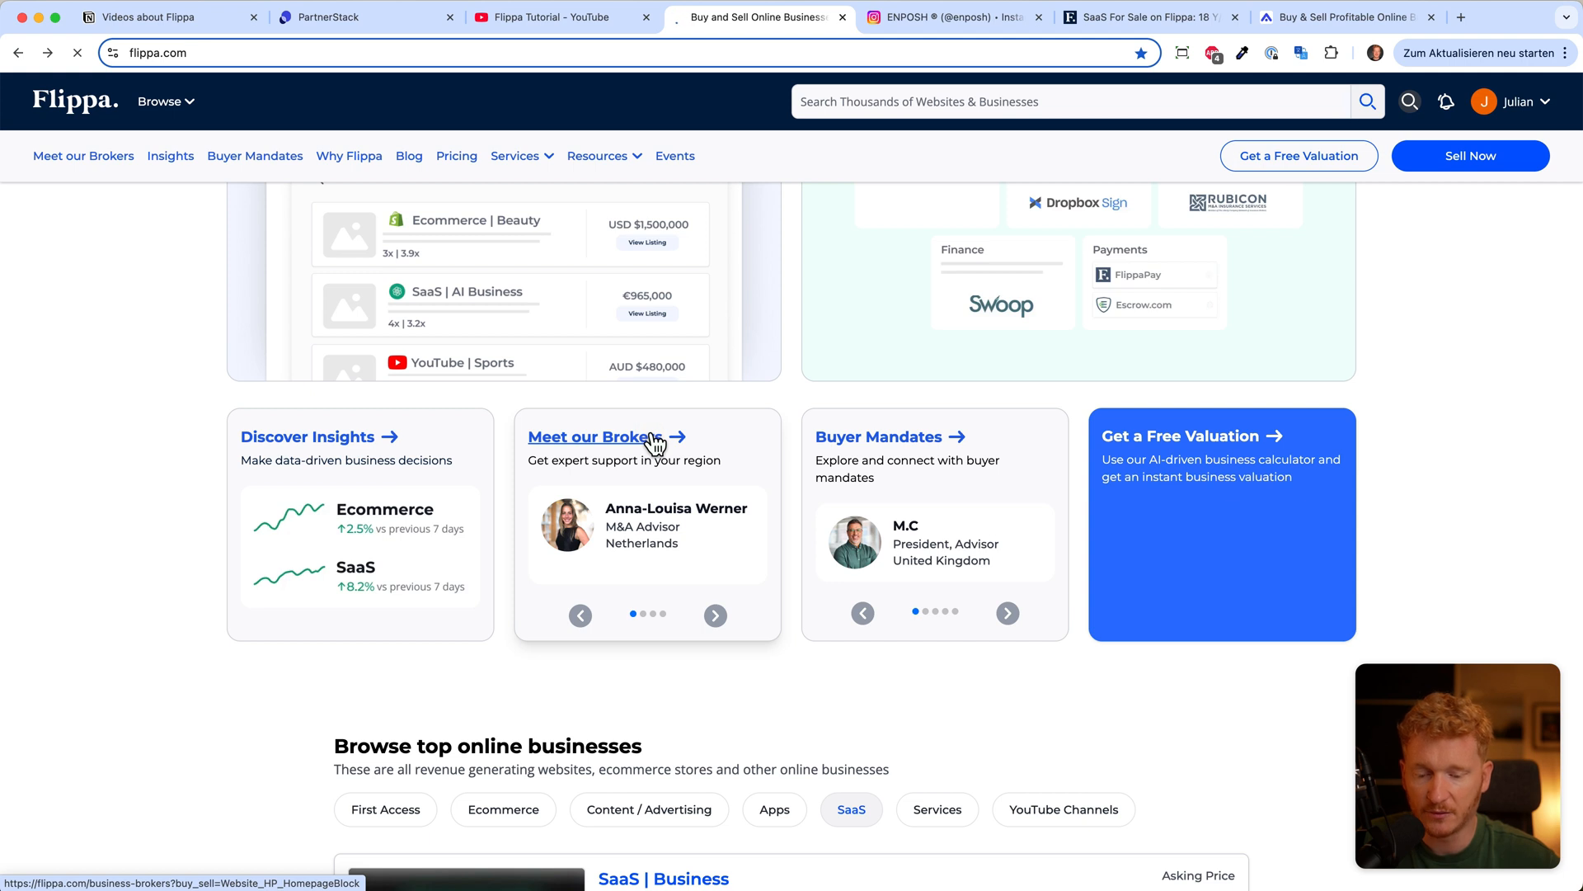
pyautogui.click(596, 435)
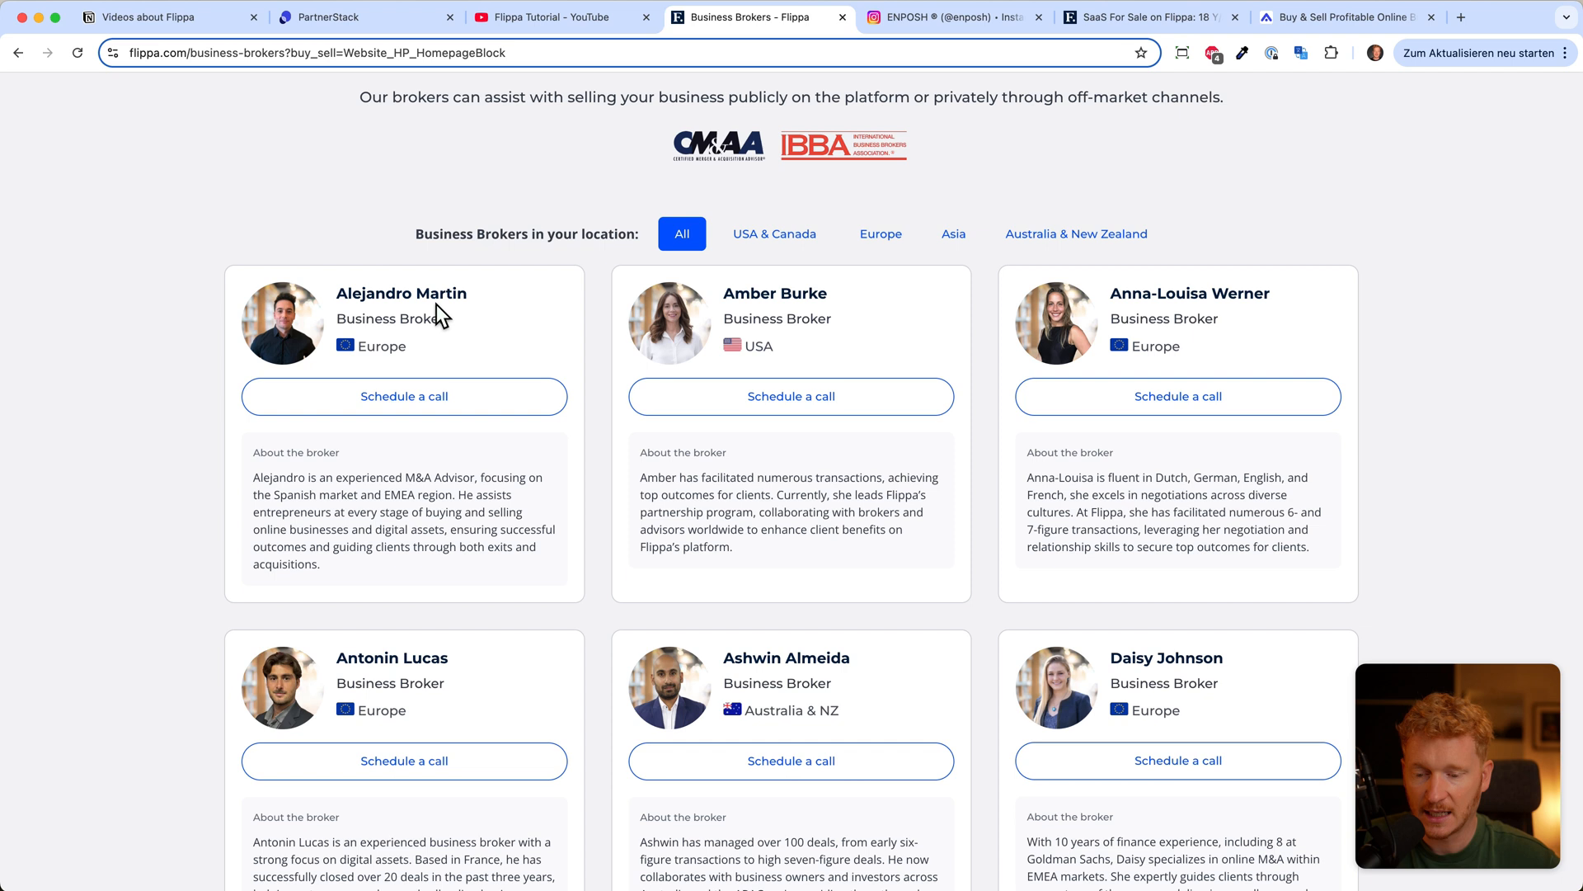
pyautogui.moveTo(404, 343)
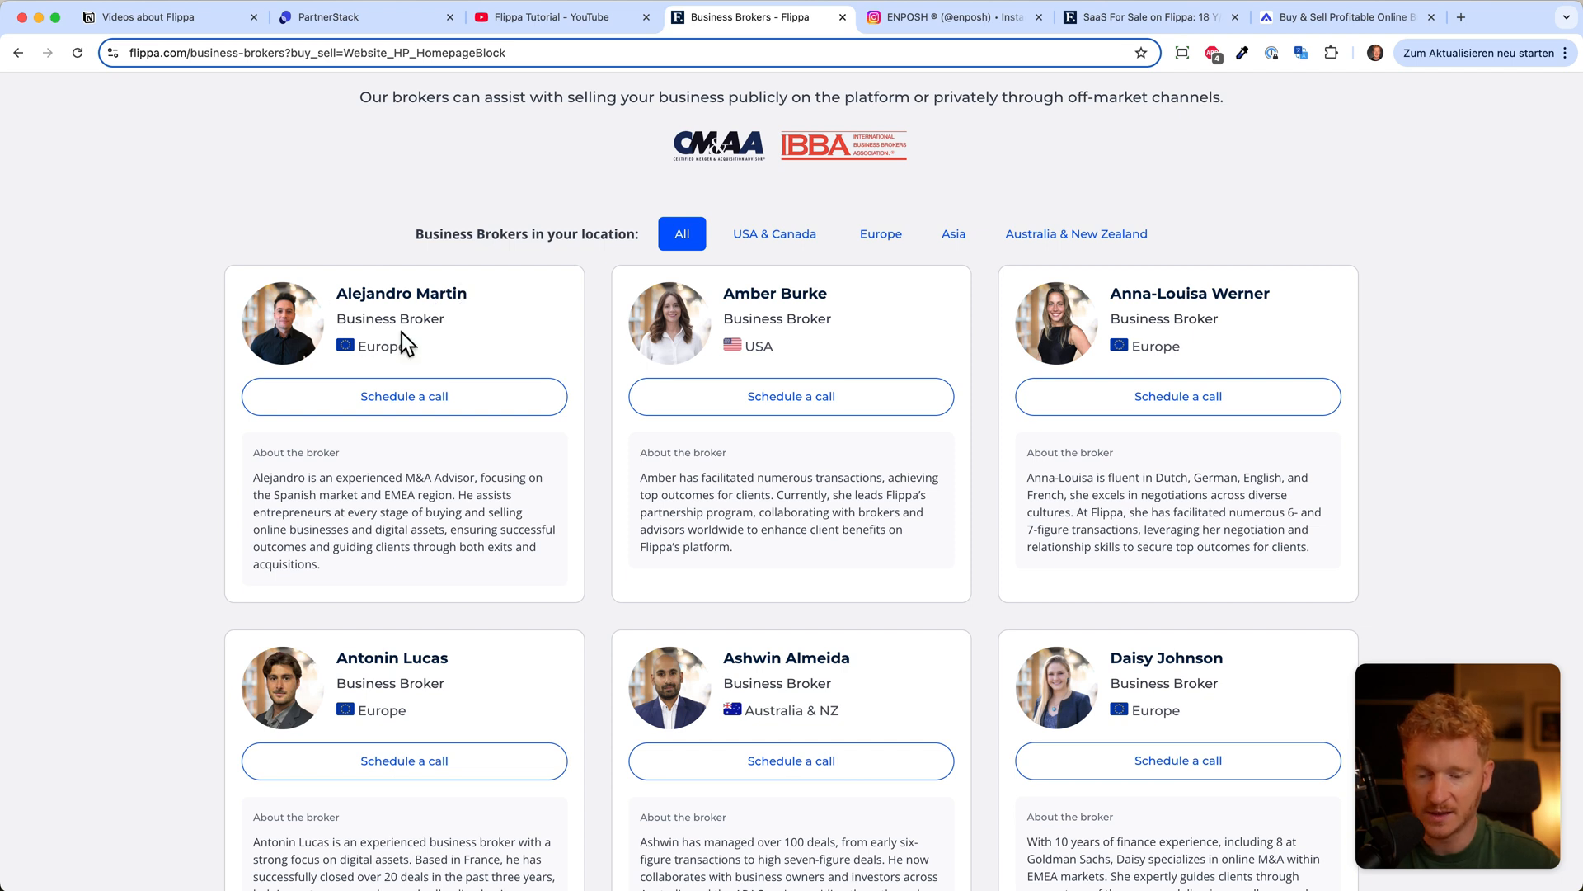
pyautogui.moveTo(785, 360)
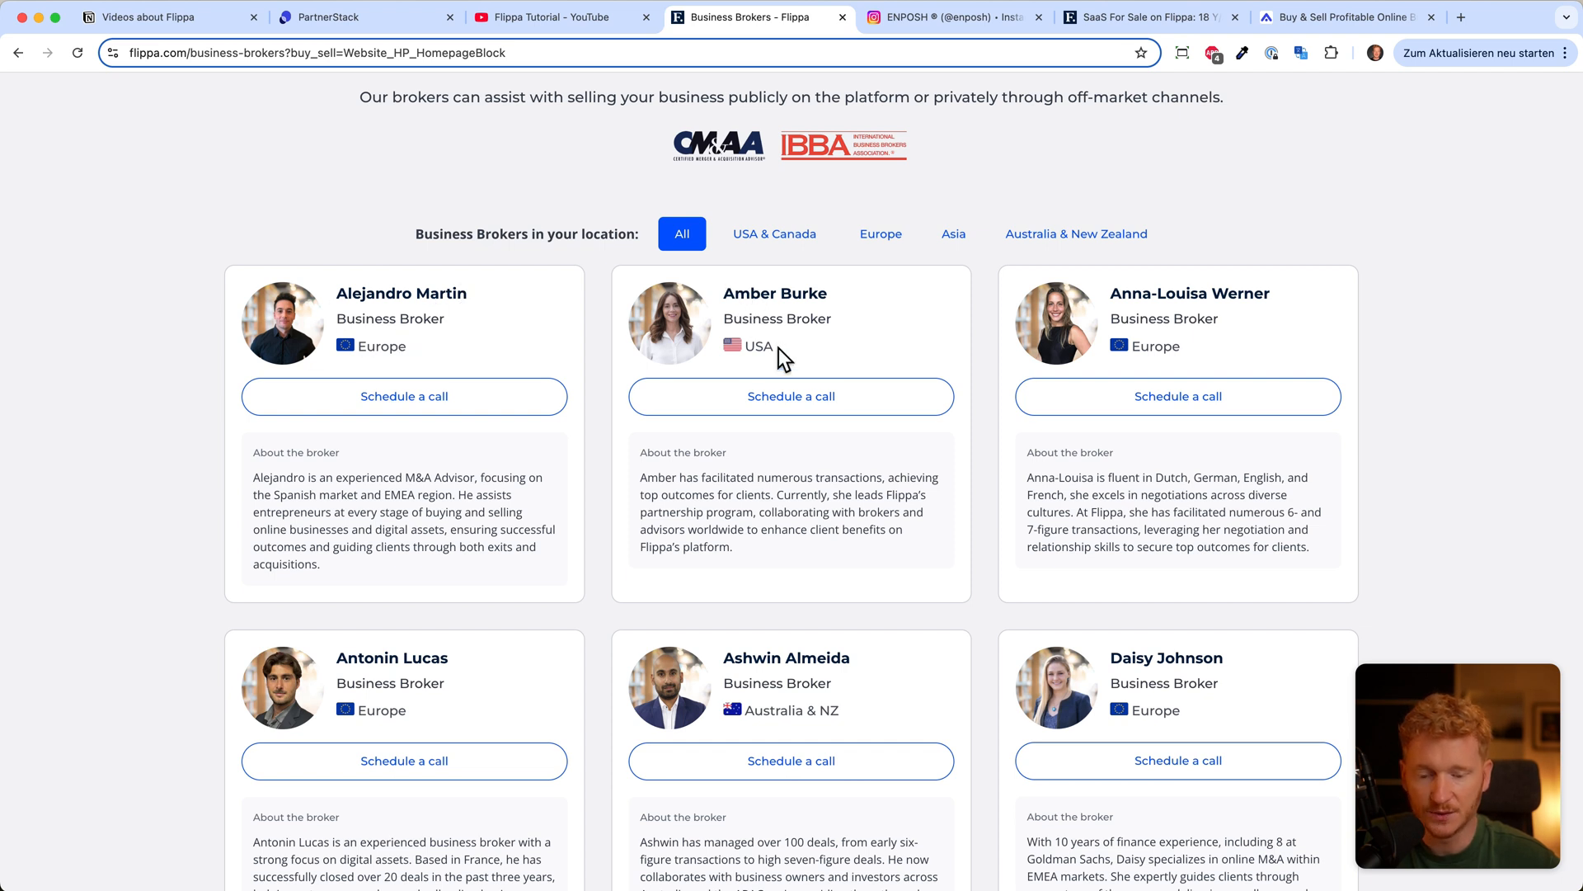
pyautogui.moveTo(1203, 322)
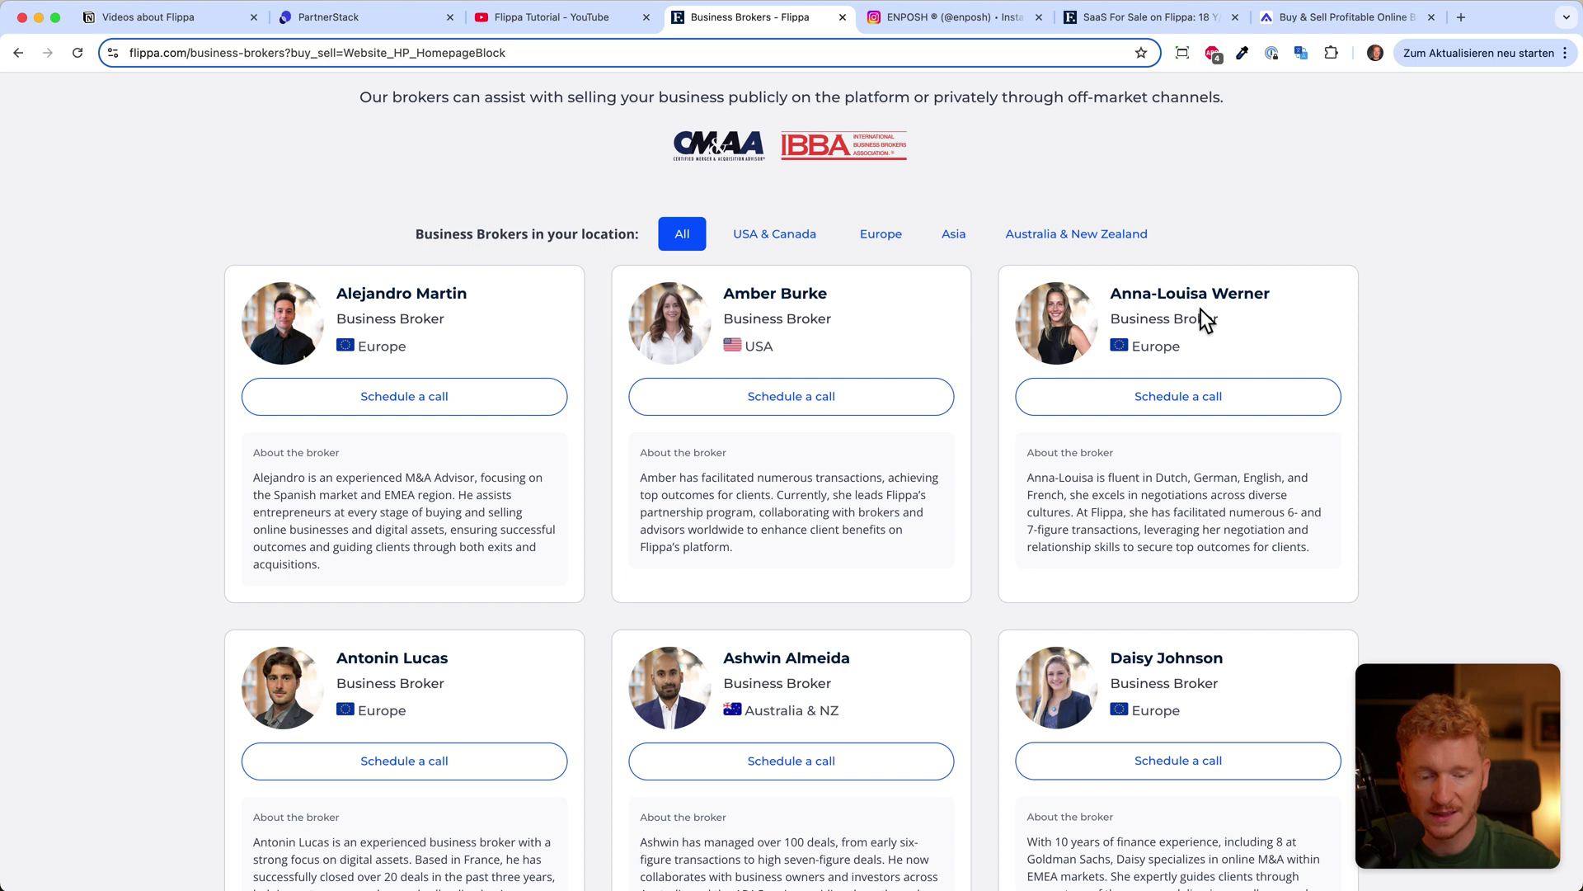
pyautogui.scroll(-3)
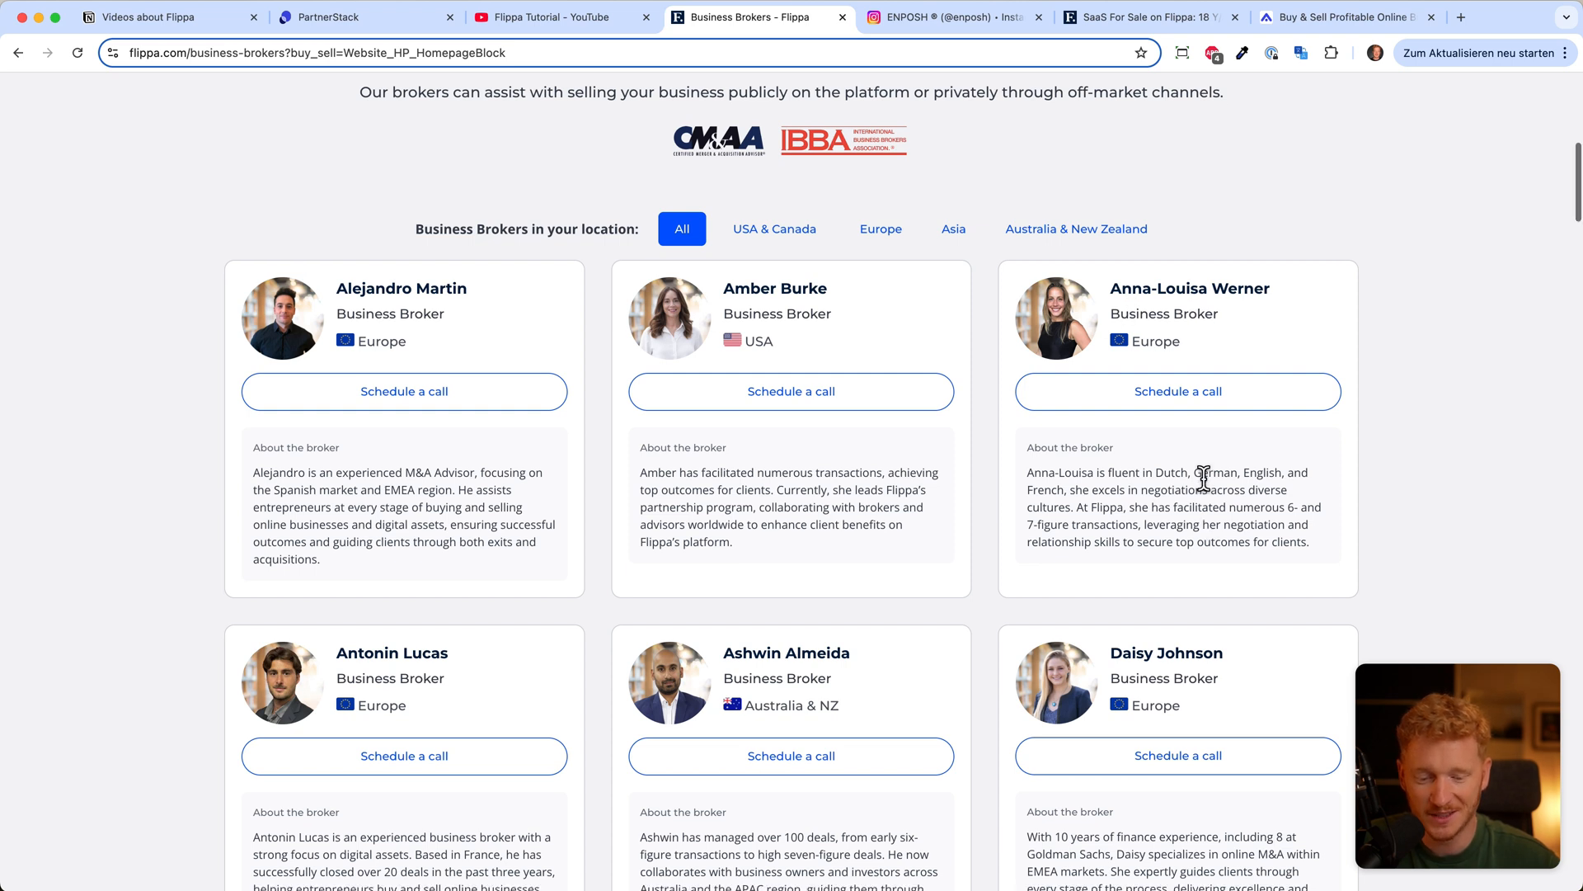
pyautogui.scroll(-3)
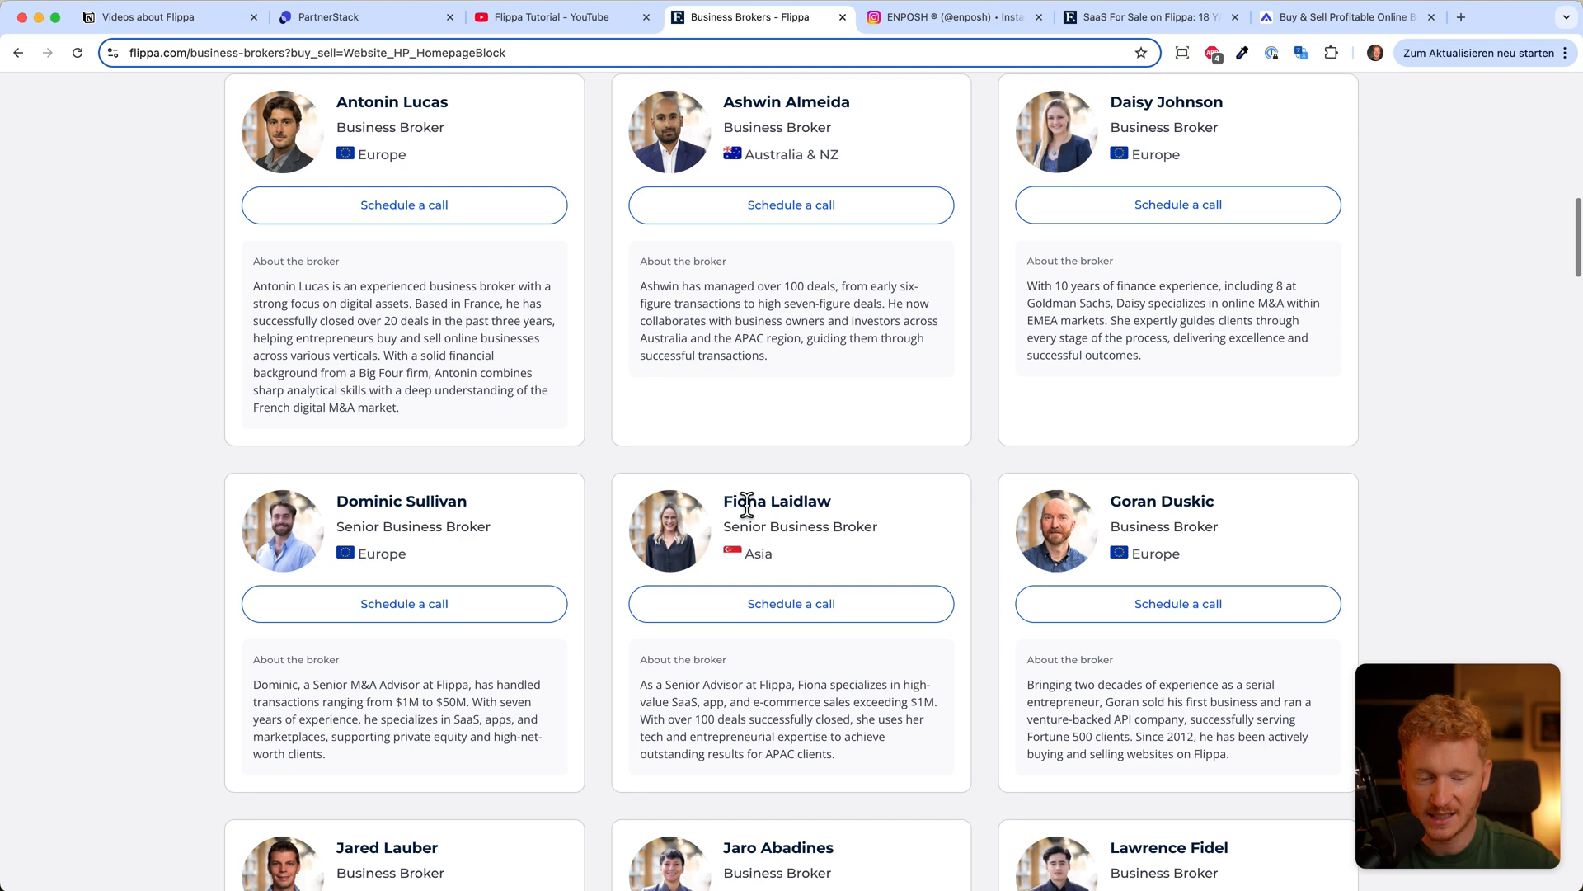
pyautogui.scroll(-3)
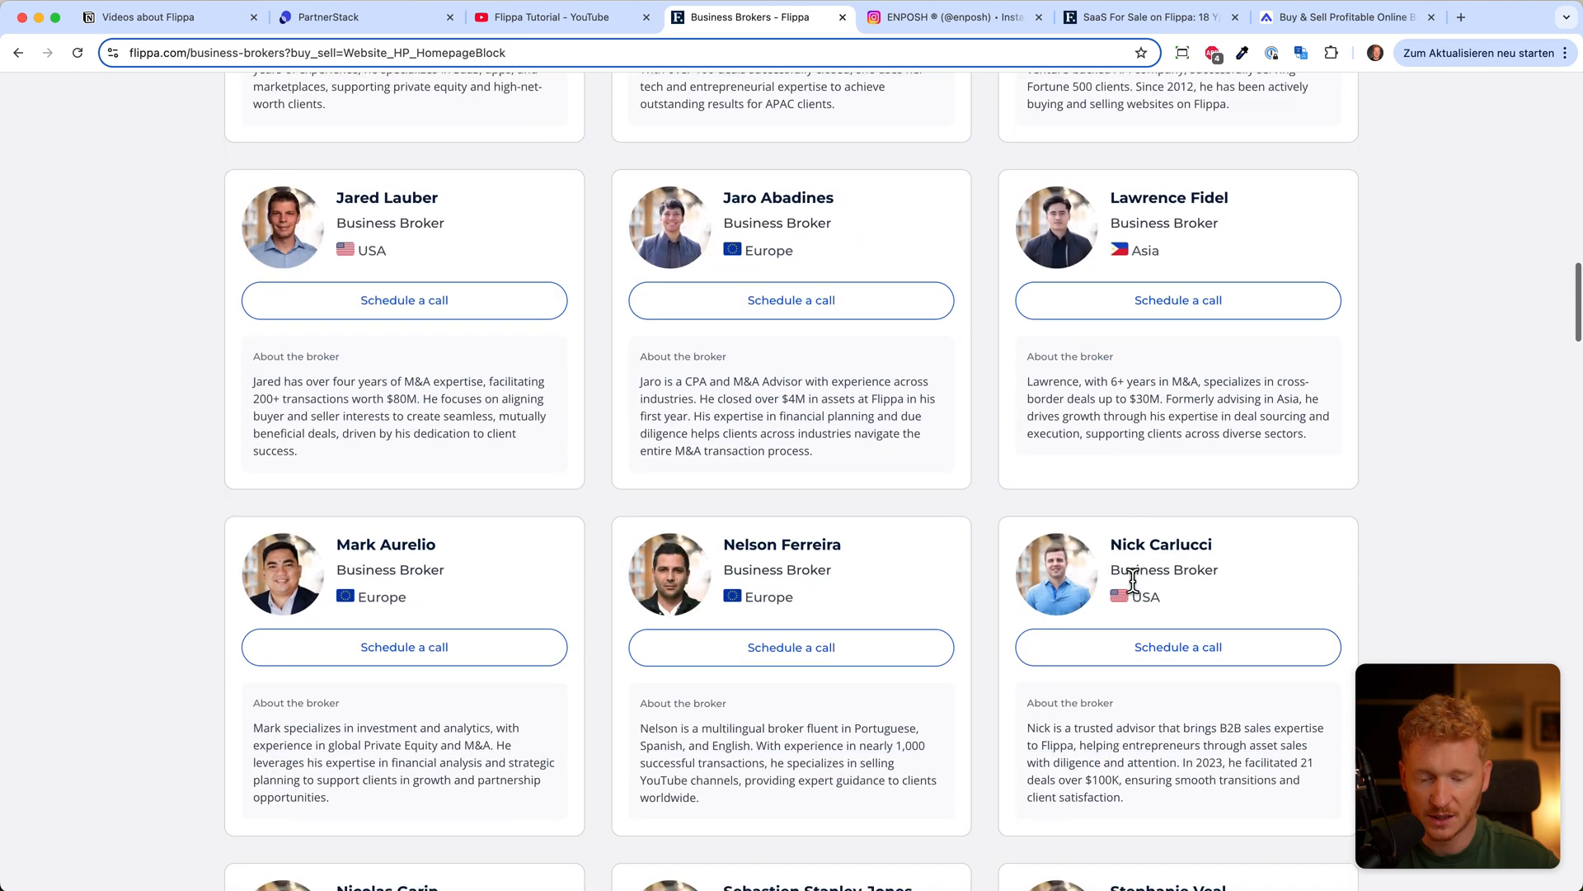
pyautogui.scroll(-3)
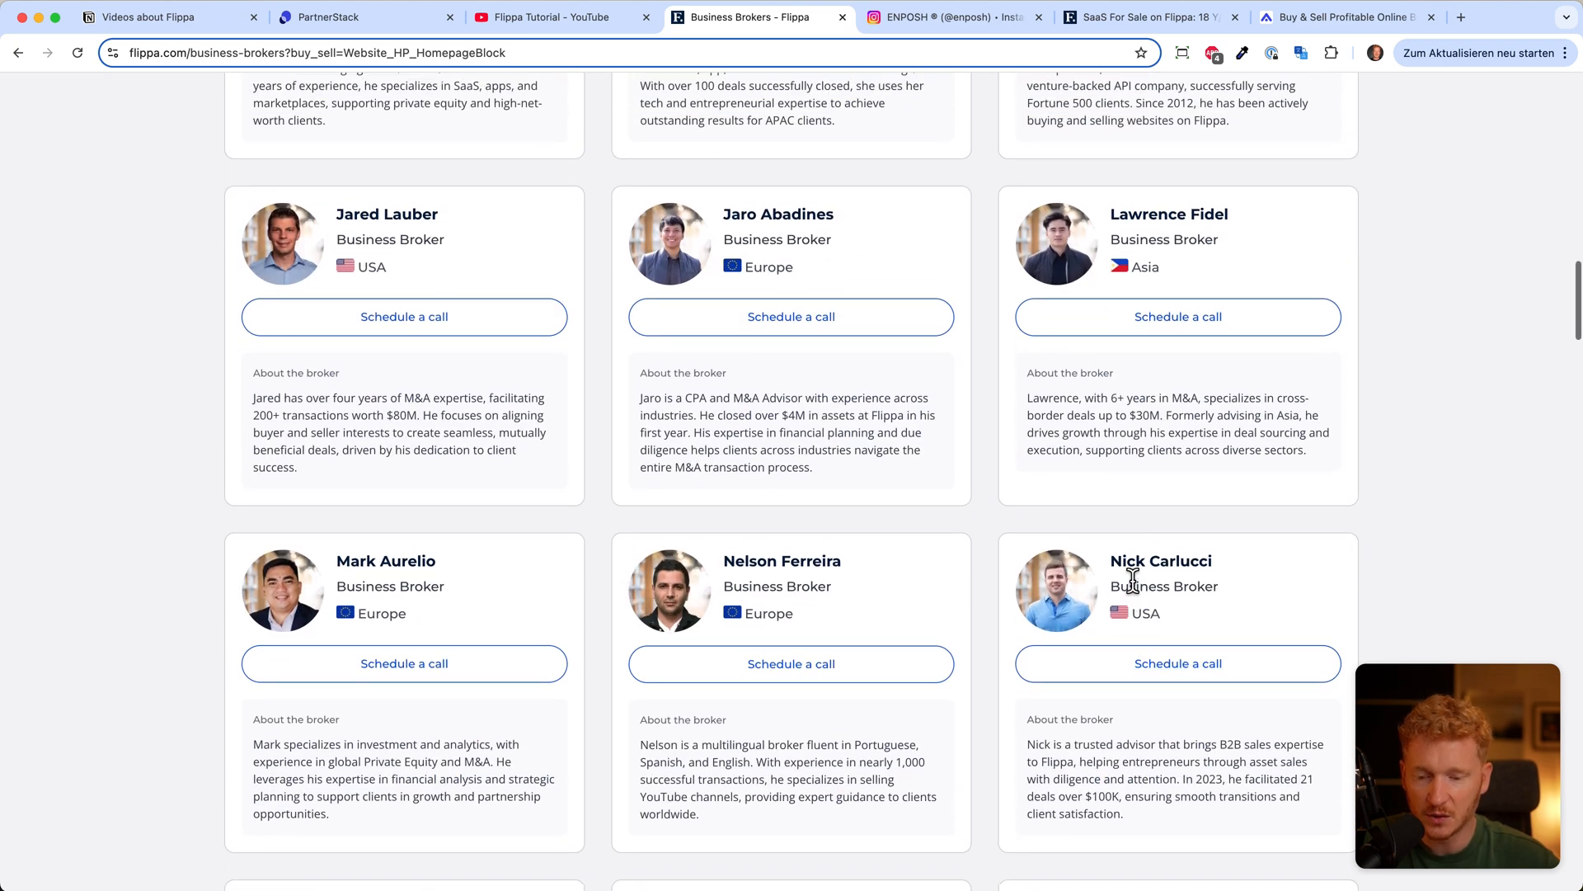
pyautogui.scroll(3)
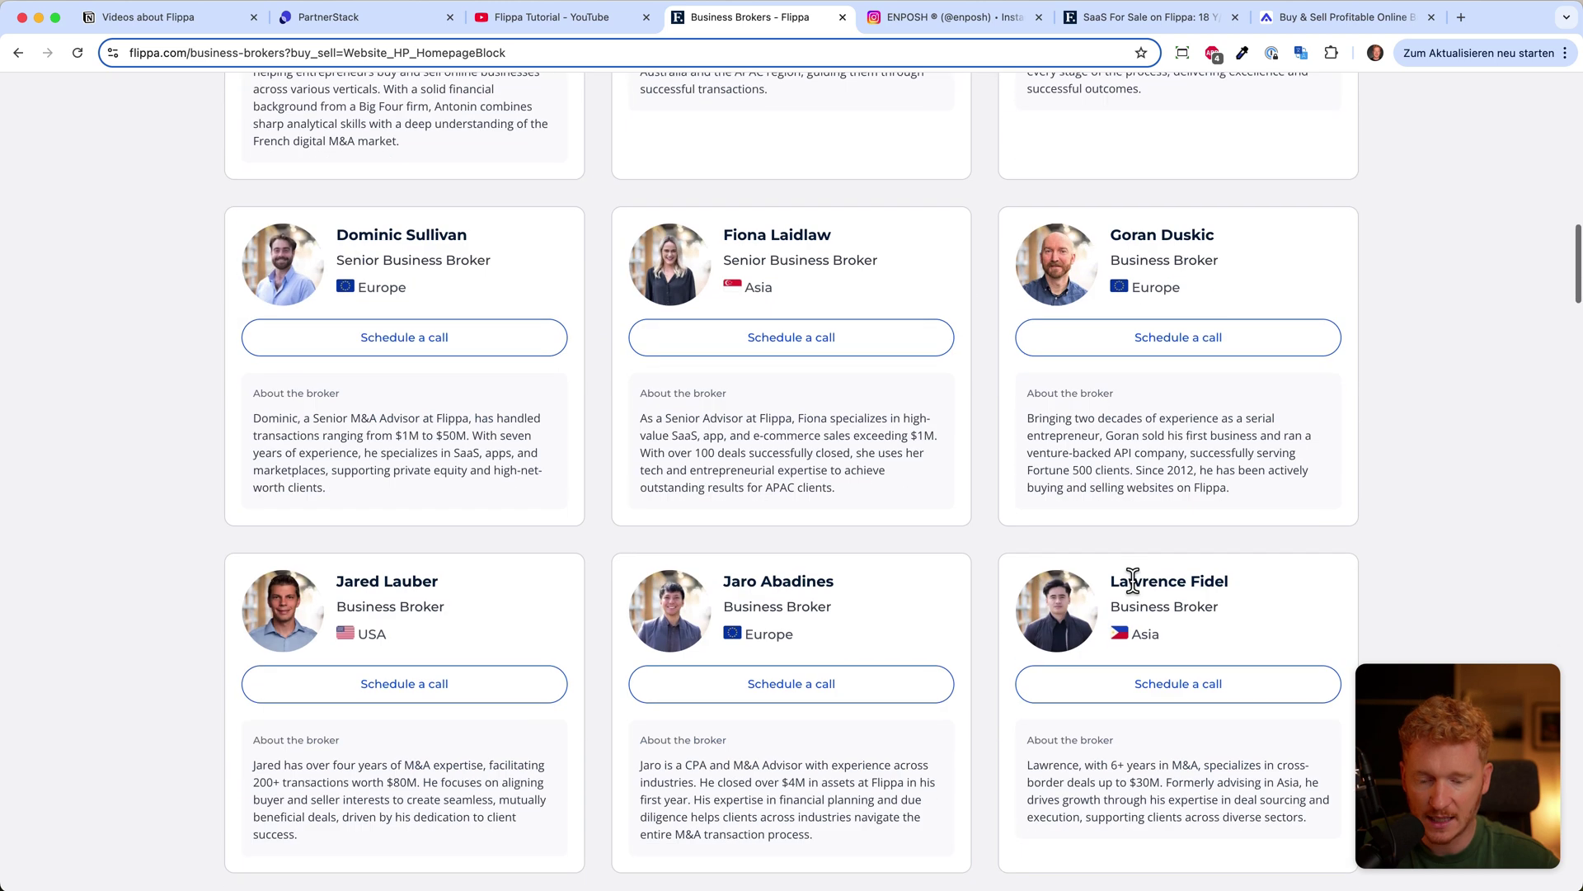
pyautogui.scroll(3)
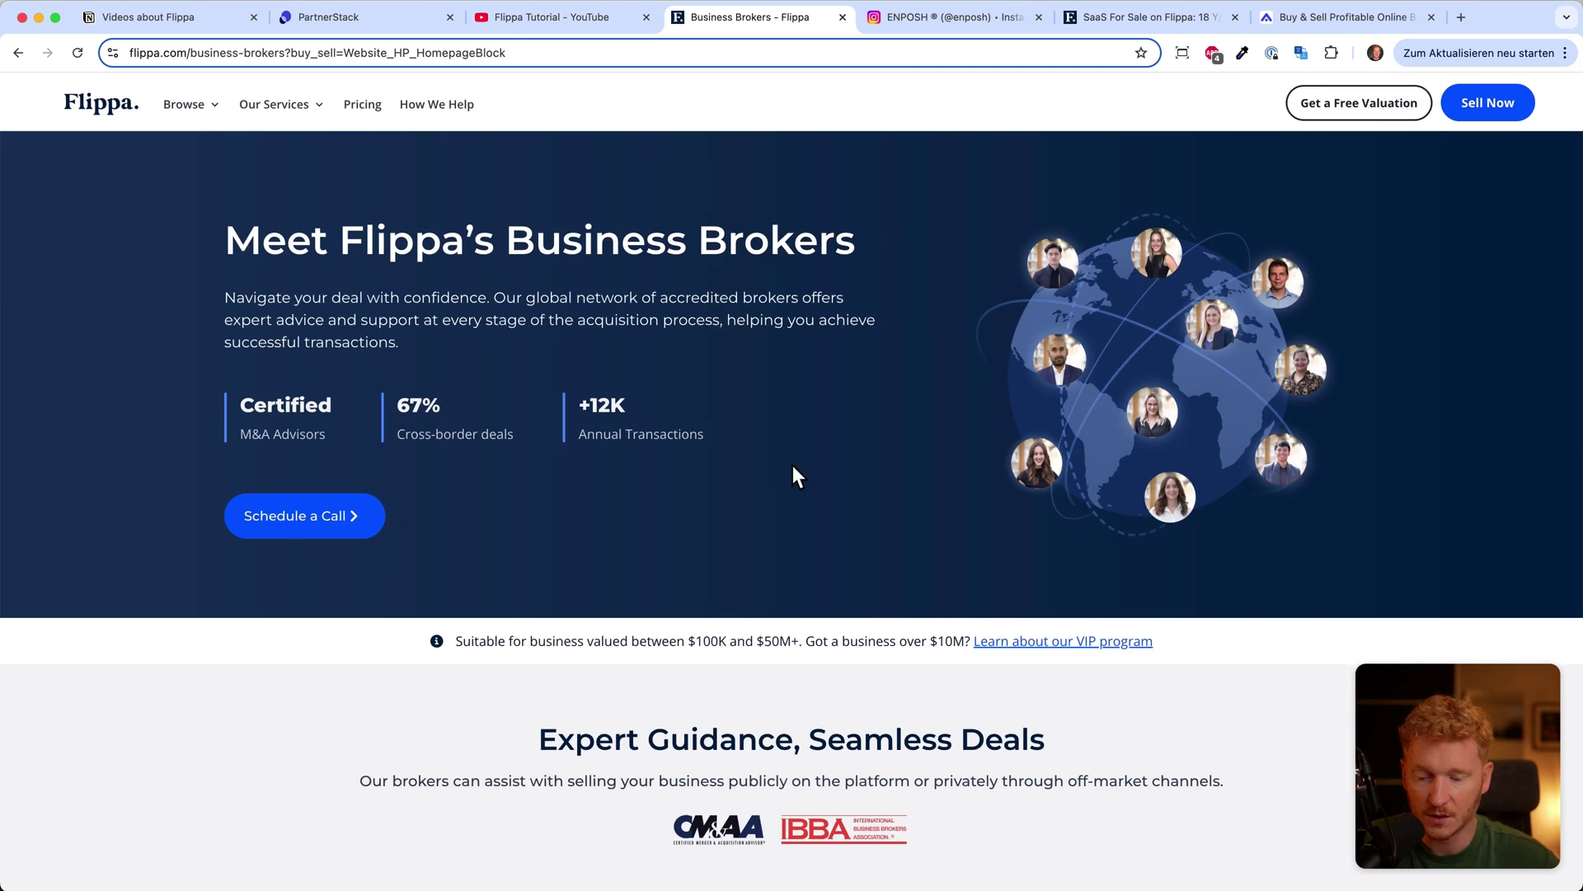
pyautogui.moveTo(295, 520)
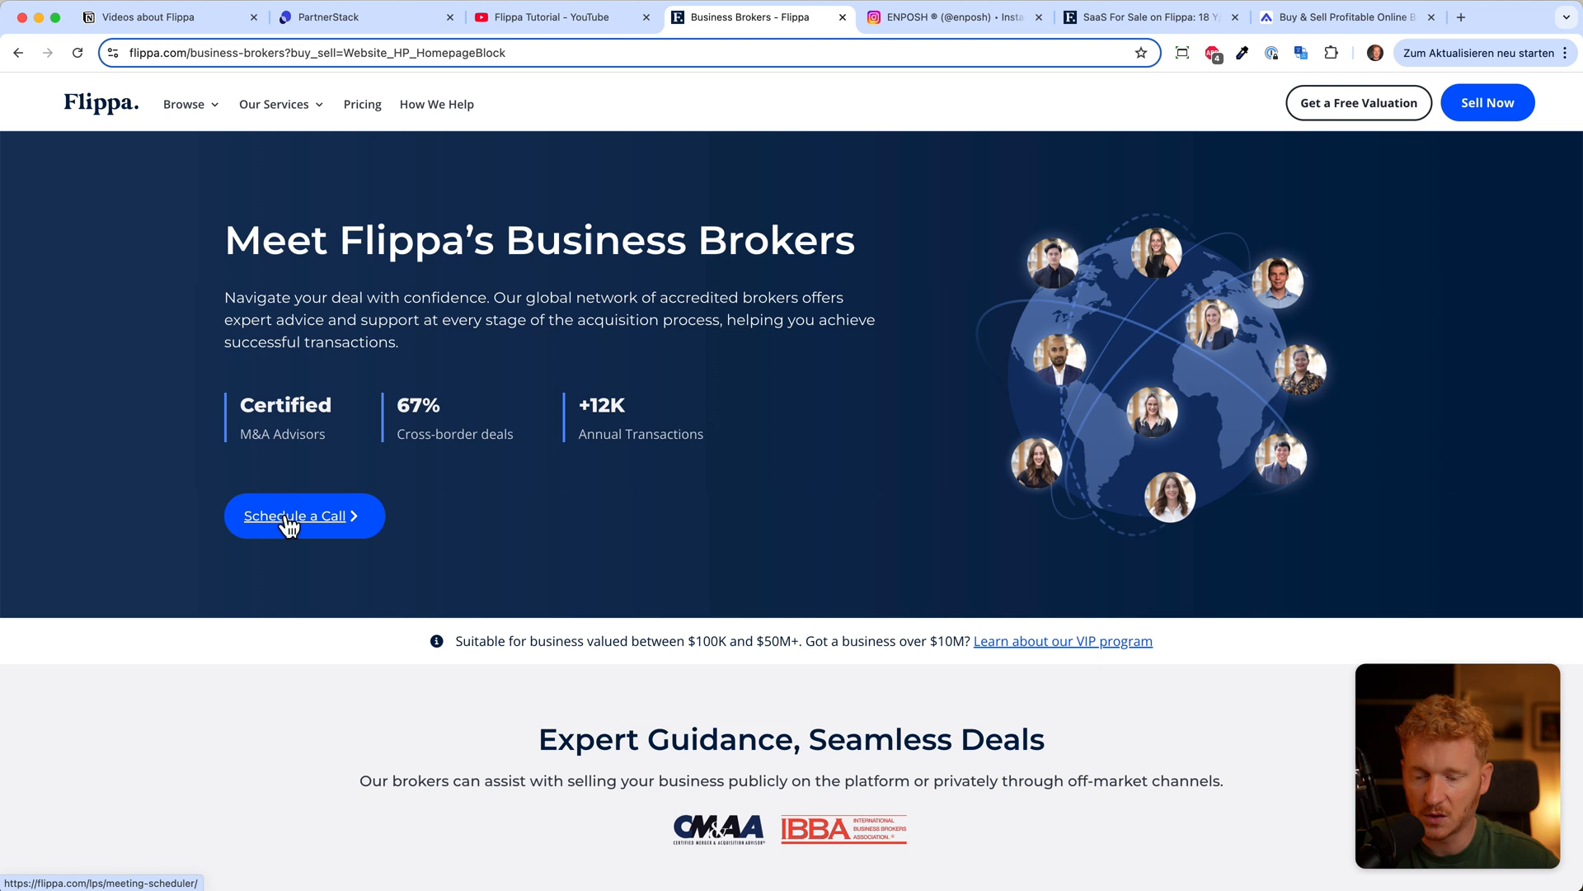
# Step: View the Schedule a Call broker meeting form, then go back twice to the Flippa homepage
pyautogui.click(295, 517)
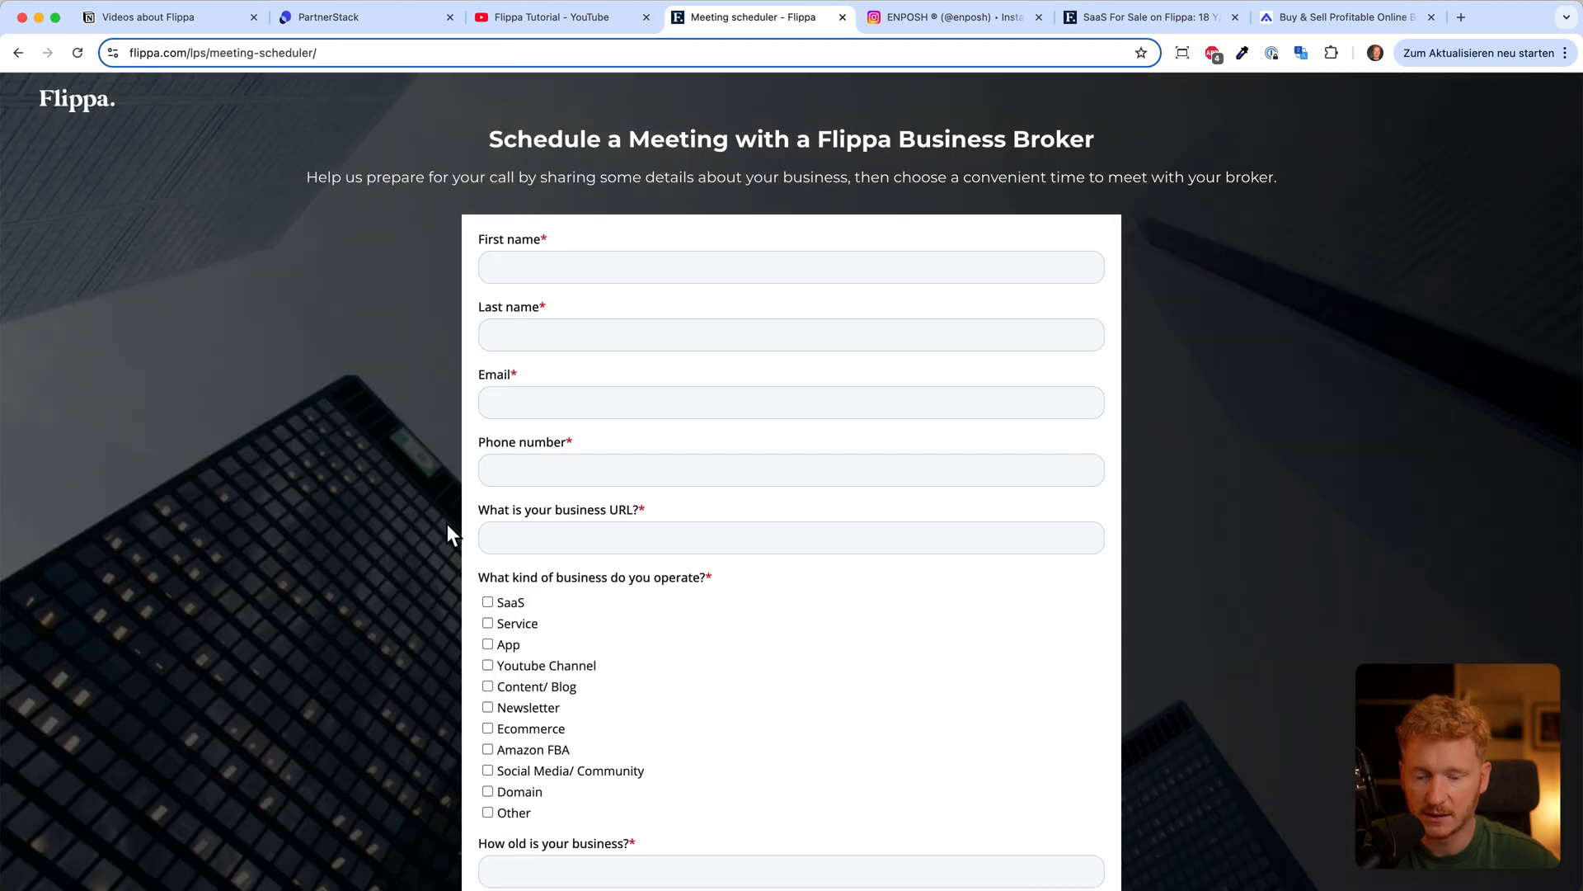
pyautogui.moveTo(699, 600)
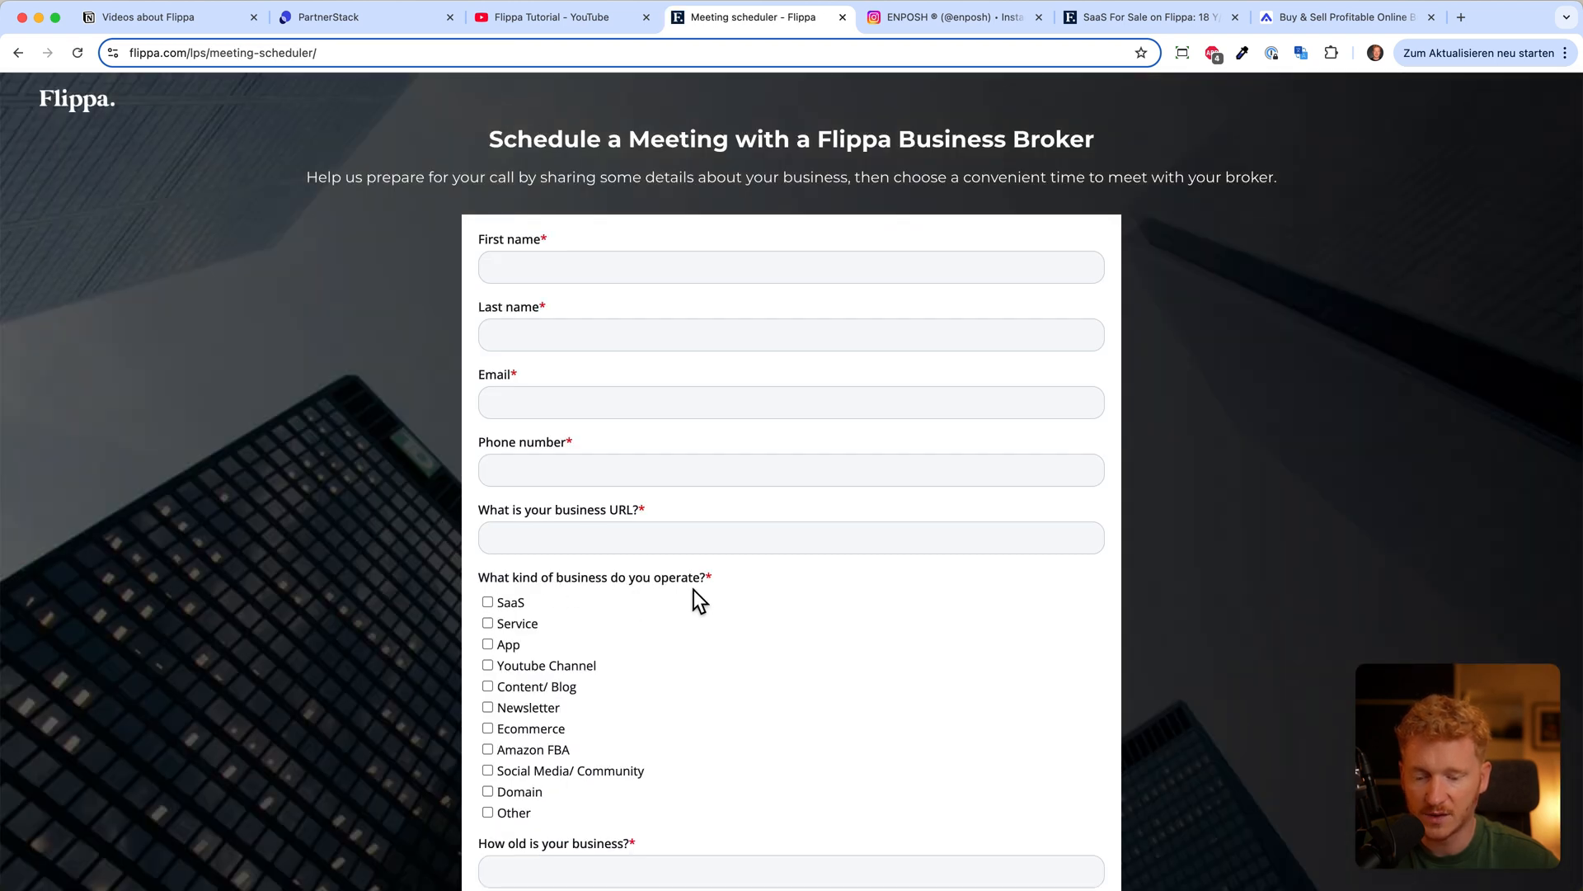
pyautogui.scroll(-3)
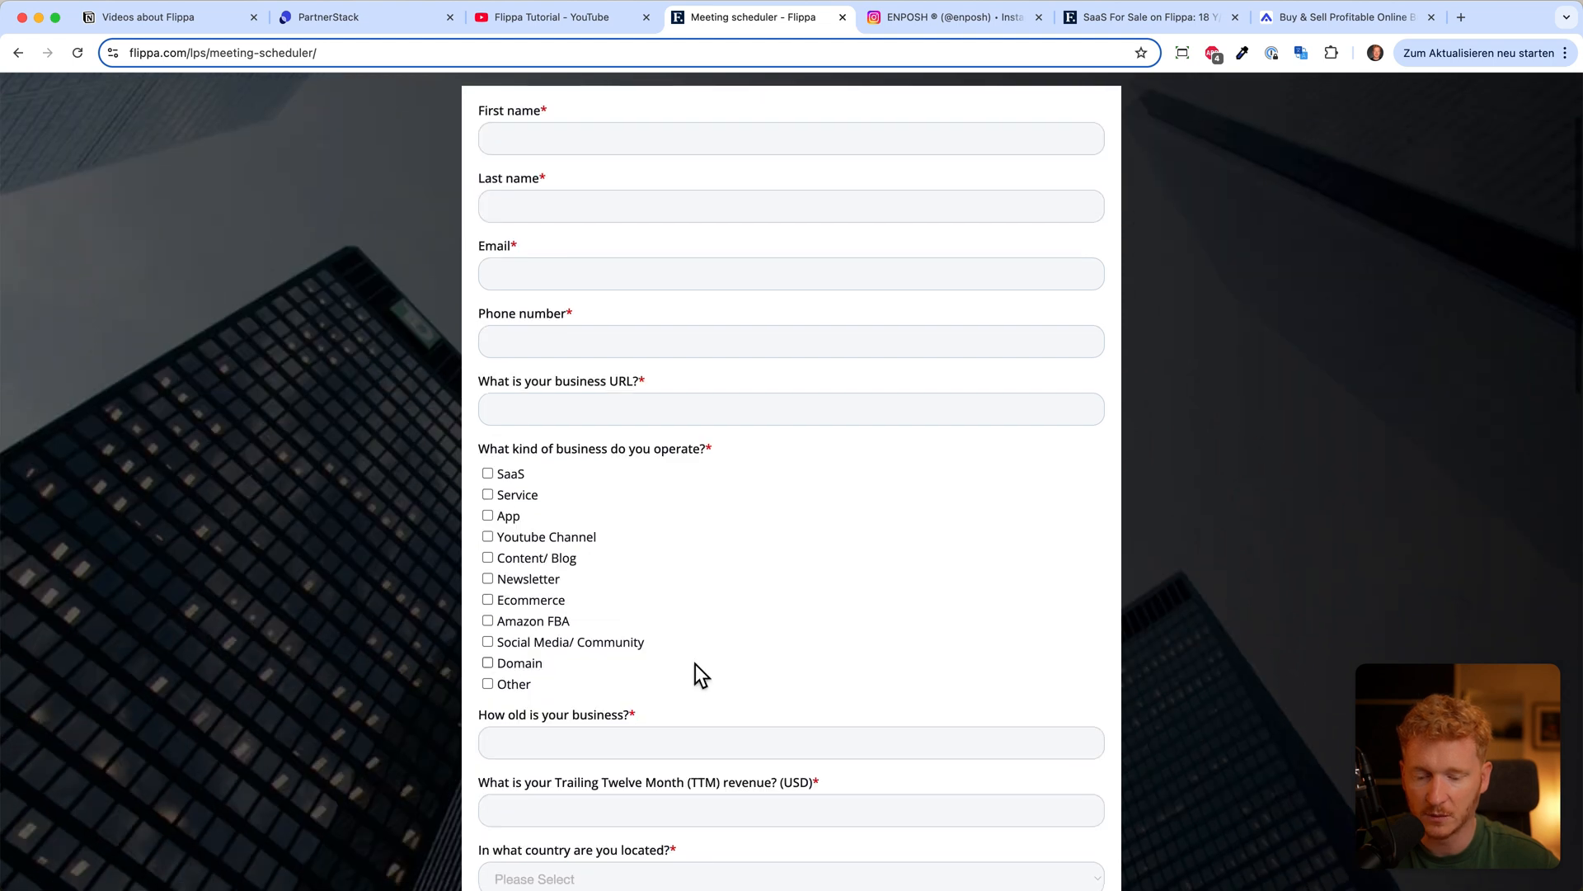
pyautogui.click(18, 53)
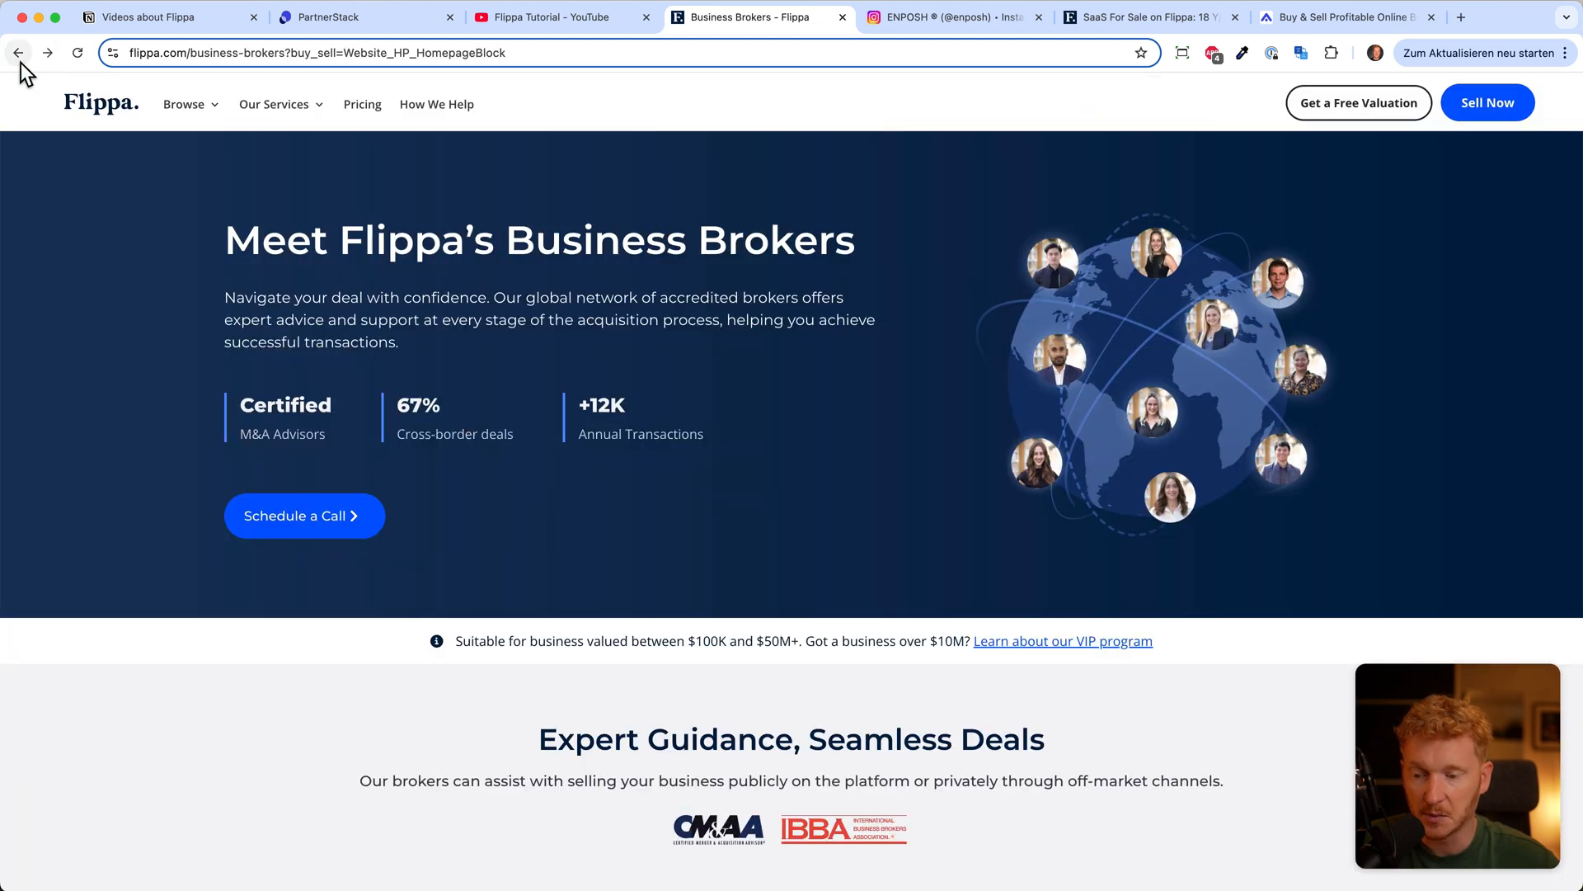
pyautogui.click(18, 53)
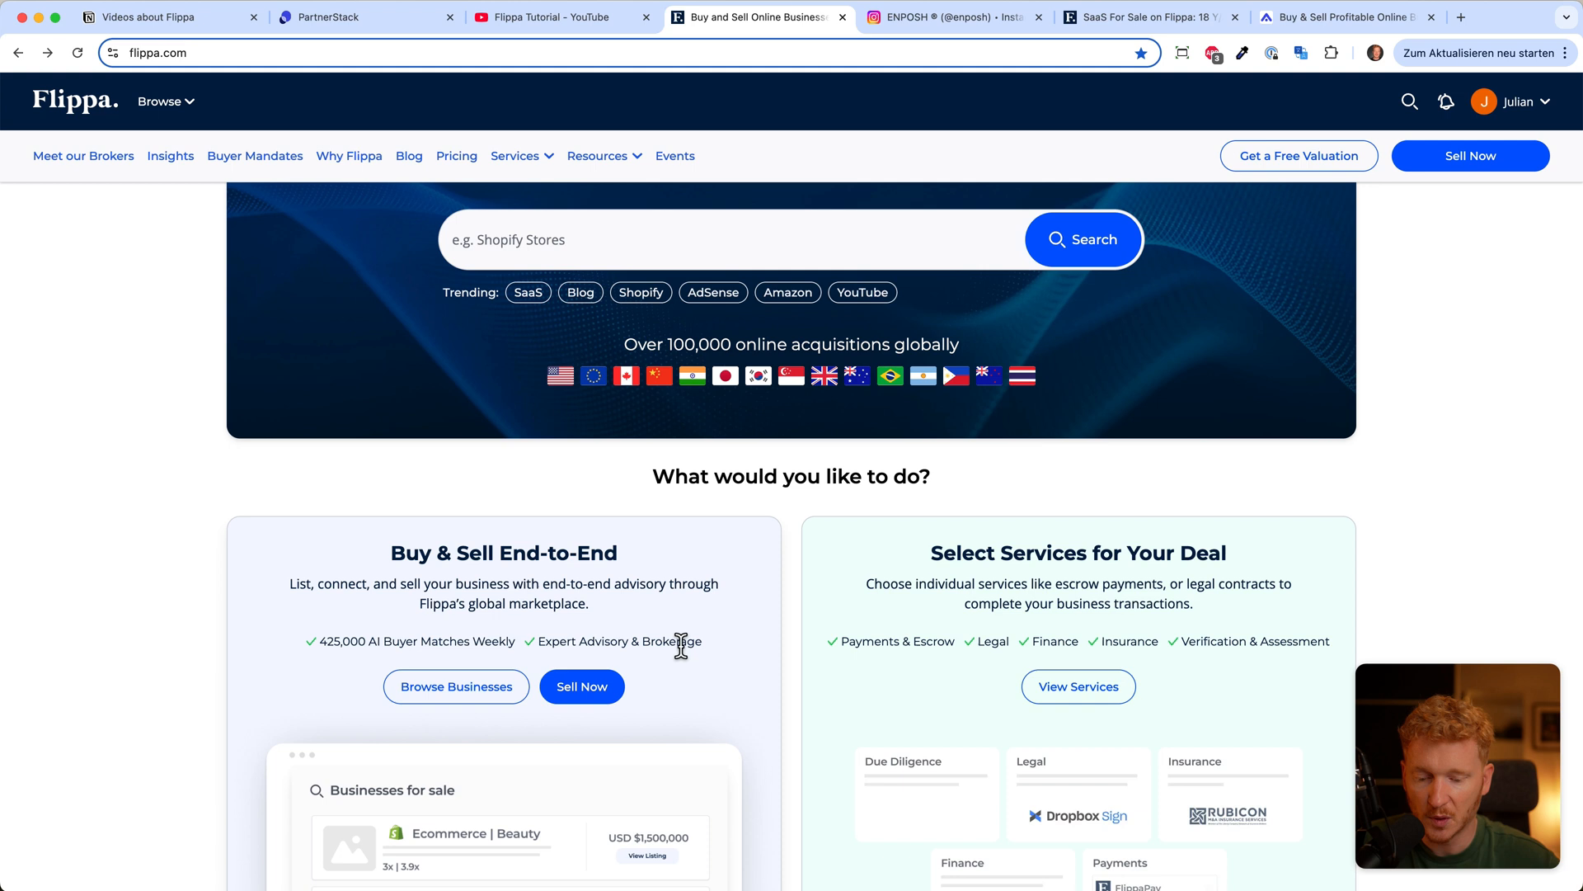
pyautogui.moveTo(581, 648)
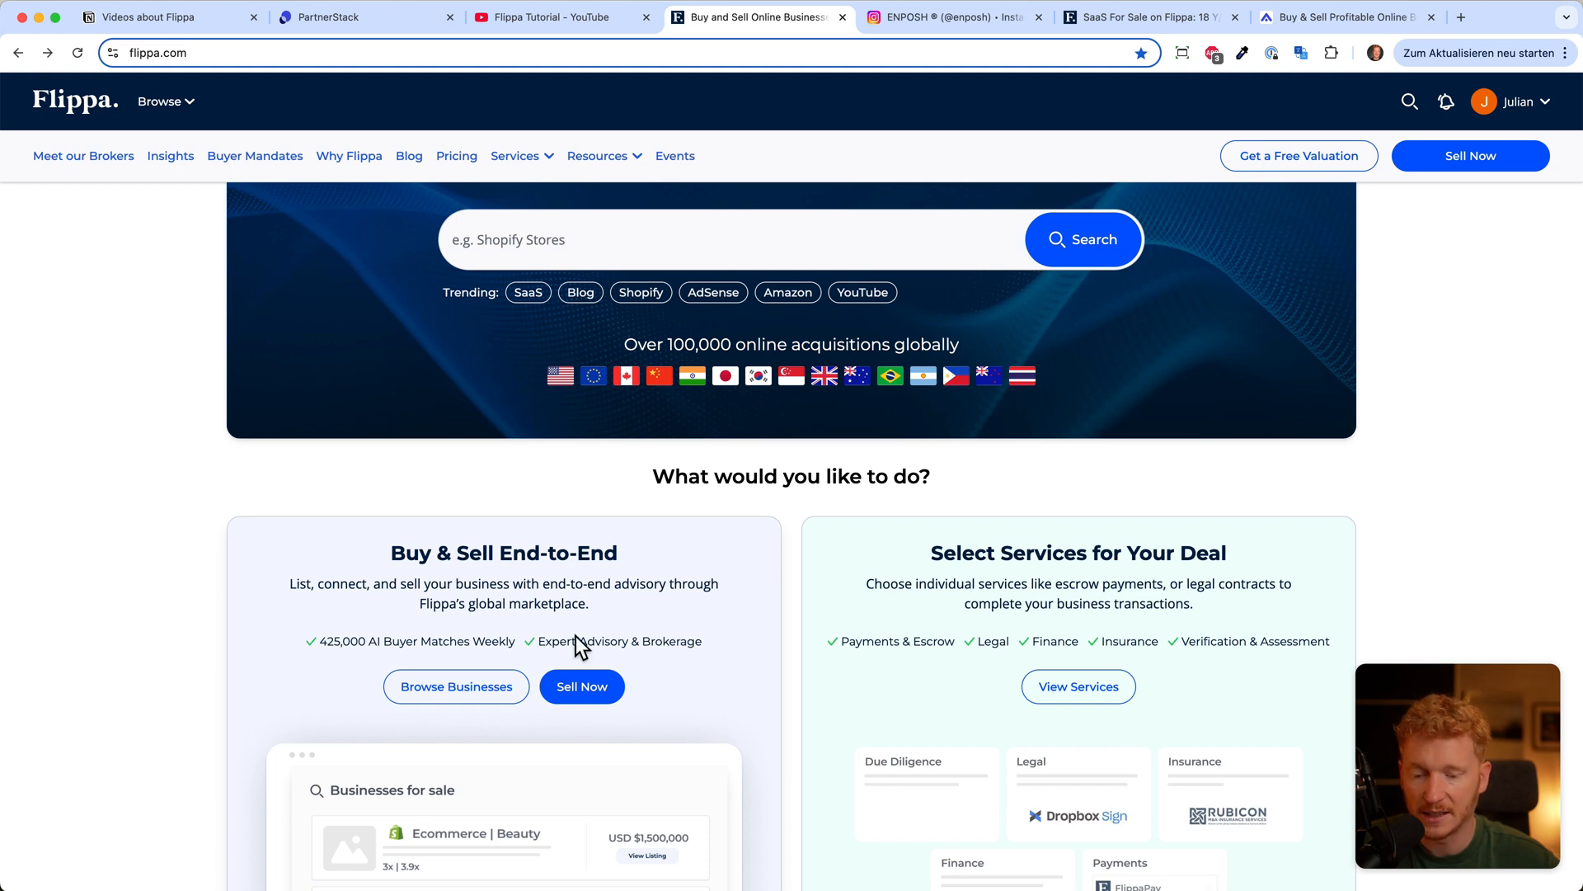
pyautogui.click(455, 687)
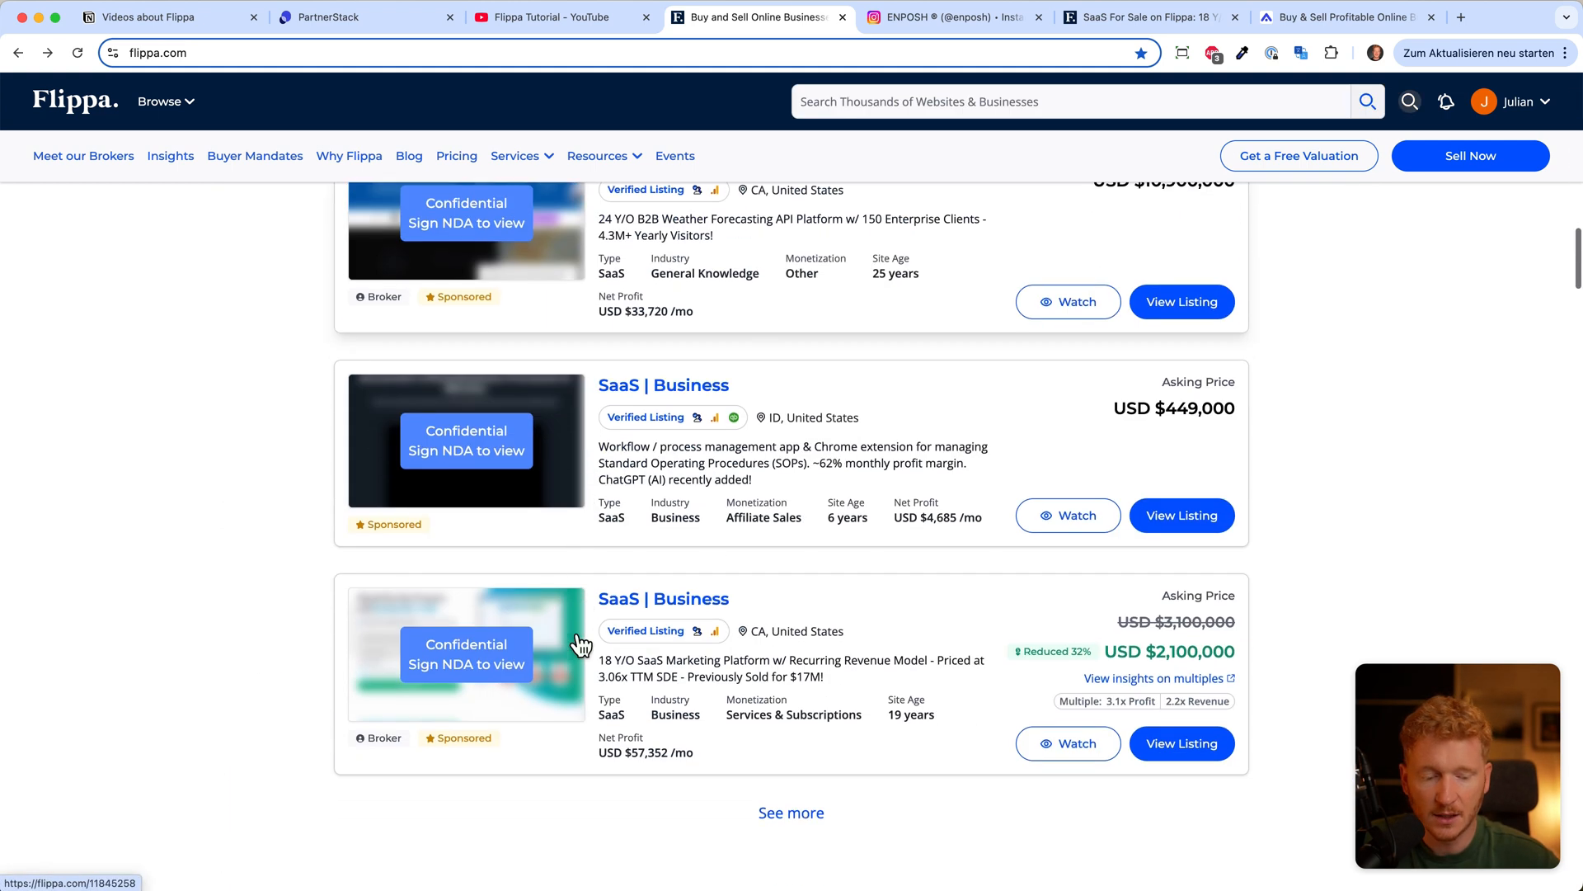
pyautogui.click(162, 100)
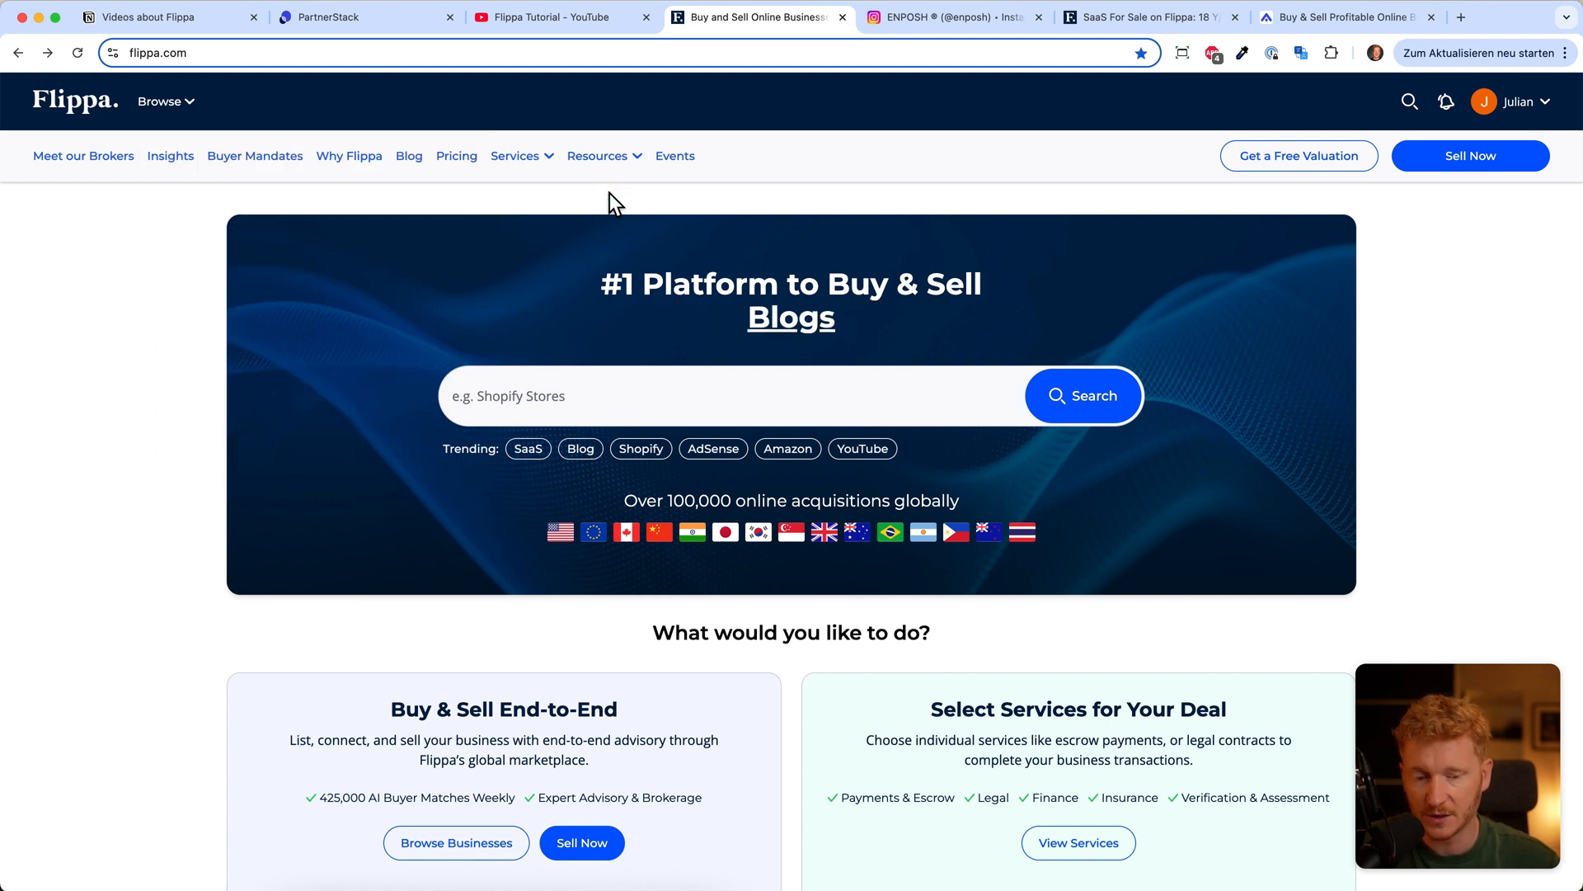
pyautogui.click(1147, 16)
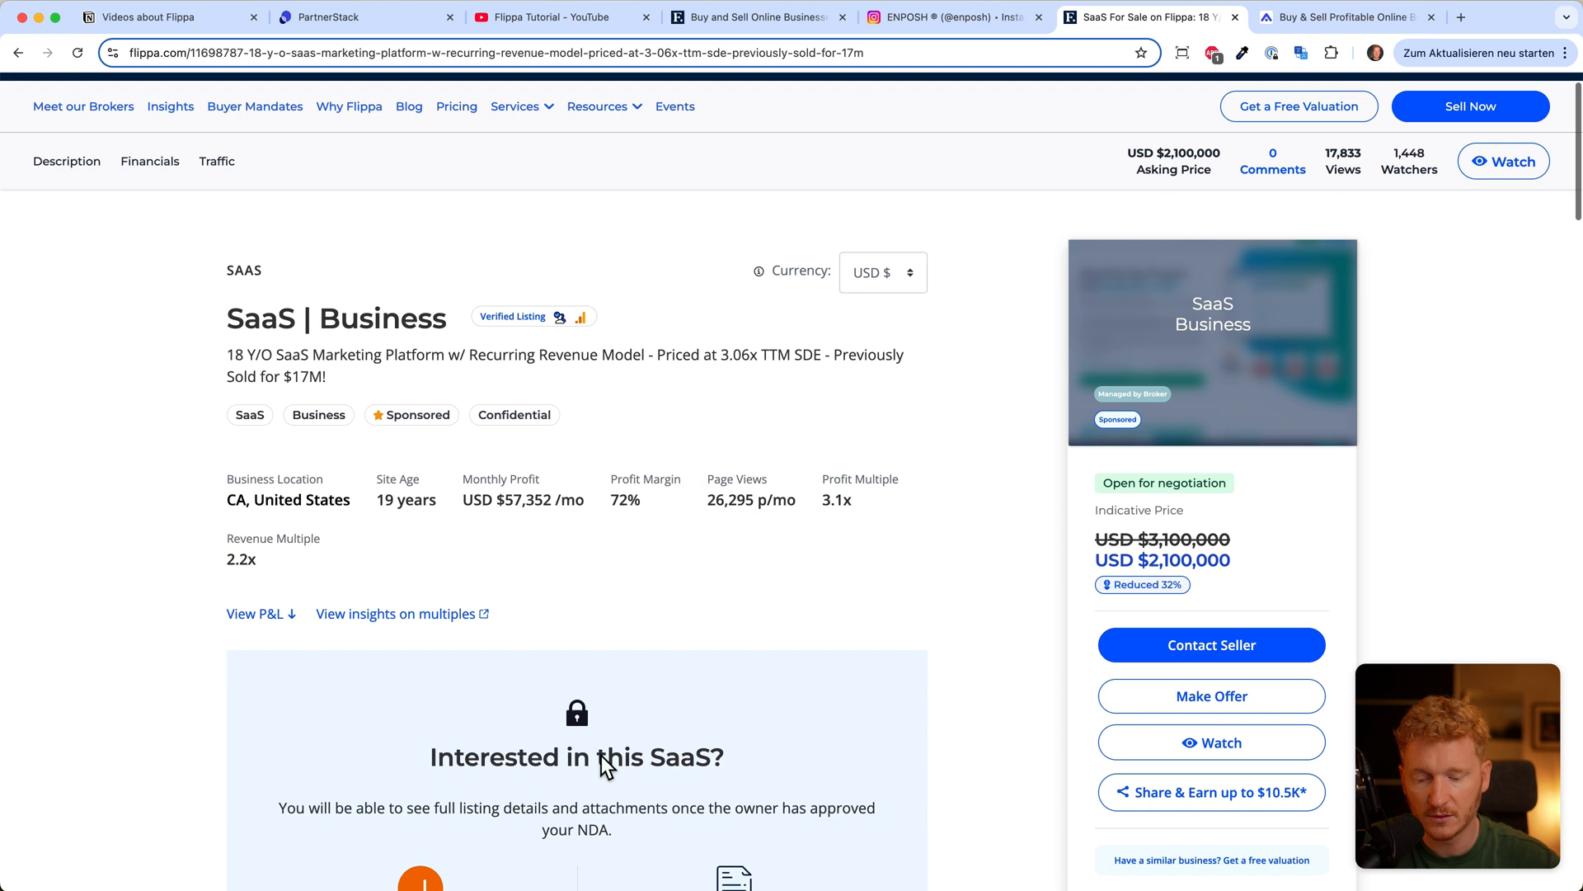
pyautogui.scroll(-3)
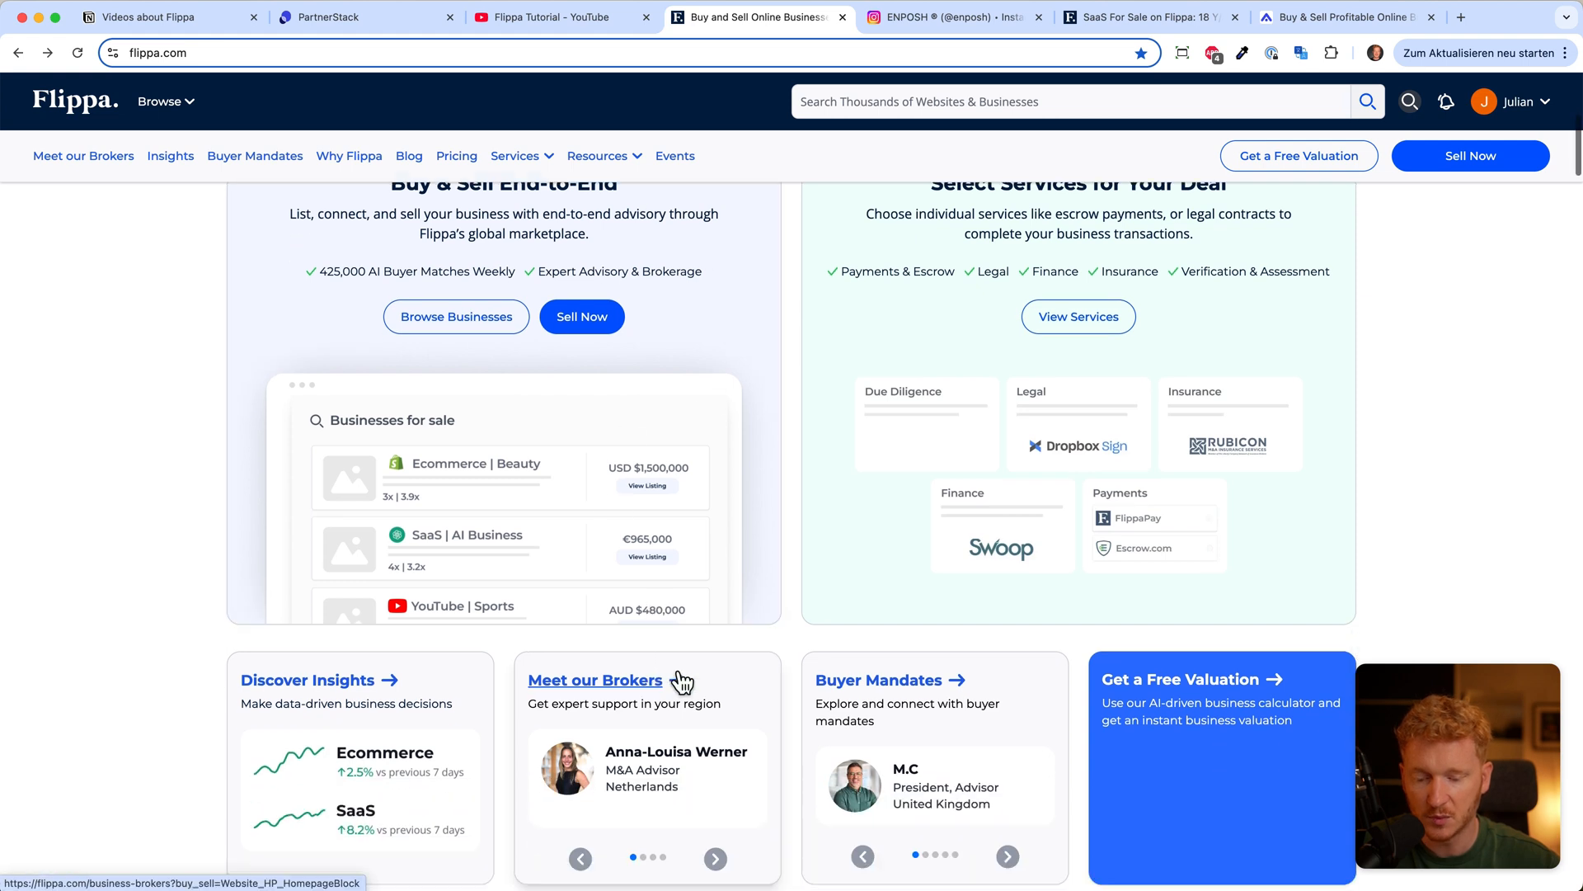
pyautogui.scroll(3)
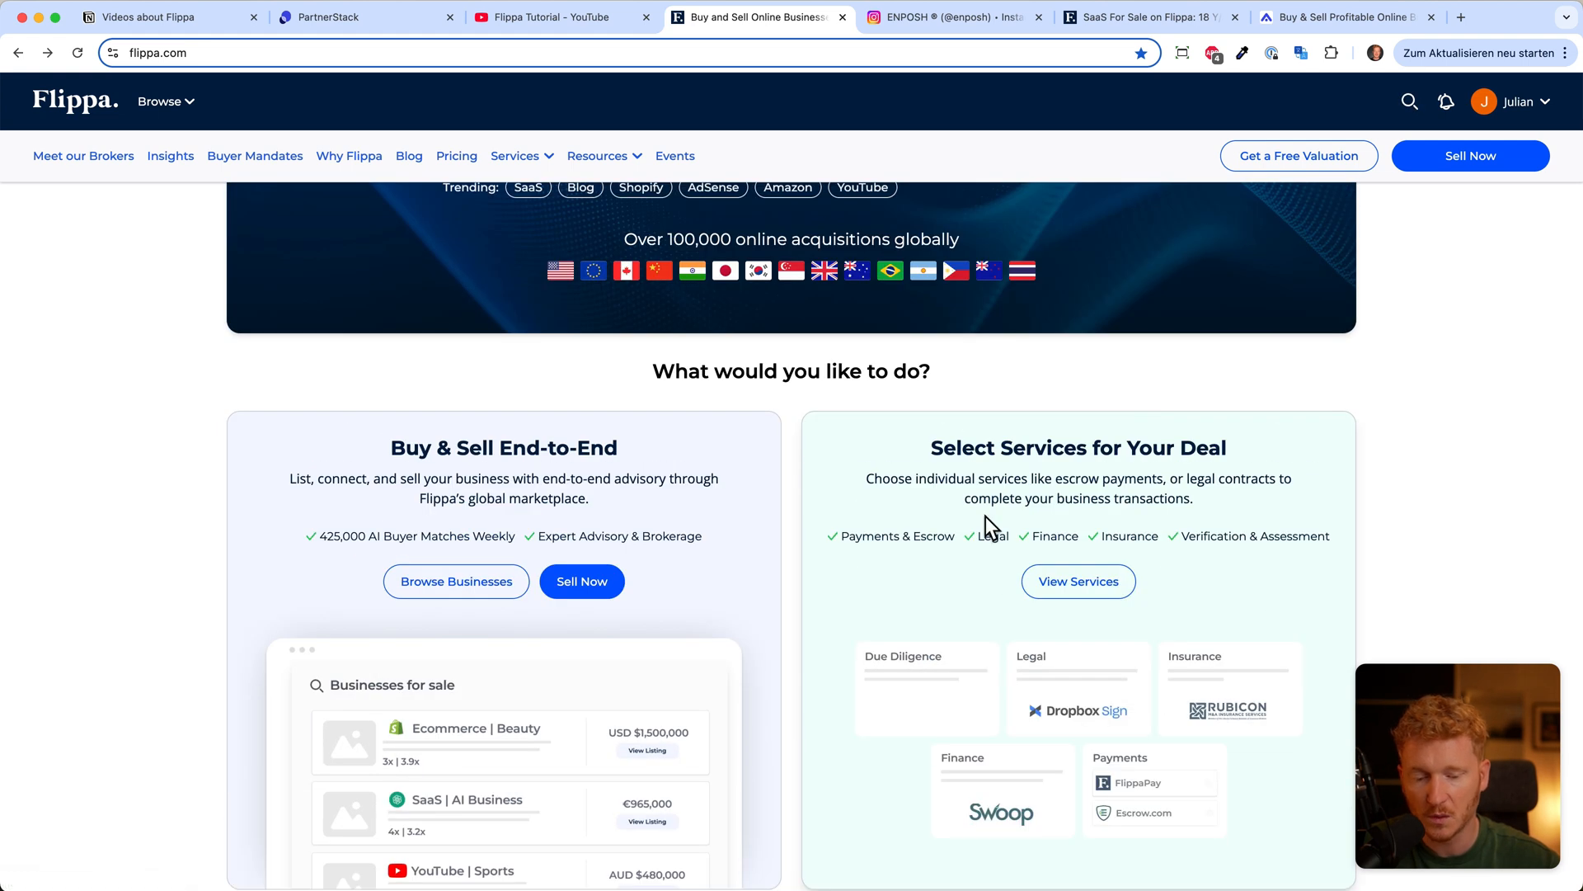
pyautogui.moveTo(1072, 623)
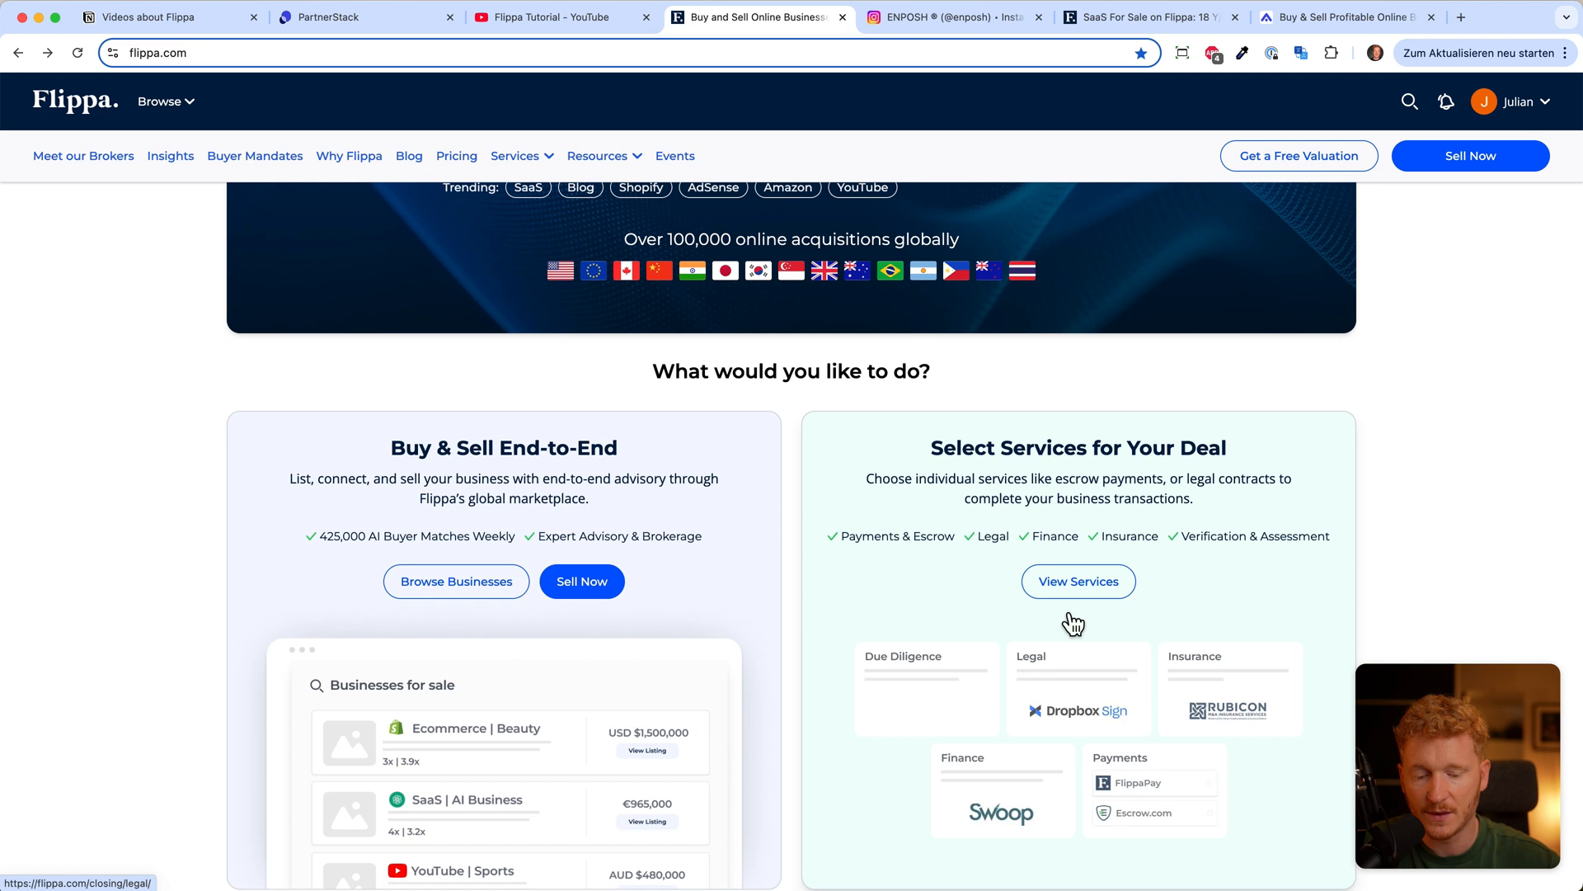
pyautogui.scroll(-3)
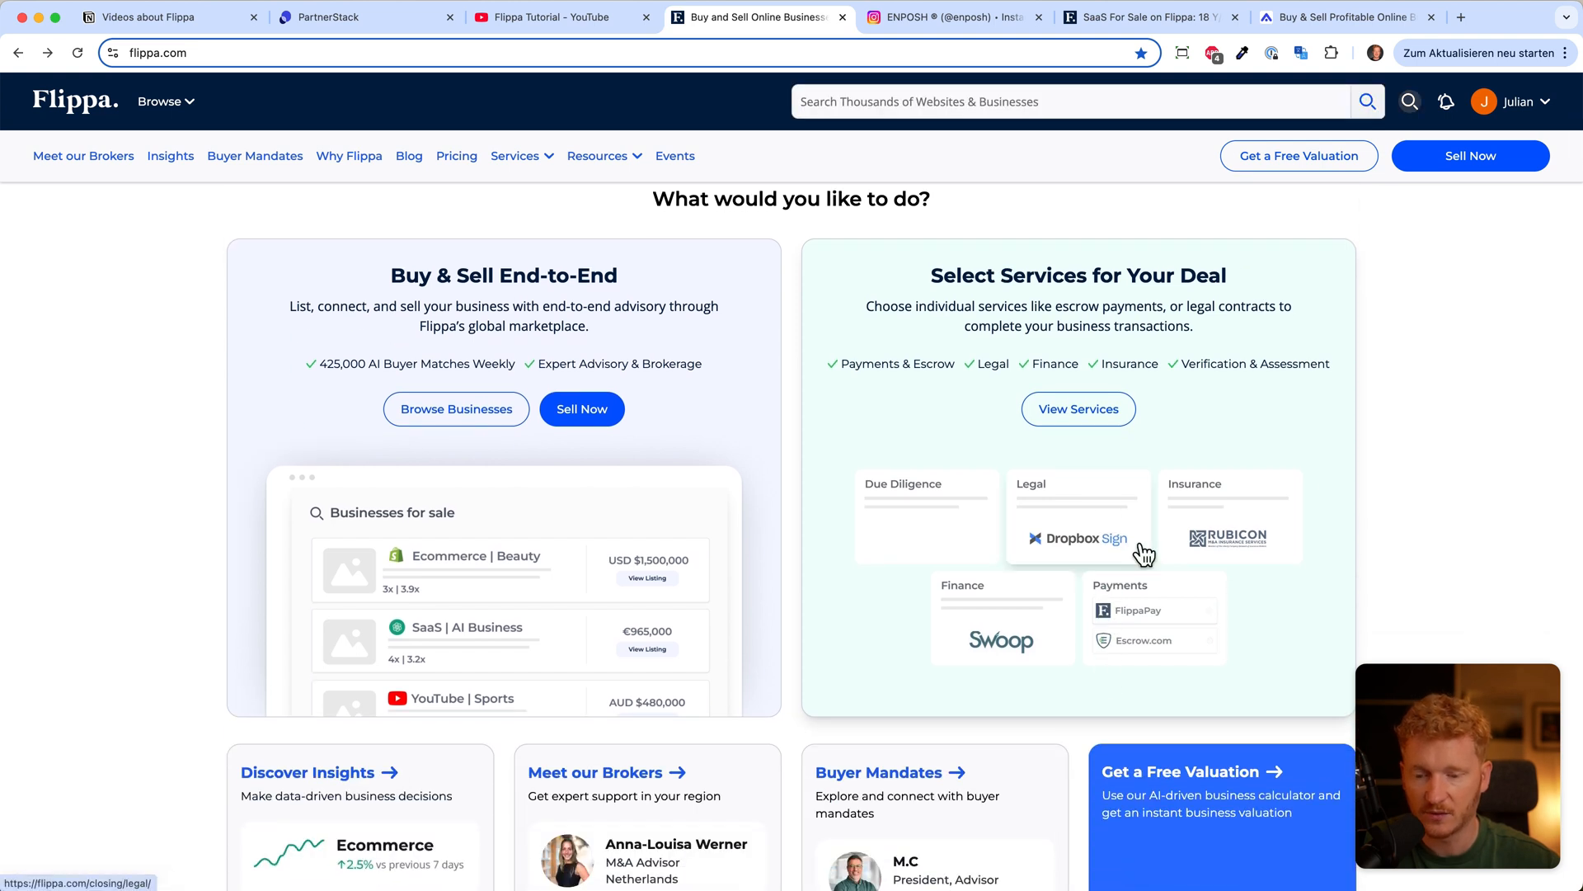
pyautogui.moveTo(699, 142)
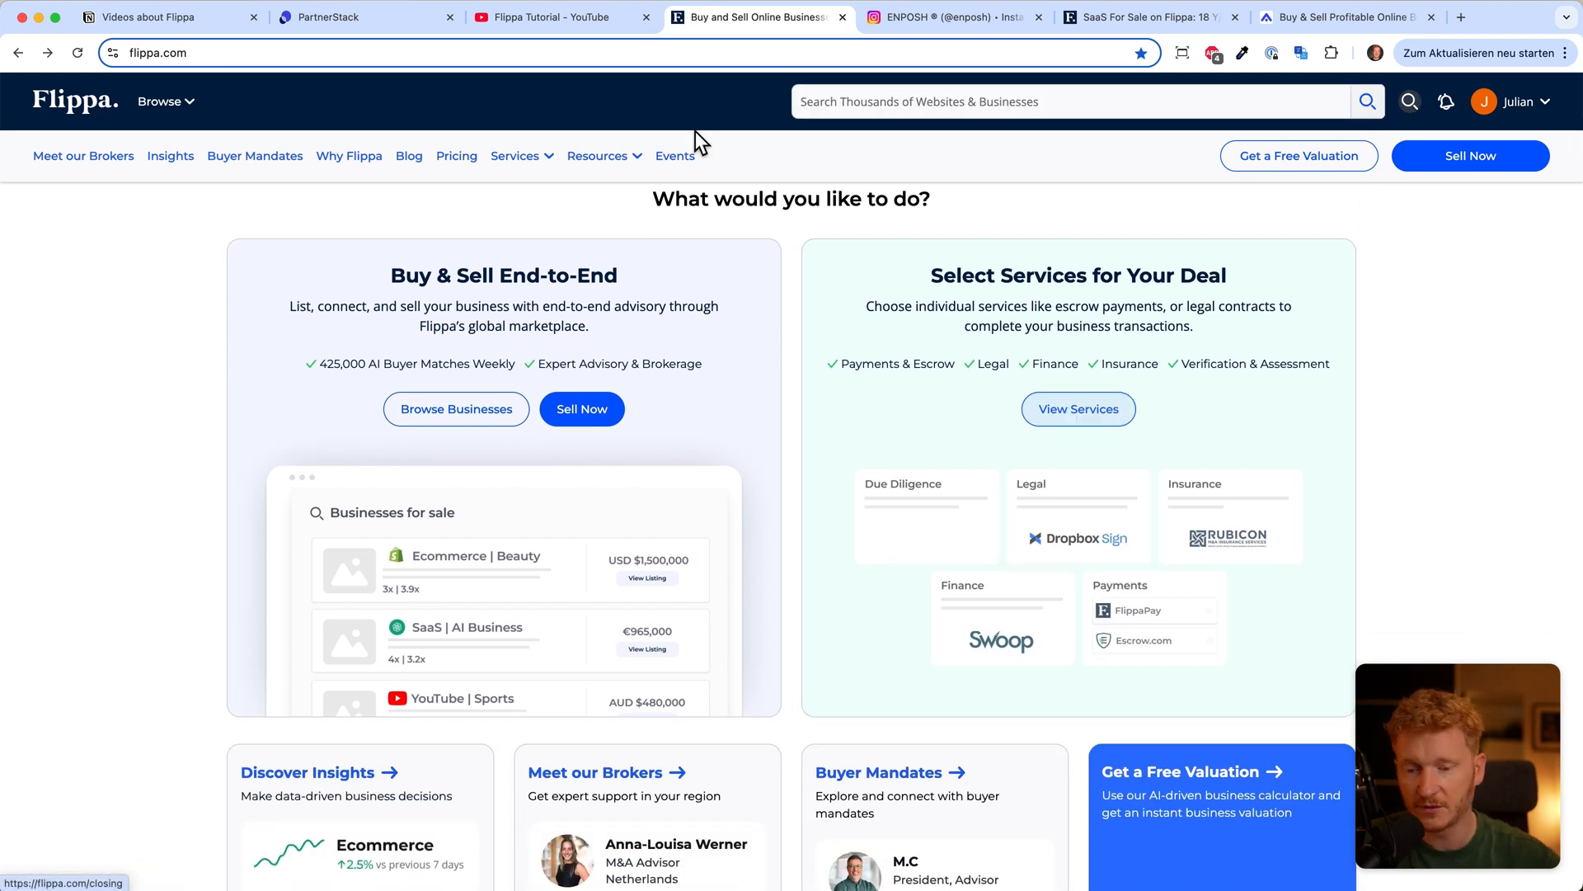
pyautogui.click(550, 17)
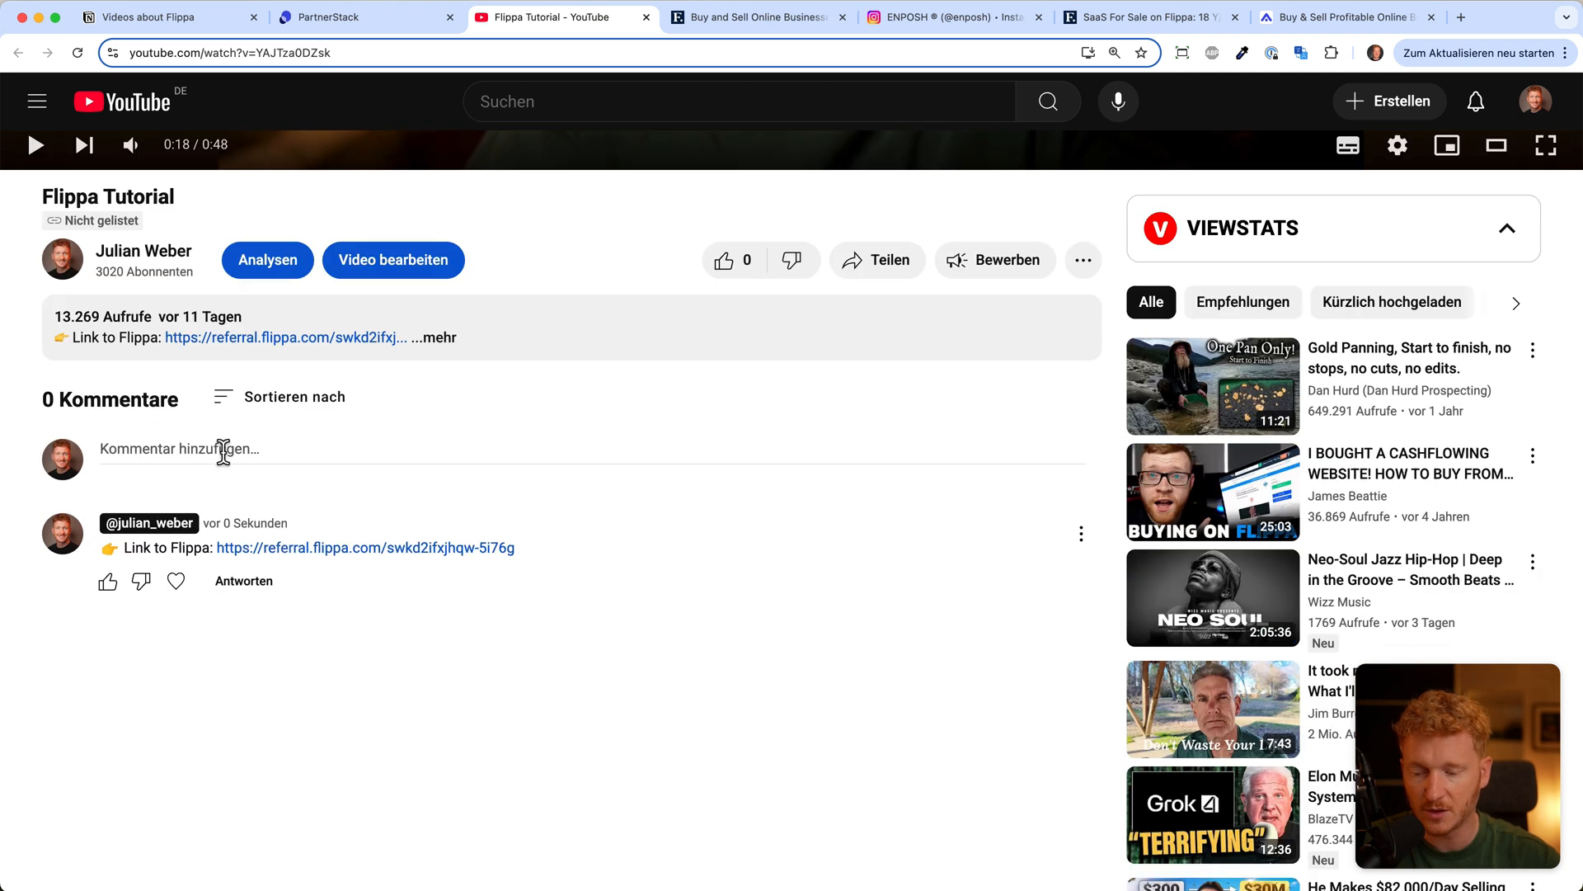
pyautogui.scroll(3)
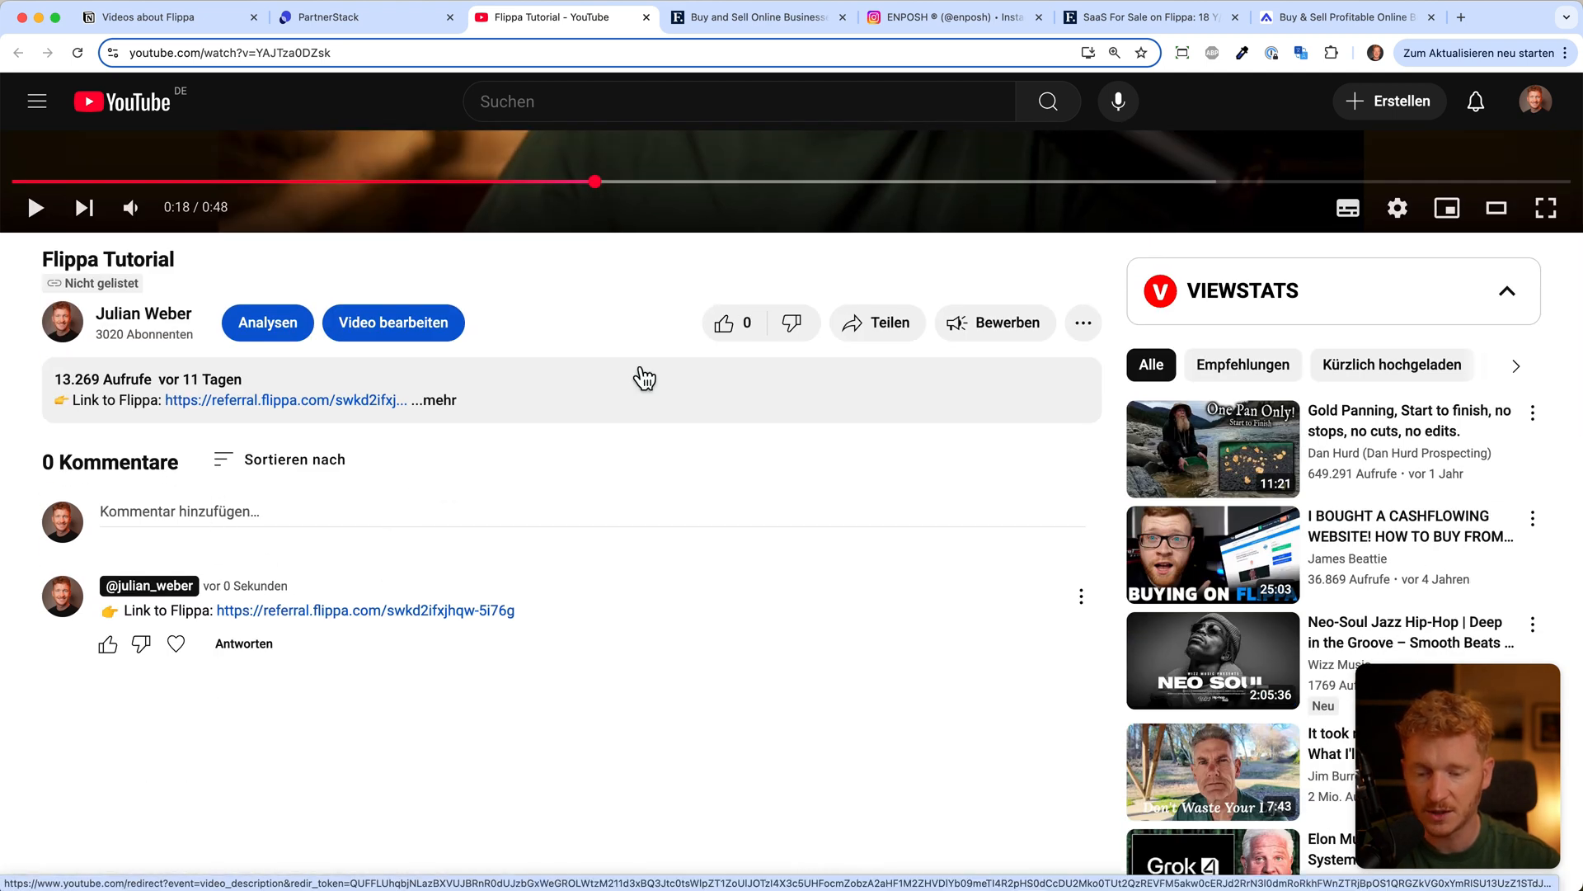
pyautogui.moveTo(729, 323)
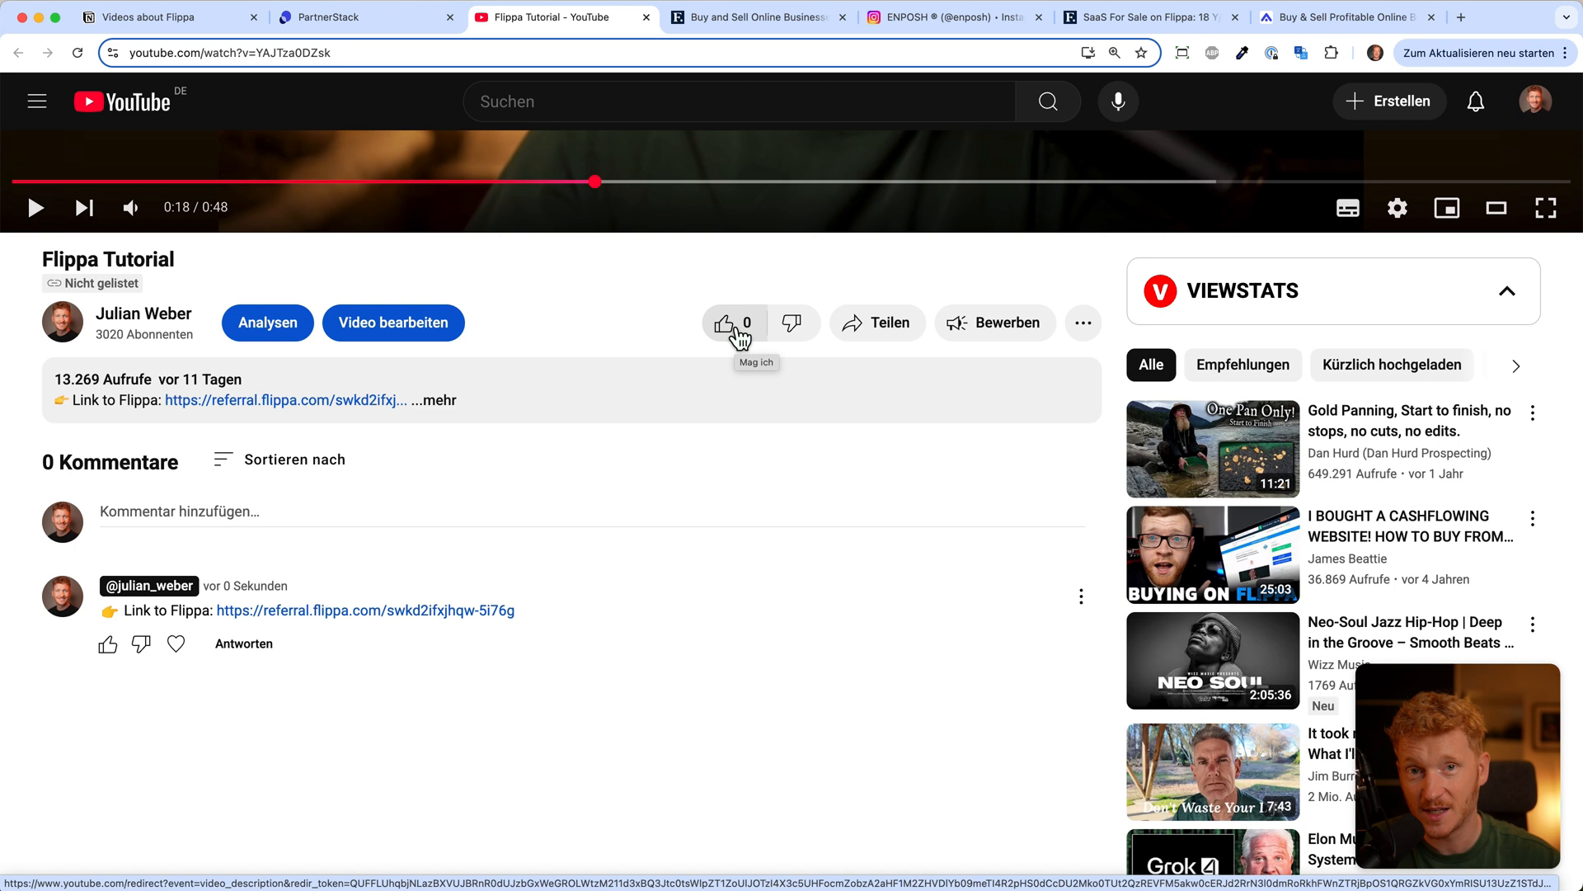
pyautogui.moveTo(700, 343)
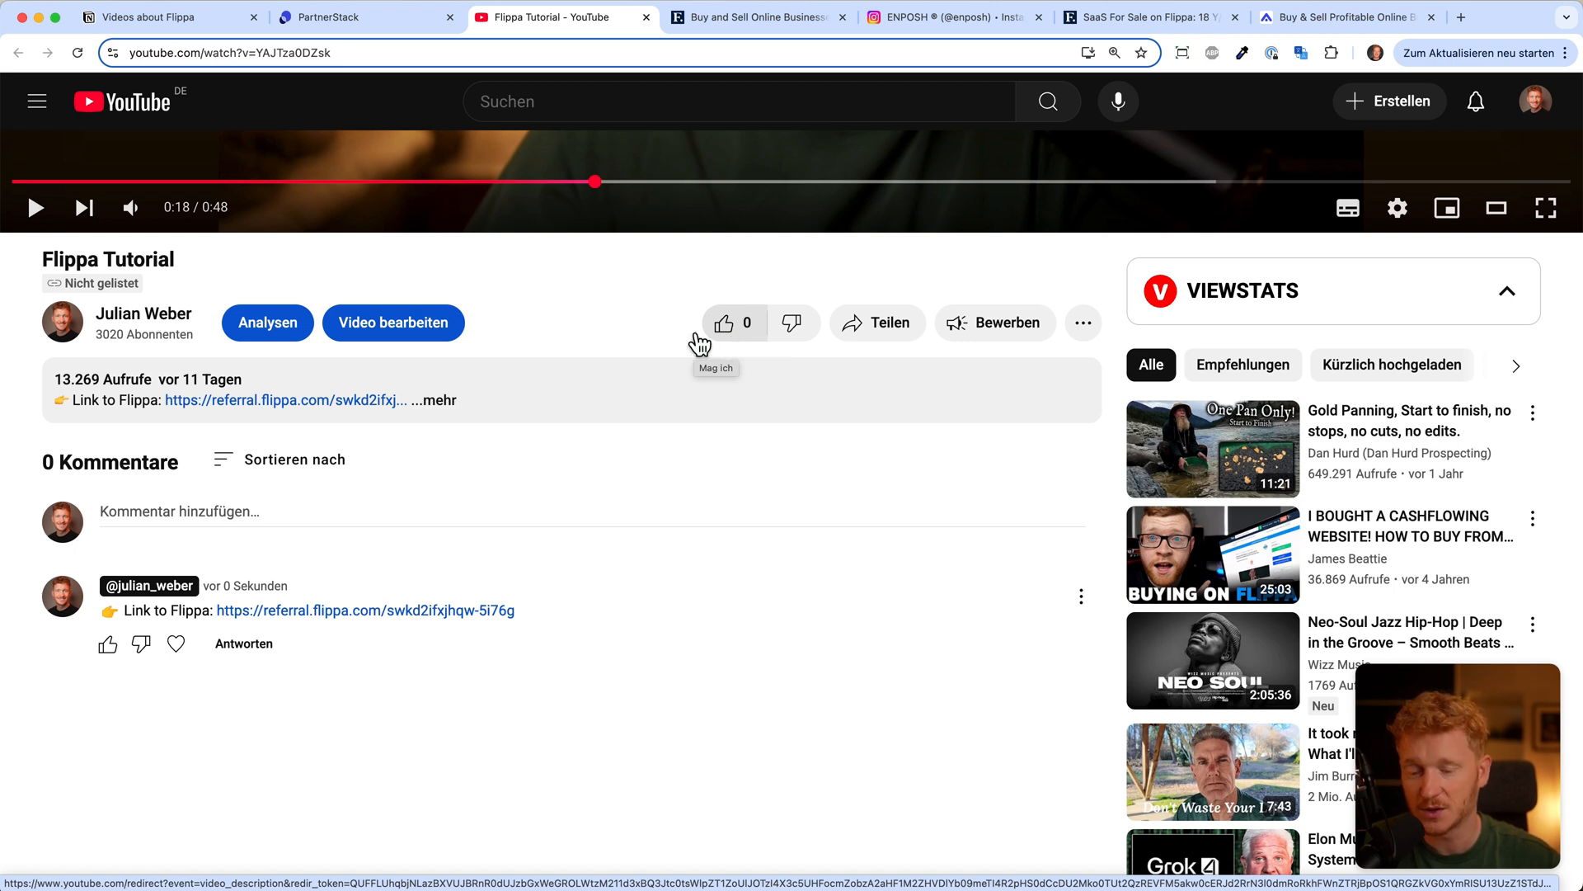
pyautogui.moveTo(357, 409)
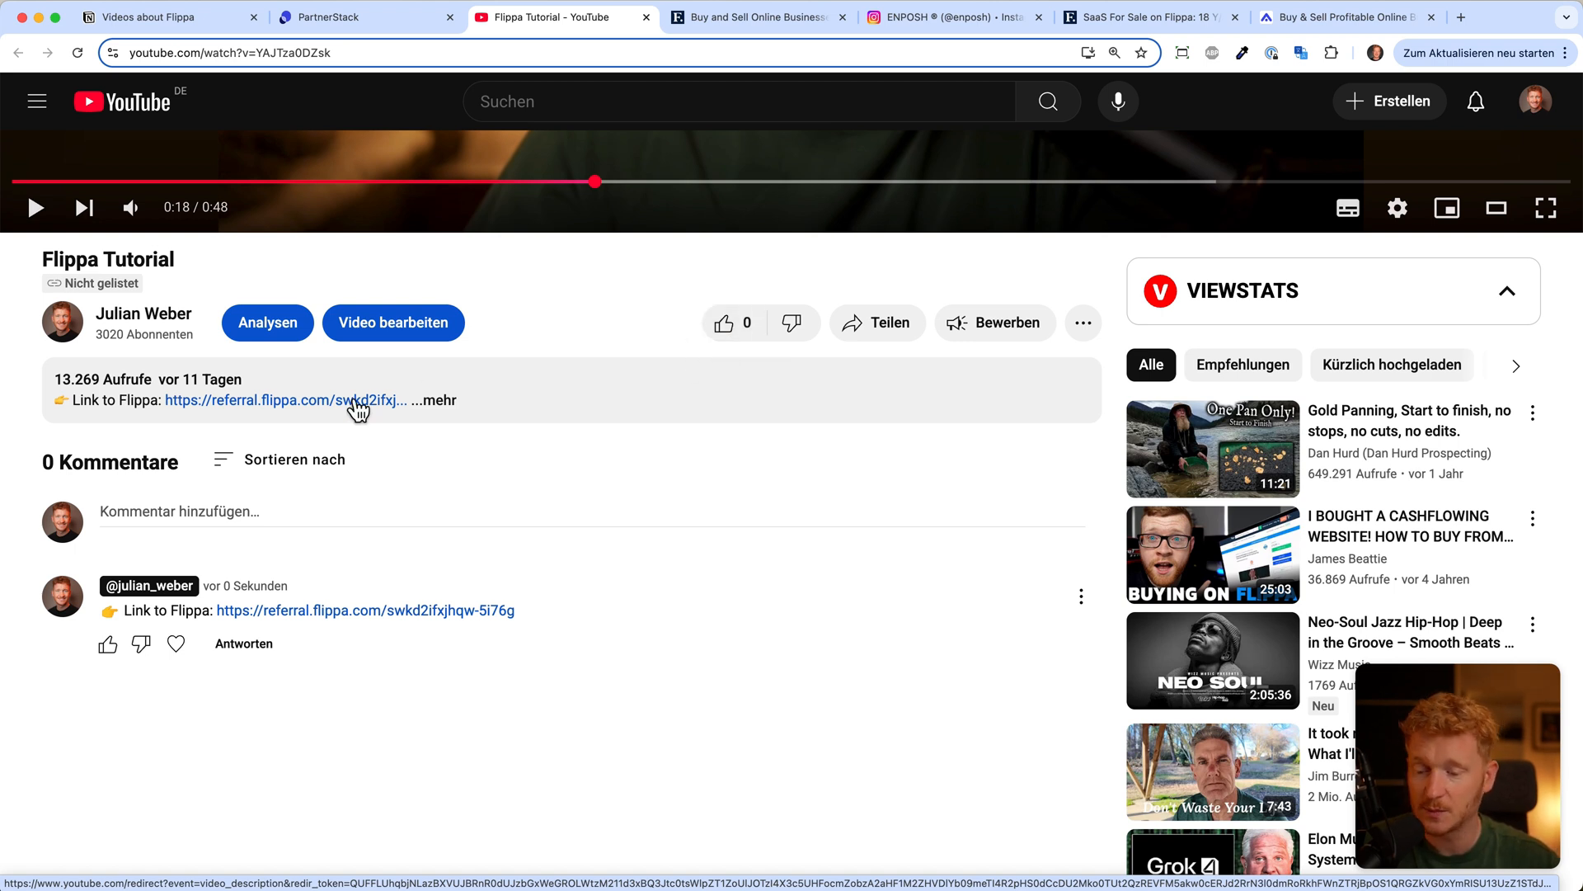
pyautogui.moveTo(627, 148)
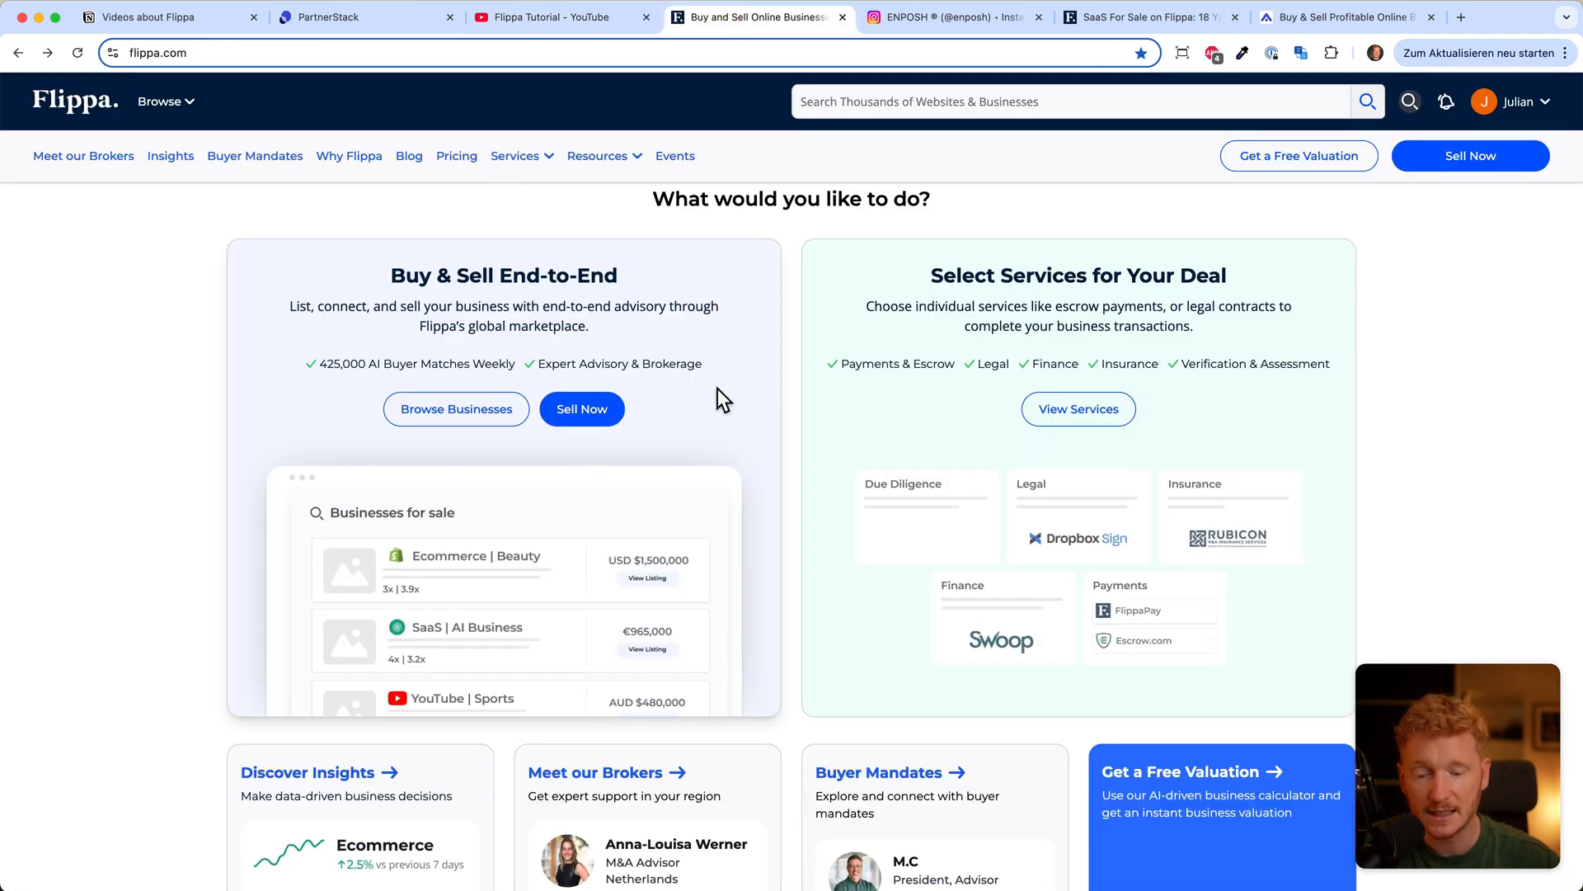
pyautogui.scroll(3)
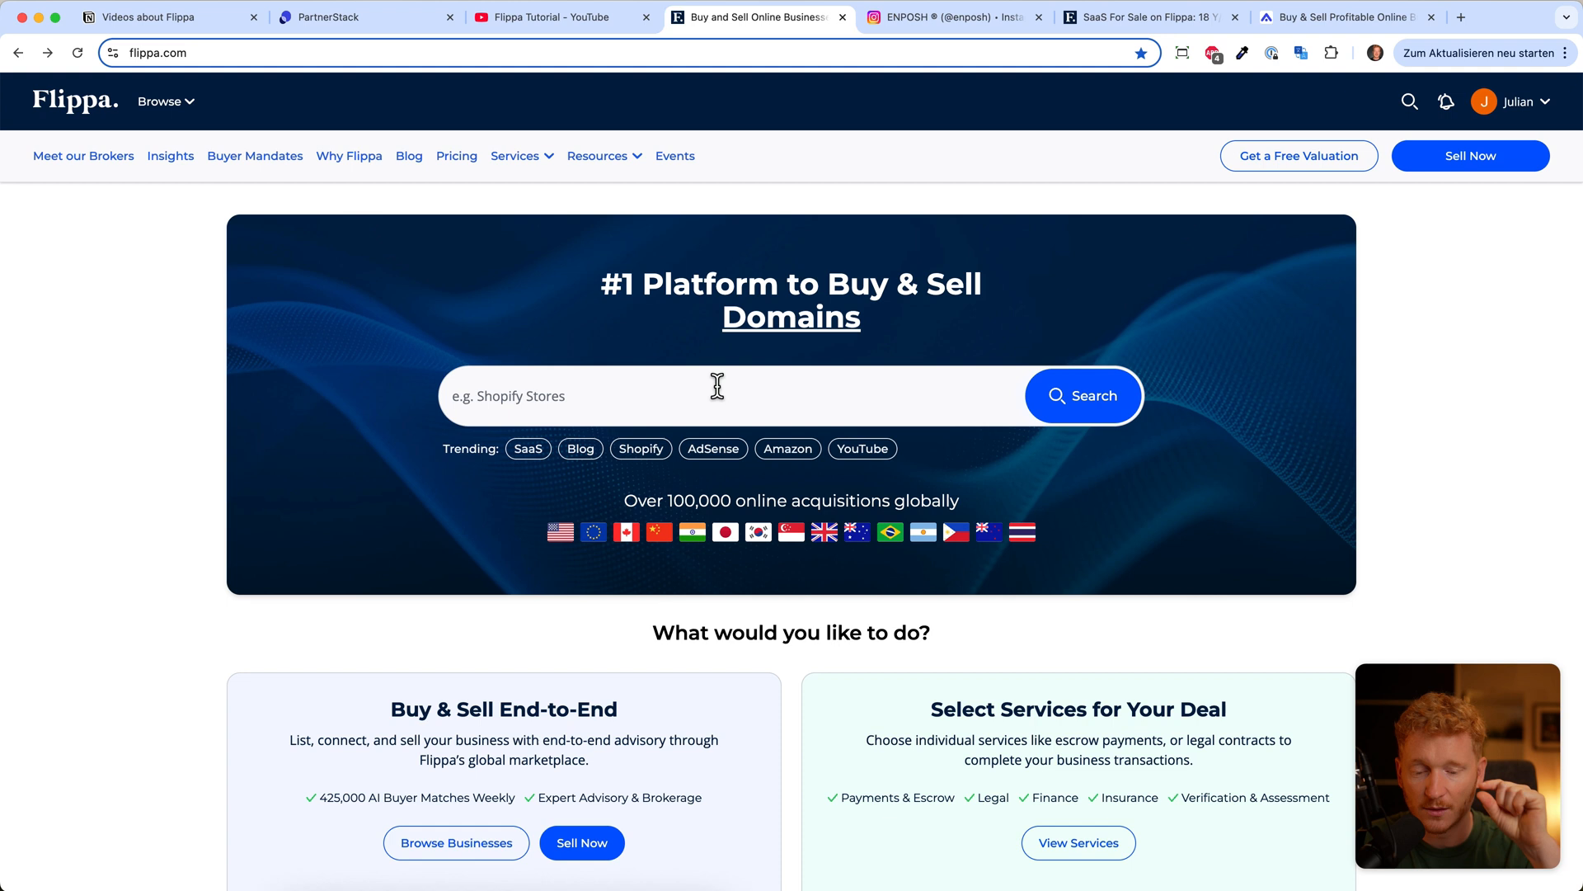